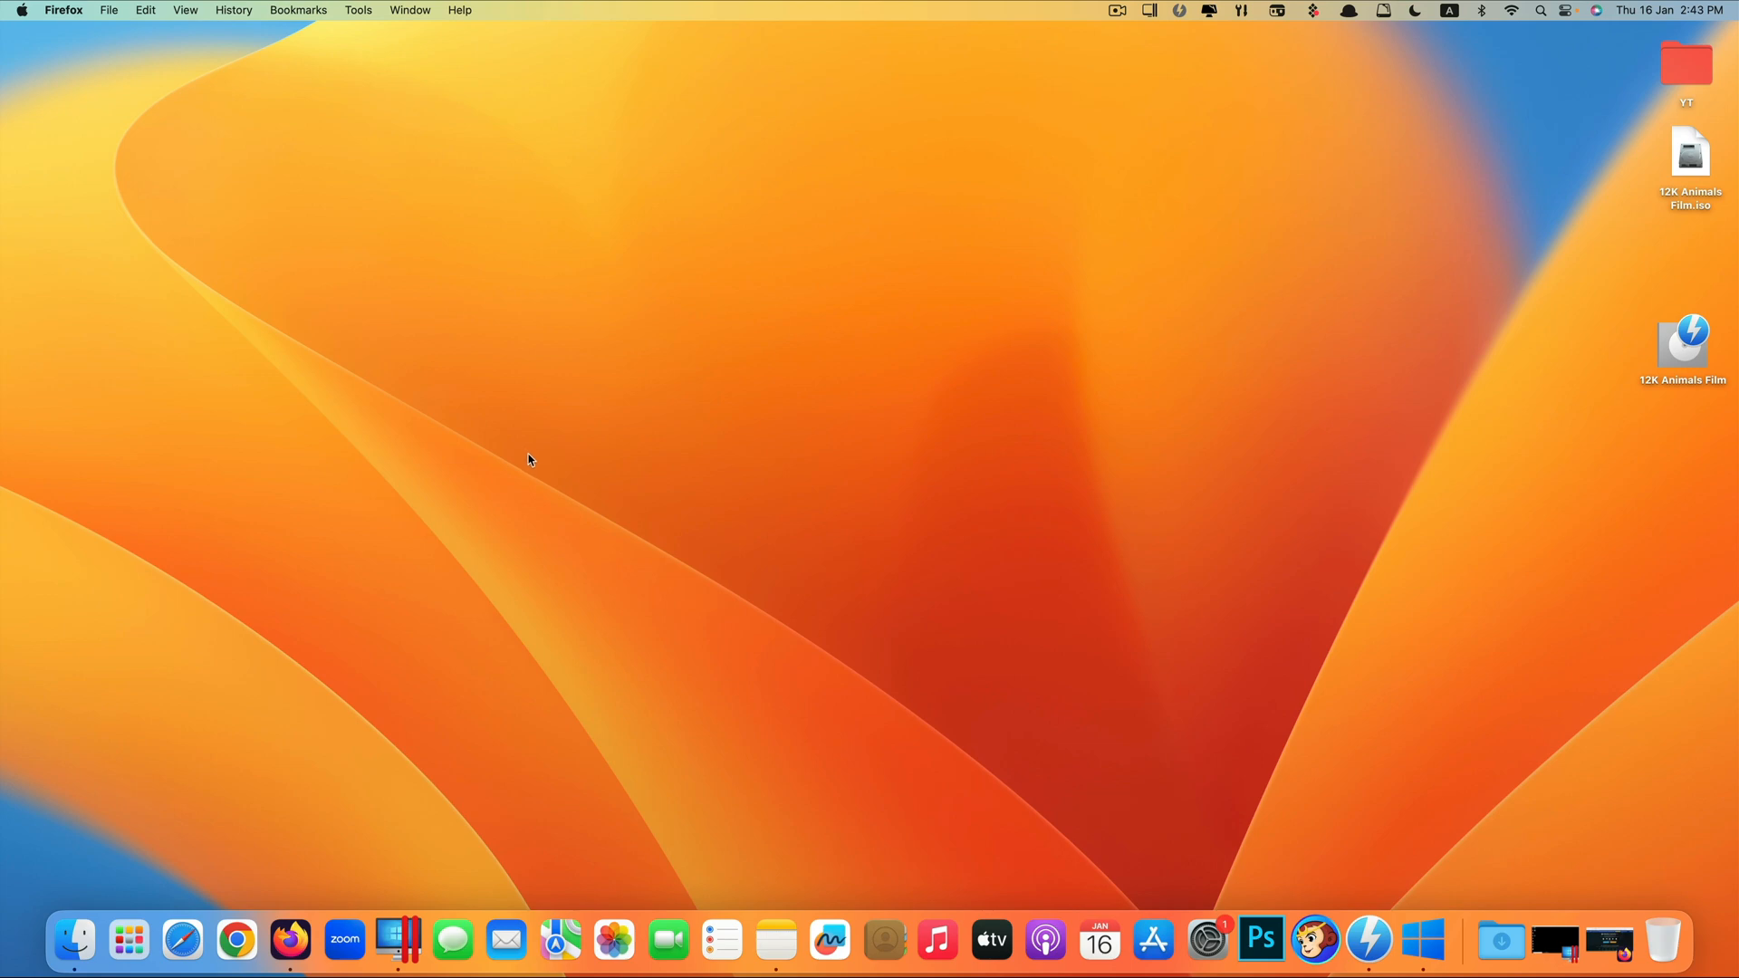
Launch VideoProc Converter from a Spotlight search for 'video'.
text(video)
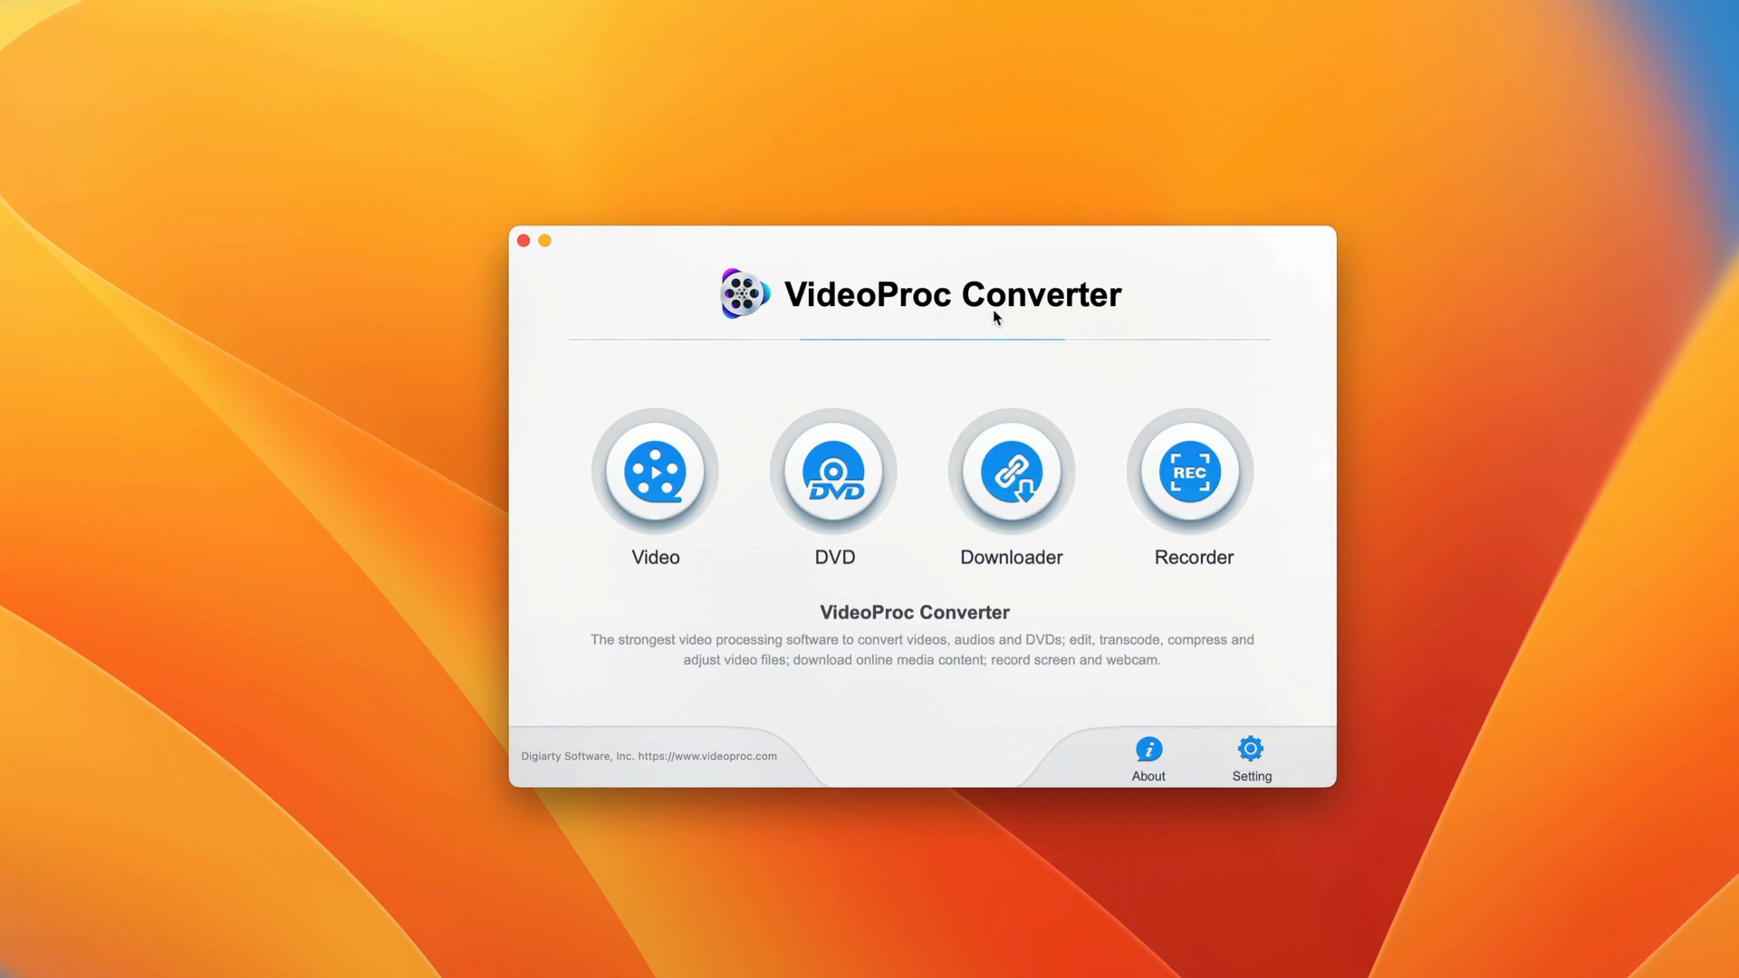
mouse_move(1085, 429)
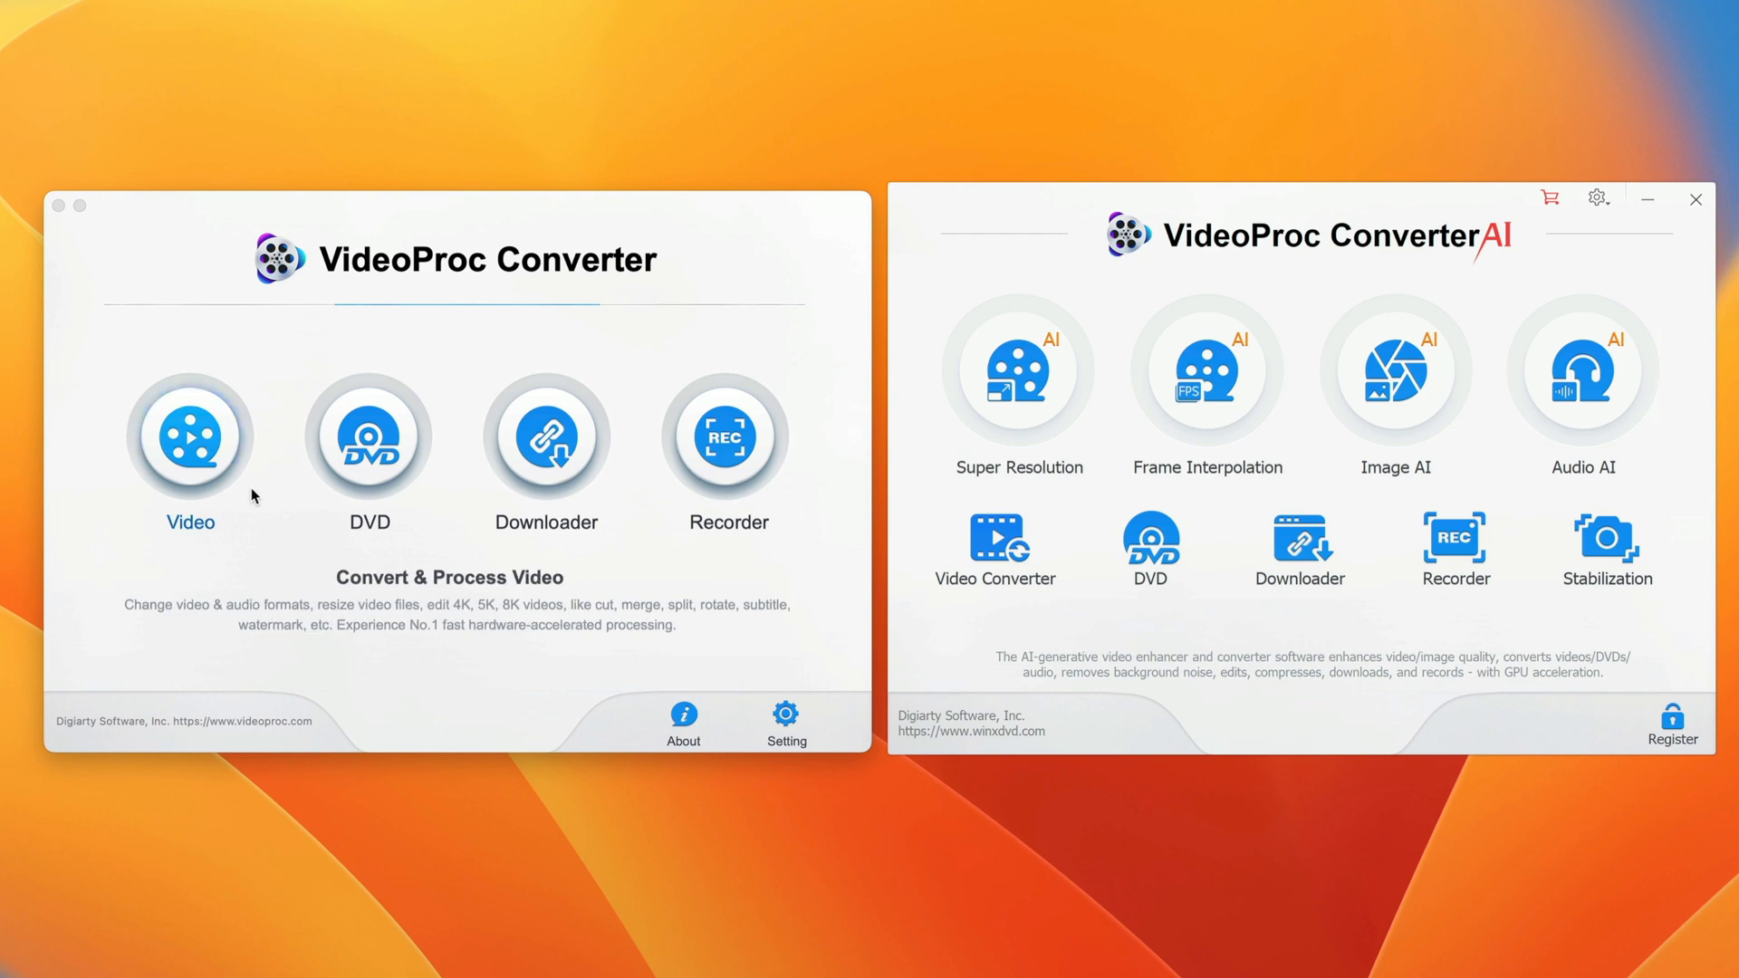
mouse_move(635, 478)
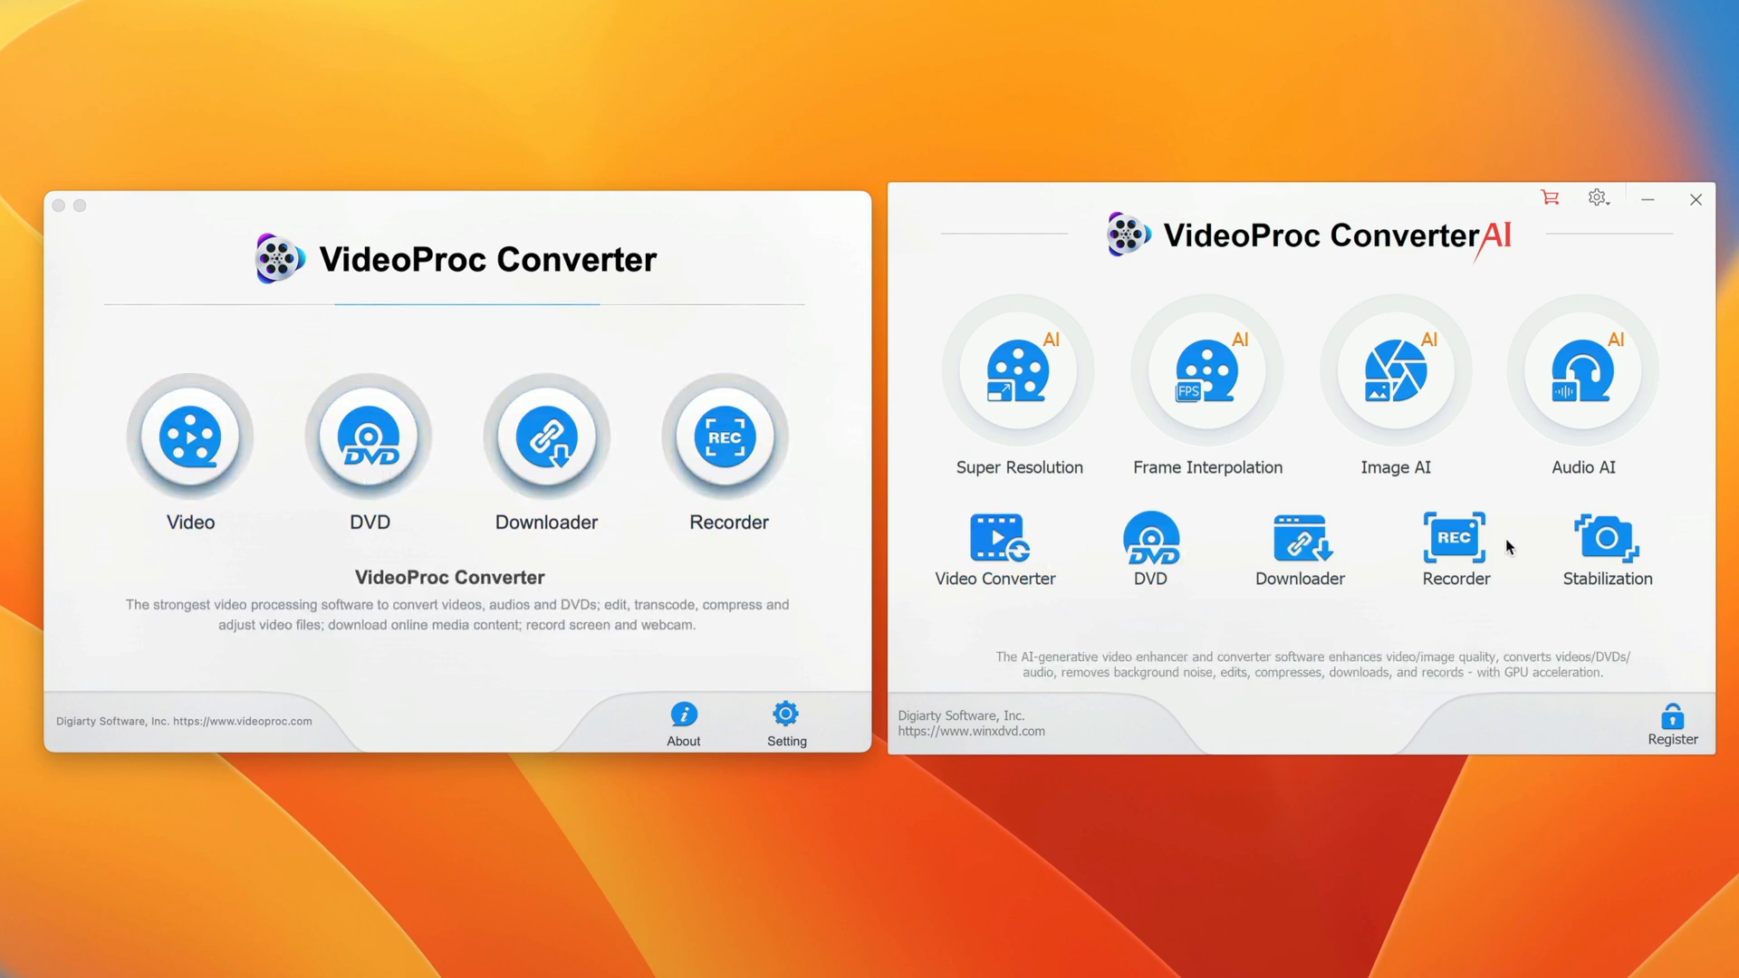
mouse_move(1587, 464)
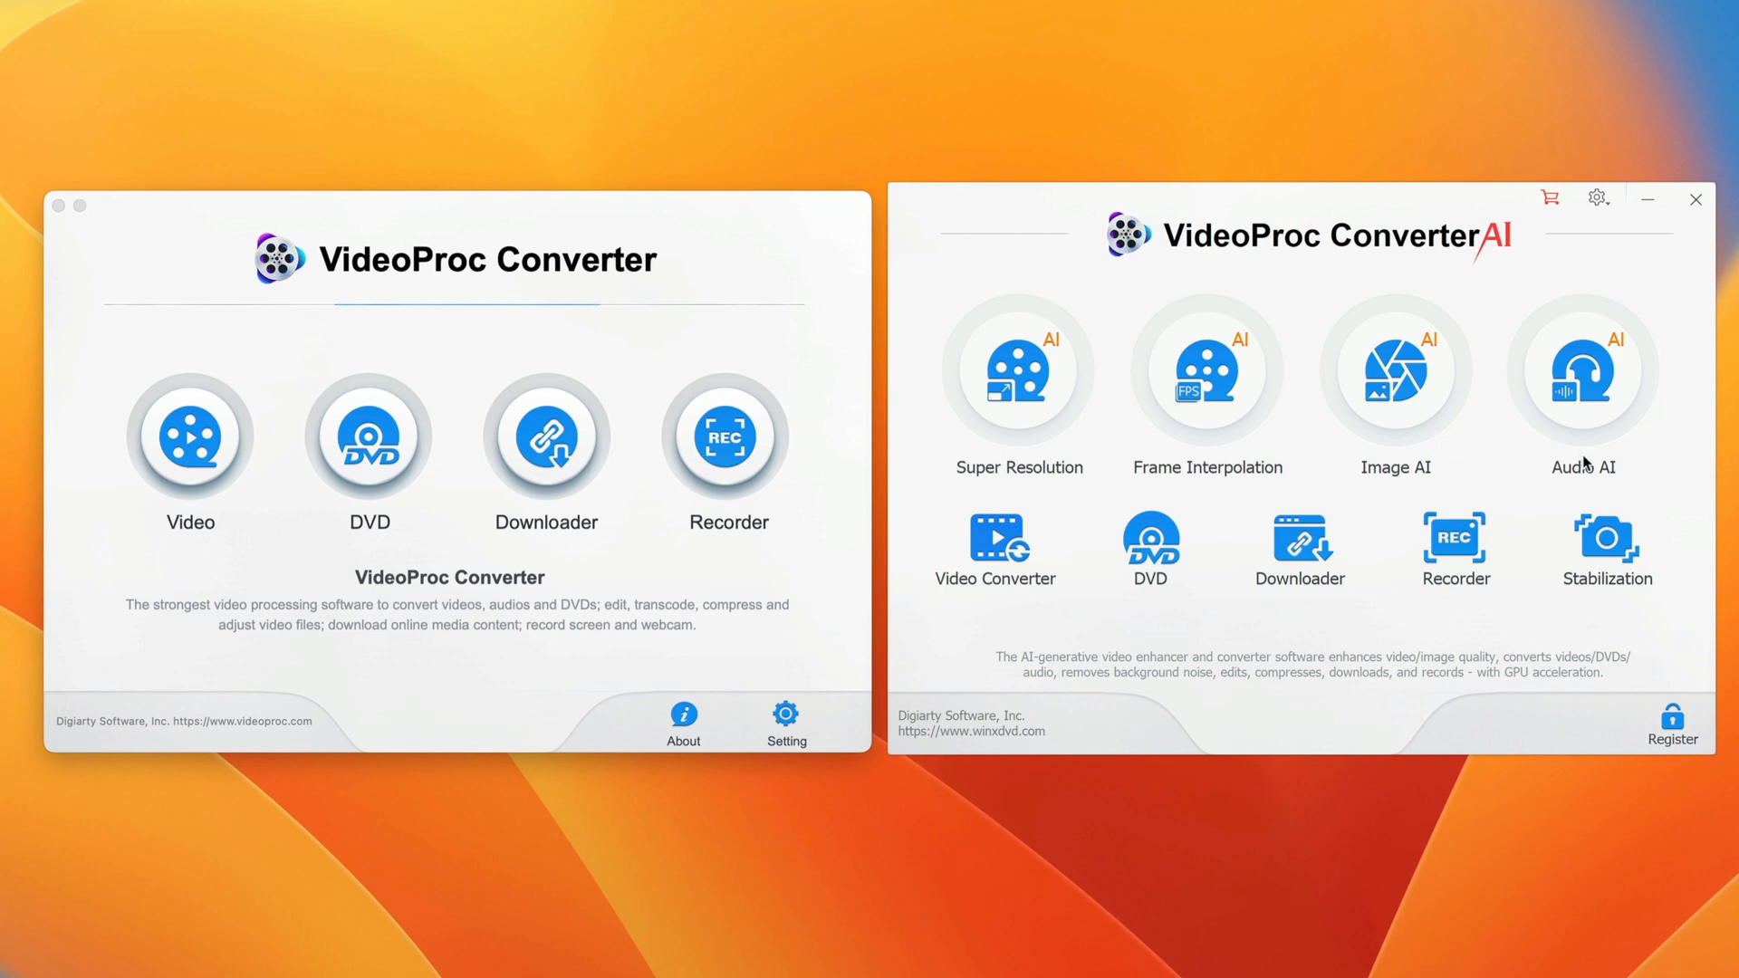
mouse_move(1206, 372)
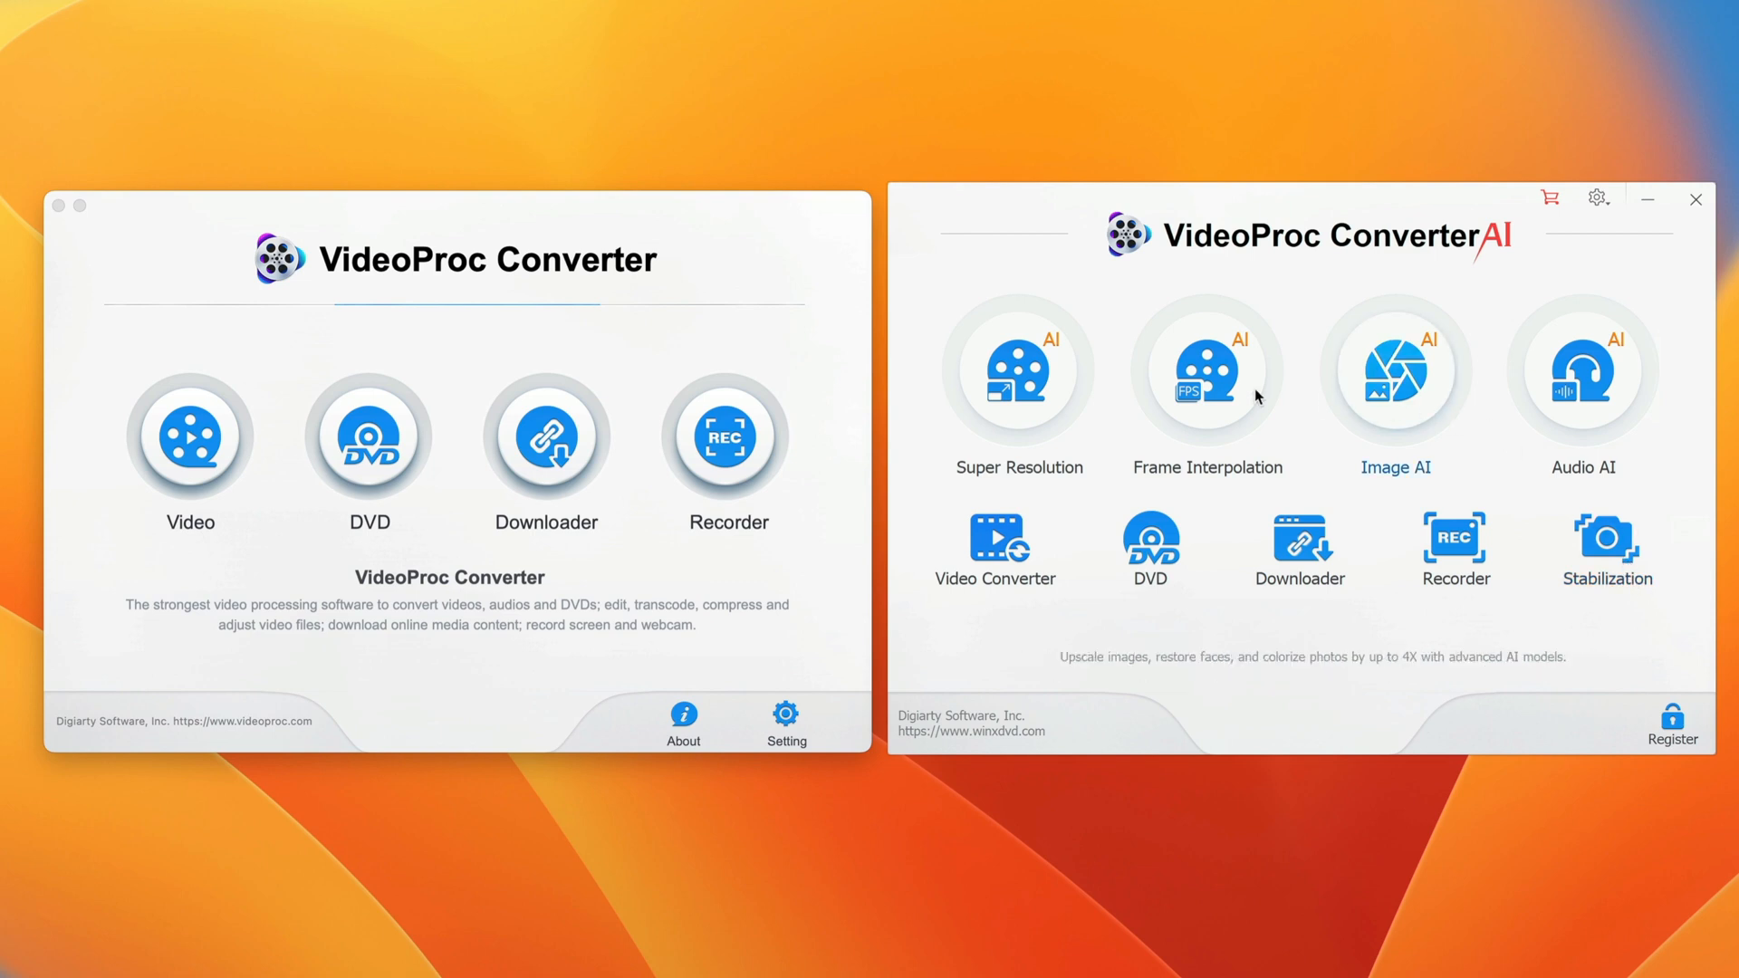
mouse_move(632, 570)
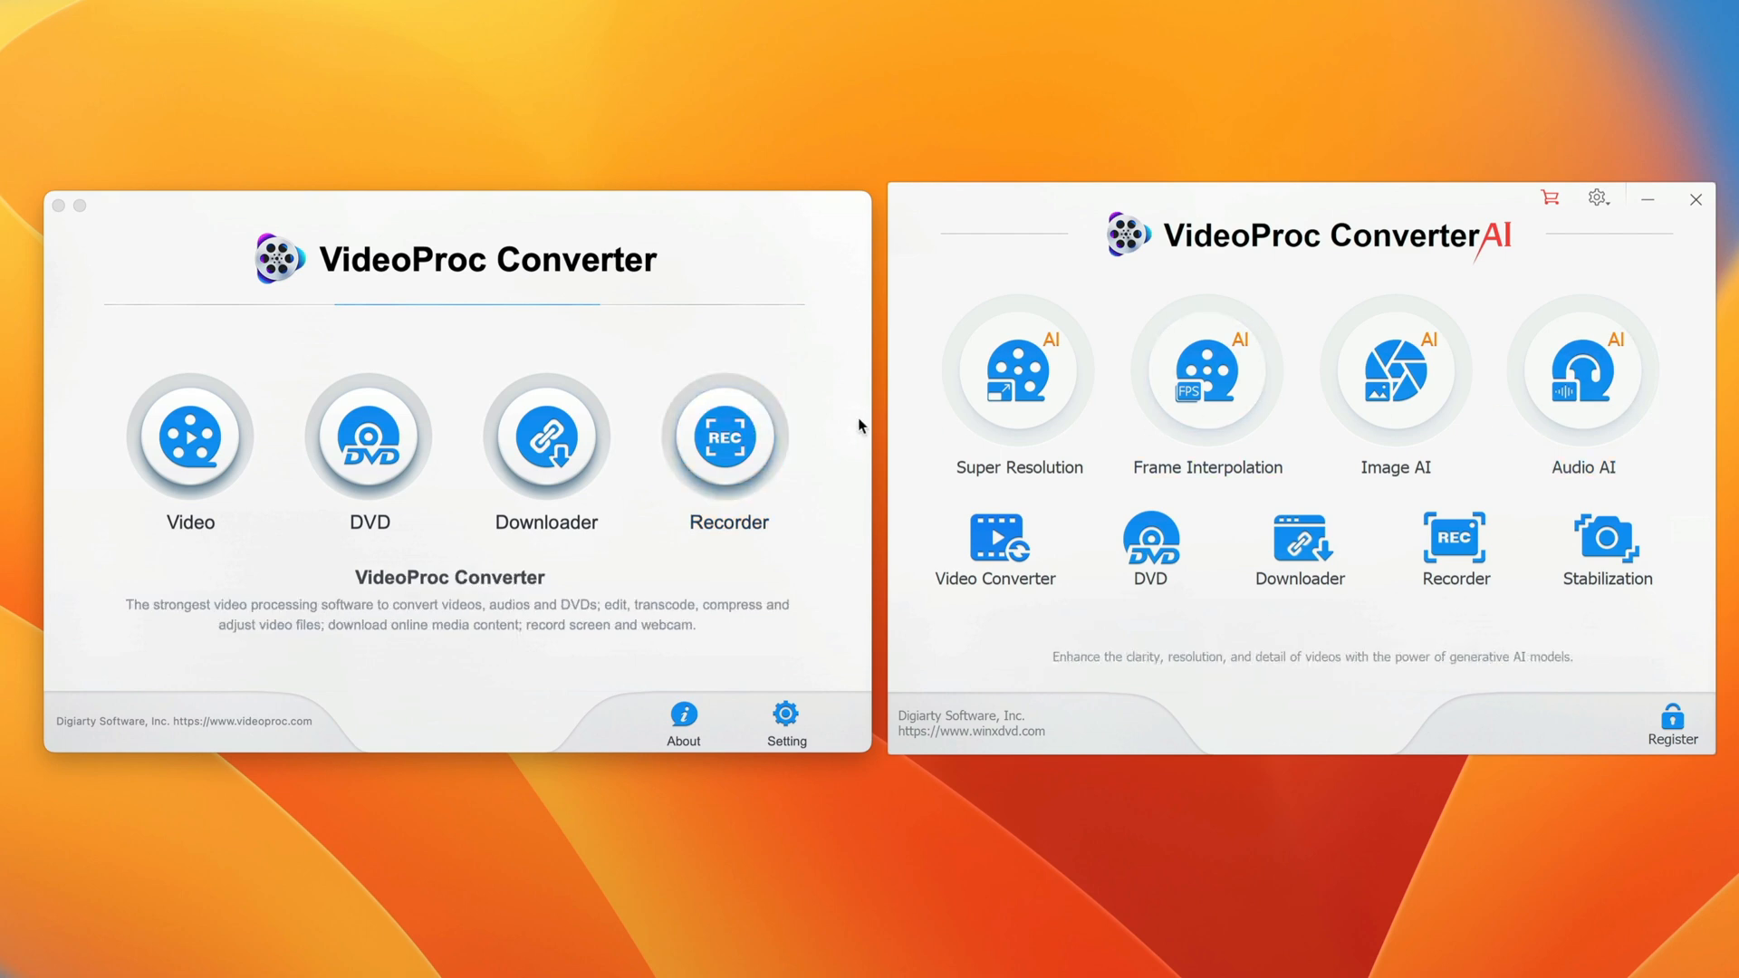
mouse_move(725, 438)
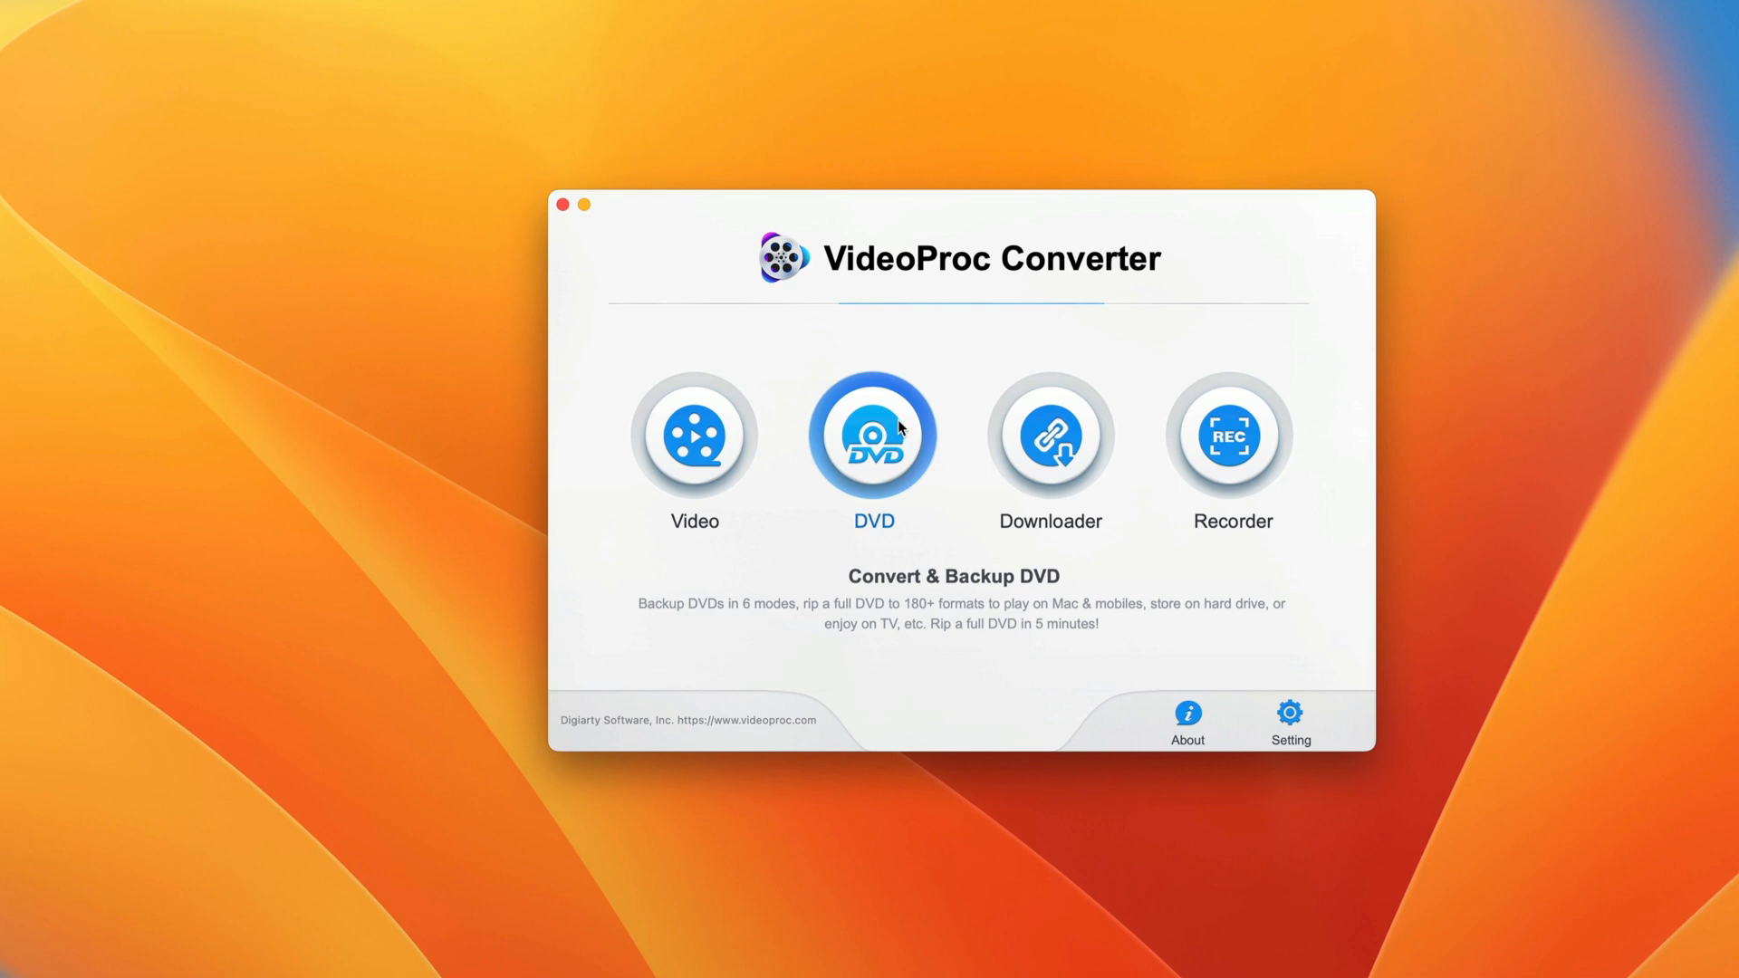
mouse_move(1130, 348)
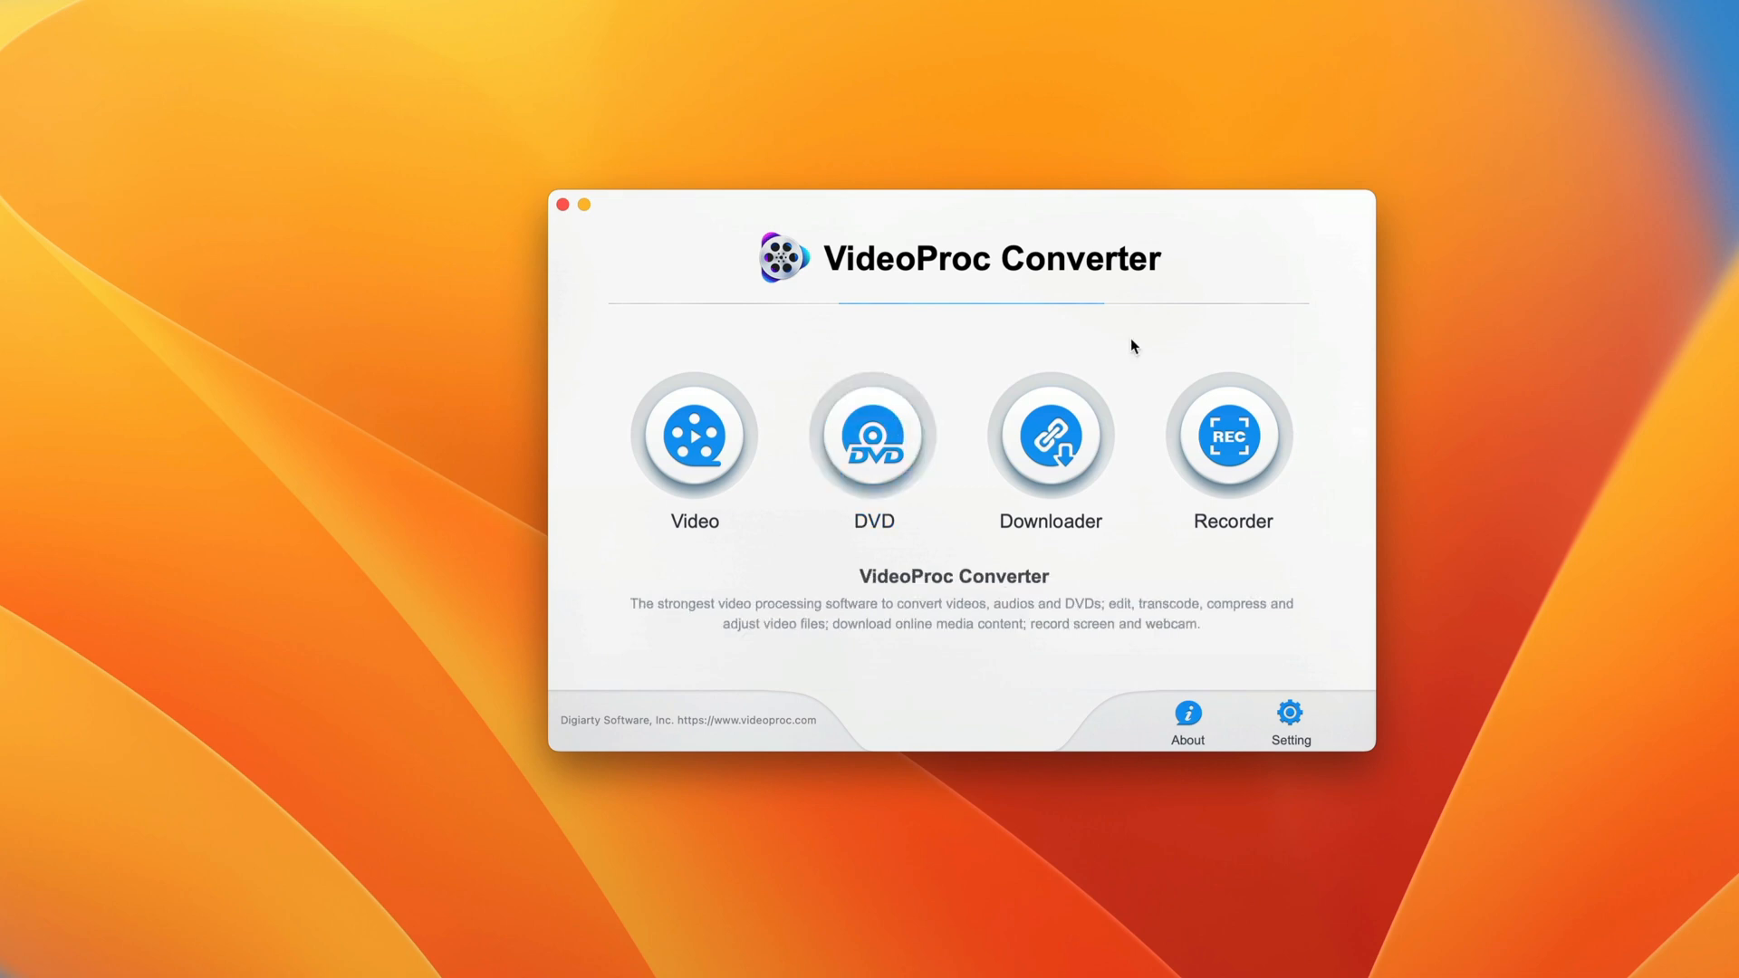
mouse_move(1224, 590)
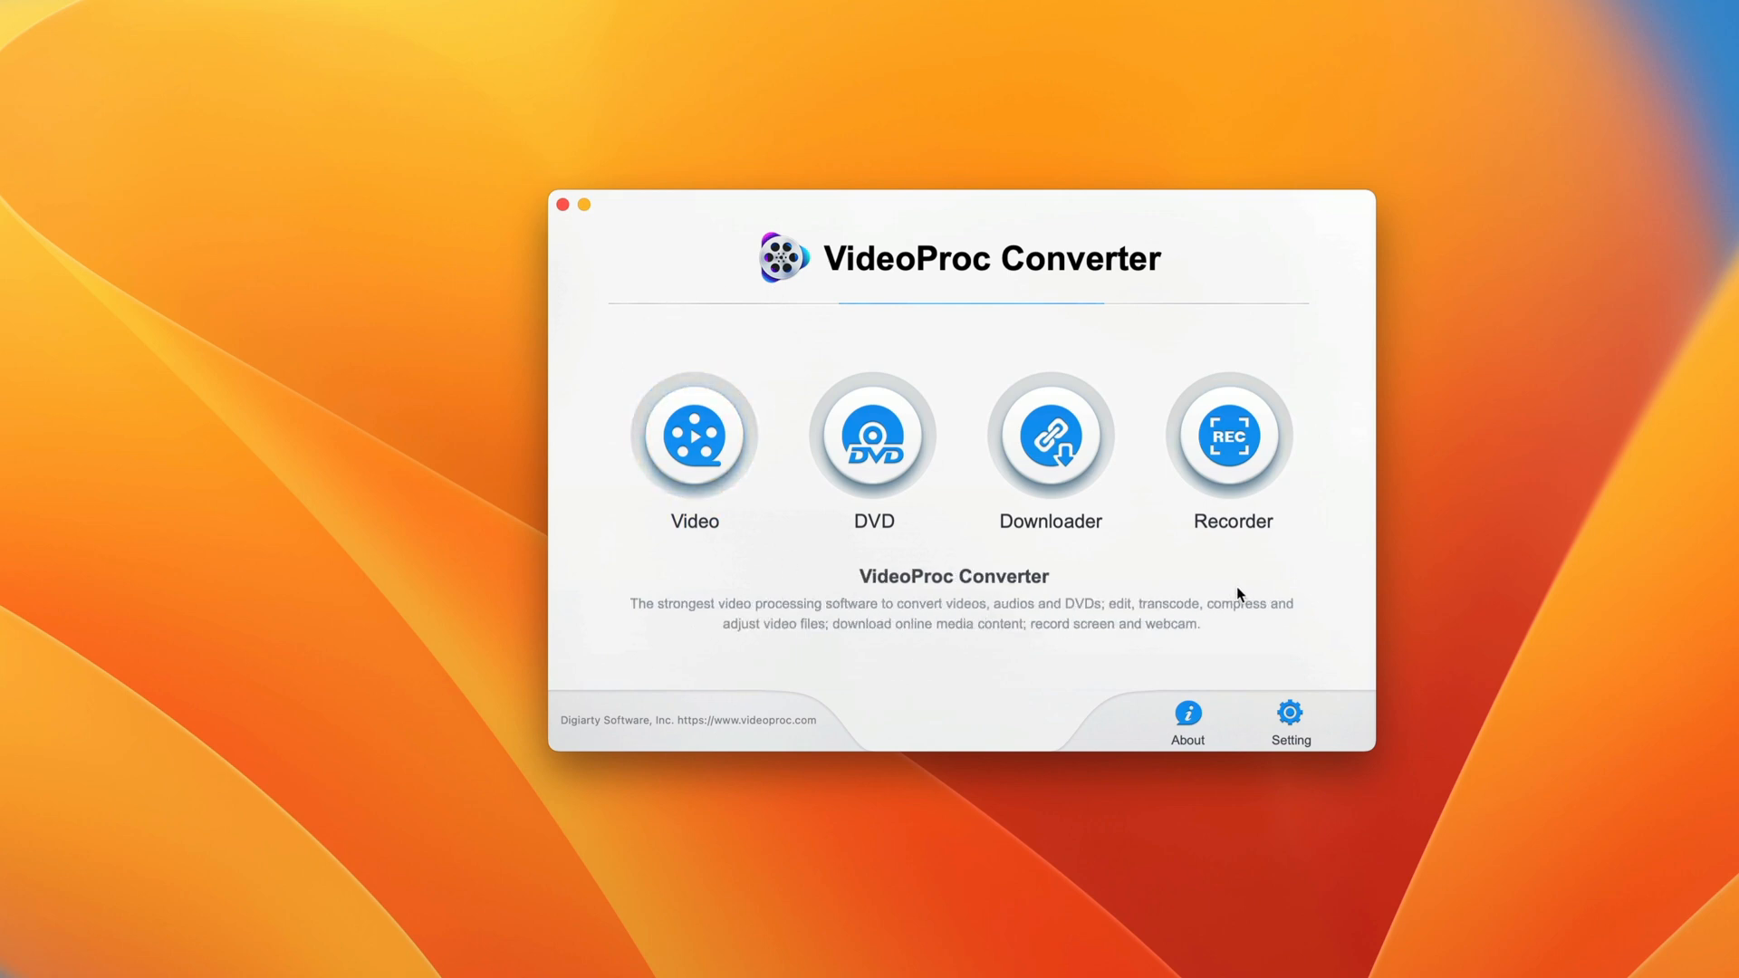
mouse_move(1103, 594)
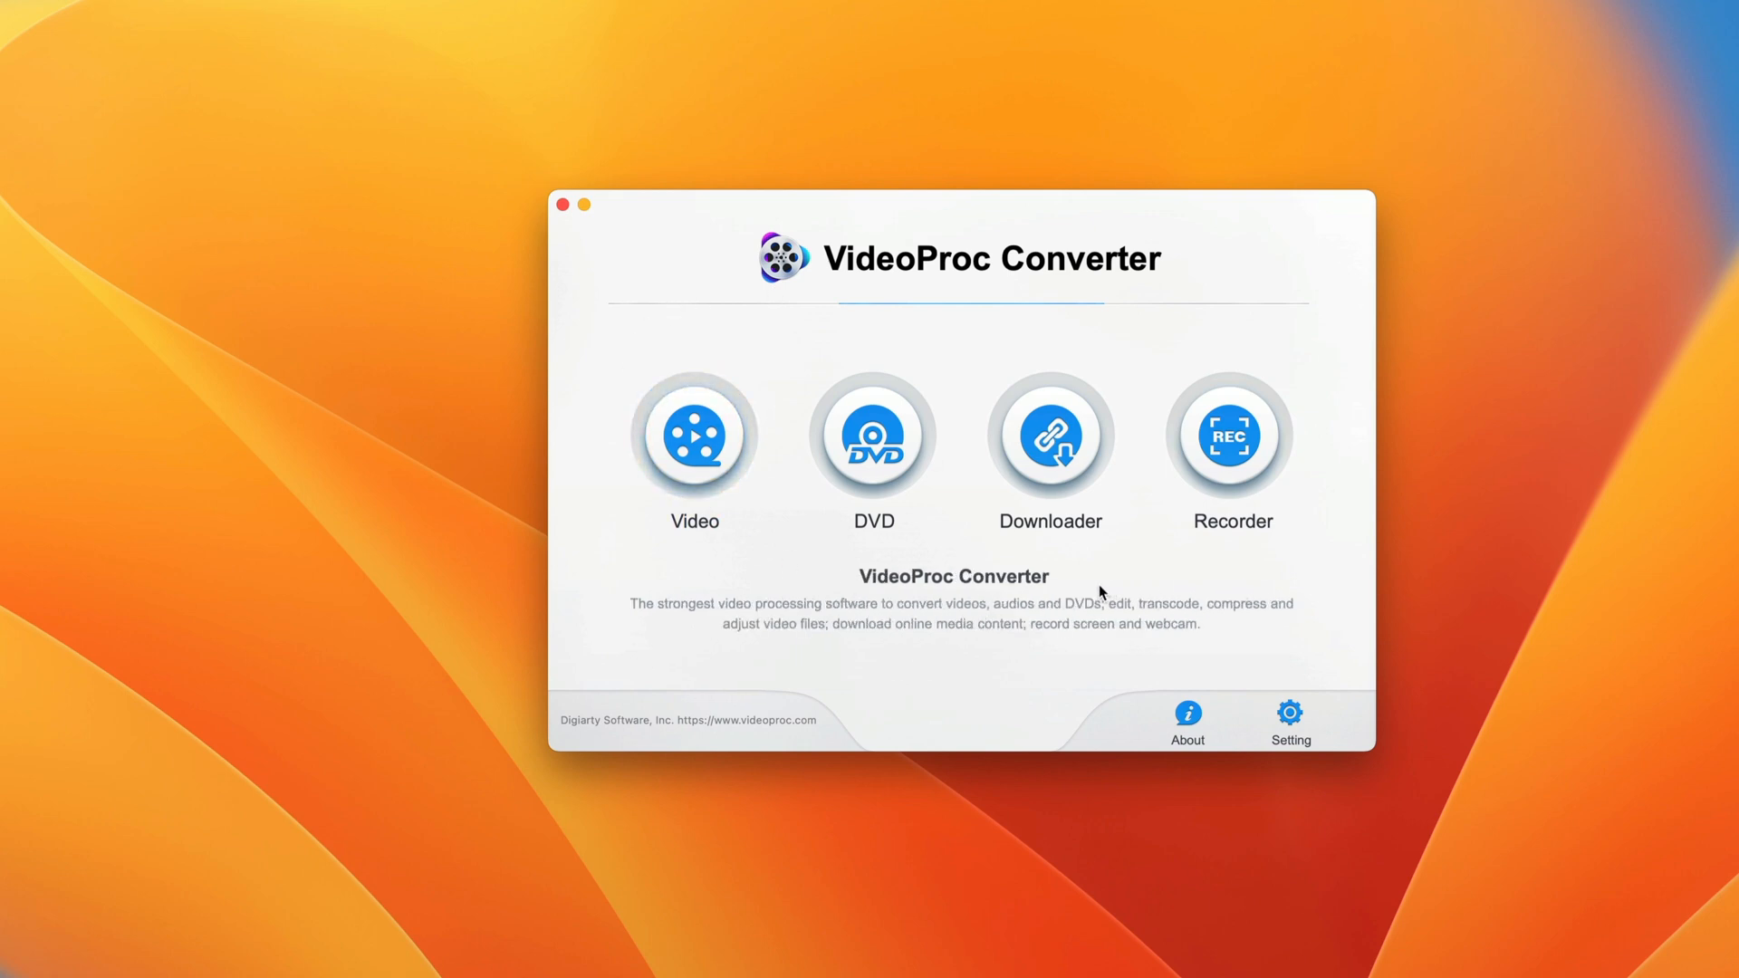
mouse_move(1065, 587)
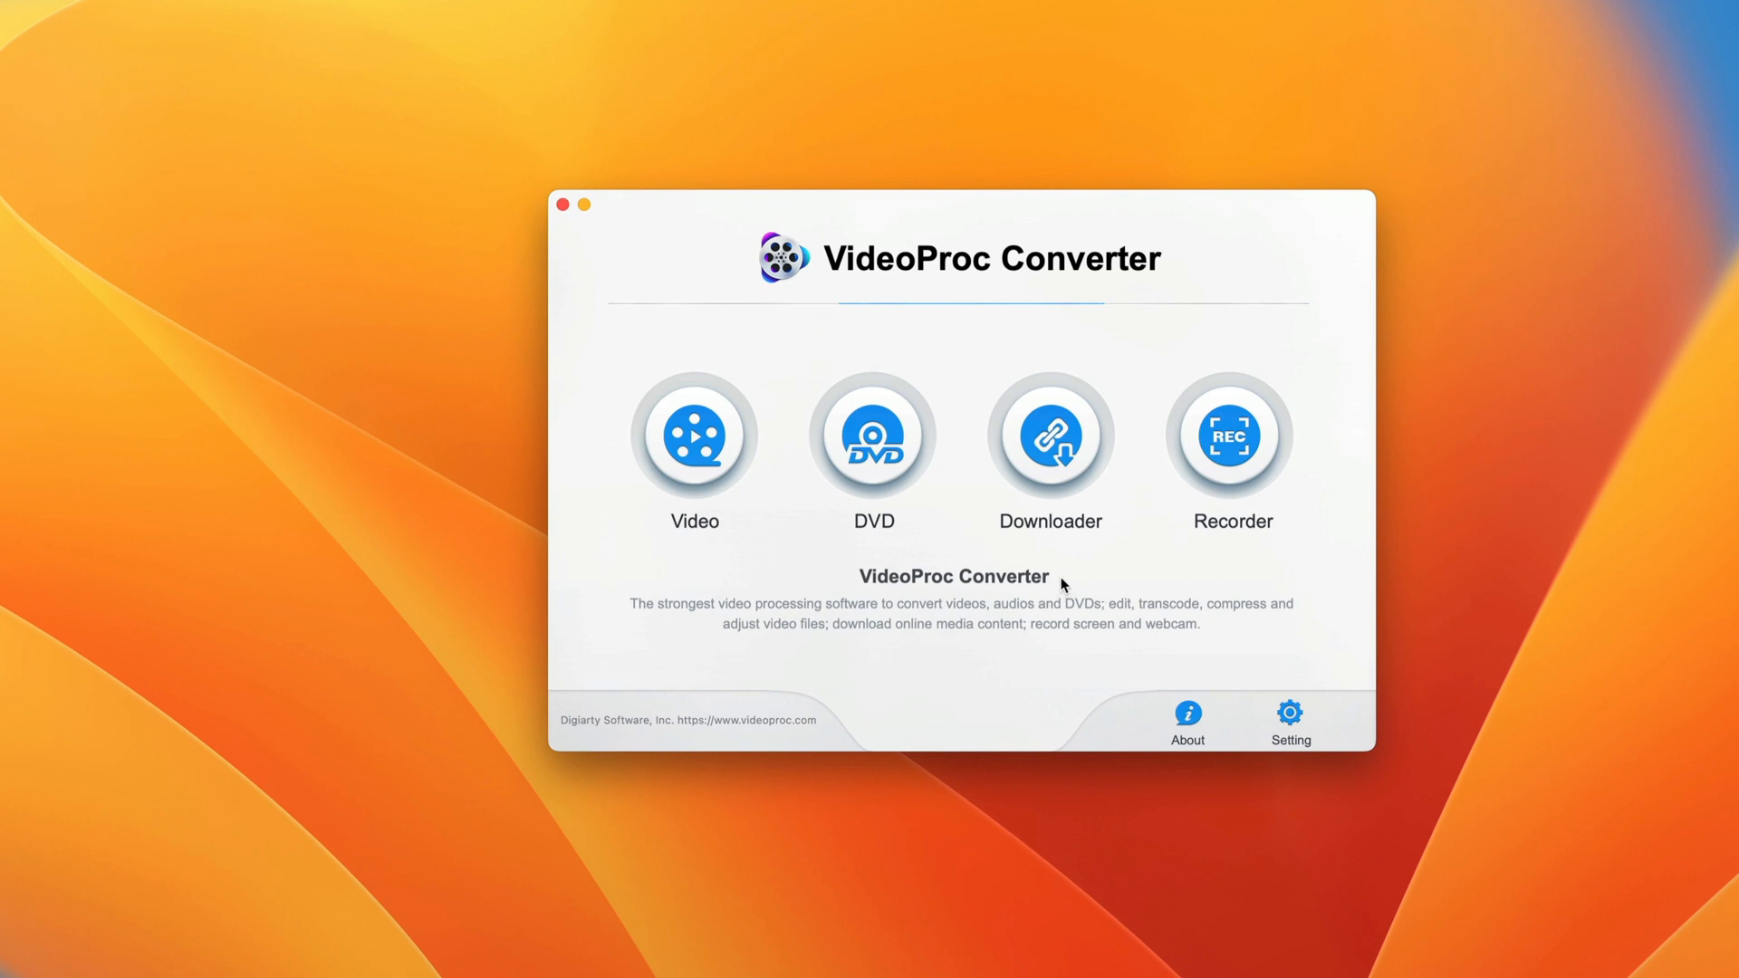
click(873, 440)
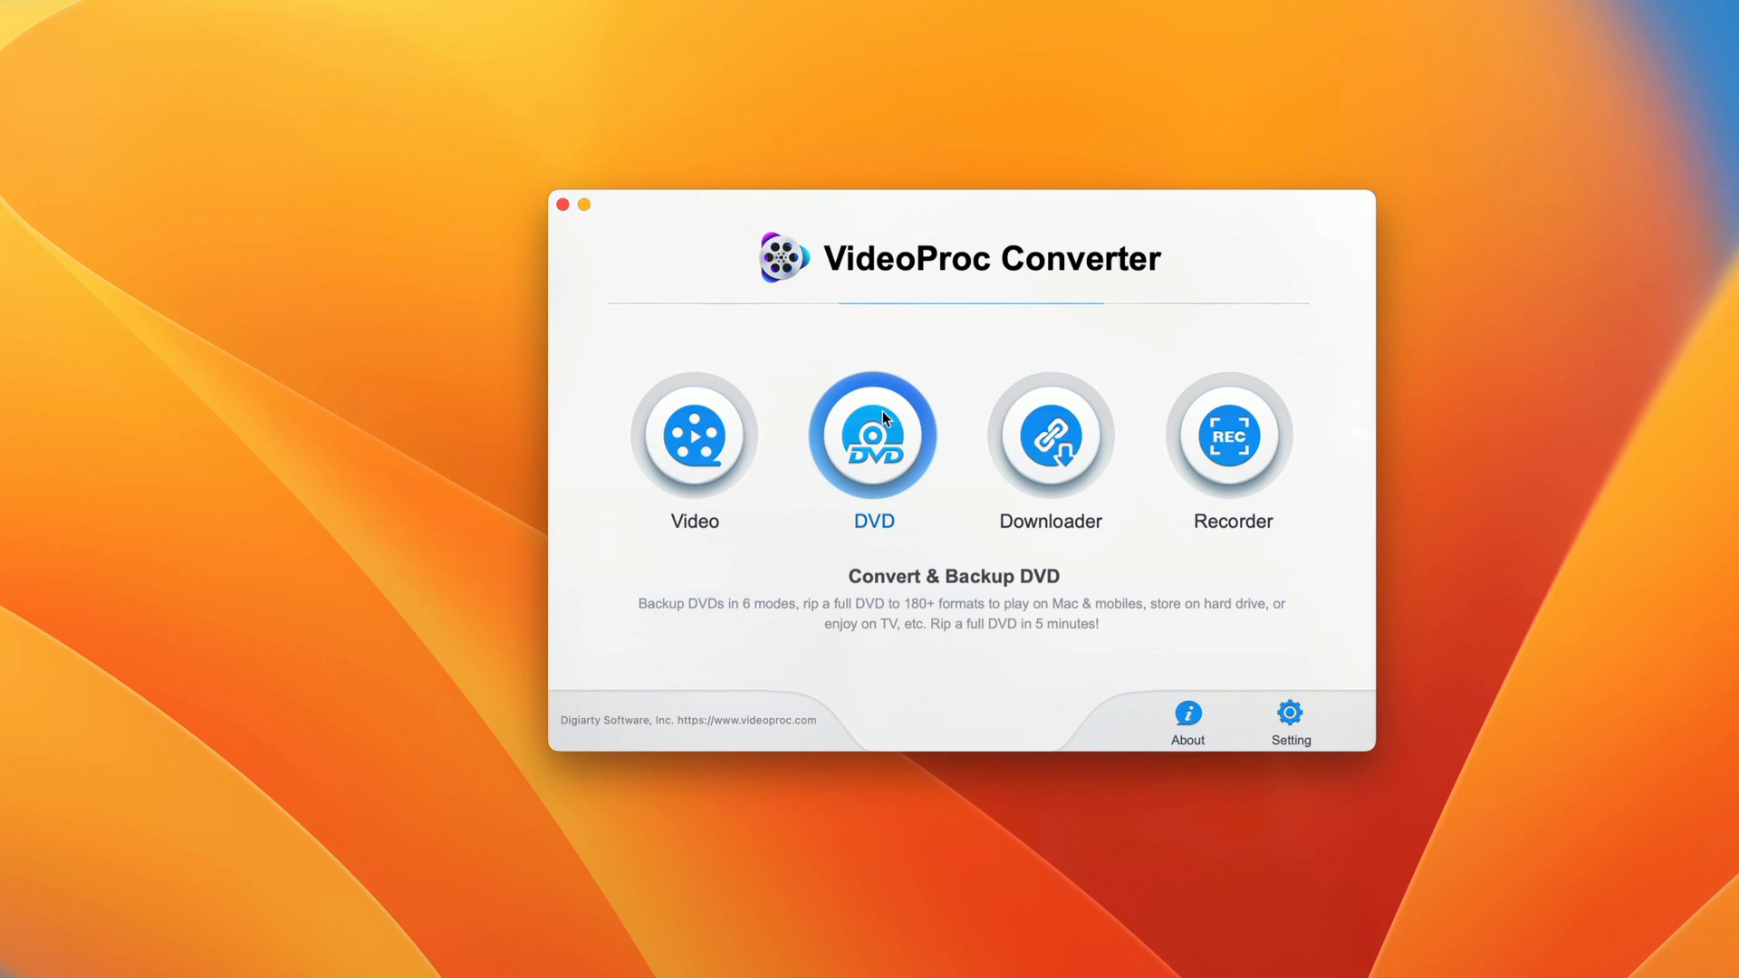
Enter the DVD converter workspace from the home screen.
click(873, 438)
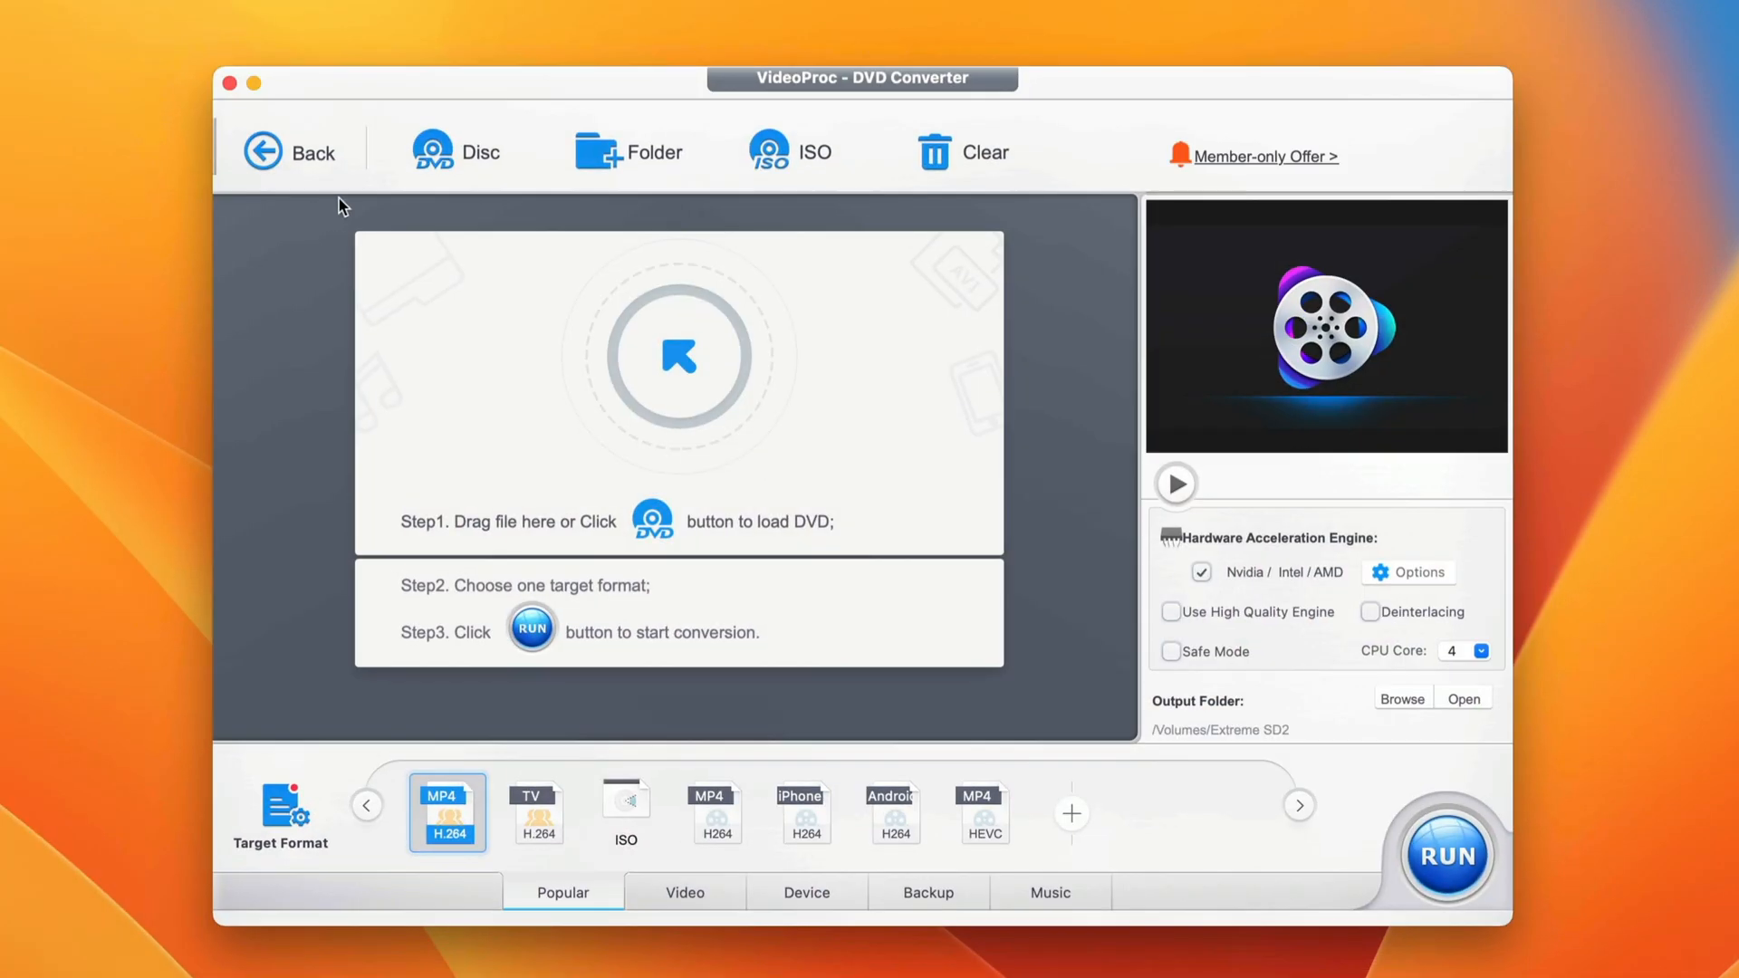
mouse_move(466, 228)
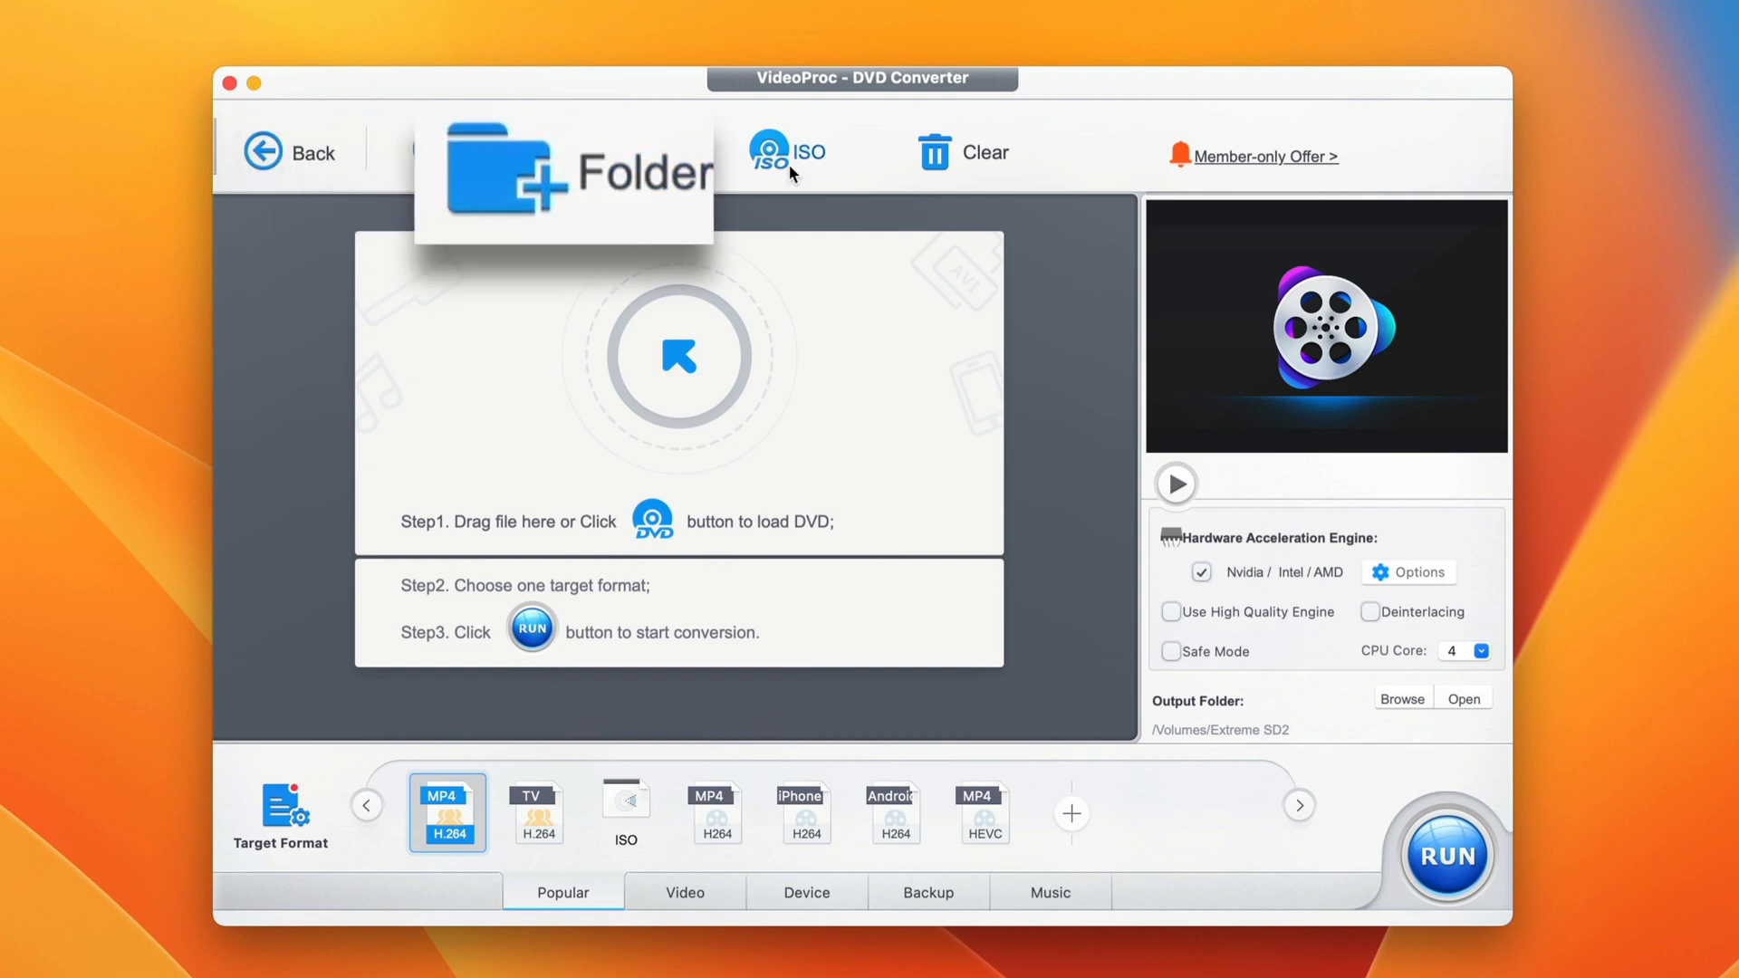
mouse_move(474, 207)
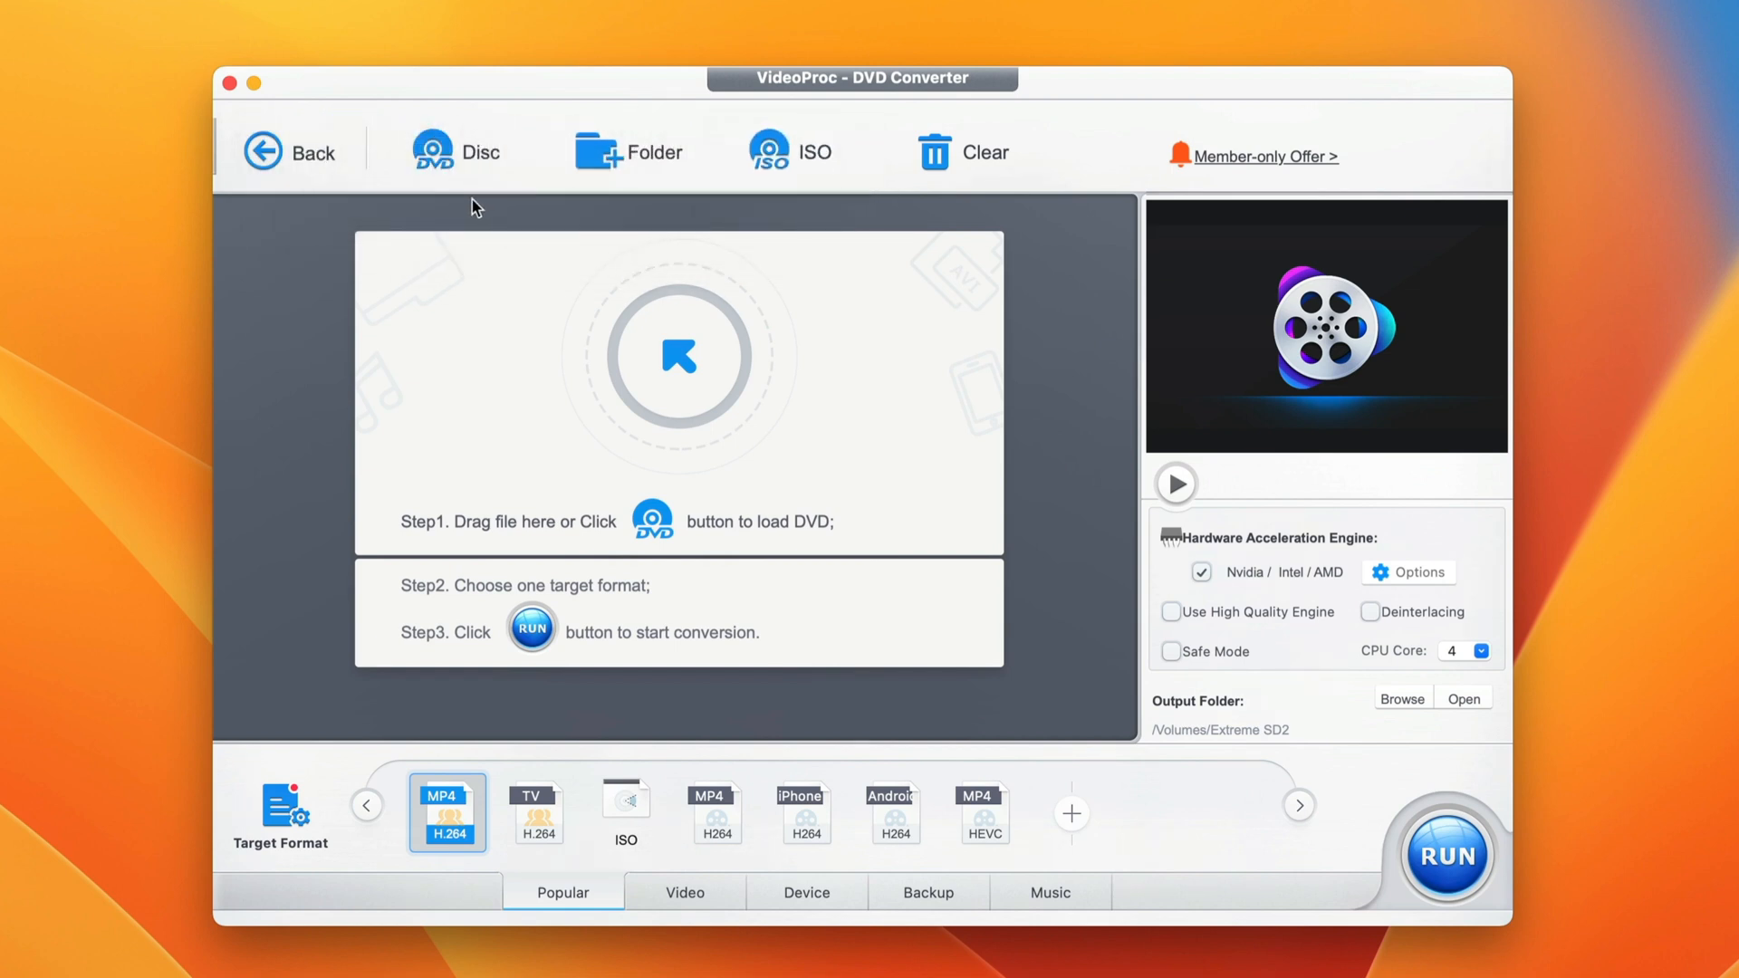
mouse_move(454, 152)
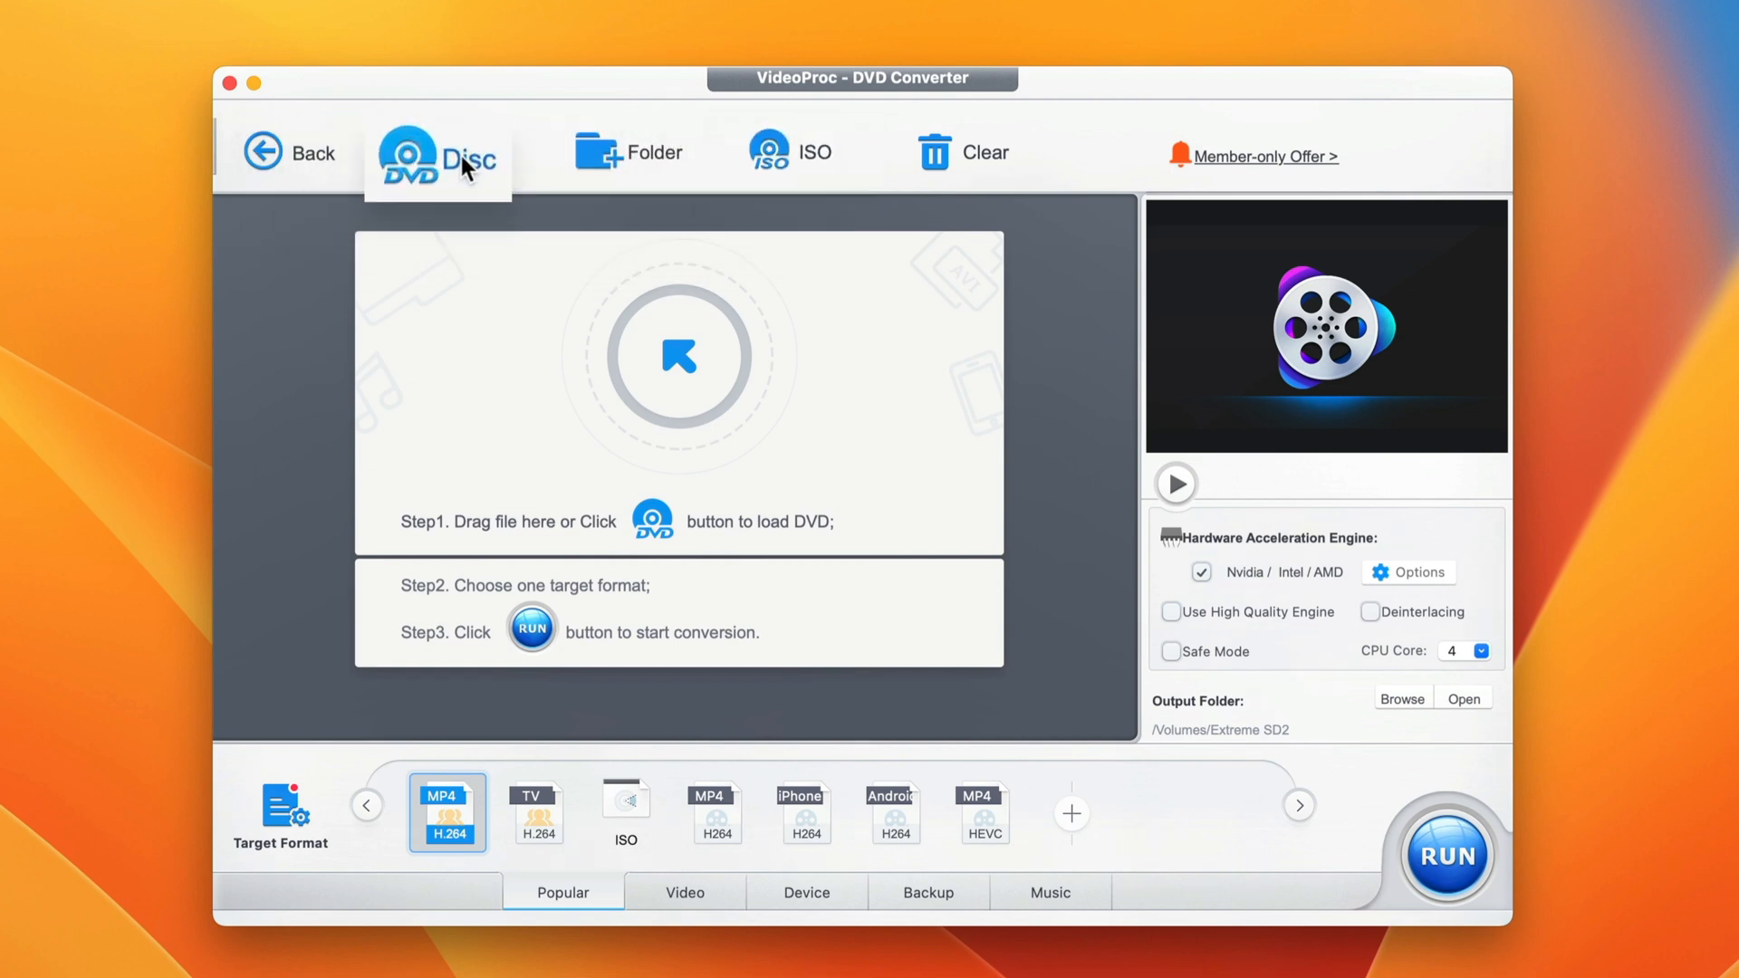
Load the 12K Animals Film disc as the source with Auto Detect.
click(436, 156)
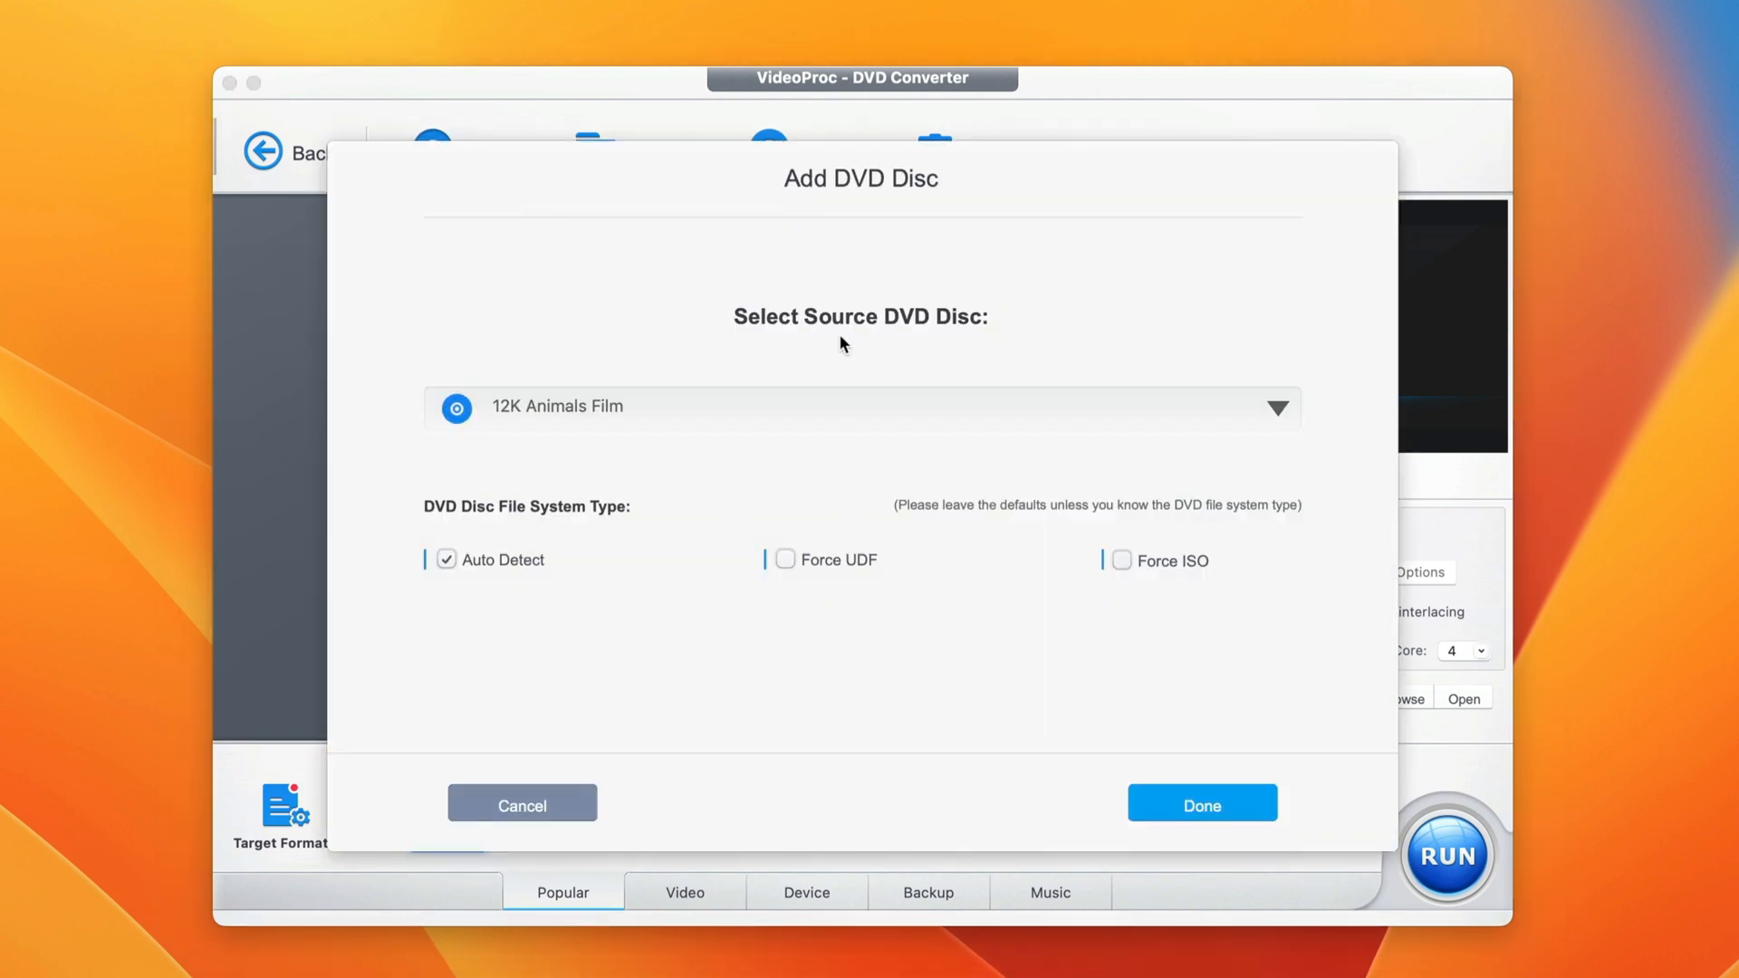
mouse_move(1017, 369)
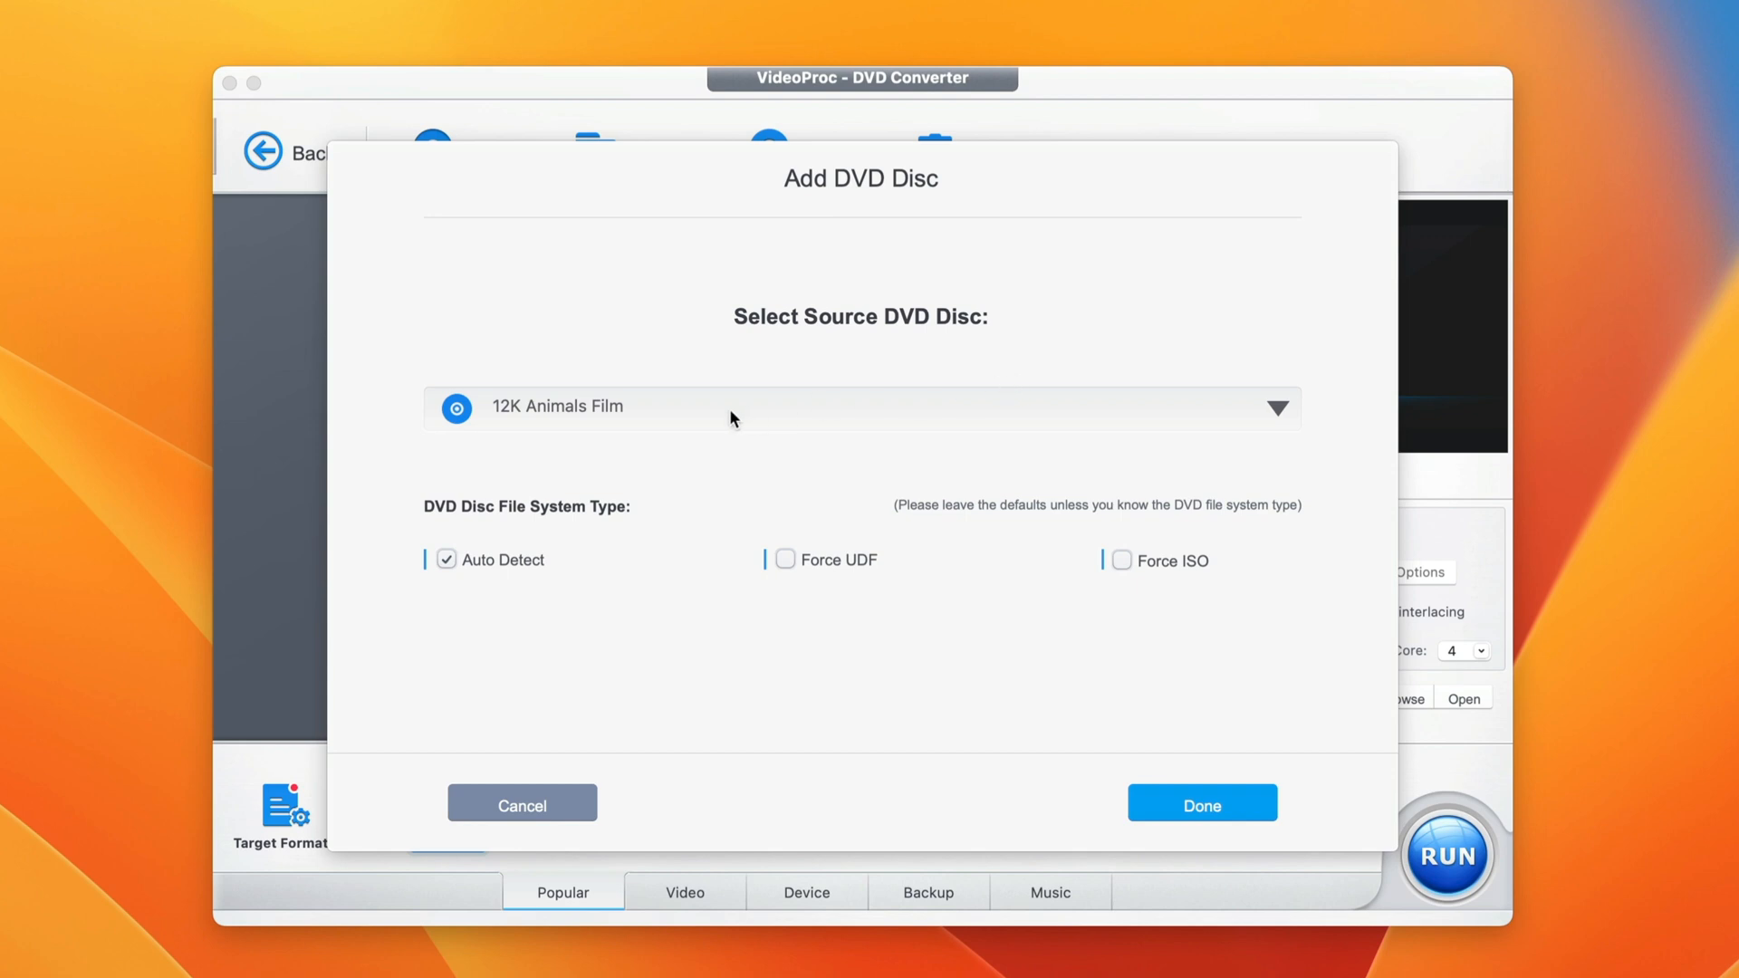
mouse_move(628, 437)
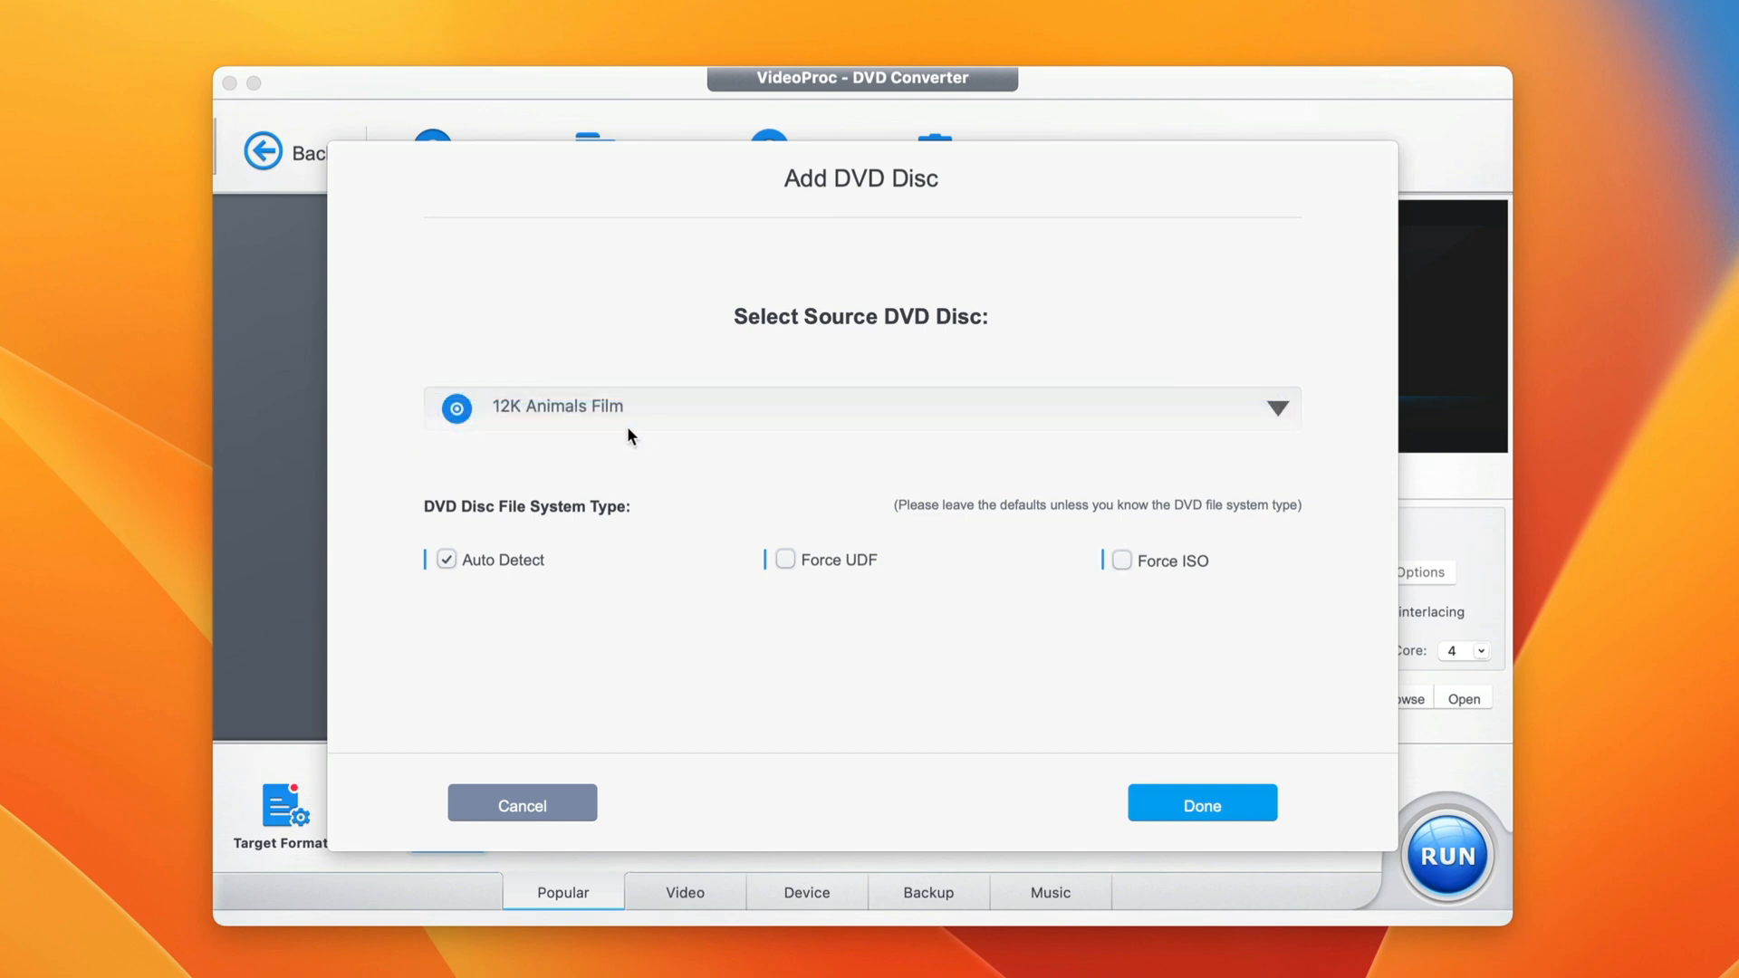
mouse_move(690, 432)
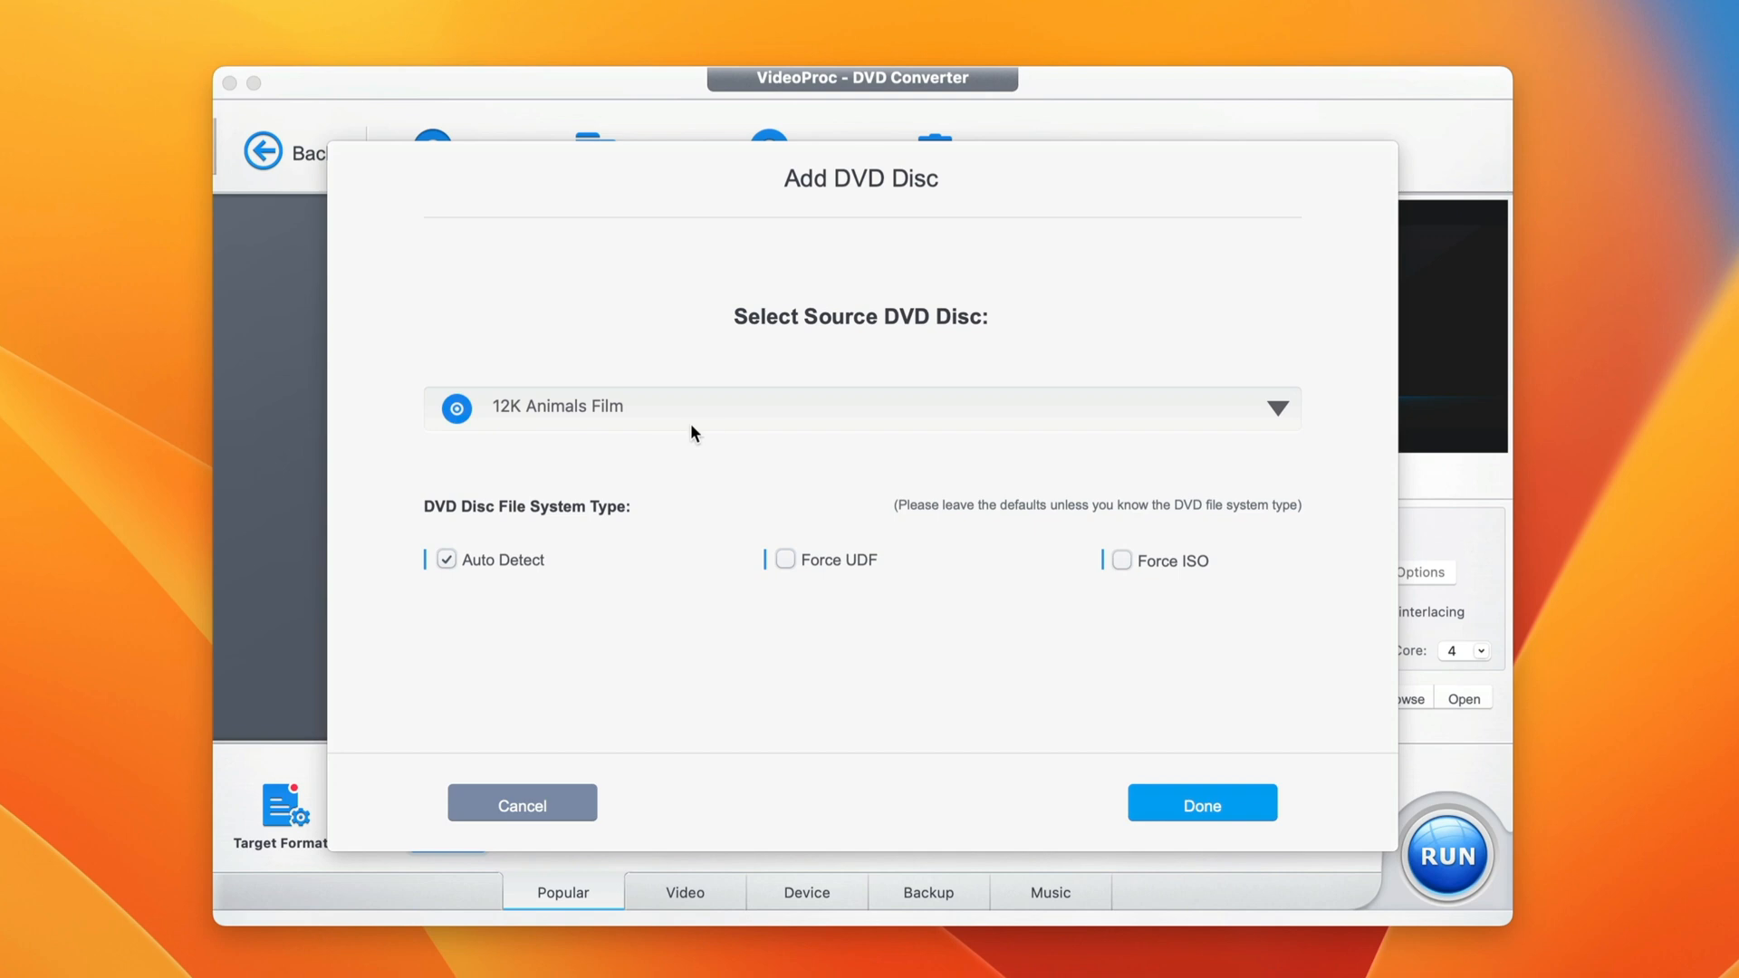
click(1201, 802)
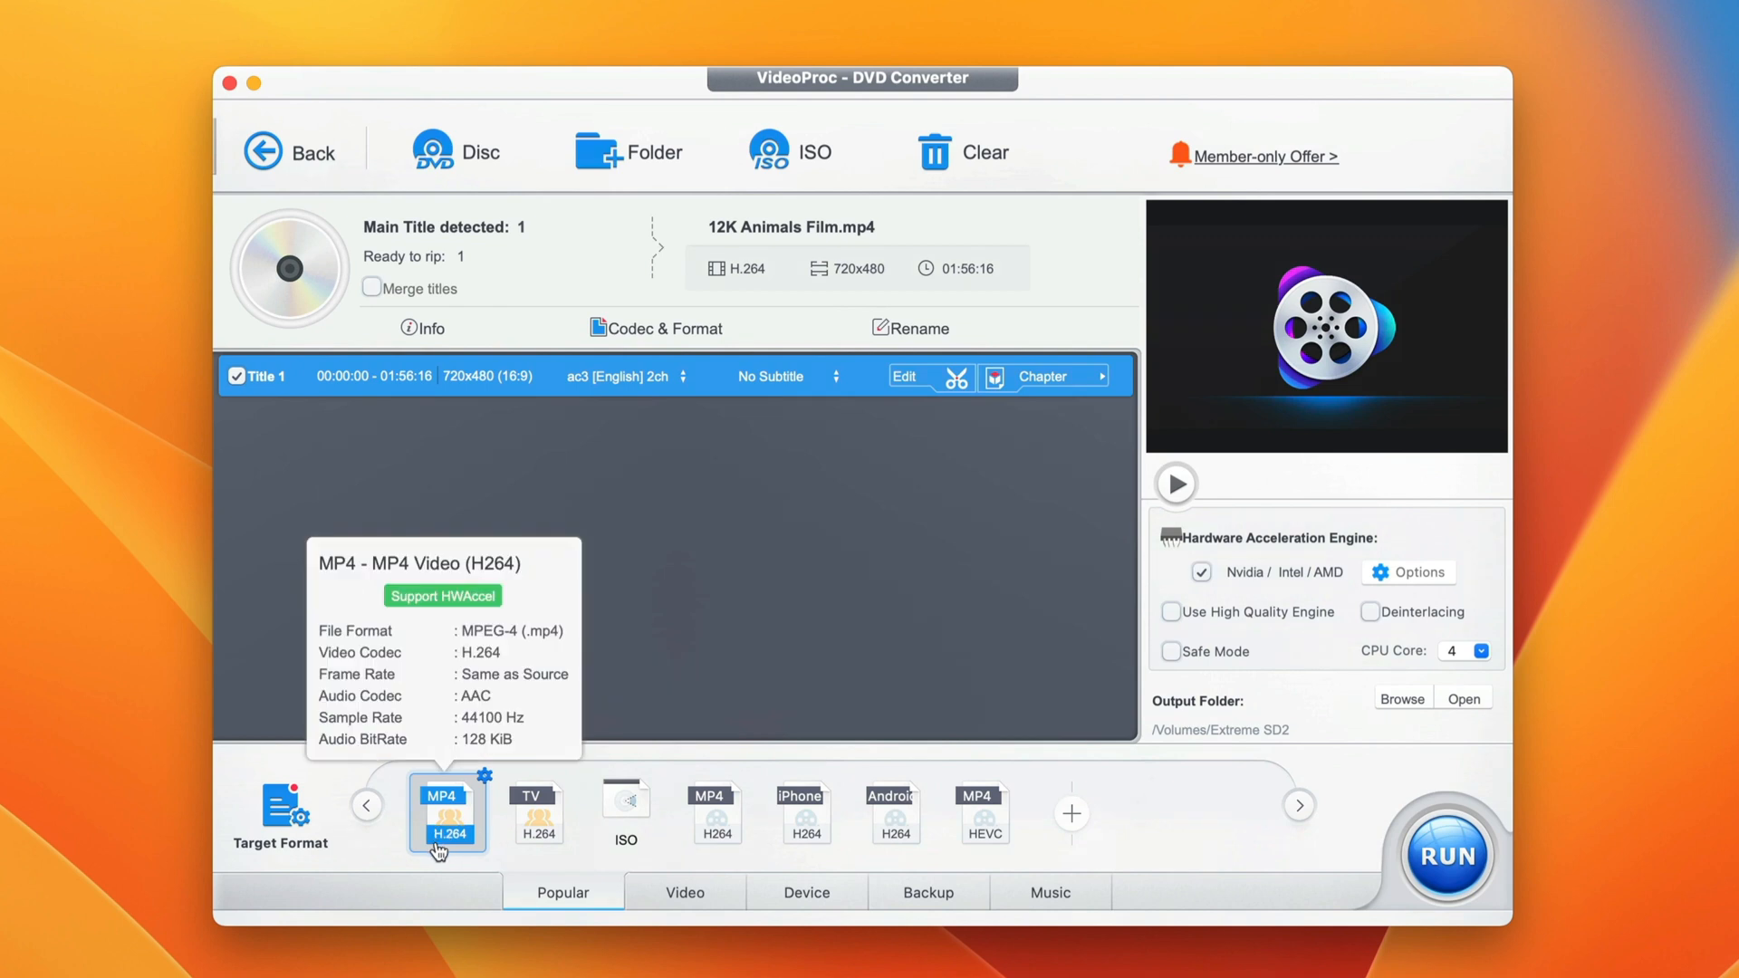
mouse_move(500, 629)
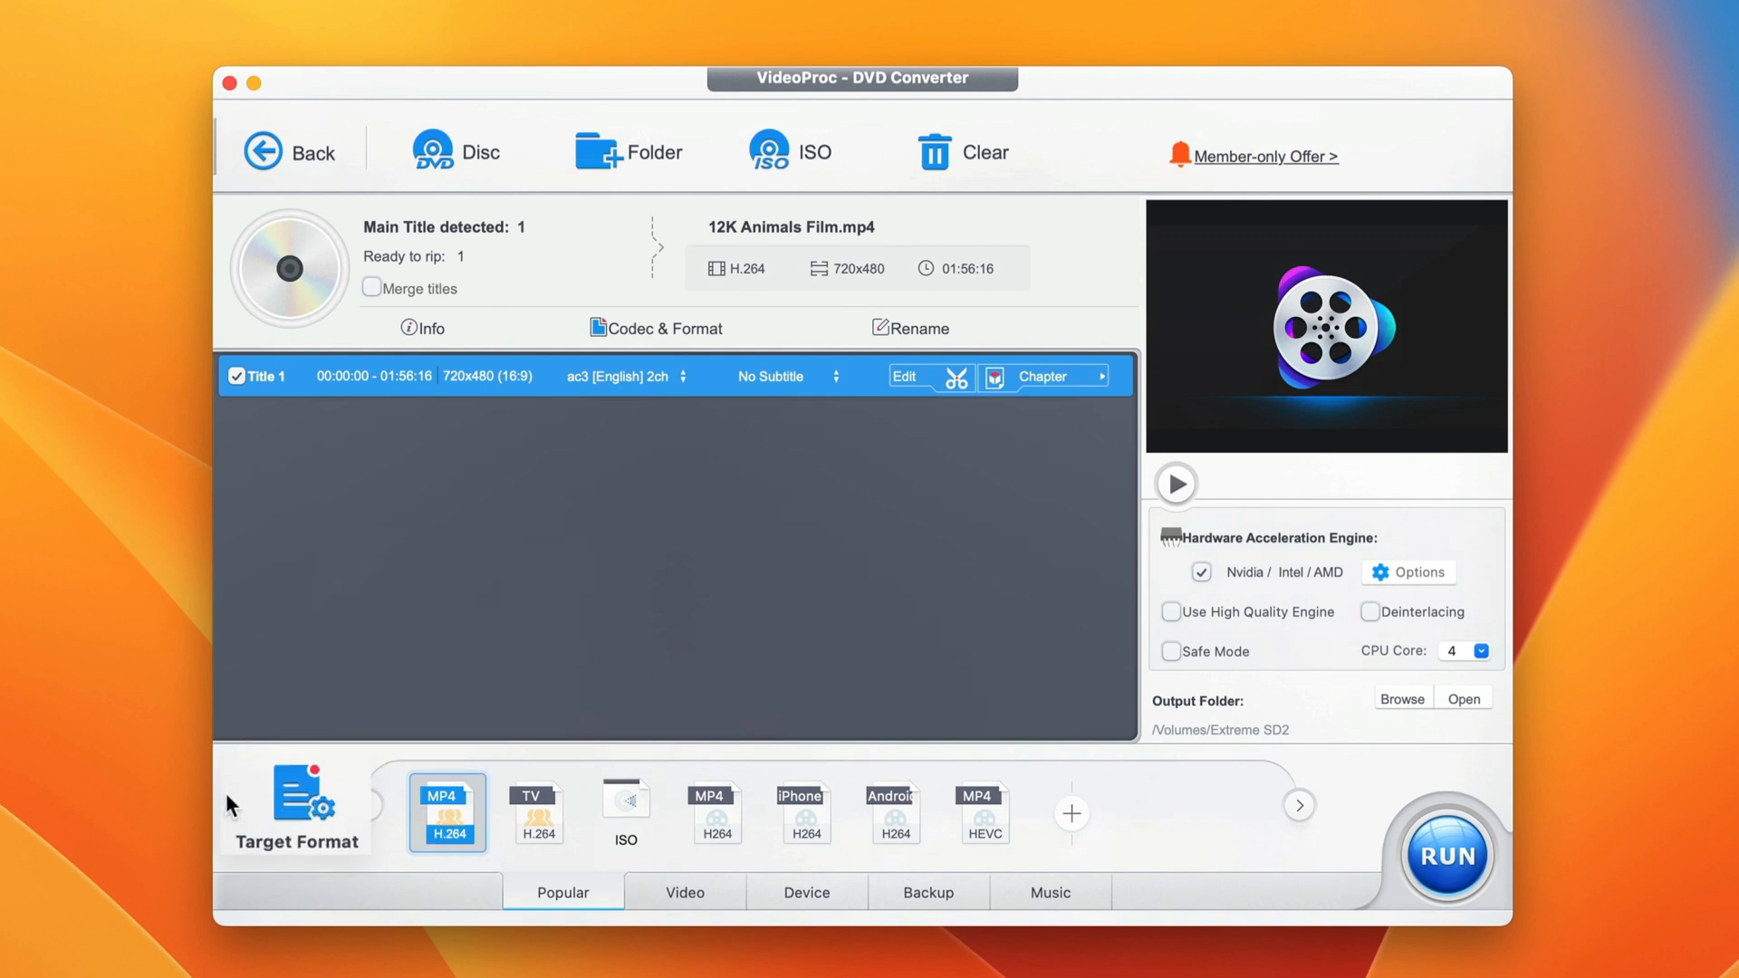
Choose MP4 Video (H264) from General Profiles as the output profile for Title 1.
click(295, 804)
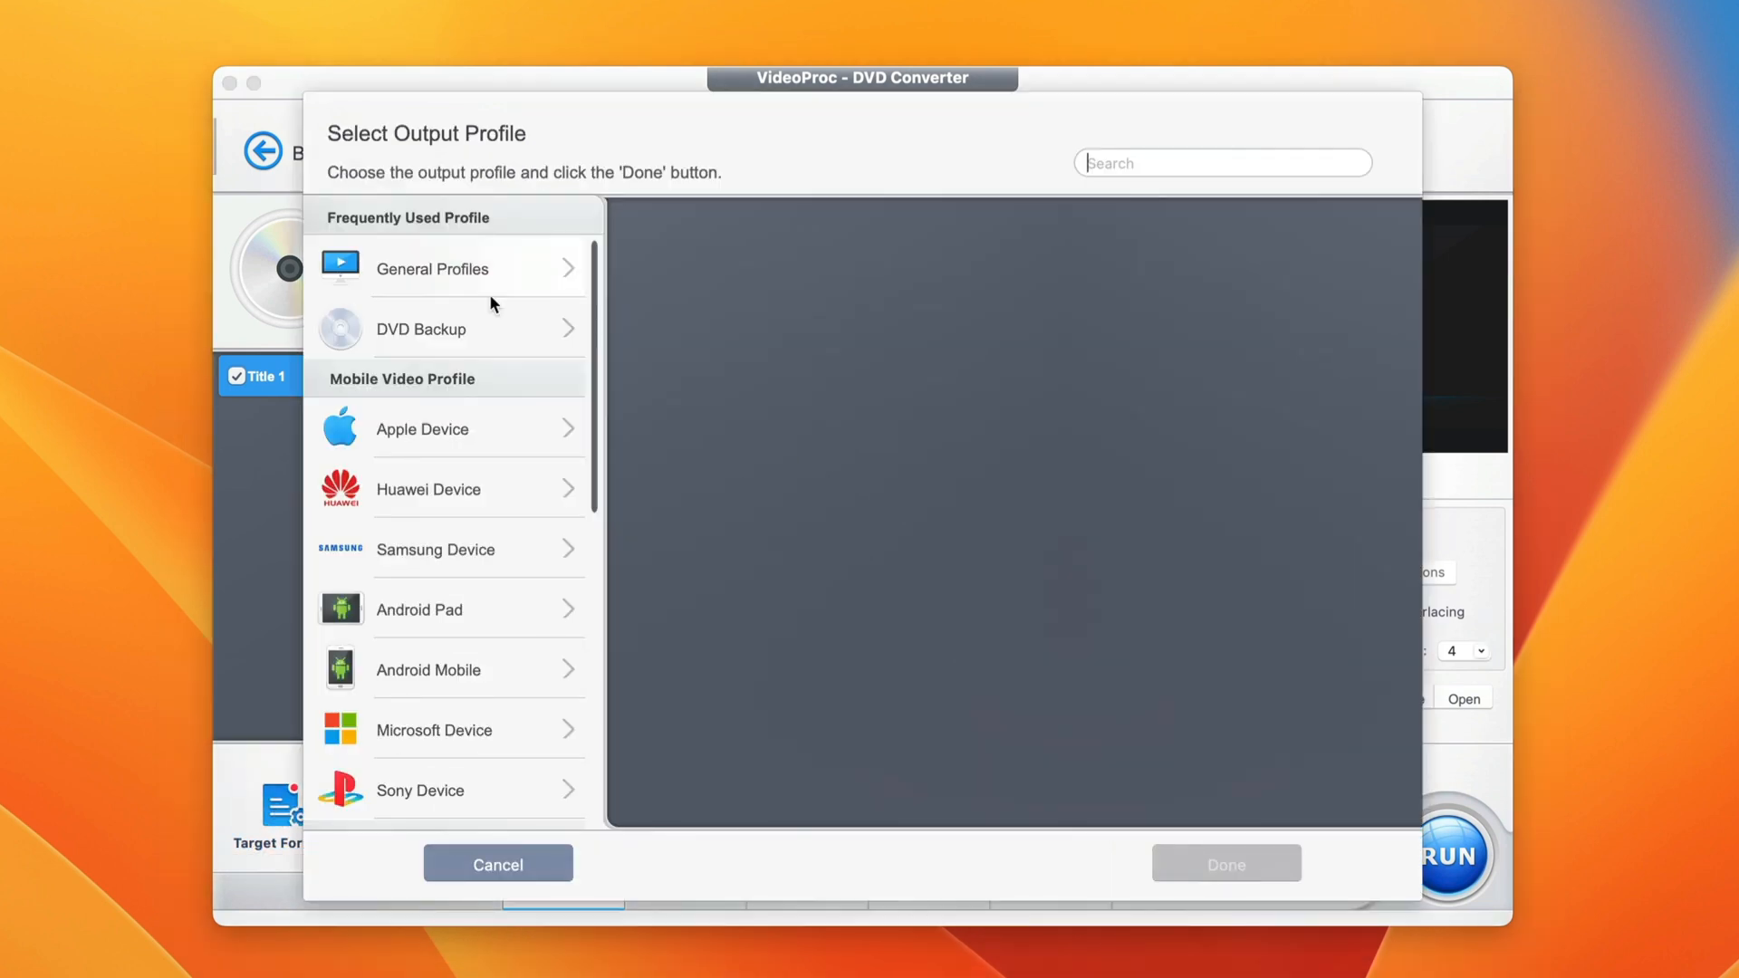
mouse_move(523, 290)
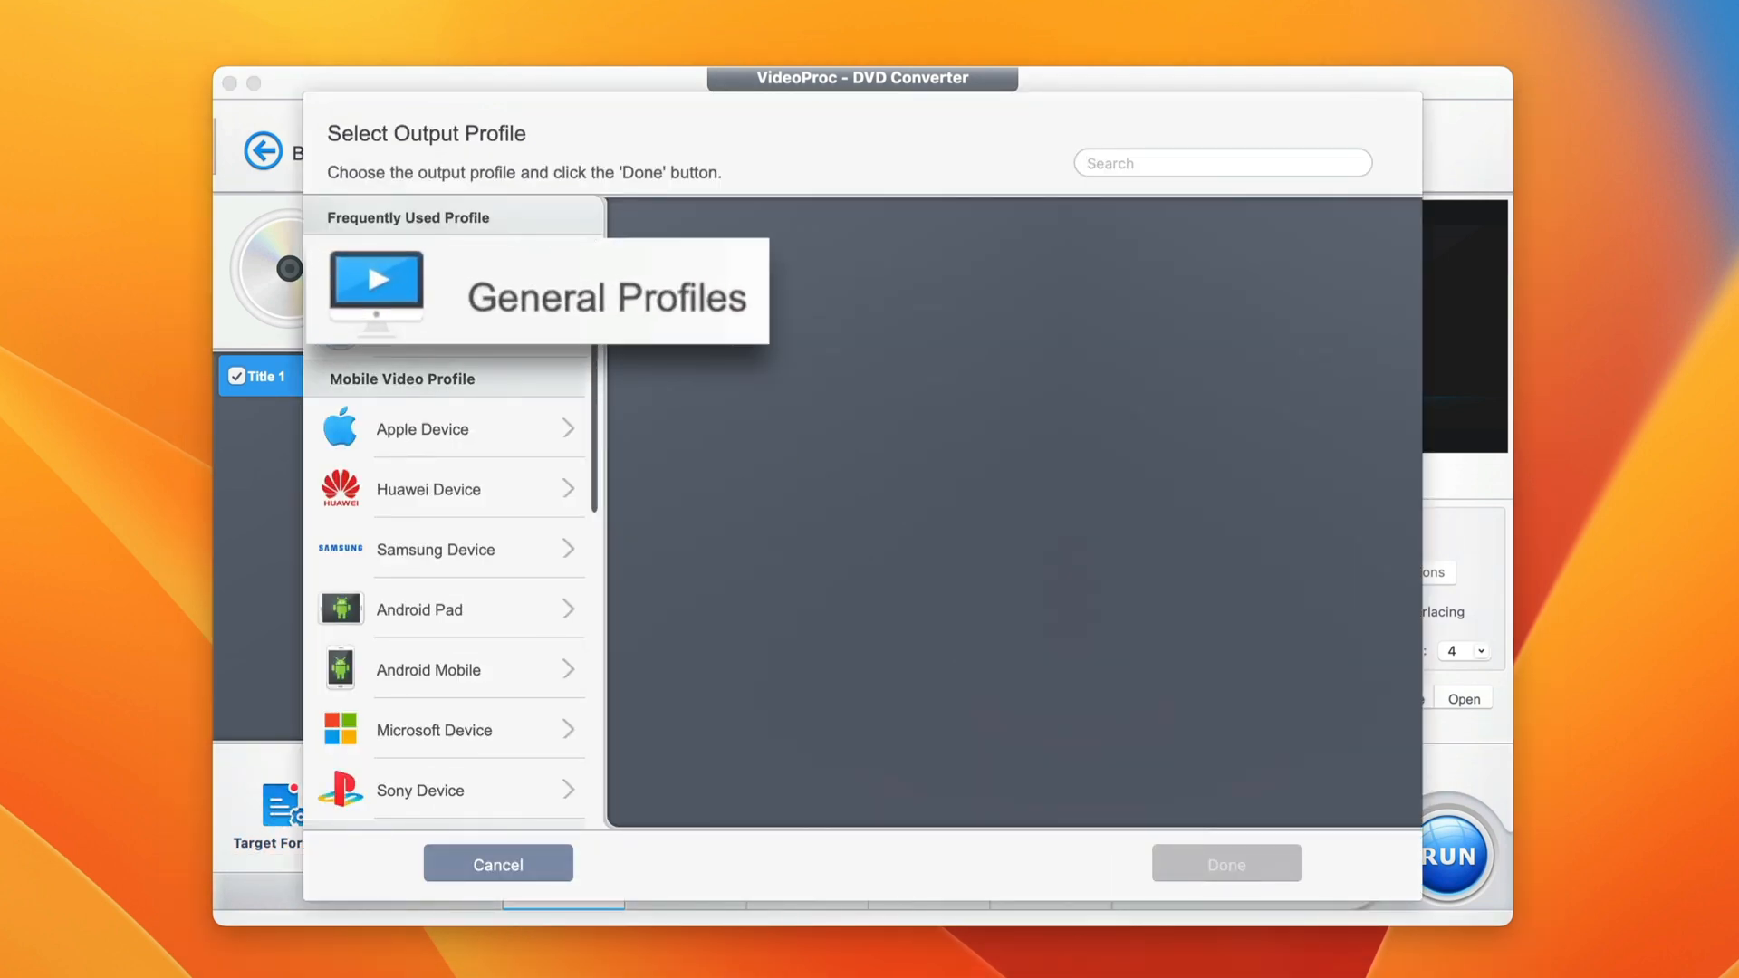
click(443, 268)
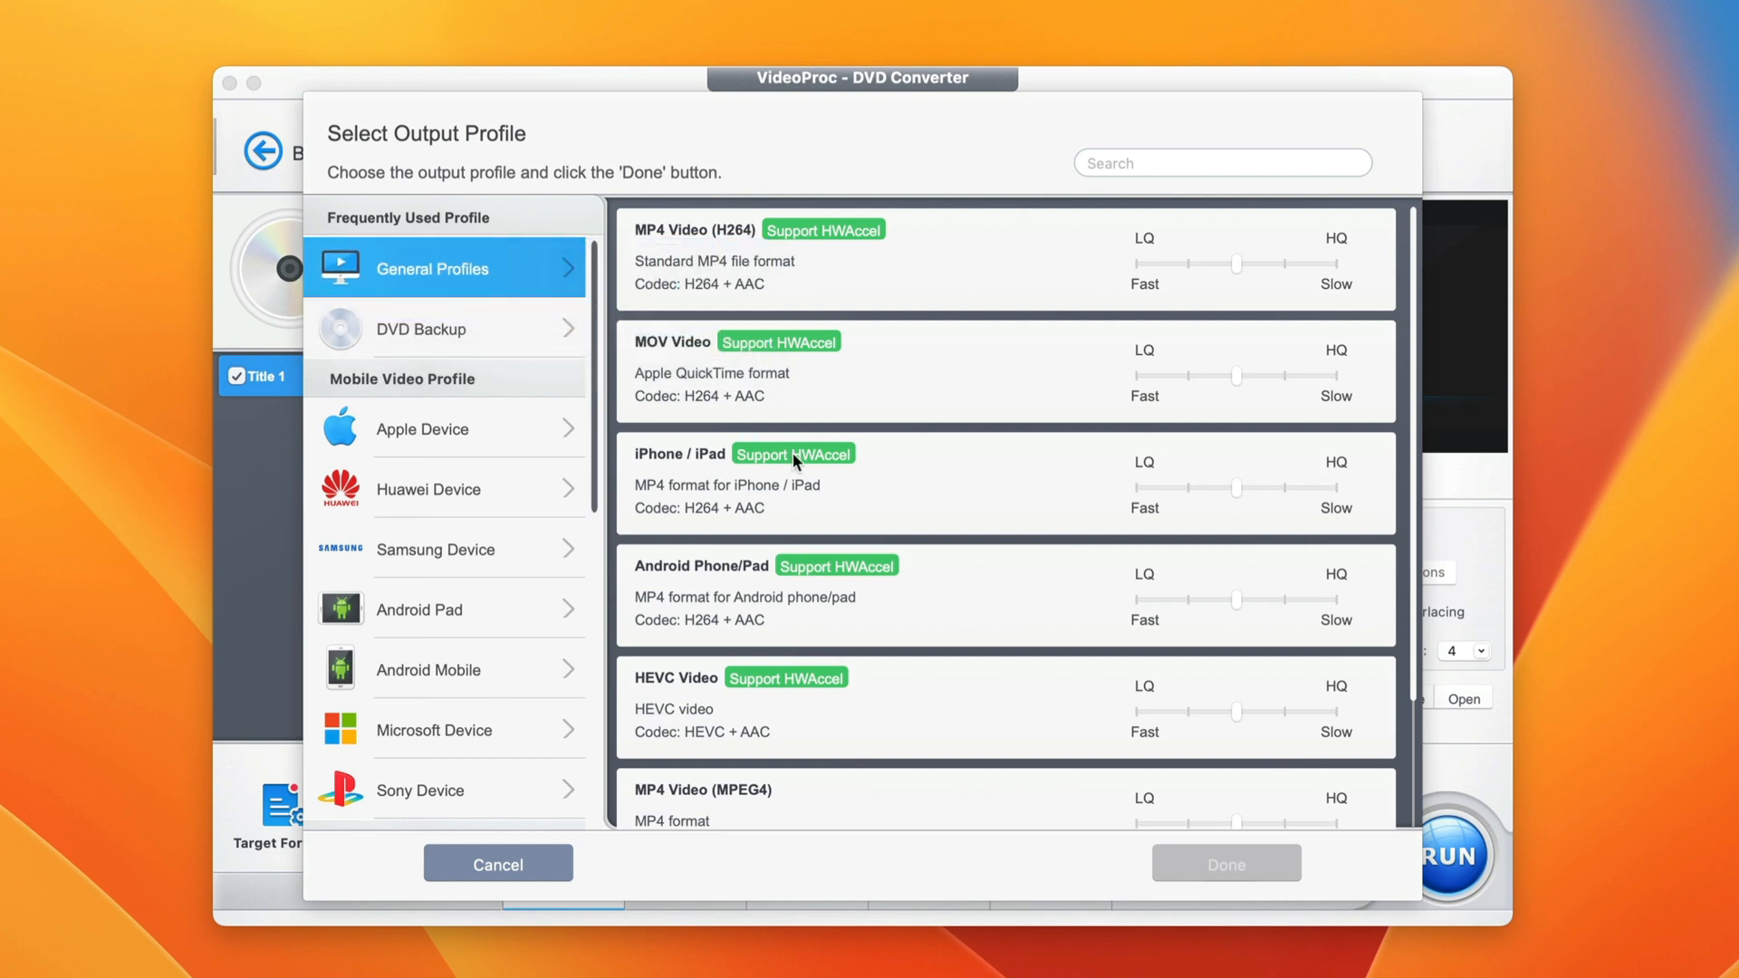
scroll(down, 3)
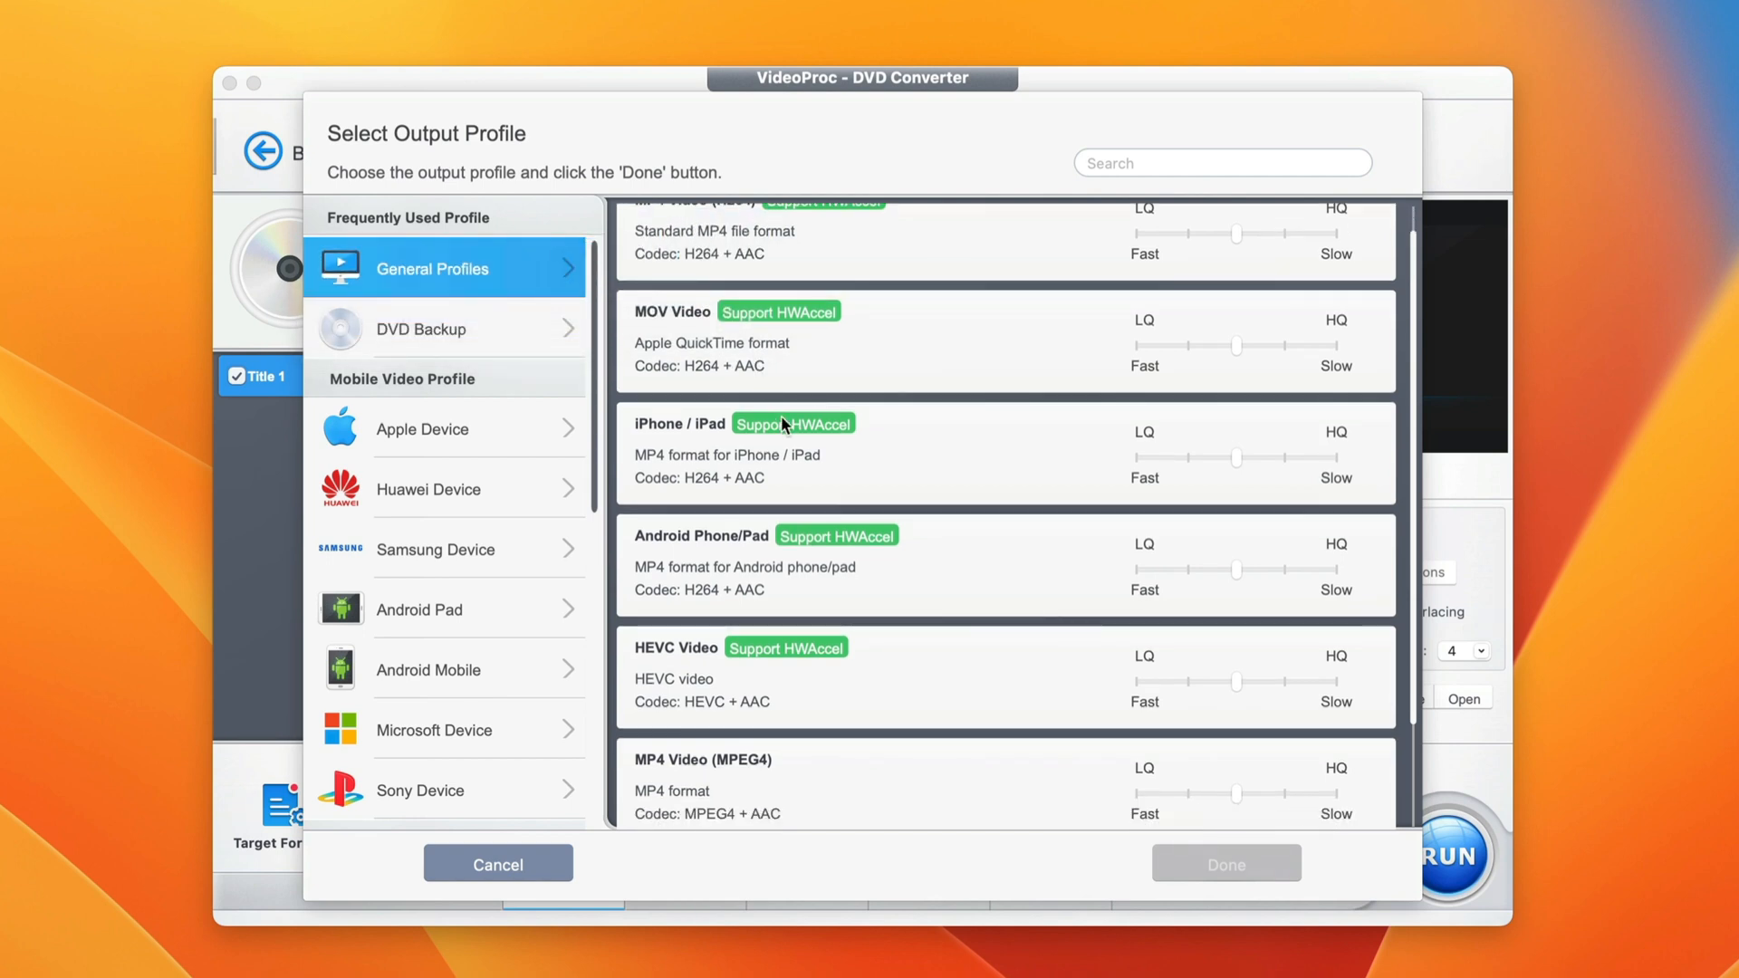
click(422, 328)
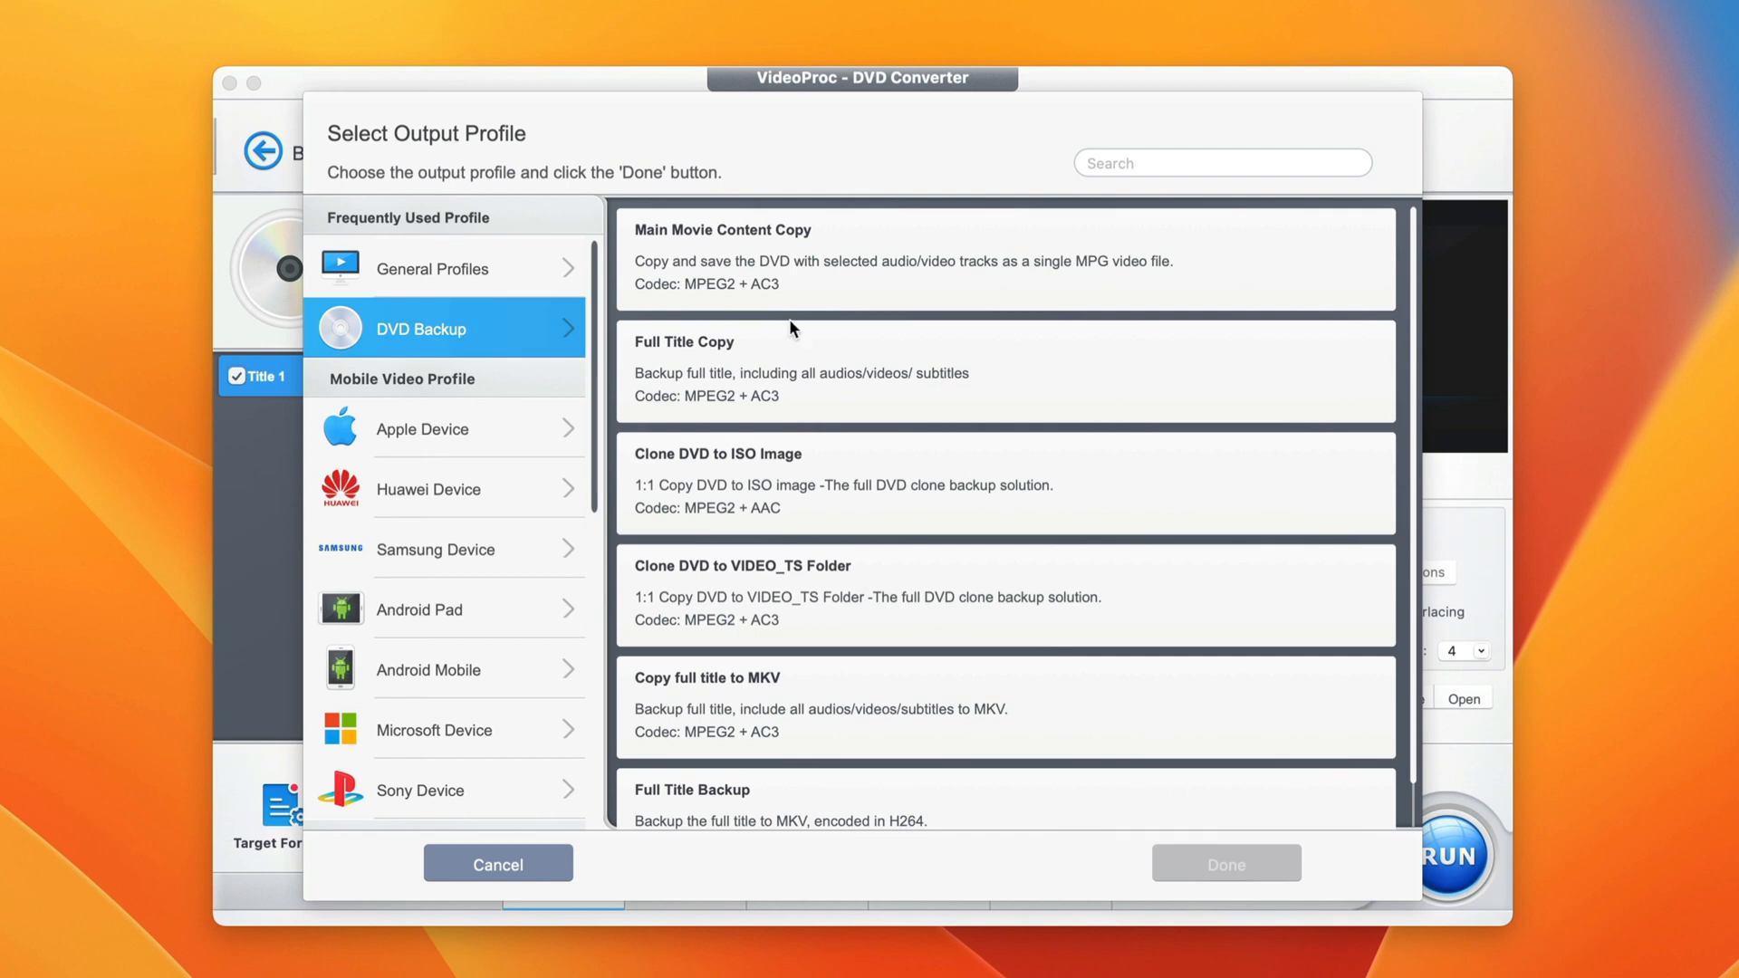
mouse_move(737, 333)
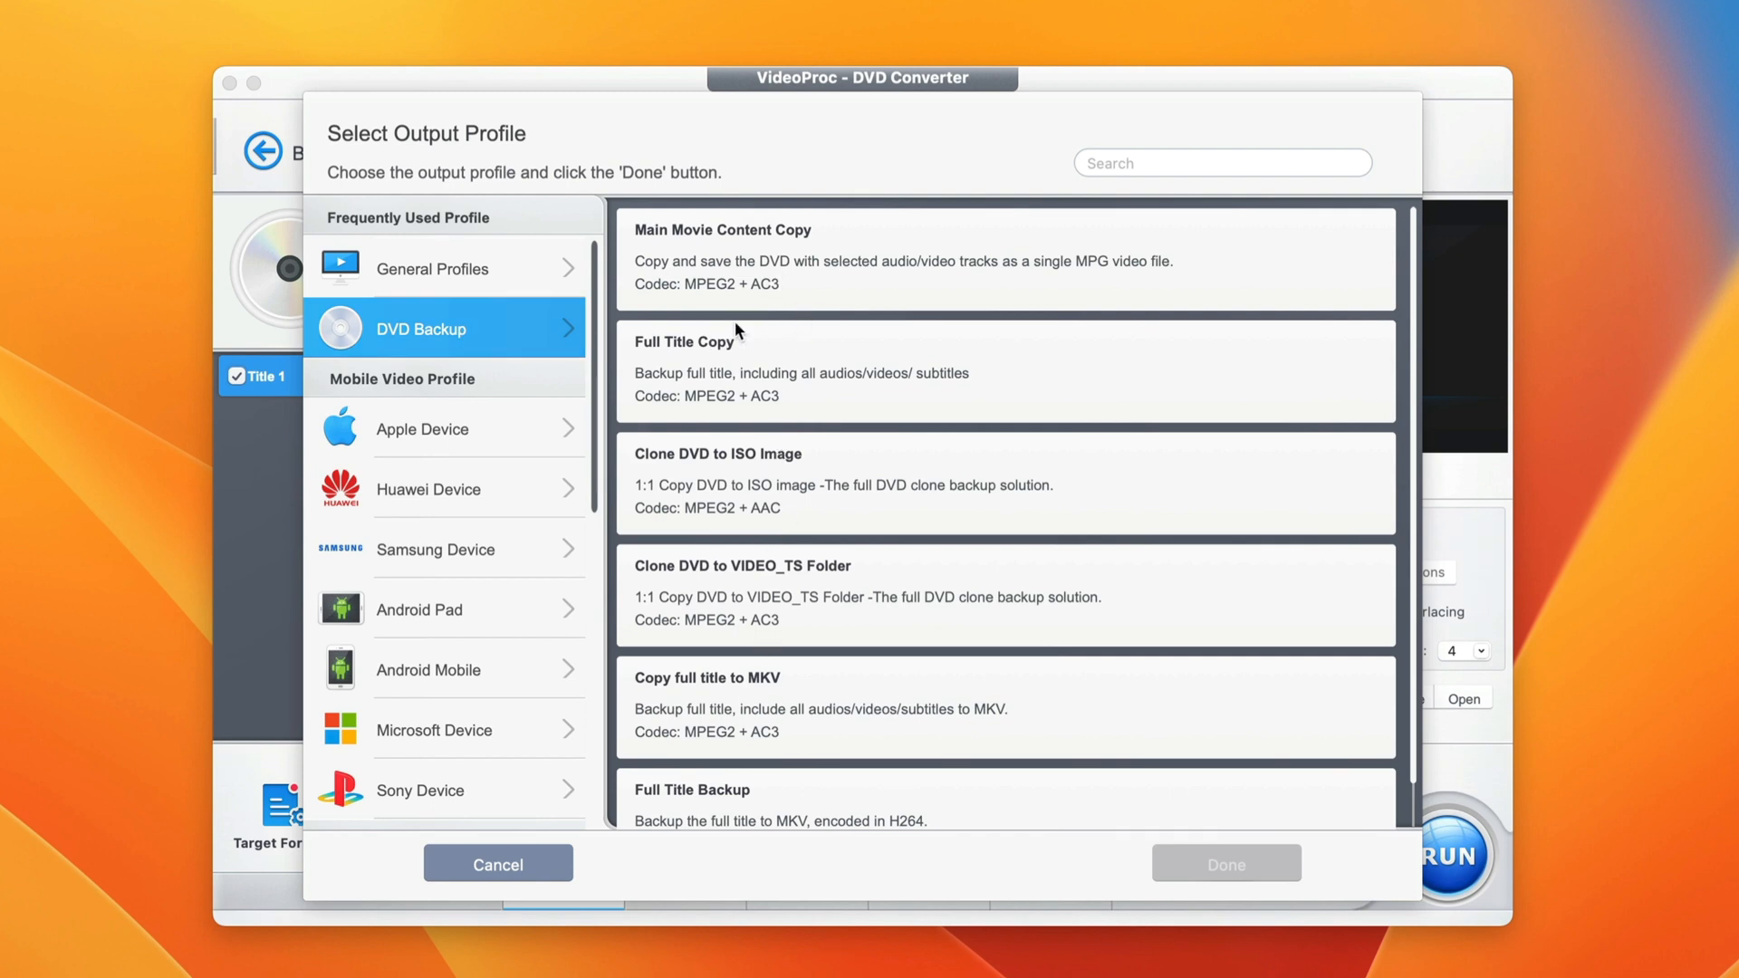
mouse_move(833, 344)
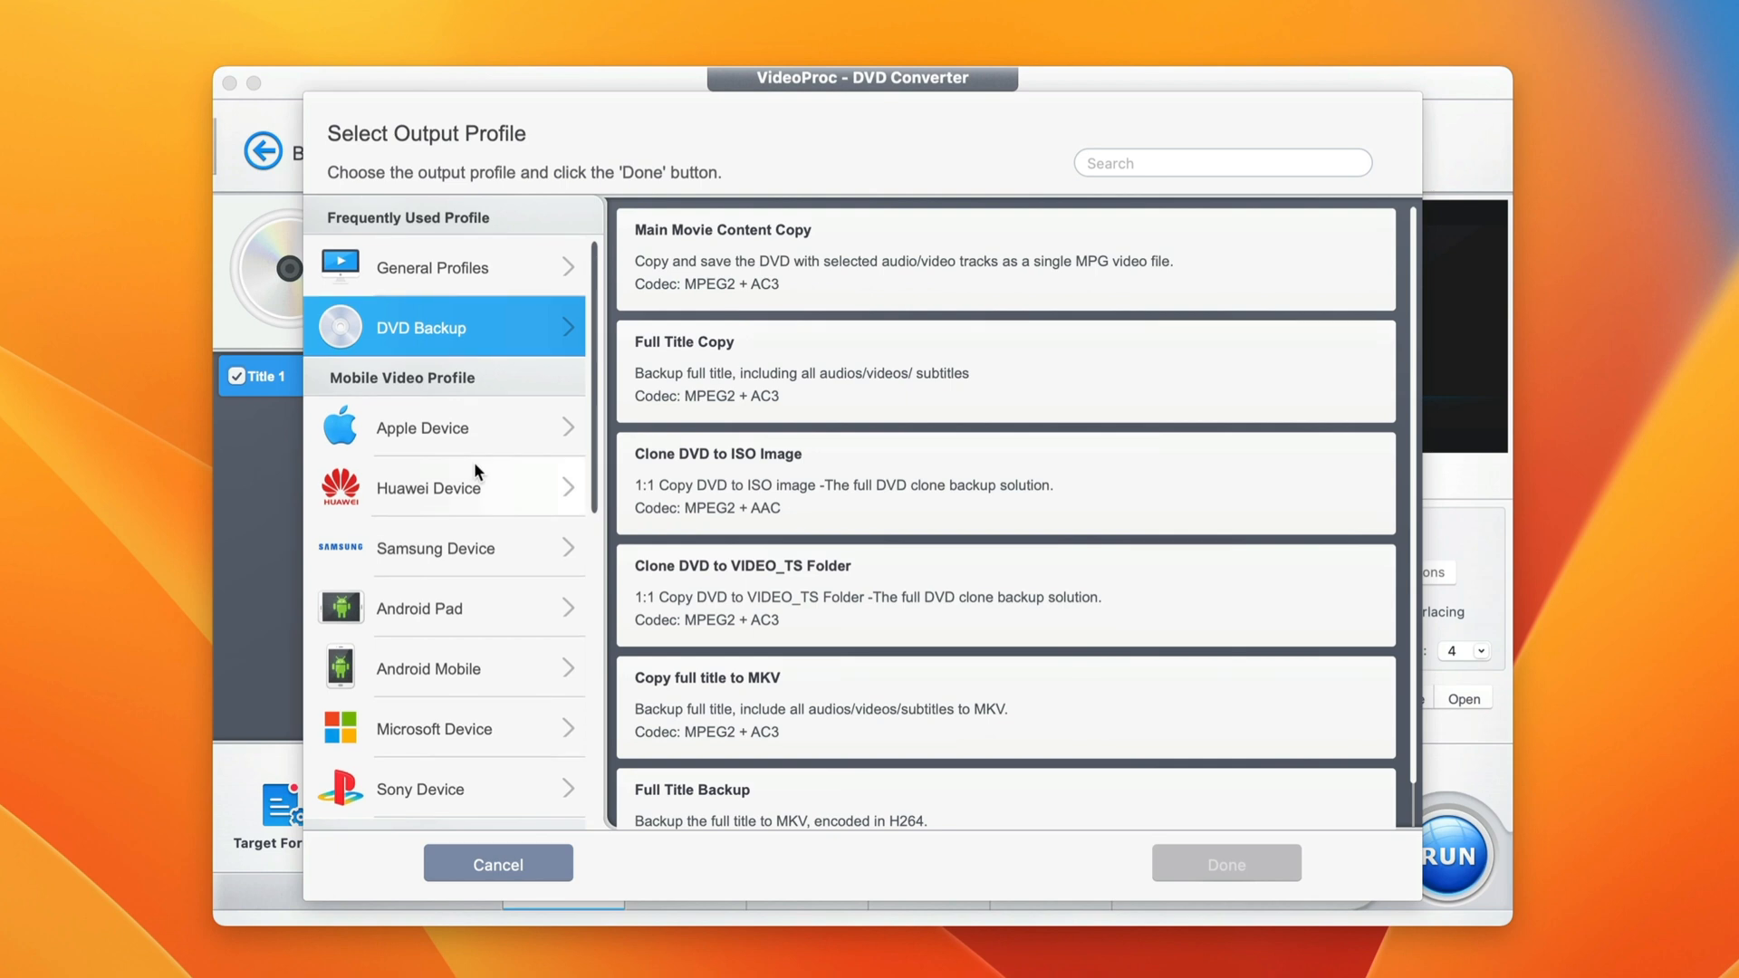
scroll(down, 3)
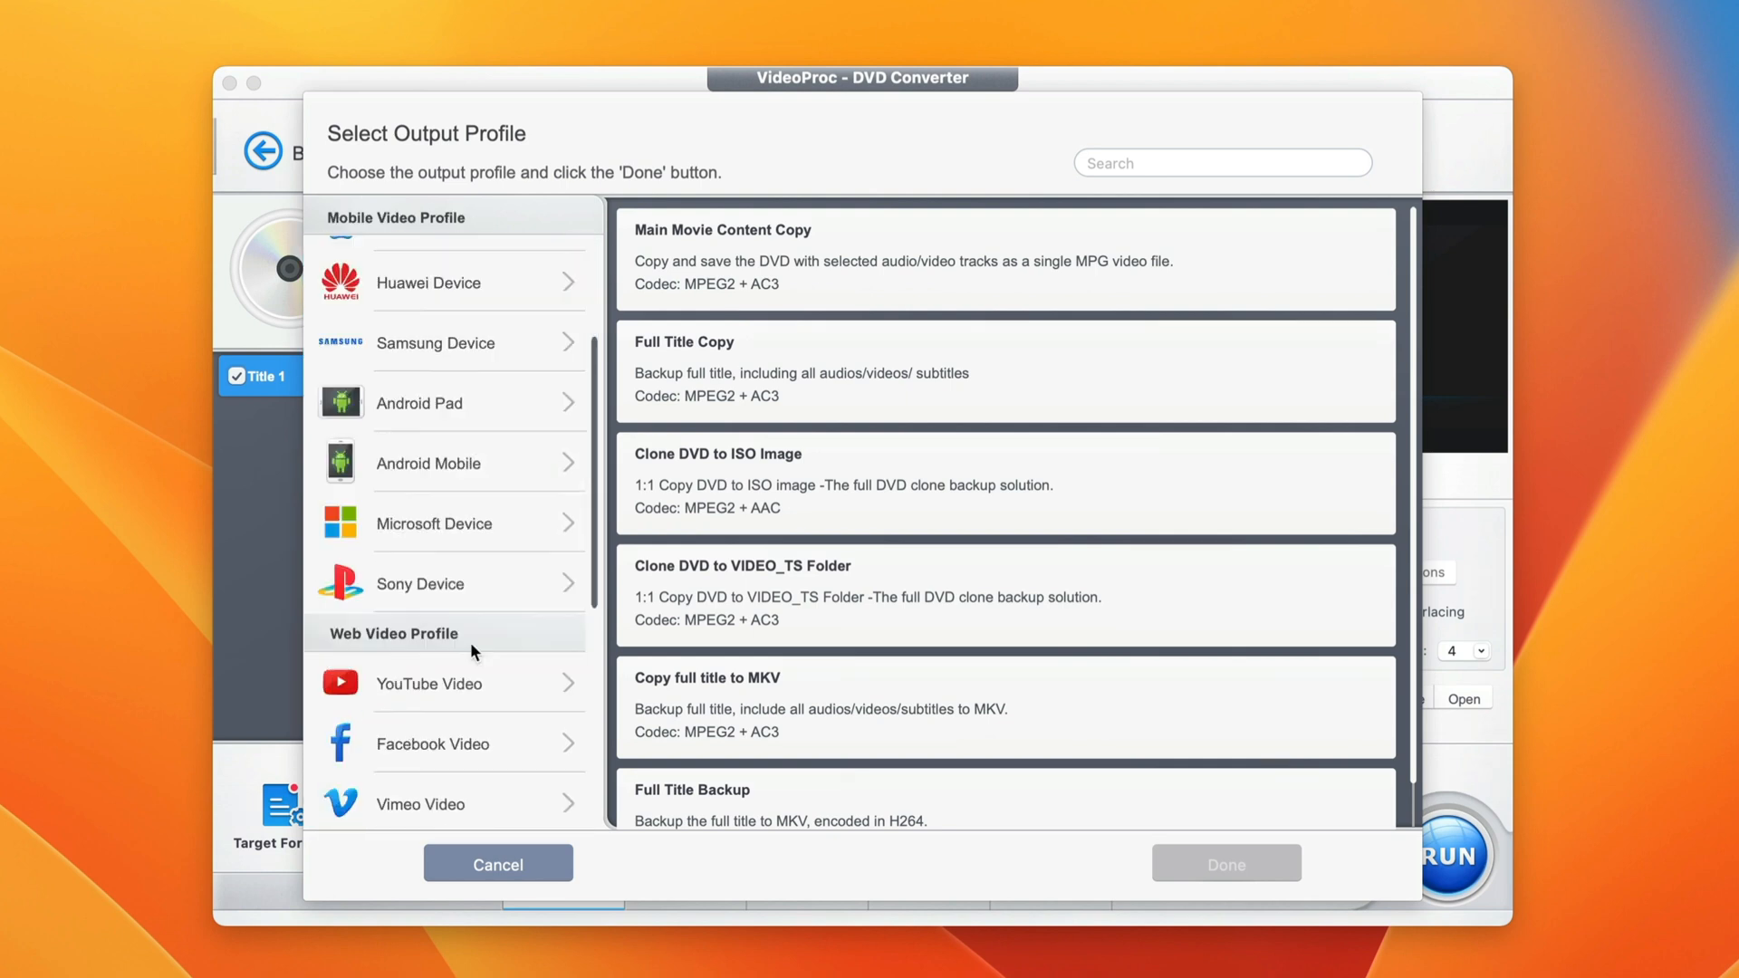
scroll(down, 3)
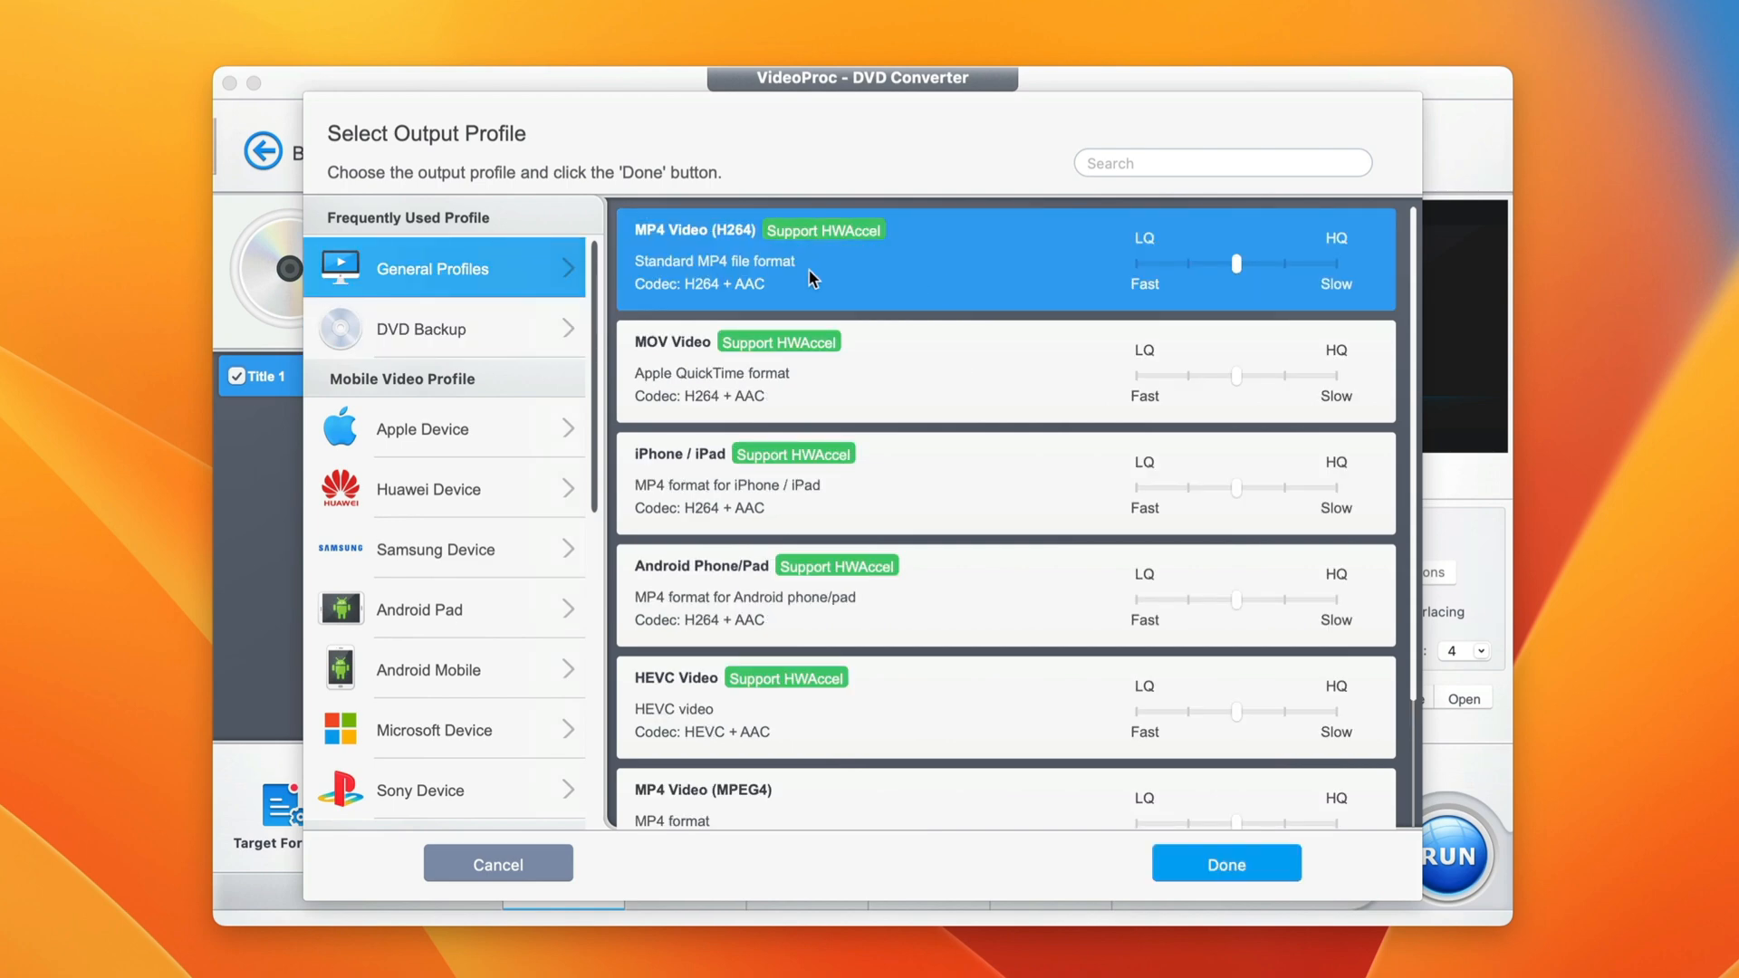
click(1225, 864)
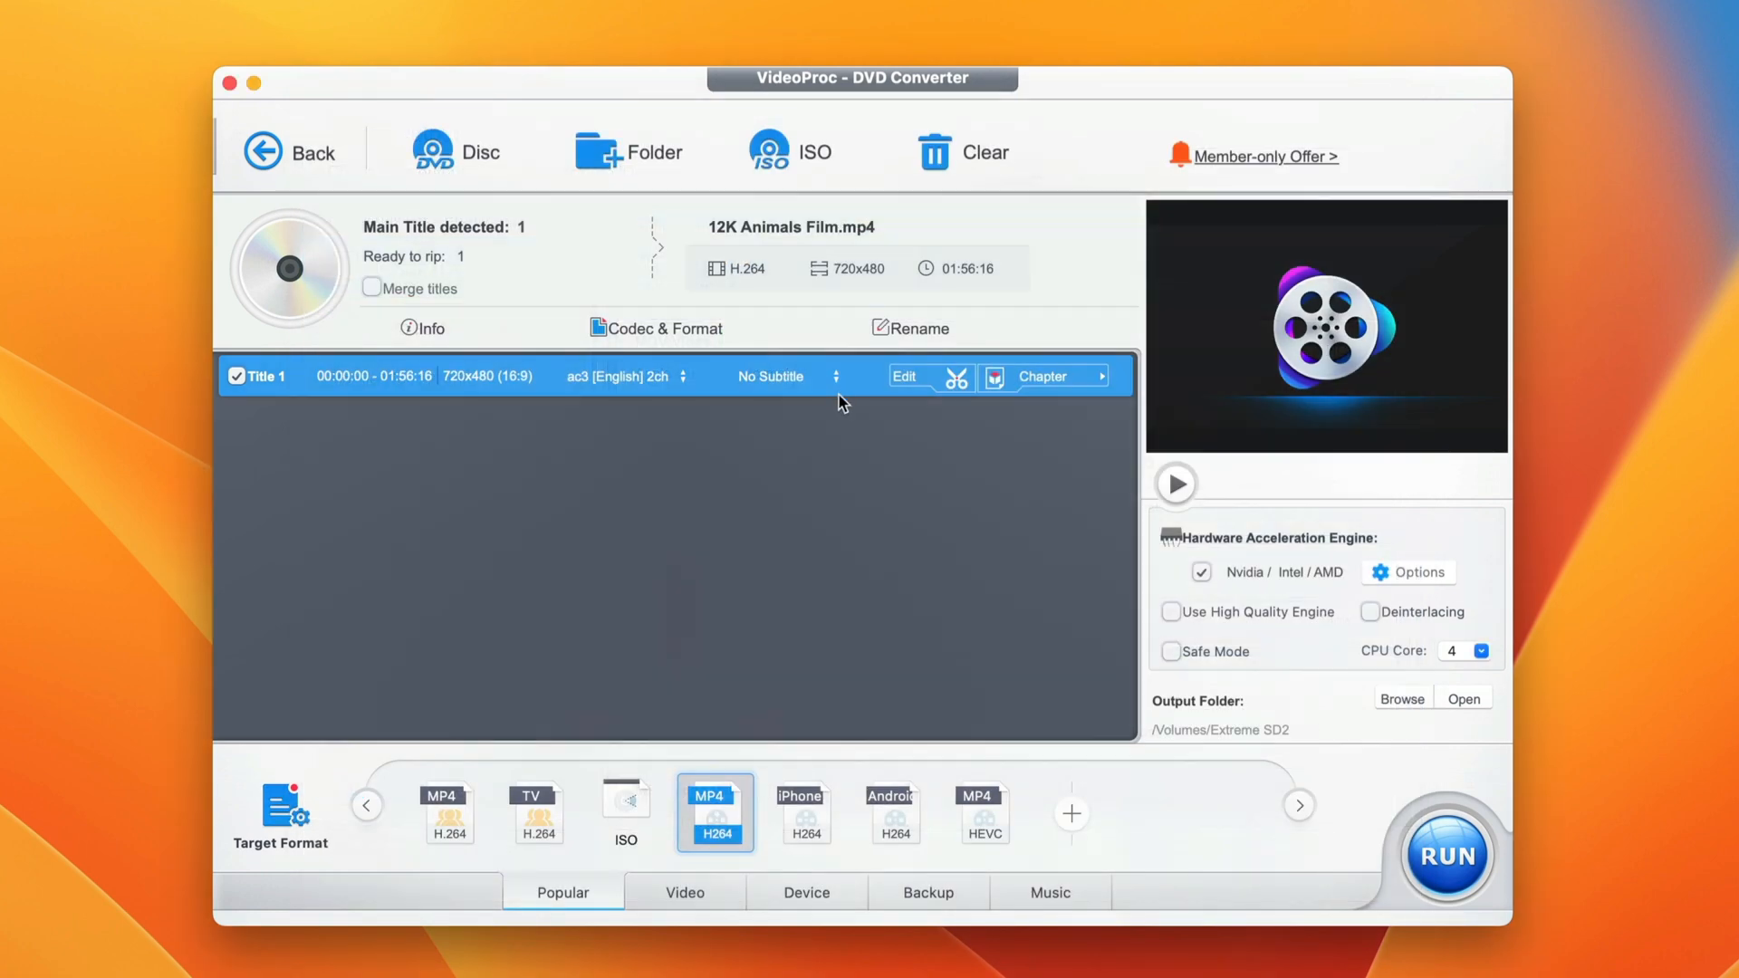
mouse_move(835, 426)
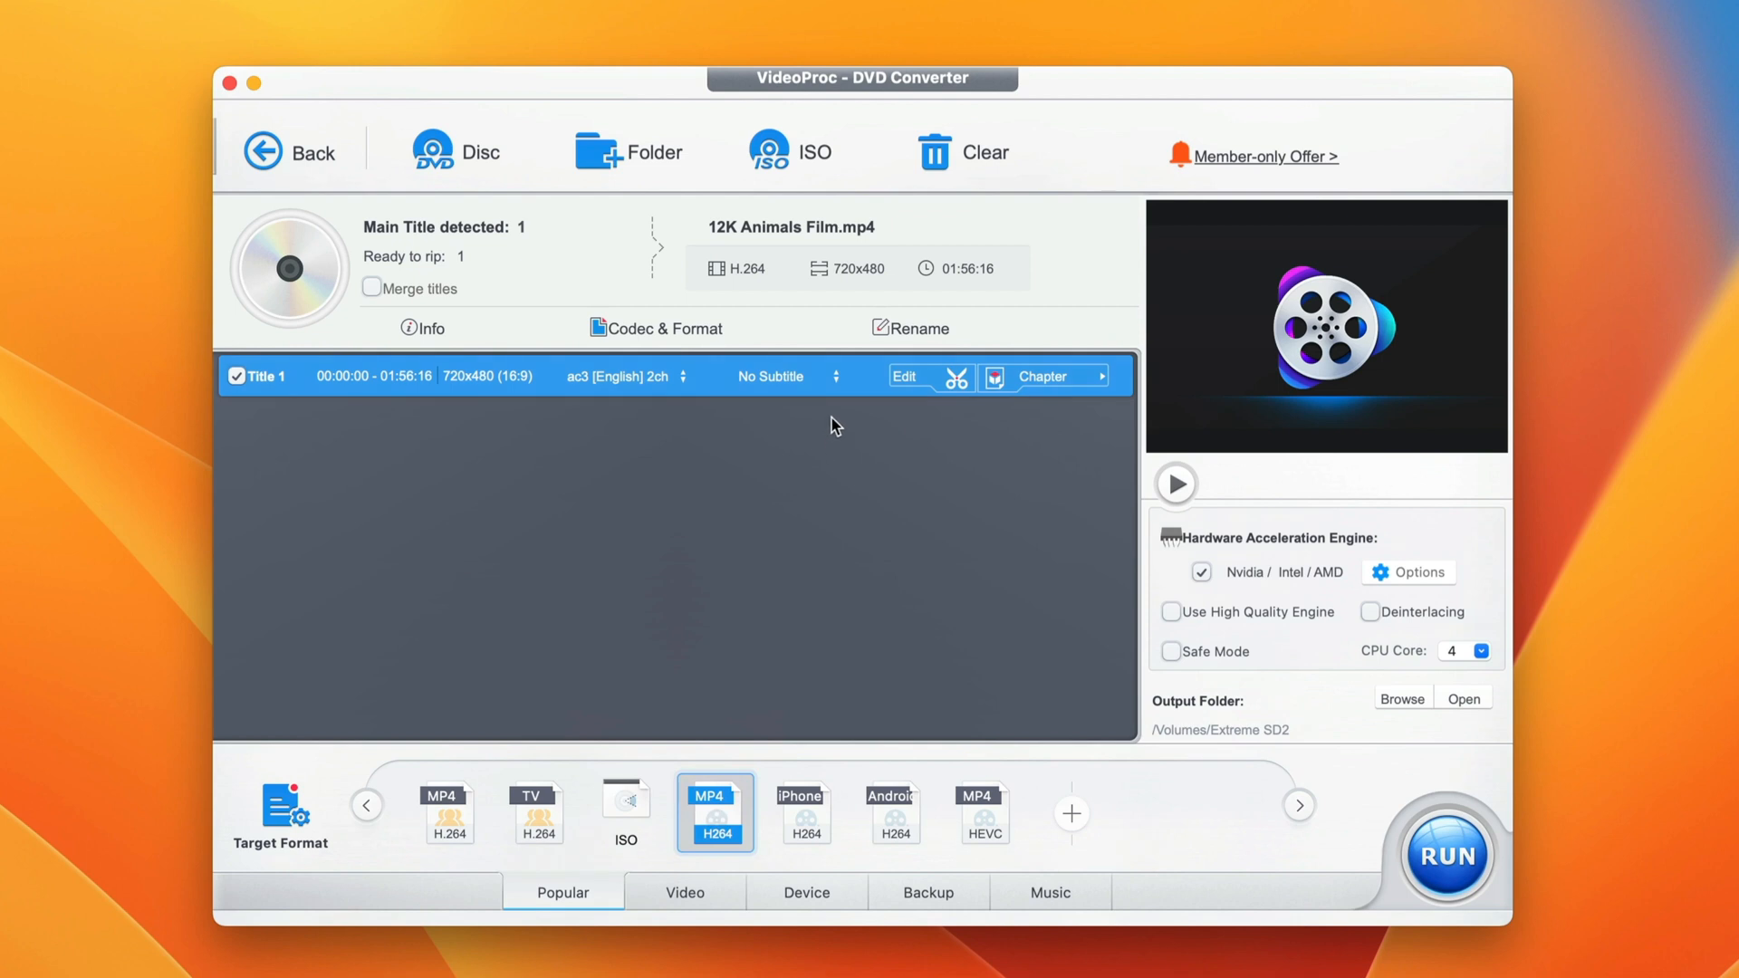
mouse_move(1003, 279)
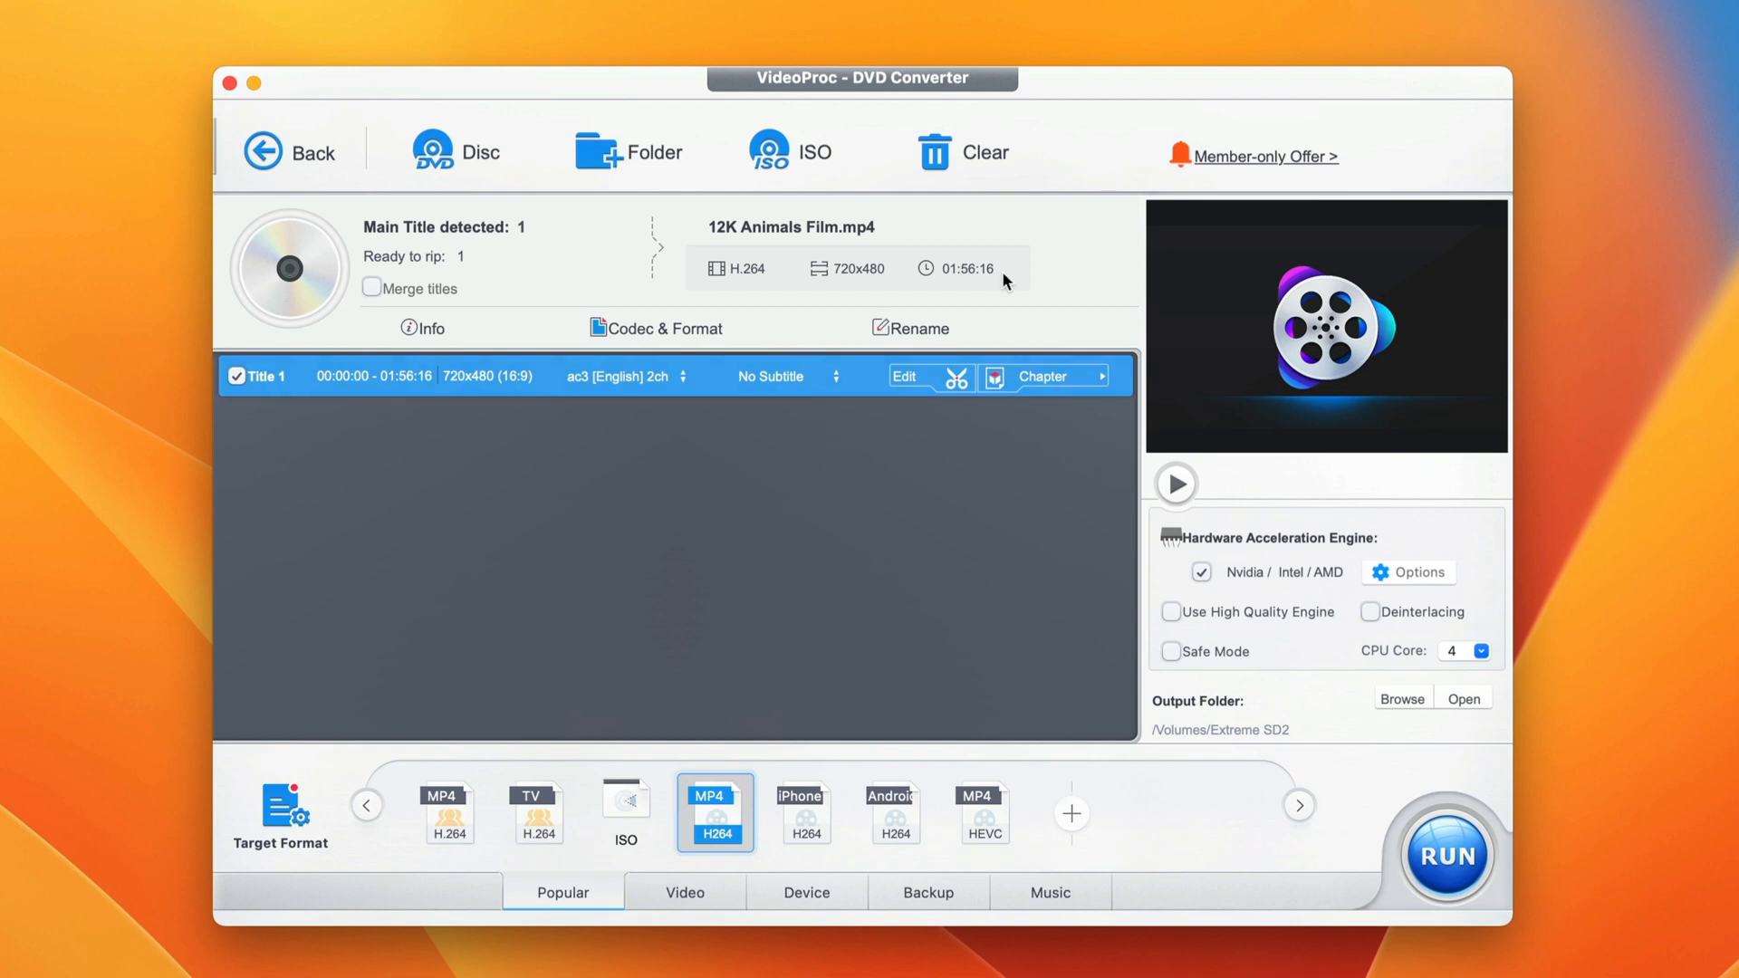
mouse_move(735, 683)
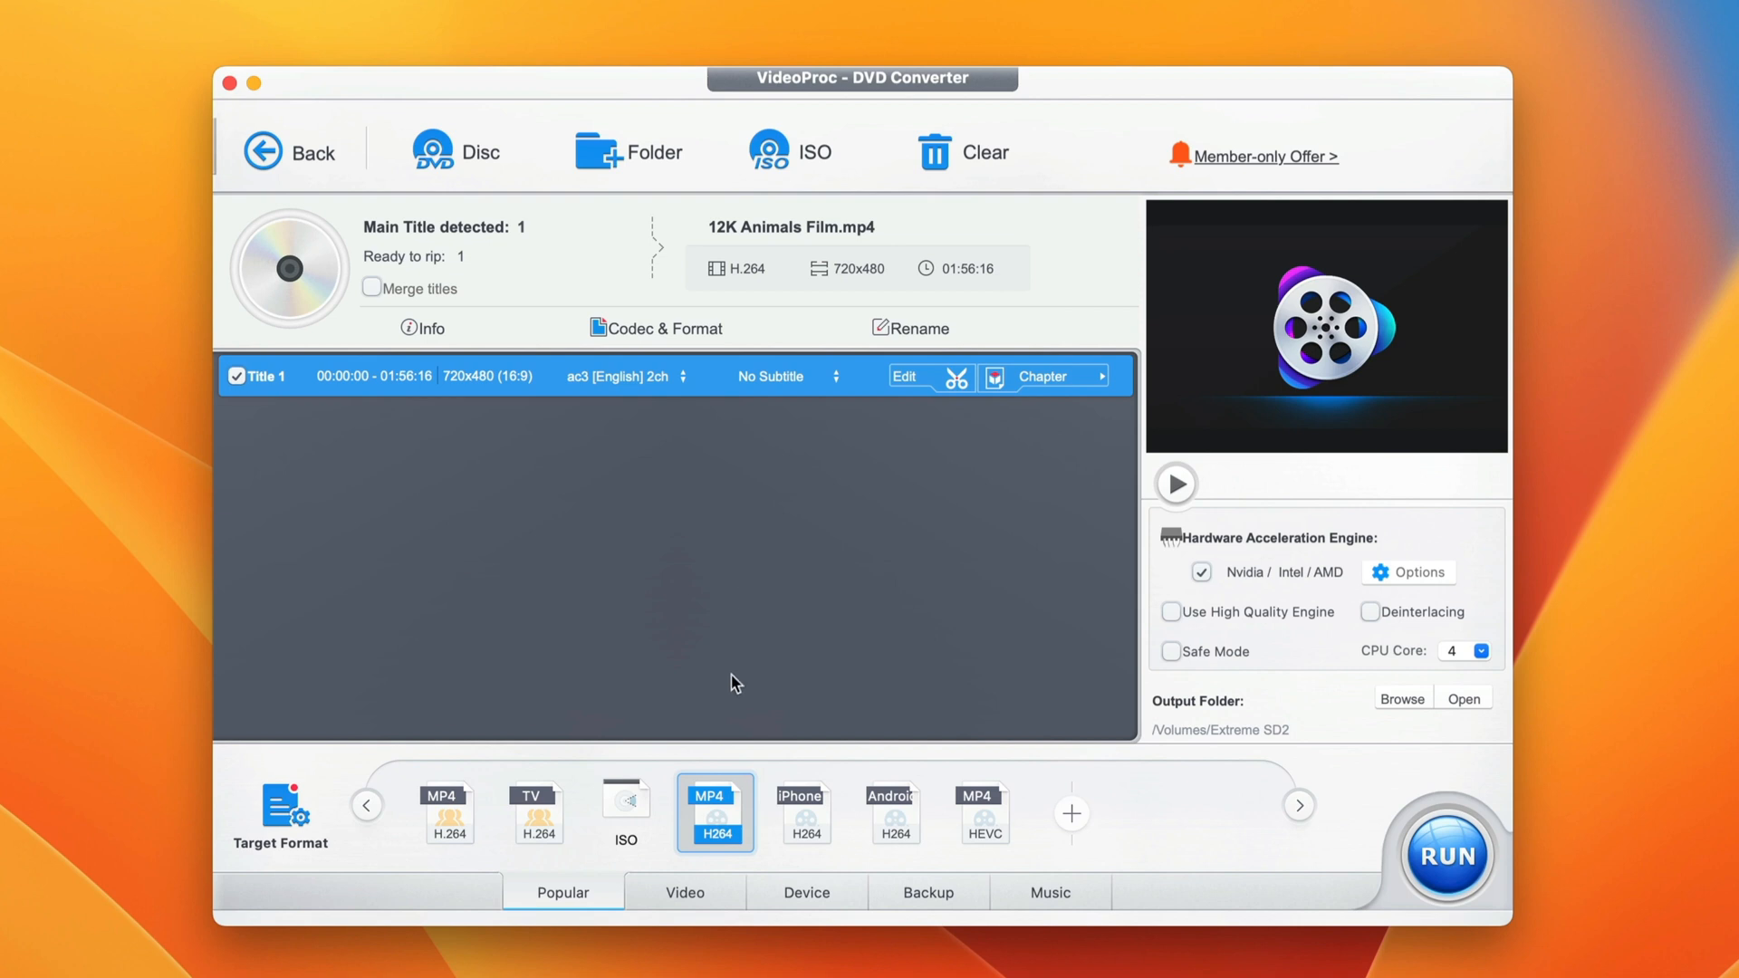
mouse_move(757, 785)
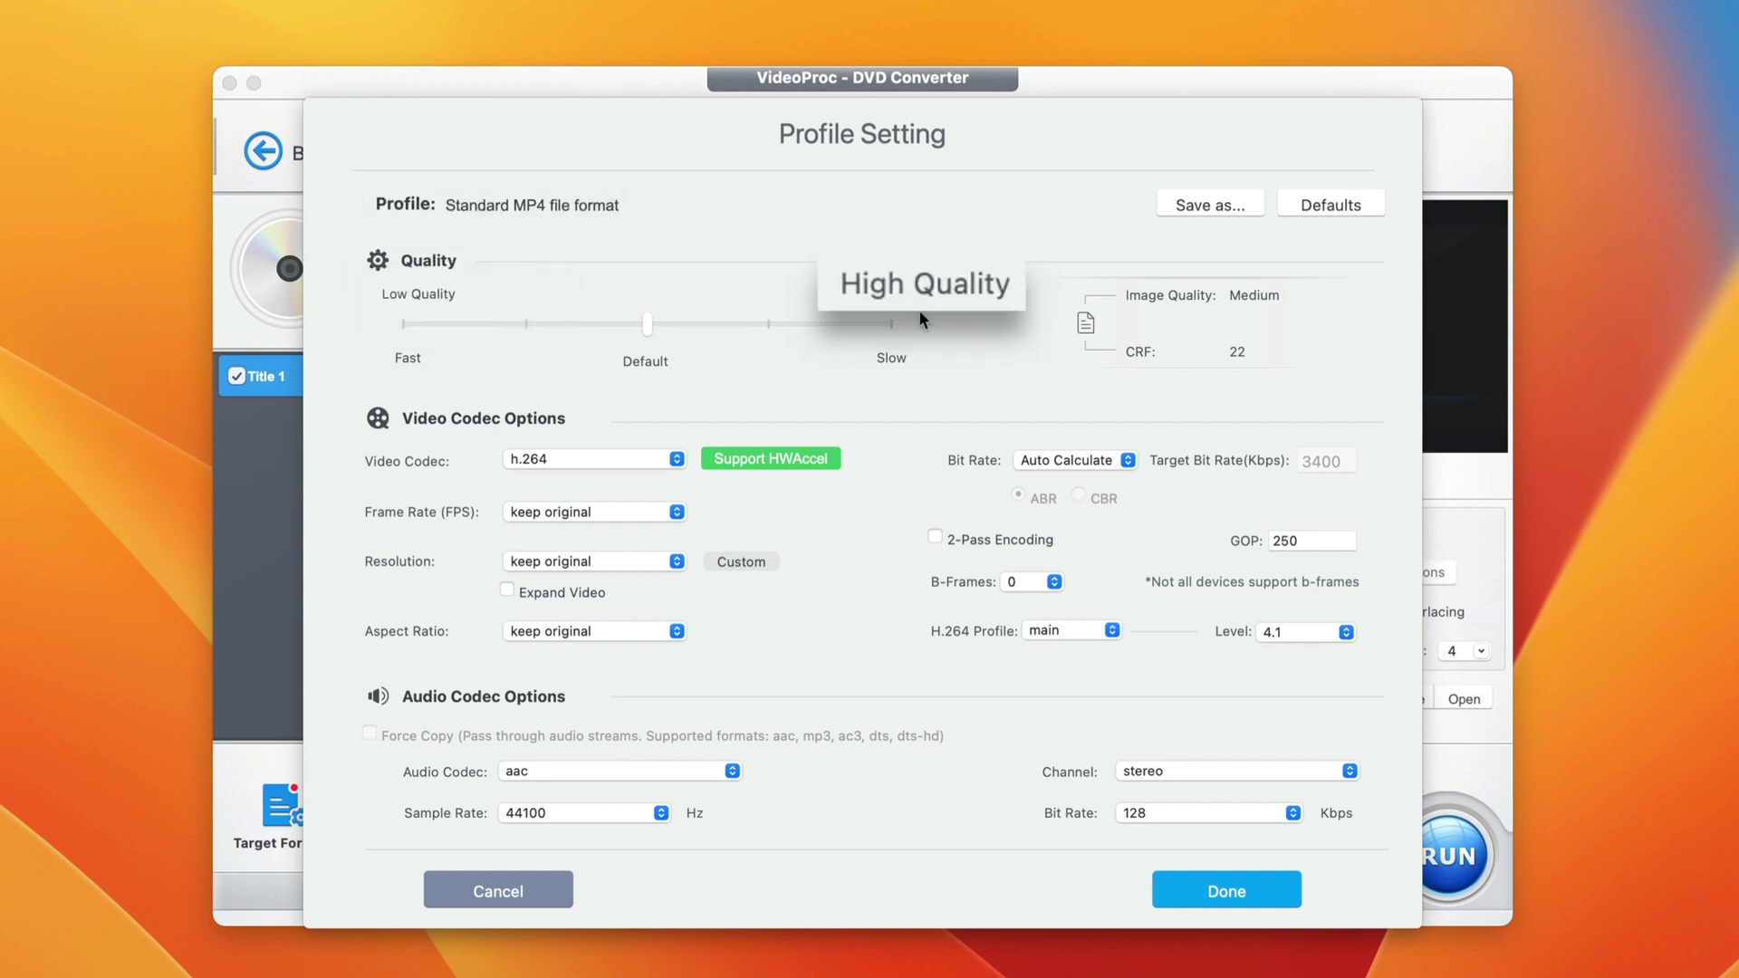
mouse_move(585, 338)
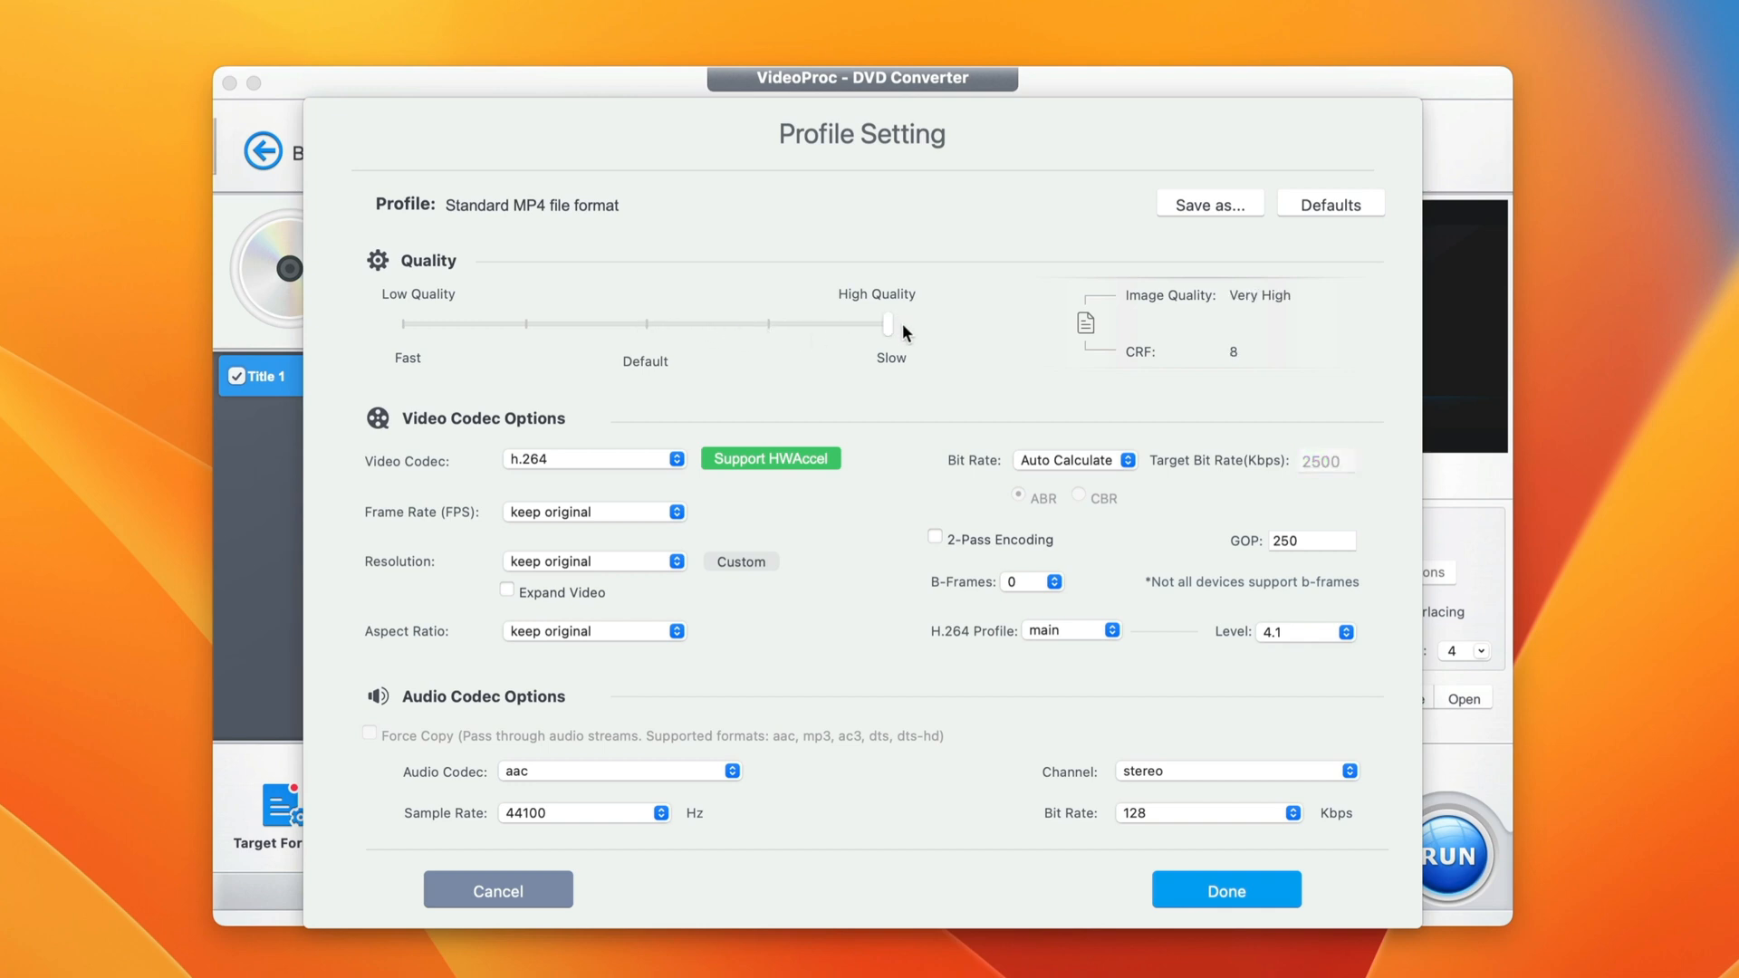
mouse_move(893, 328)
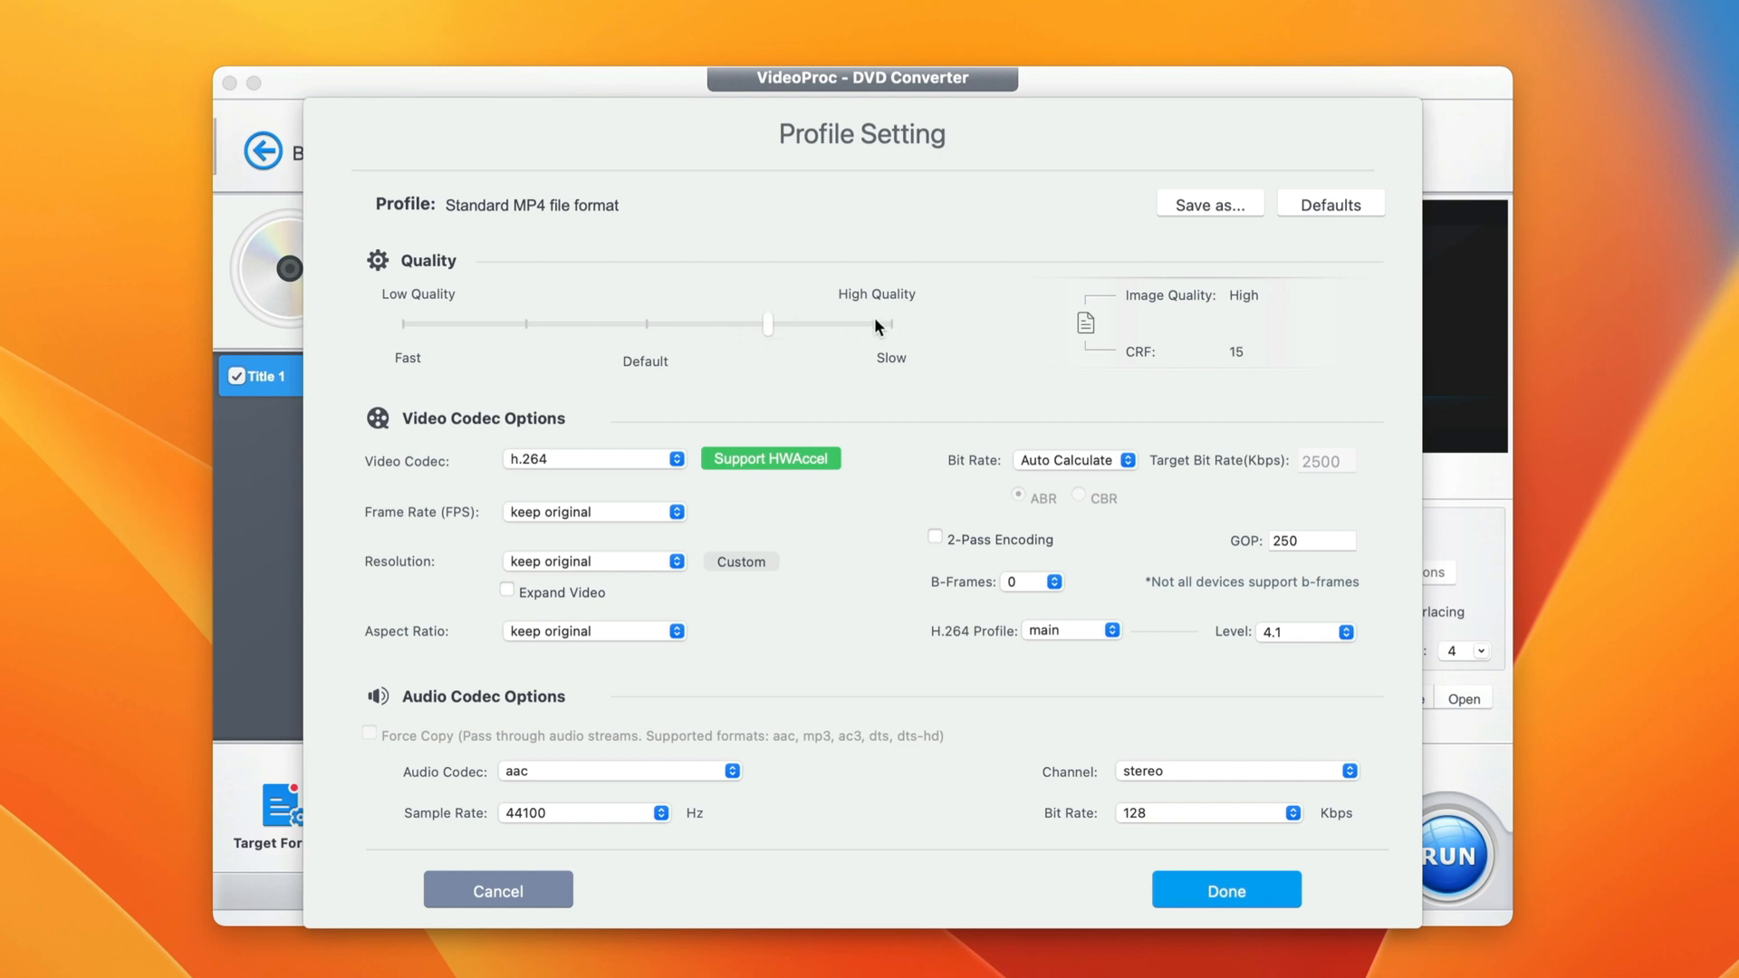
mouse_move(788, 333)
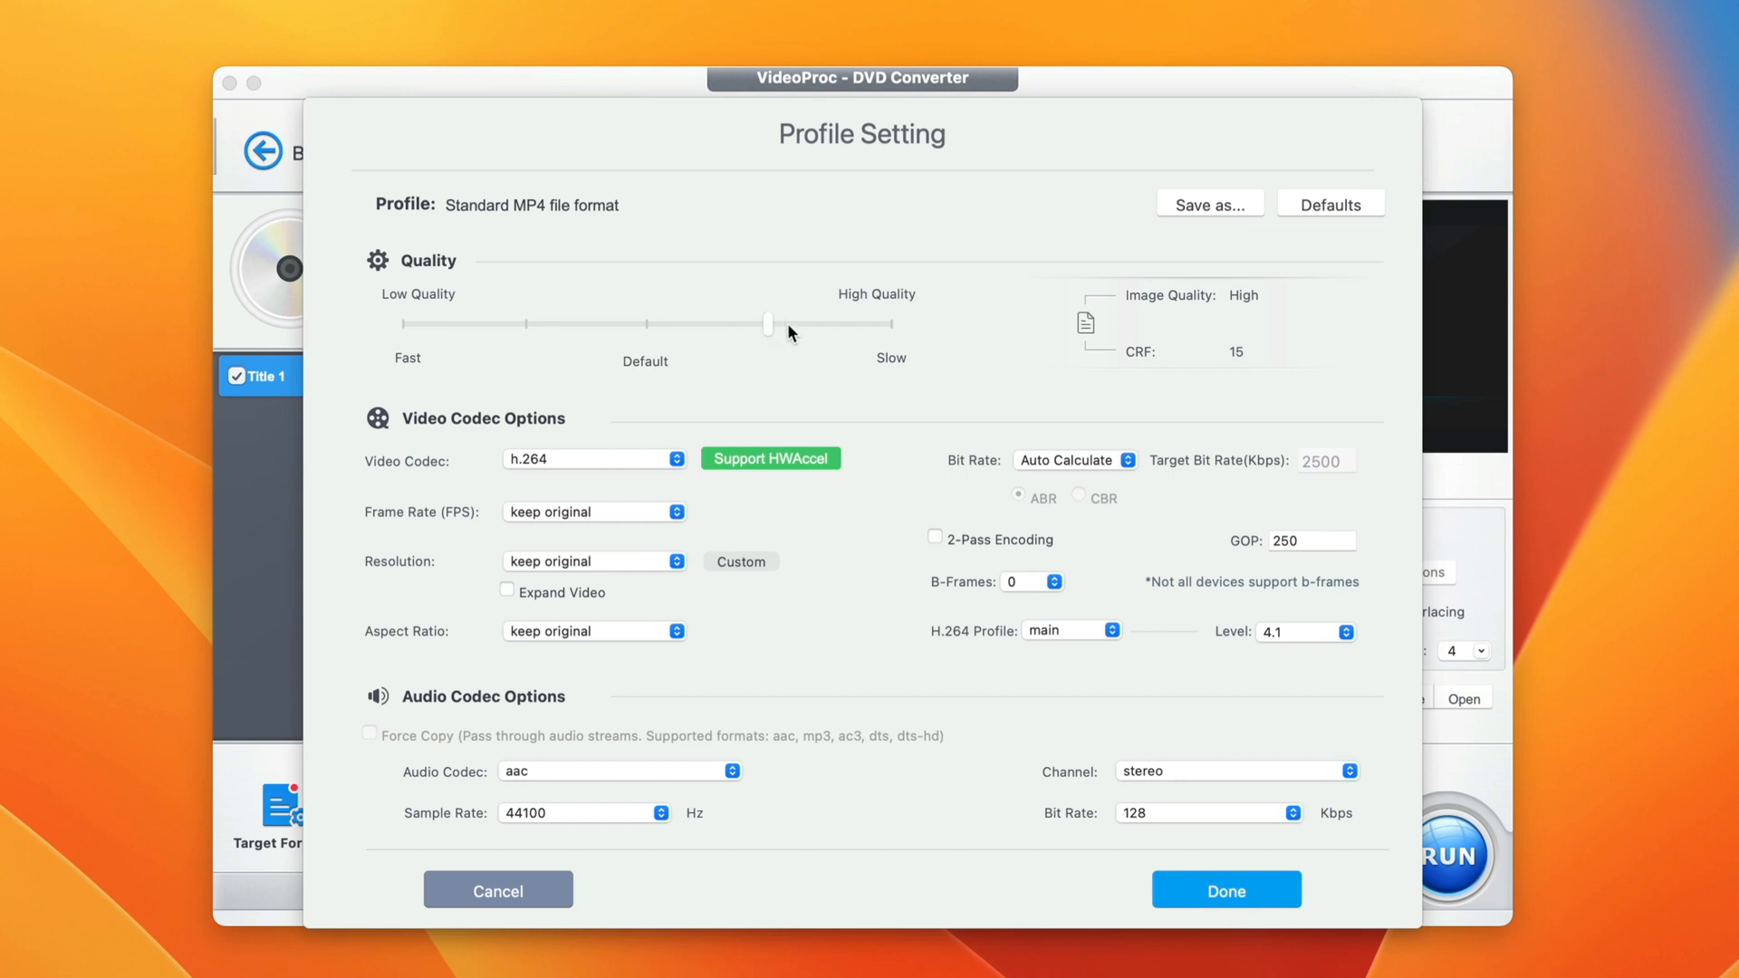
mouse_move(431, 460)
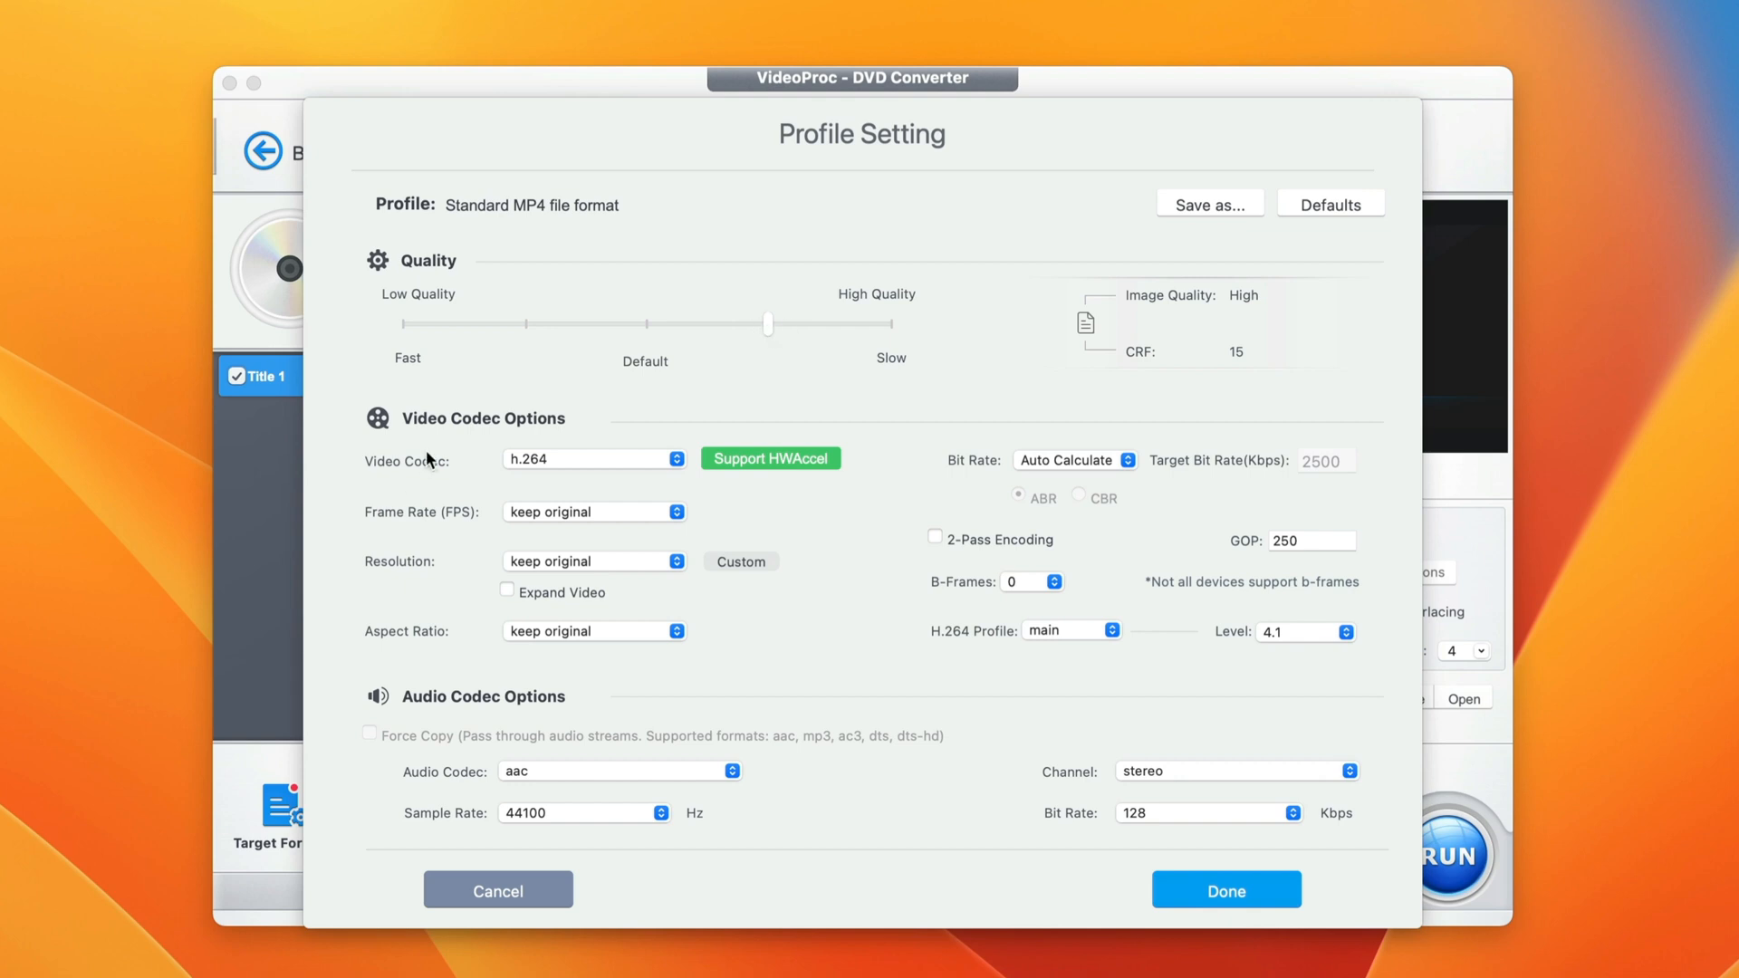
Raise the MP4 profile quality to High, CRF 15, and view frame rate options.
click(594, 458)
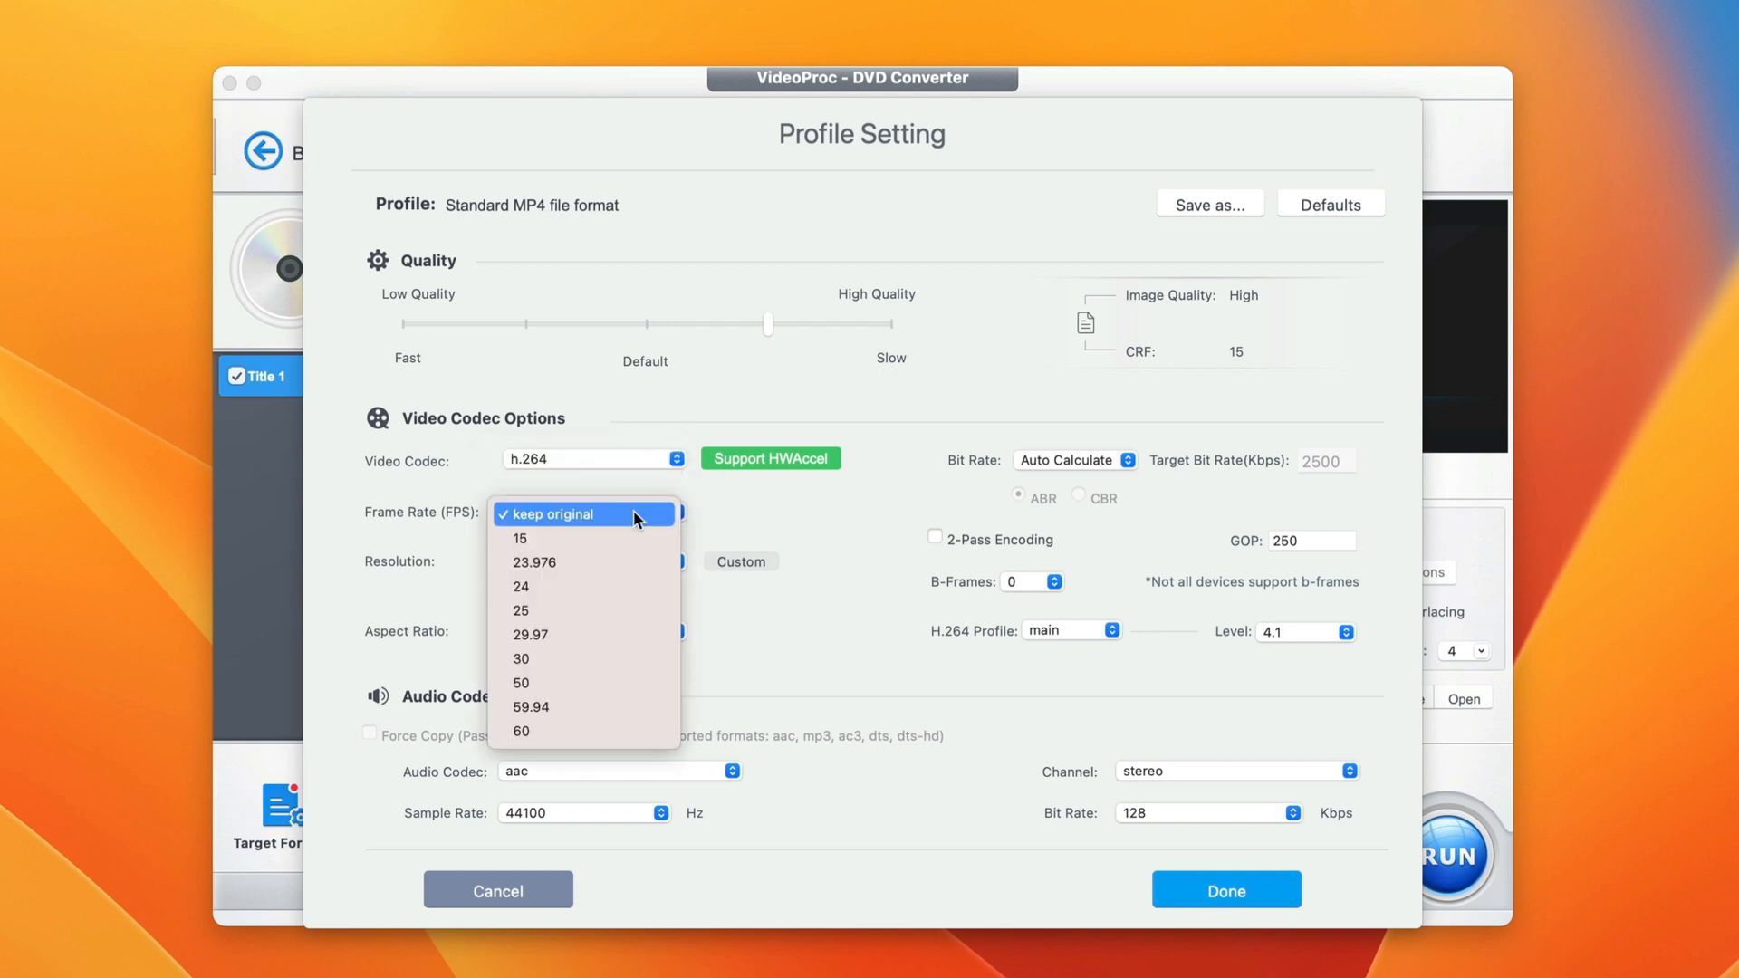
Keep the original frame rate and set the output resolution to 1080x1920.
click(551, 512)
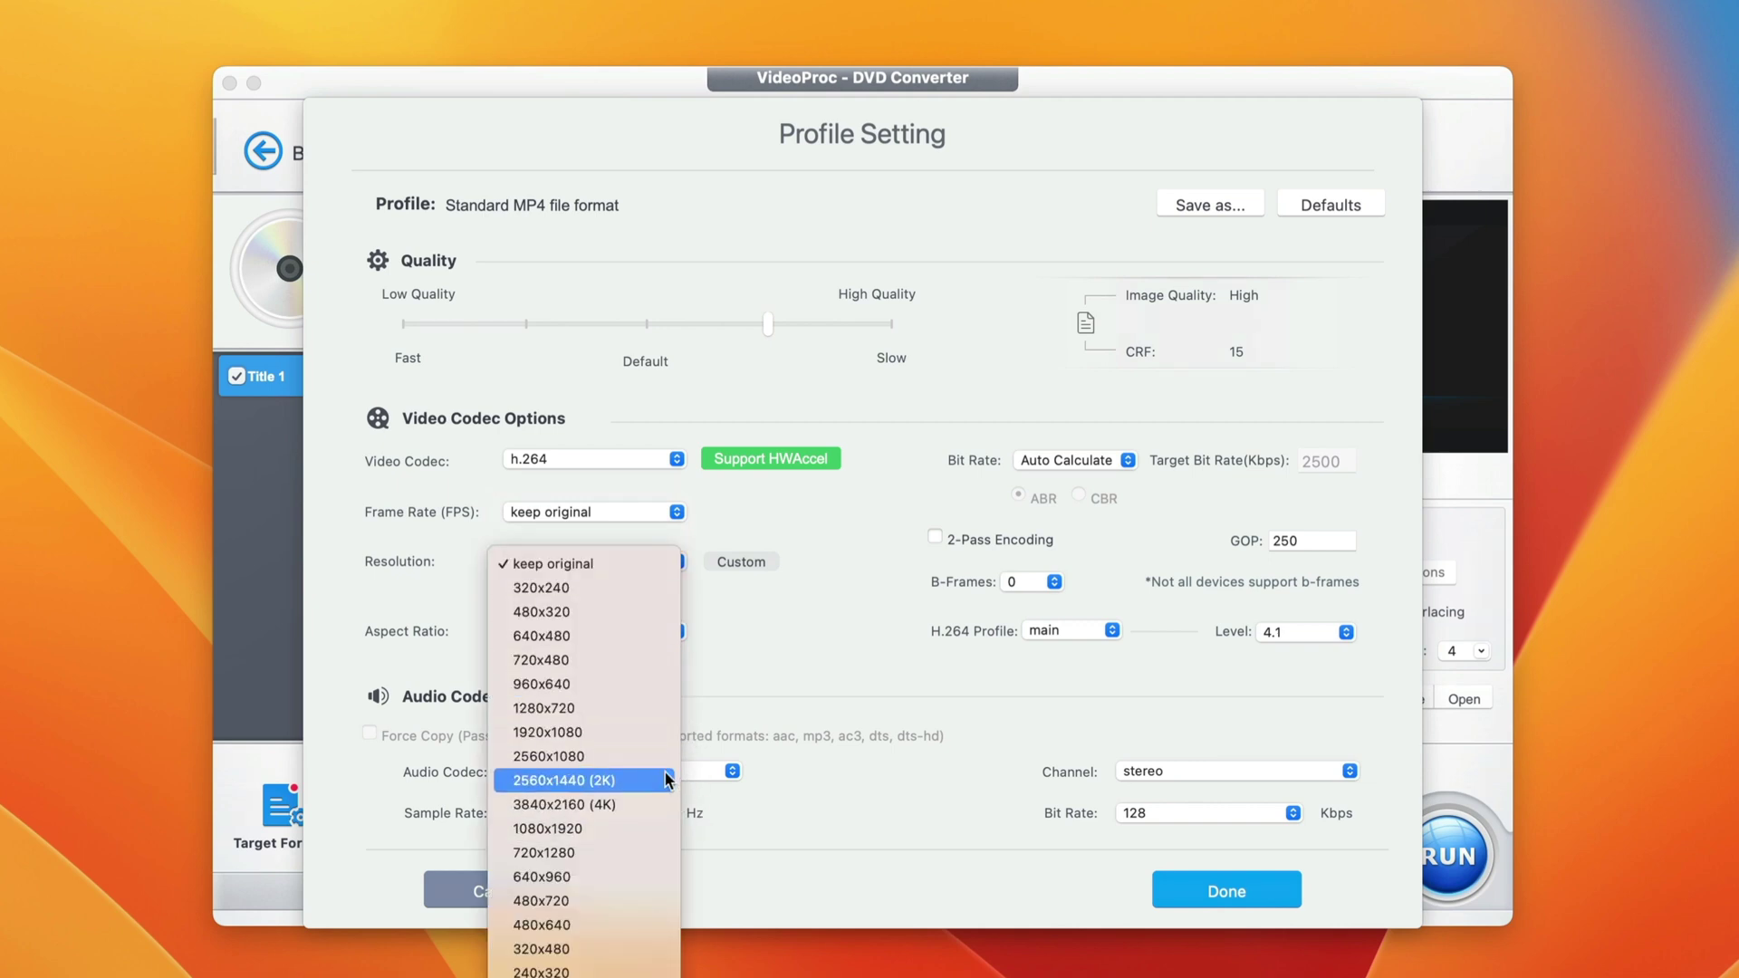
mouse_move(609, 804)
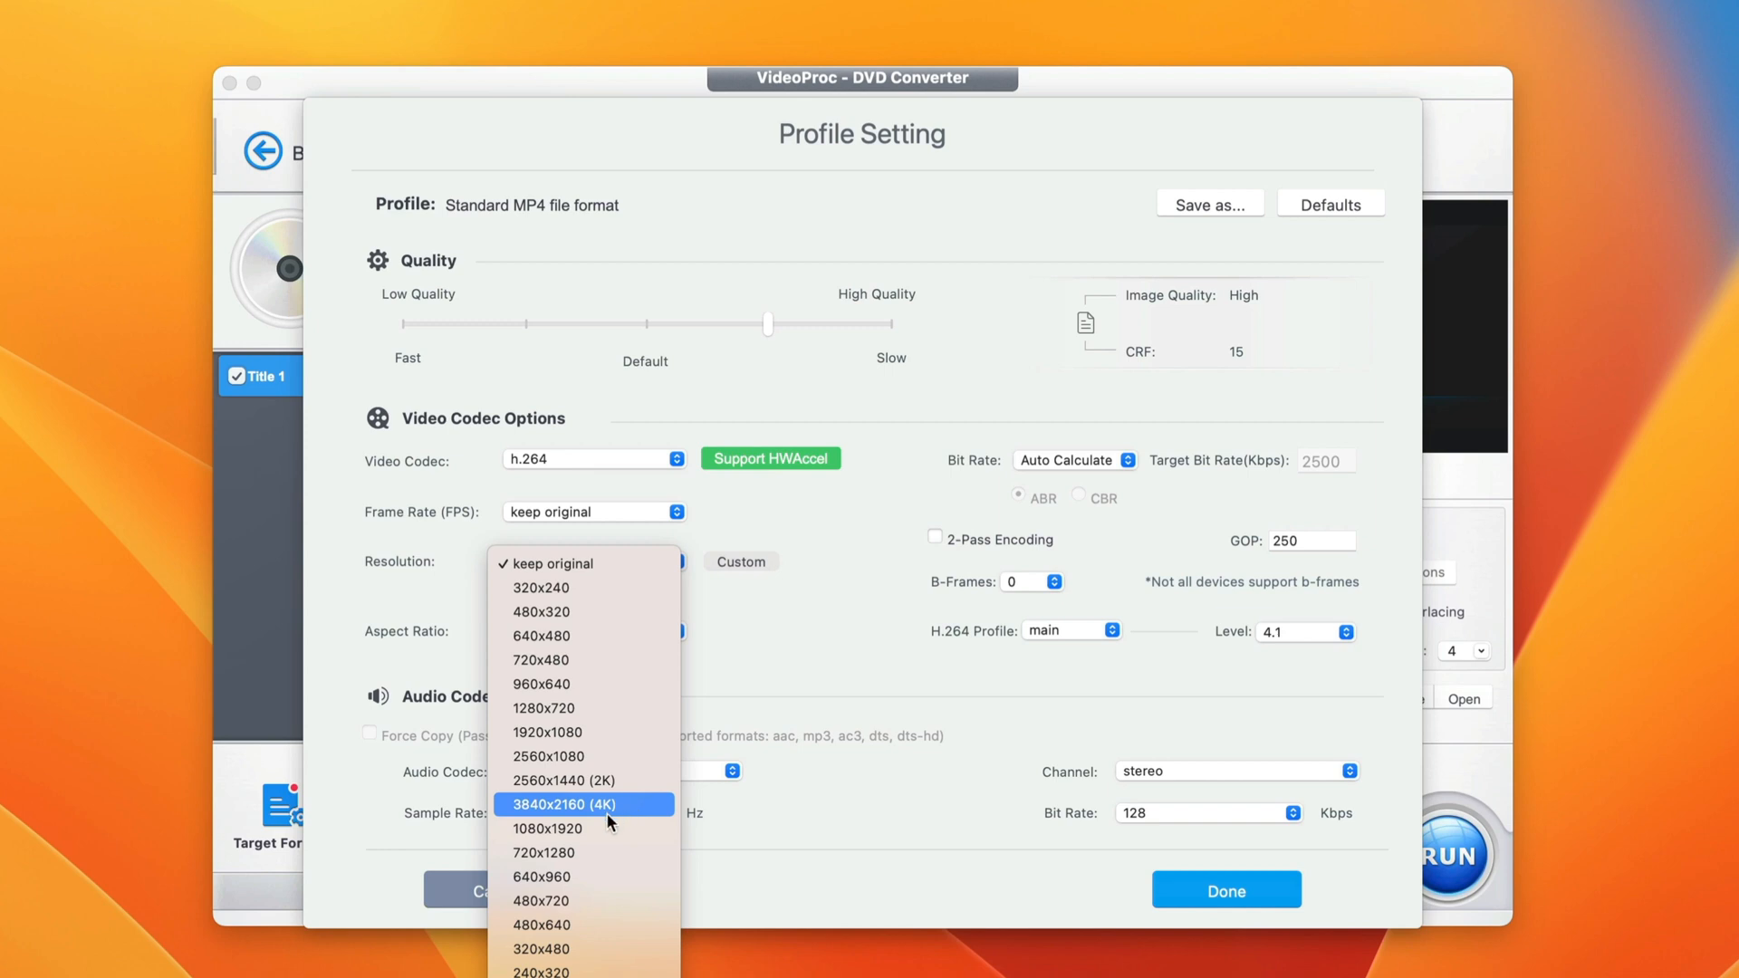
mouse_move(585, 828)
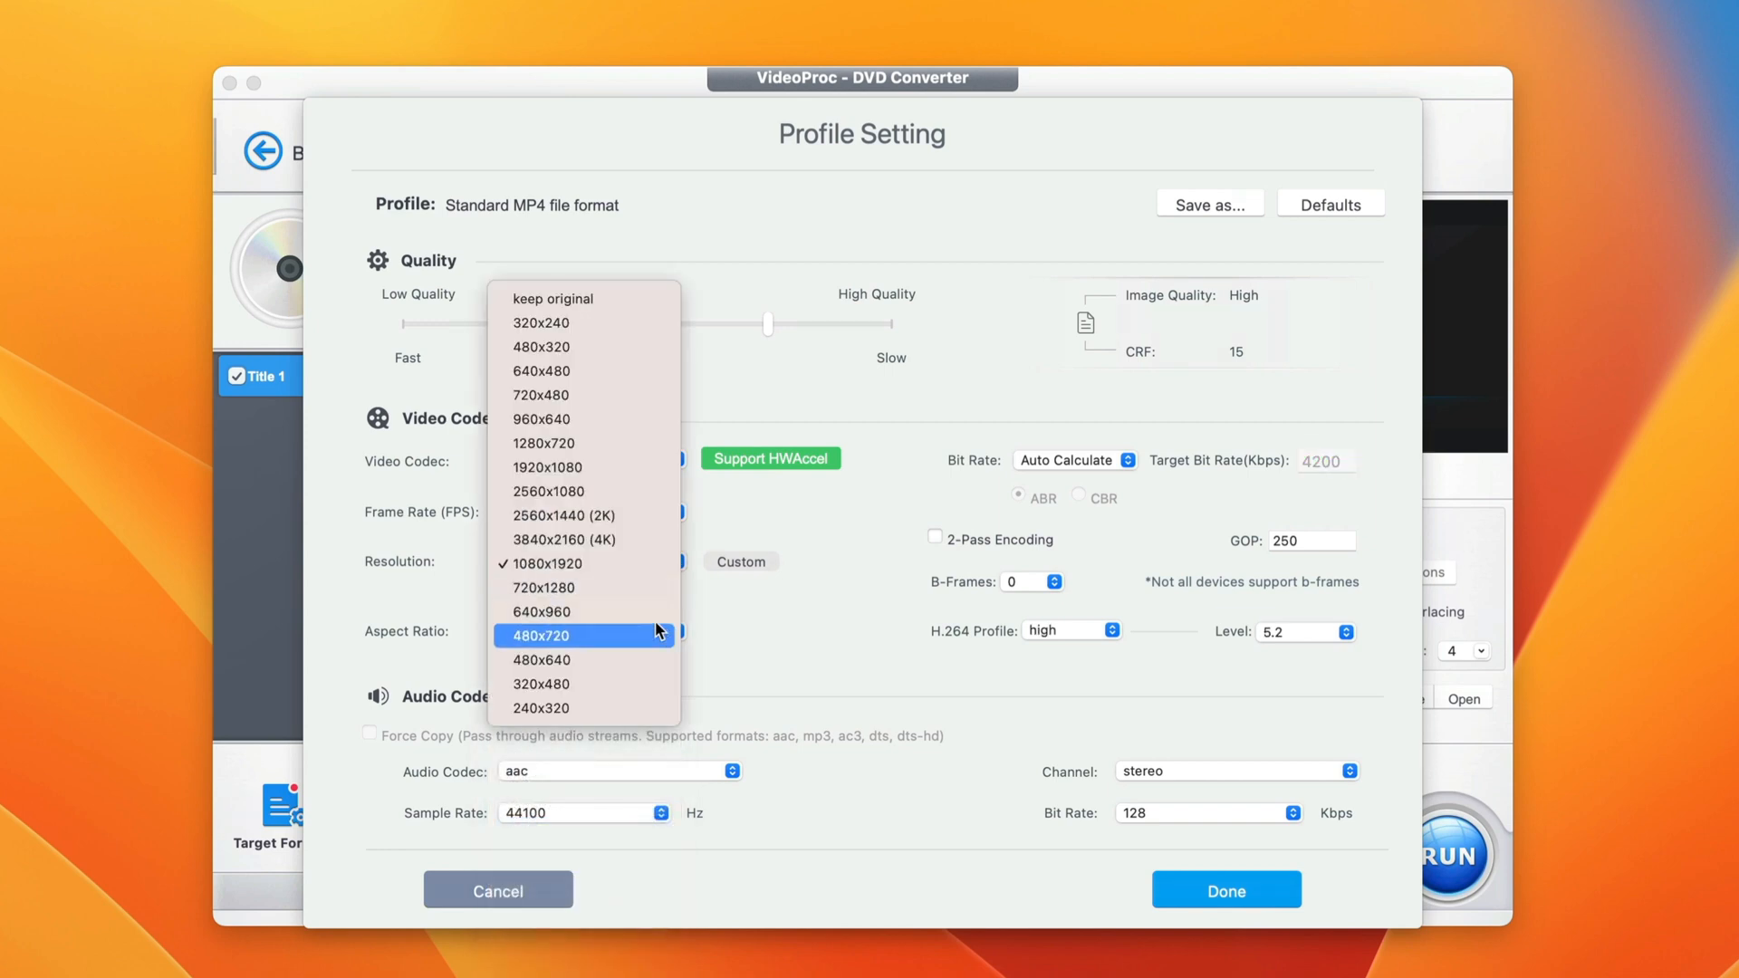
mouse_move(632, 540)
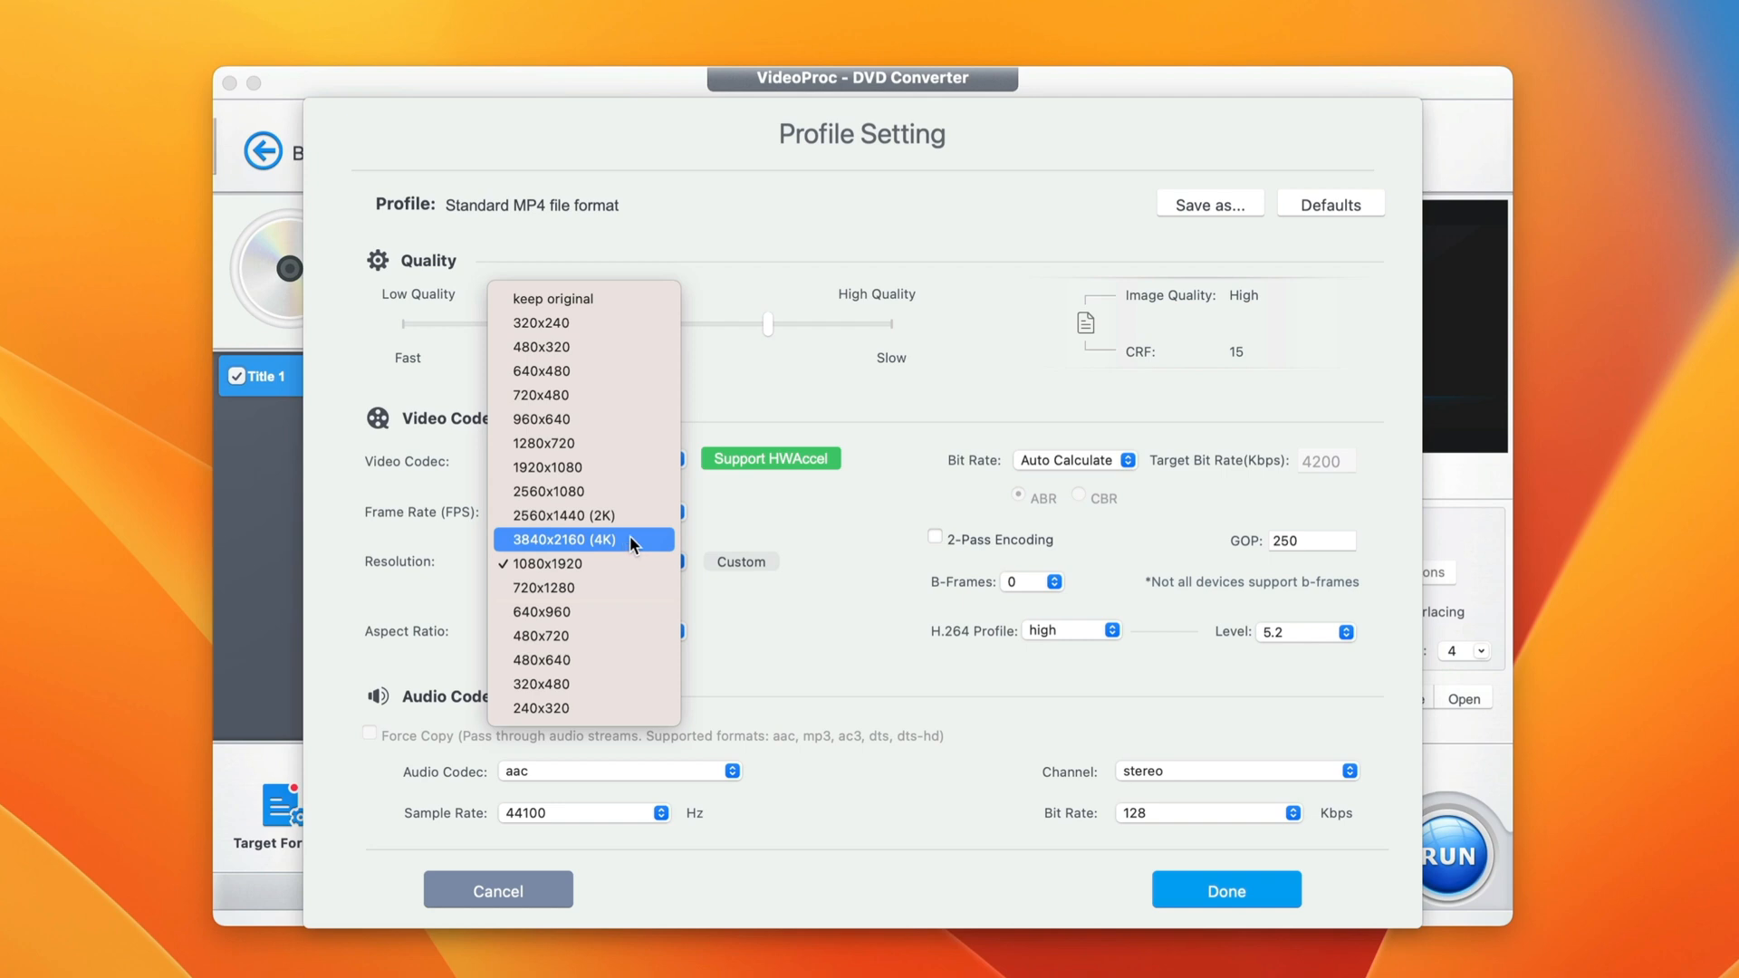
click(546, 563)
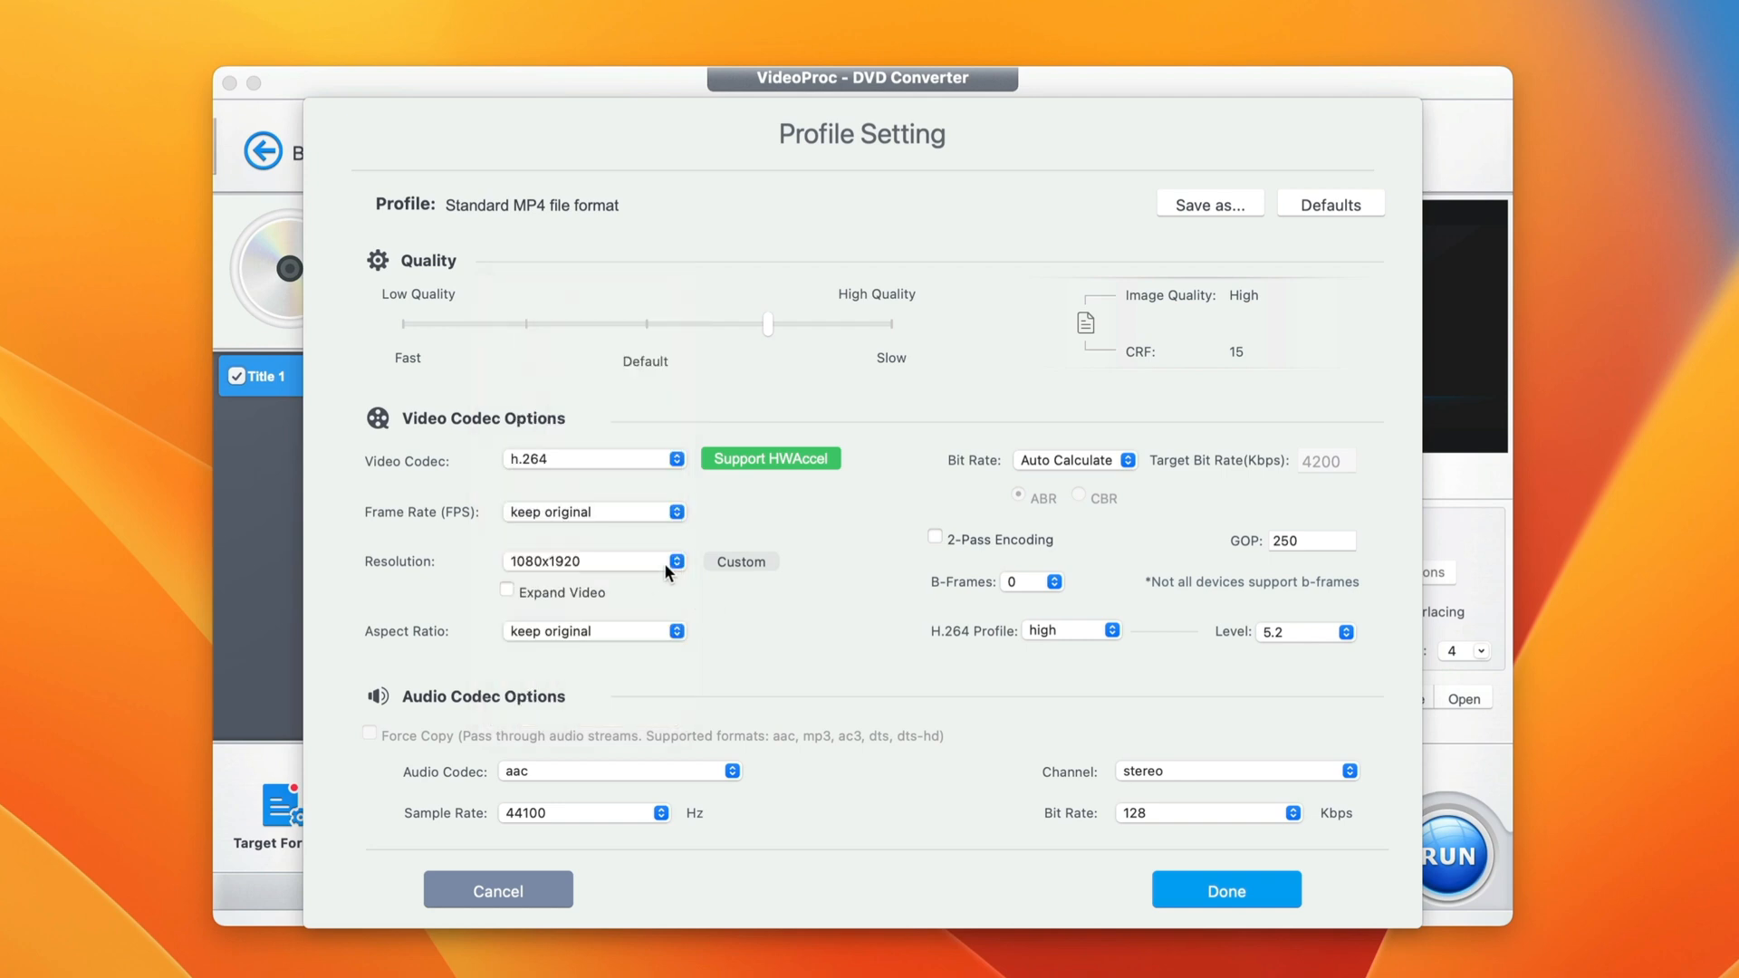
mouse_move(679, 567)
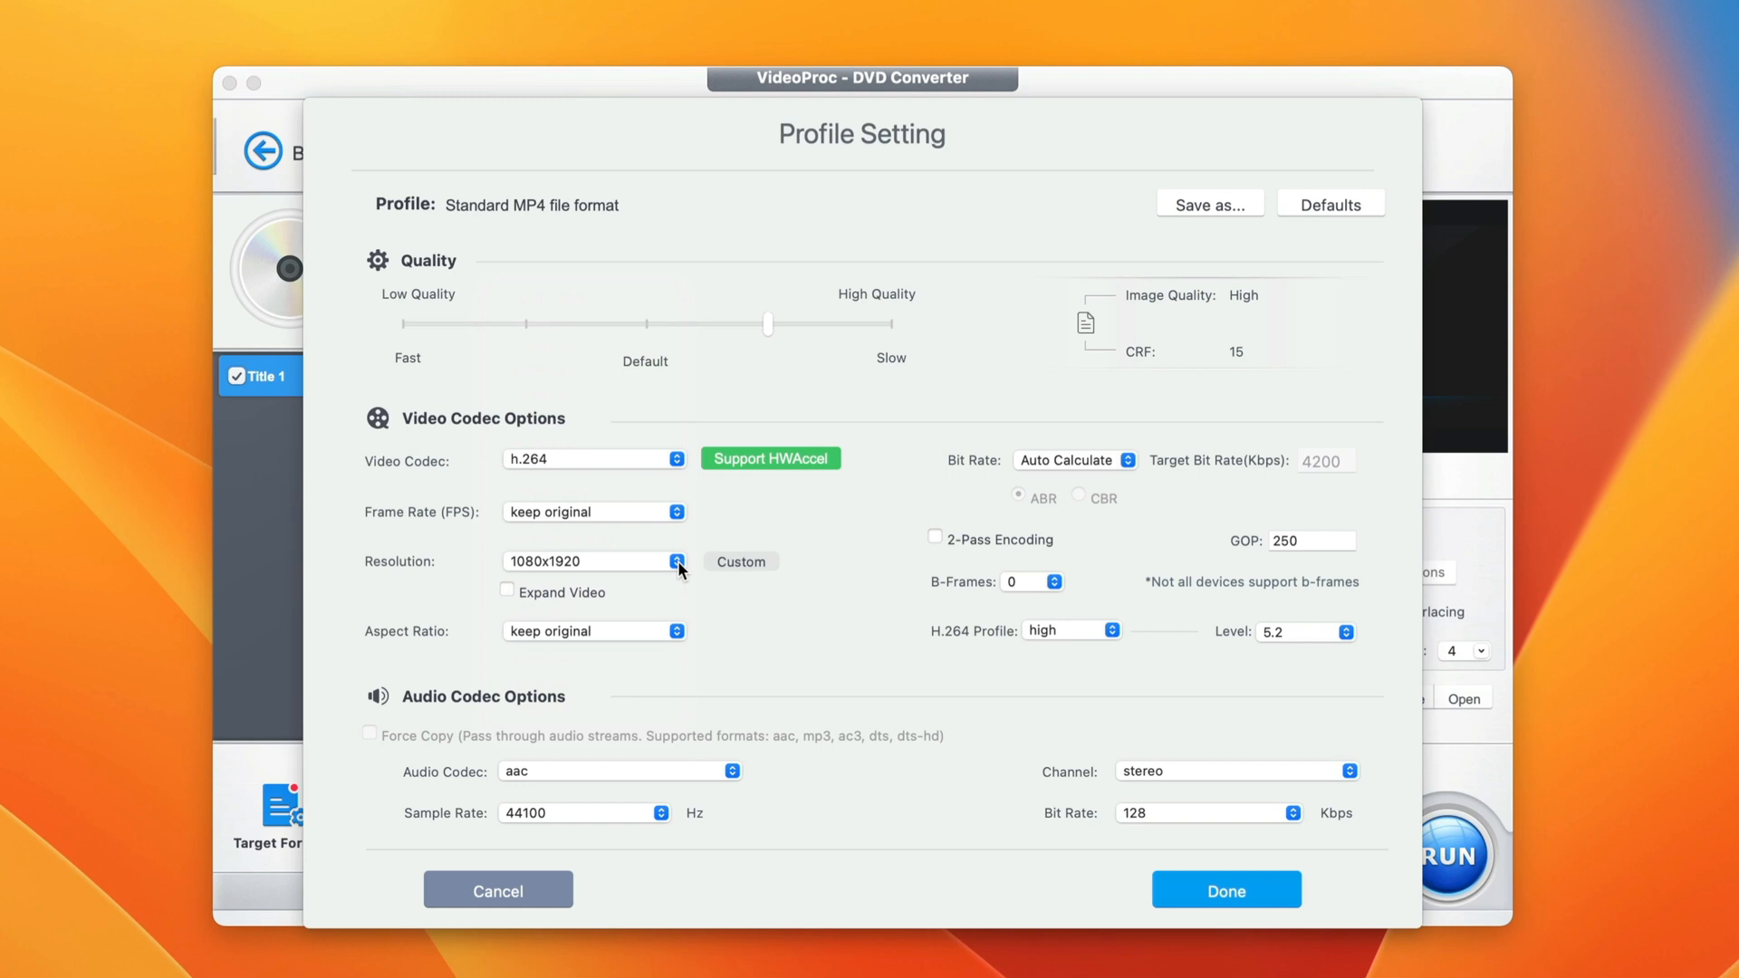
mouse_move(779, 591)
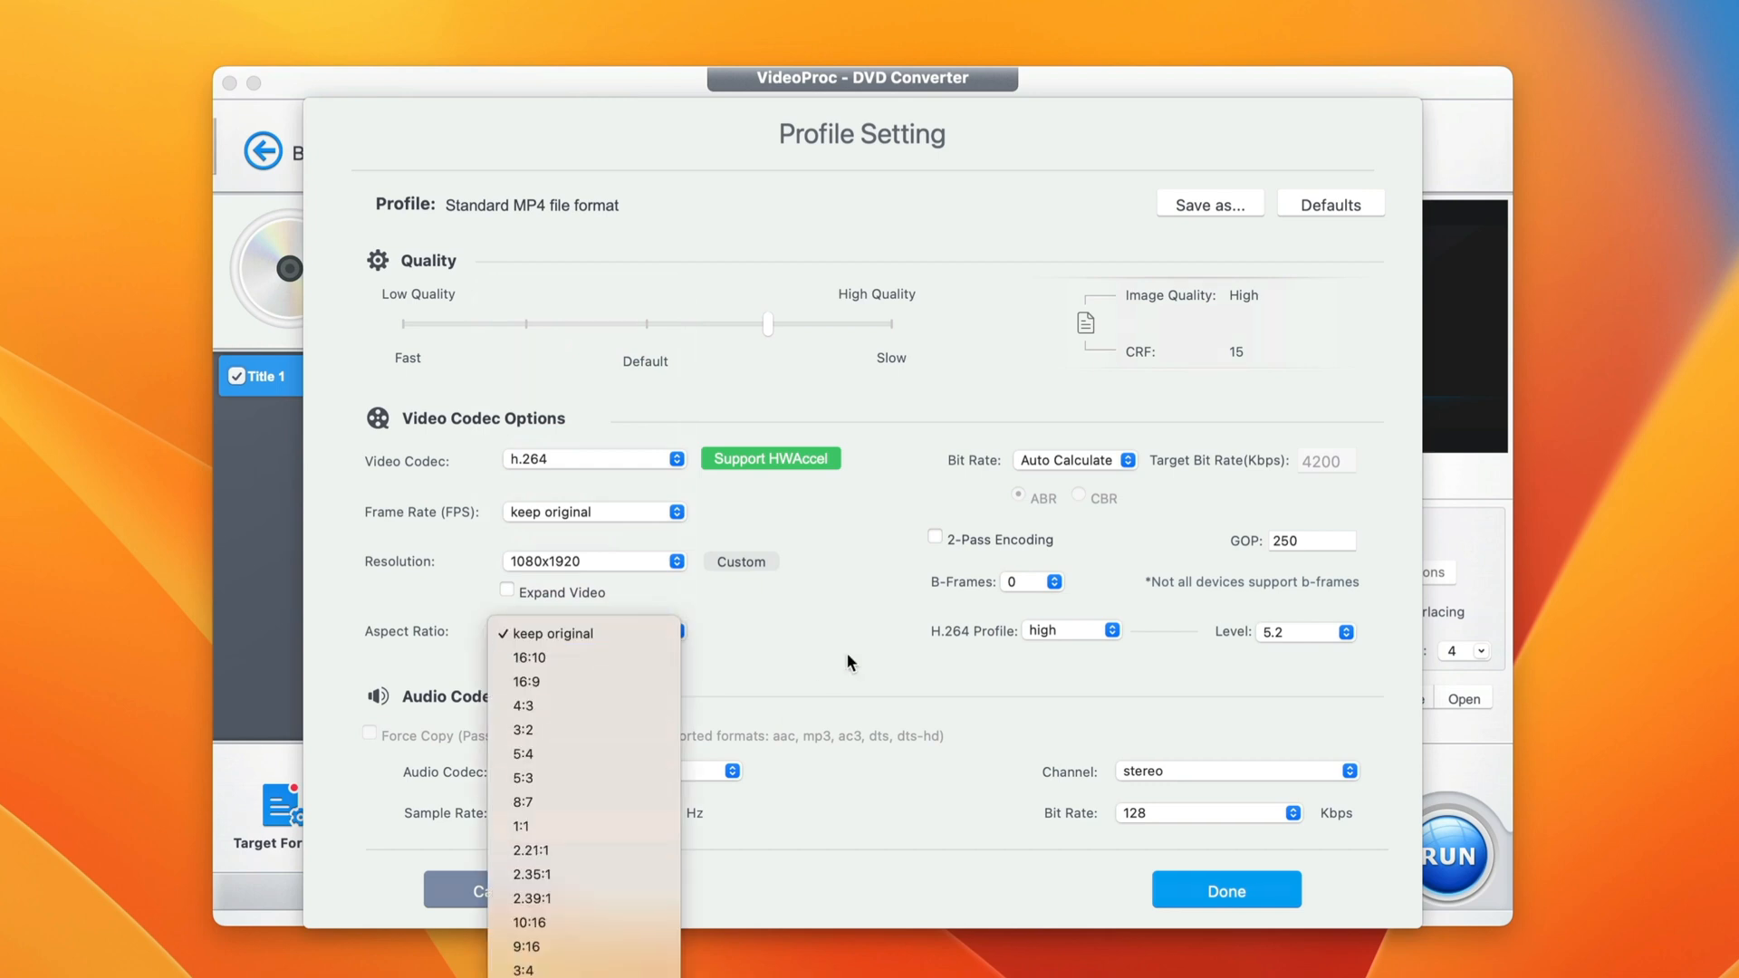
Keep original aspect ratio and 44100 audio sample rate, then confirm the profile settings.
click(549, 634)
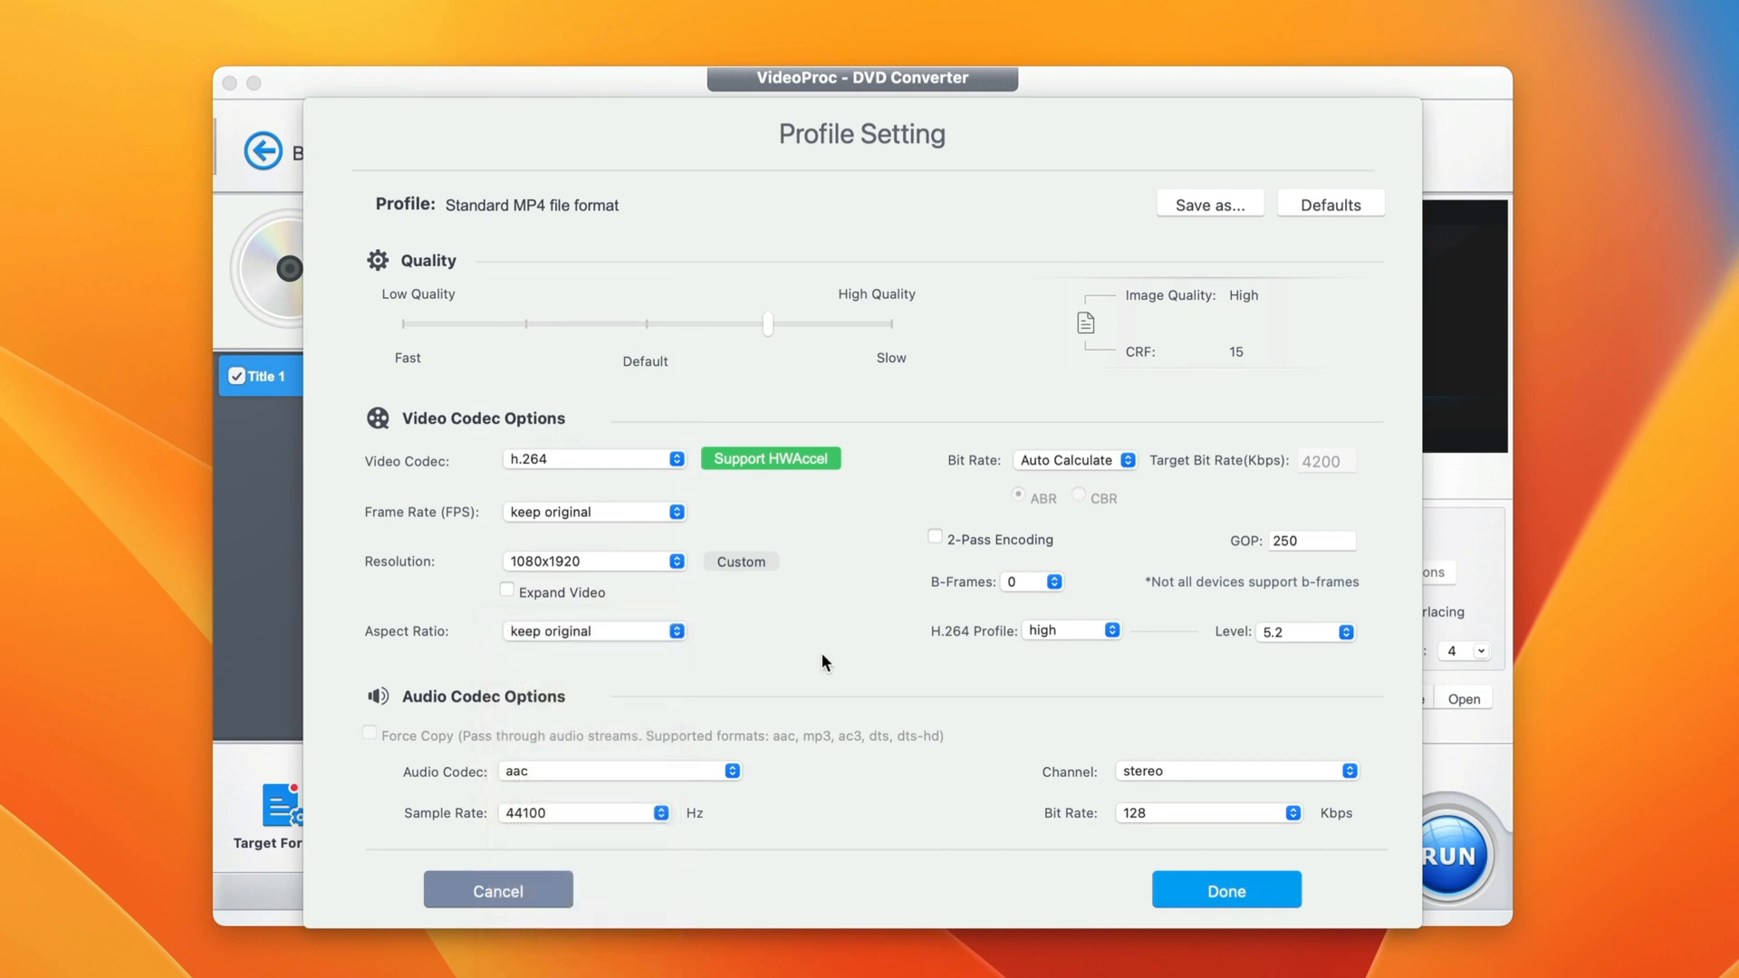
mouse_move(596, 779)
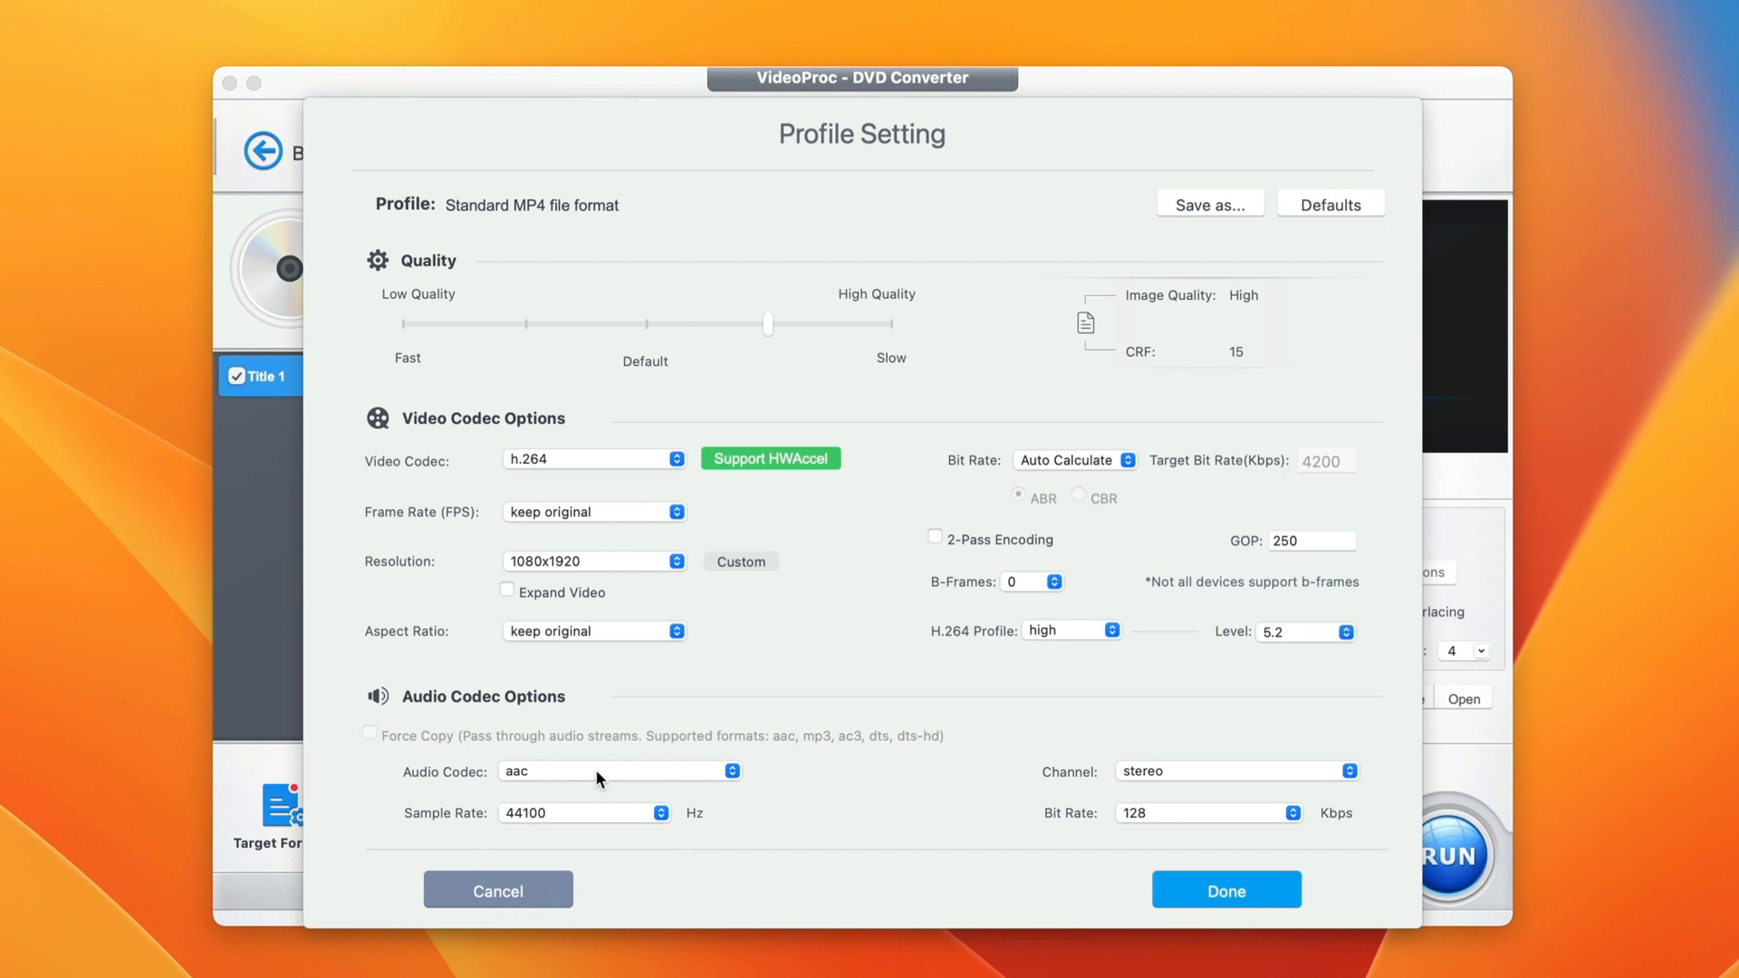
mouse_move(926, 679)
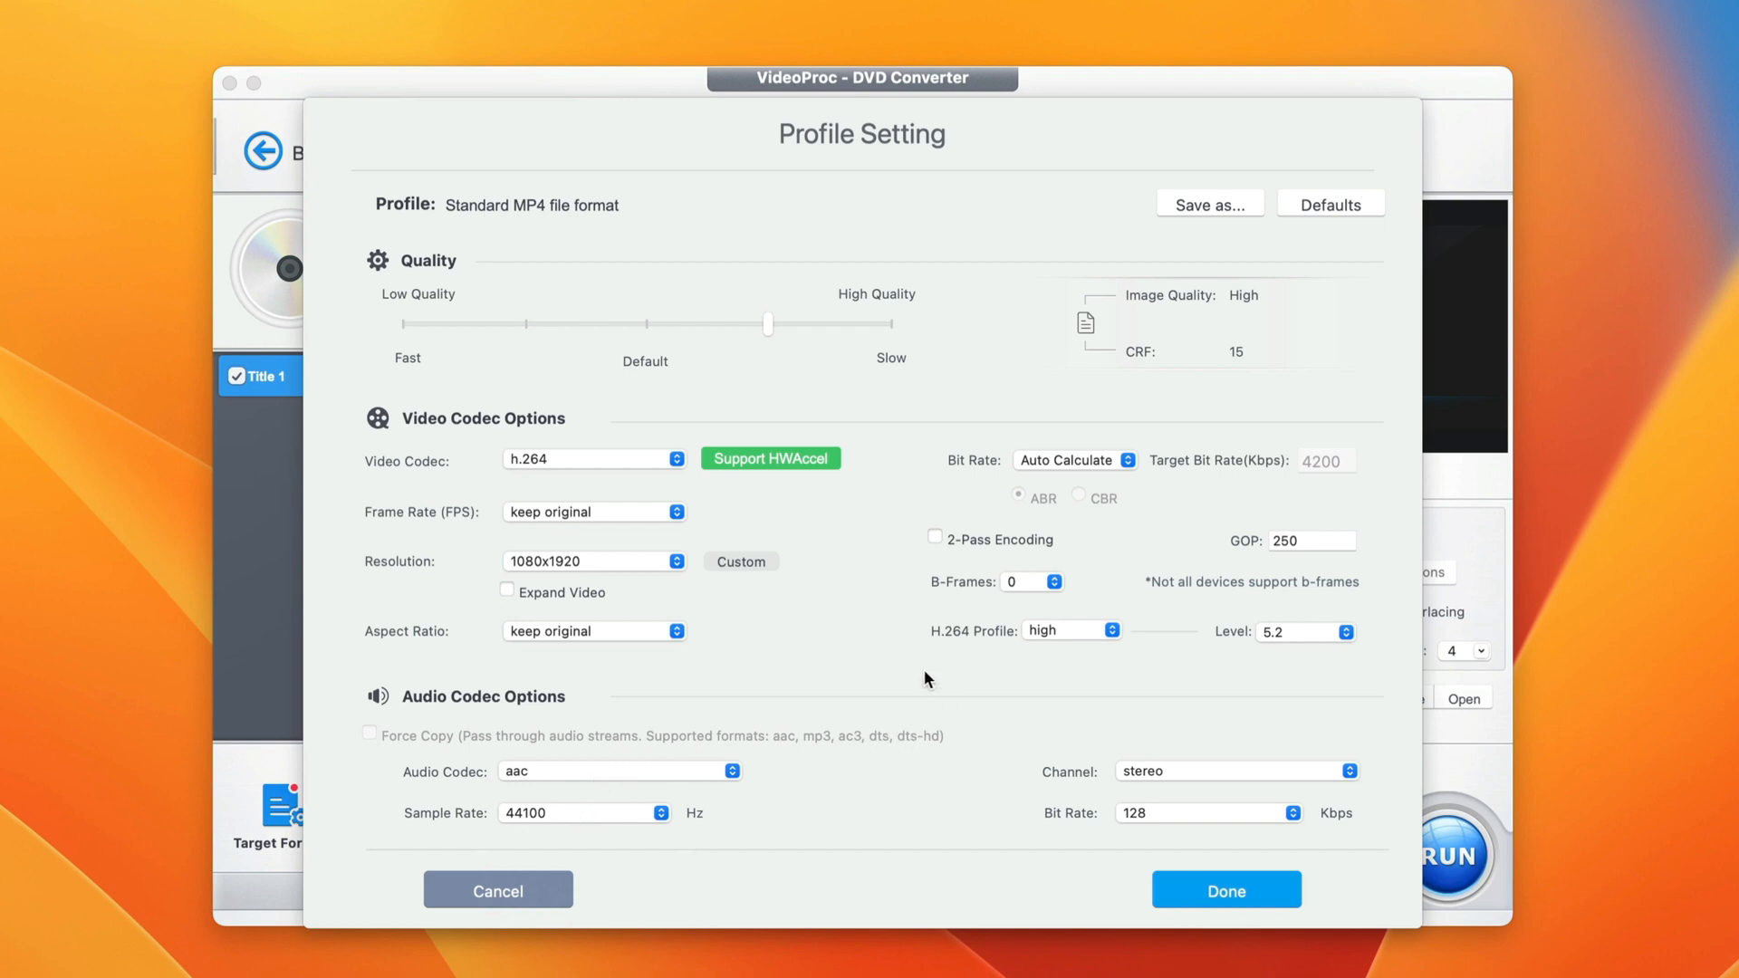
mouse_move(1239, 429)
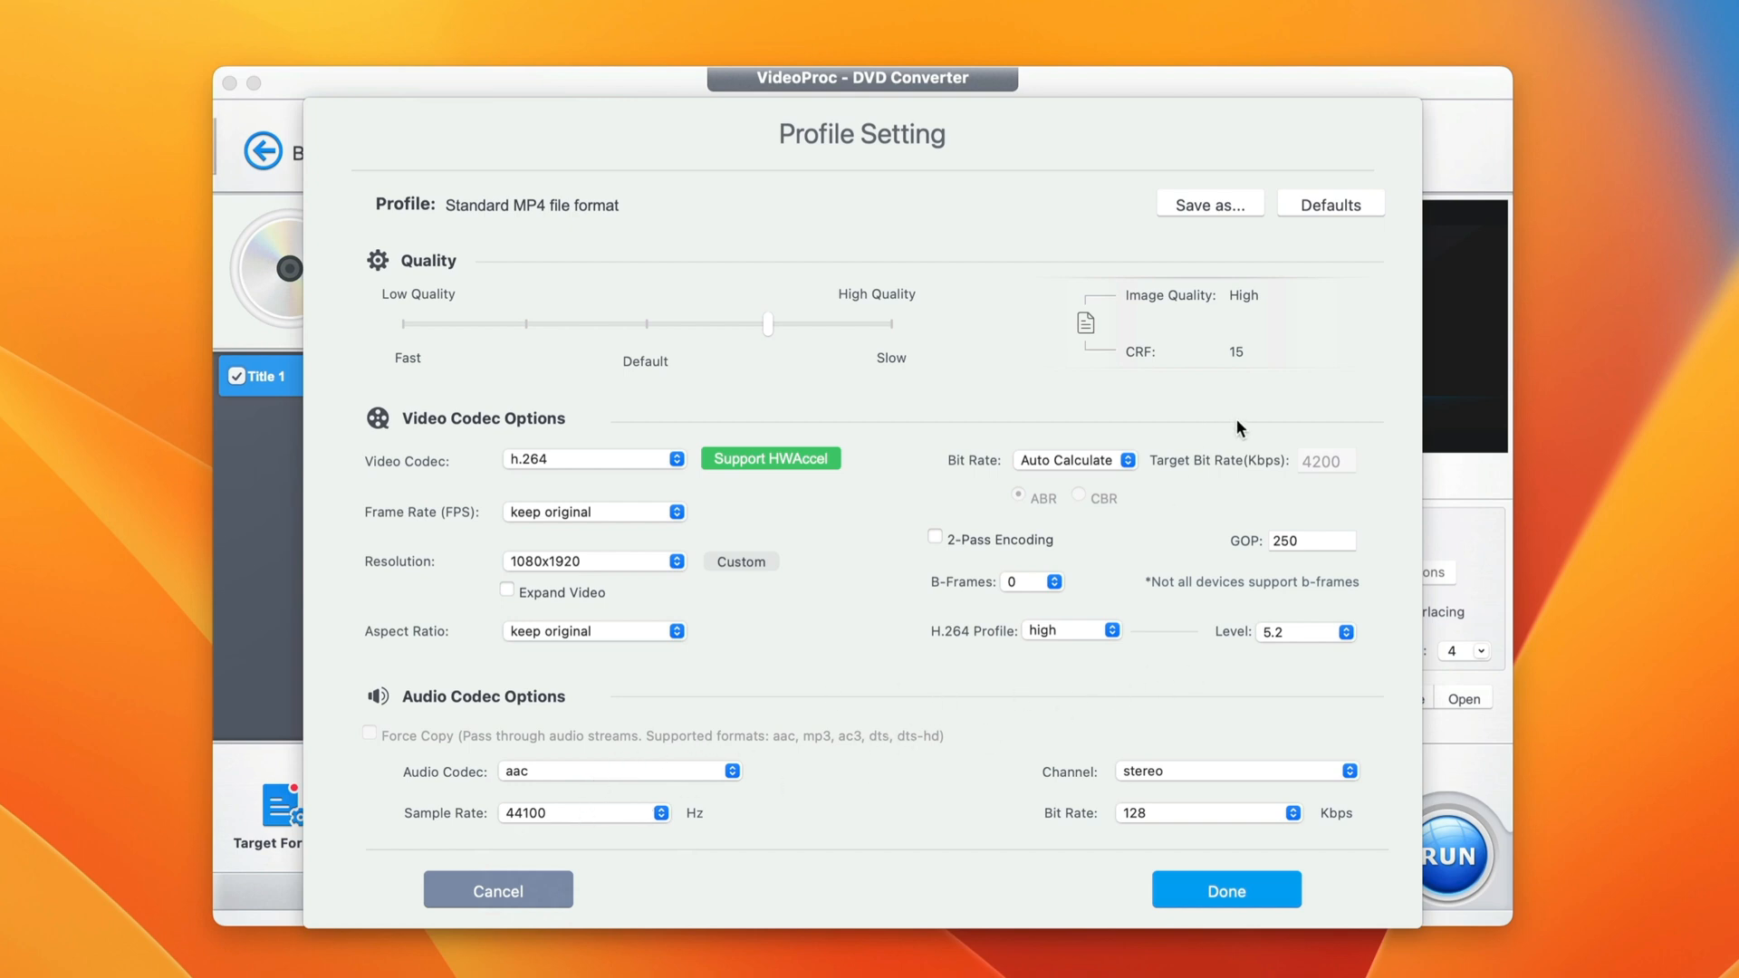
mouse_move(1137, 619)
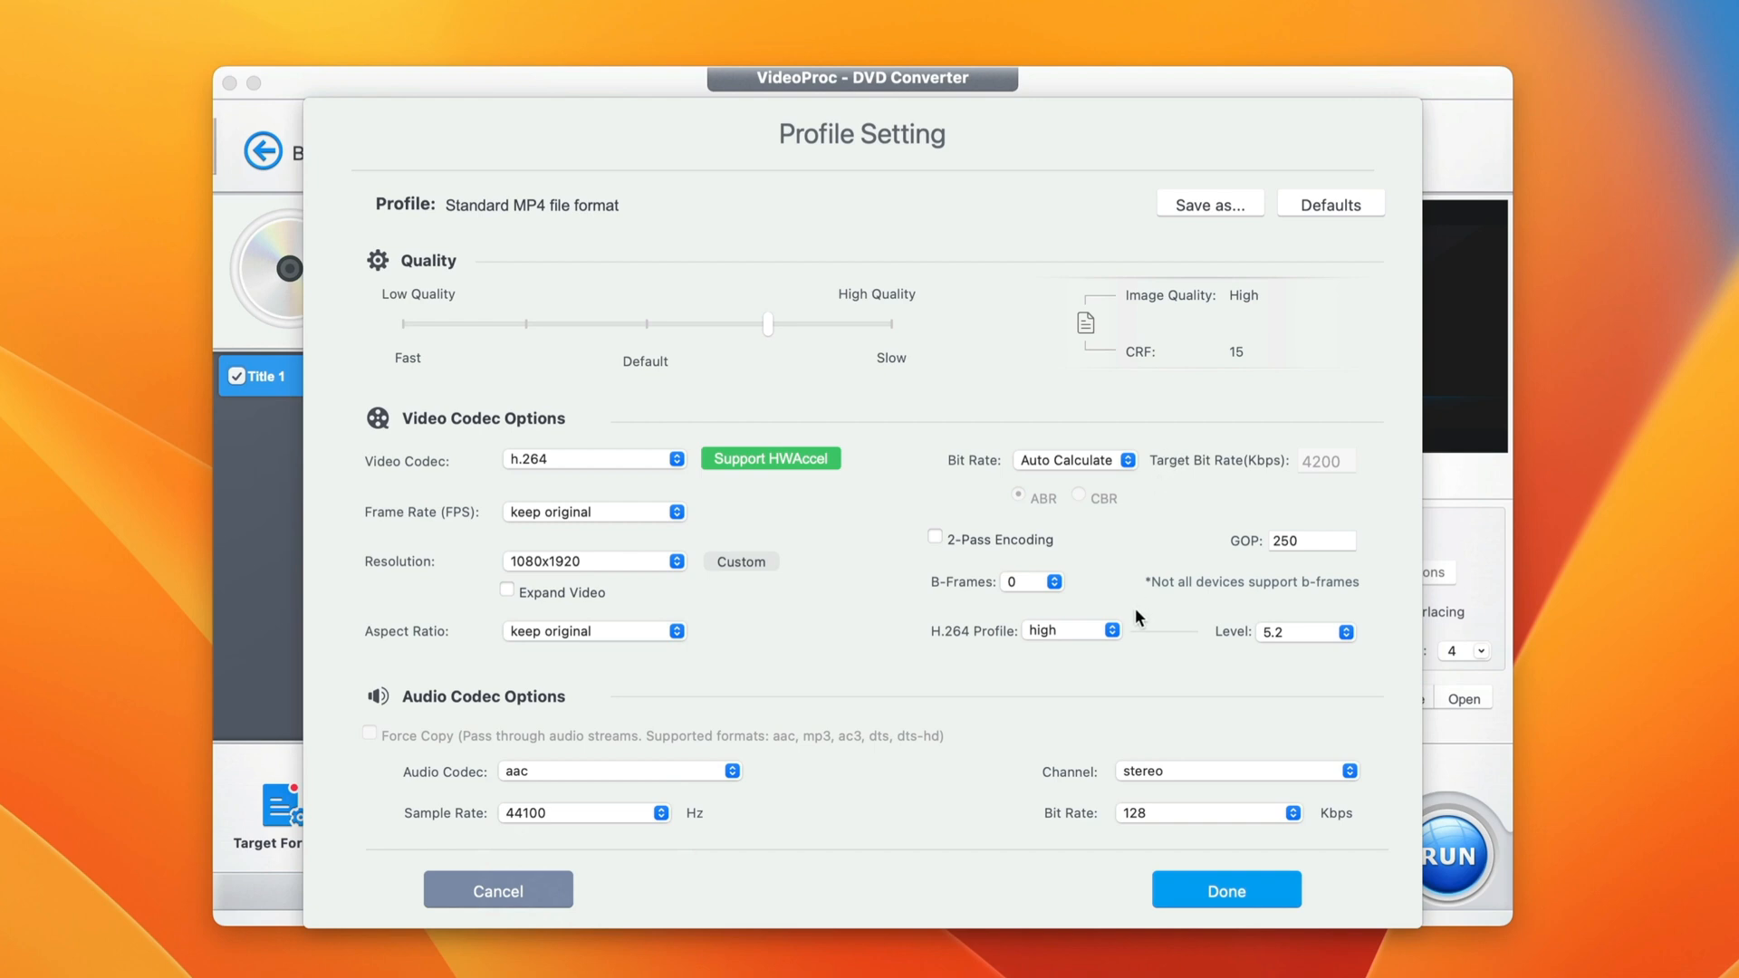
mouse_move(726, 793)
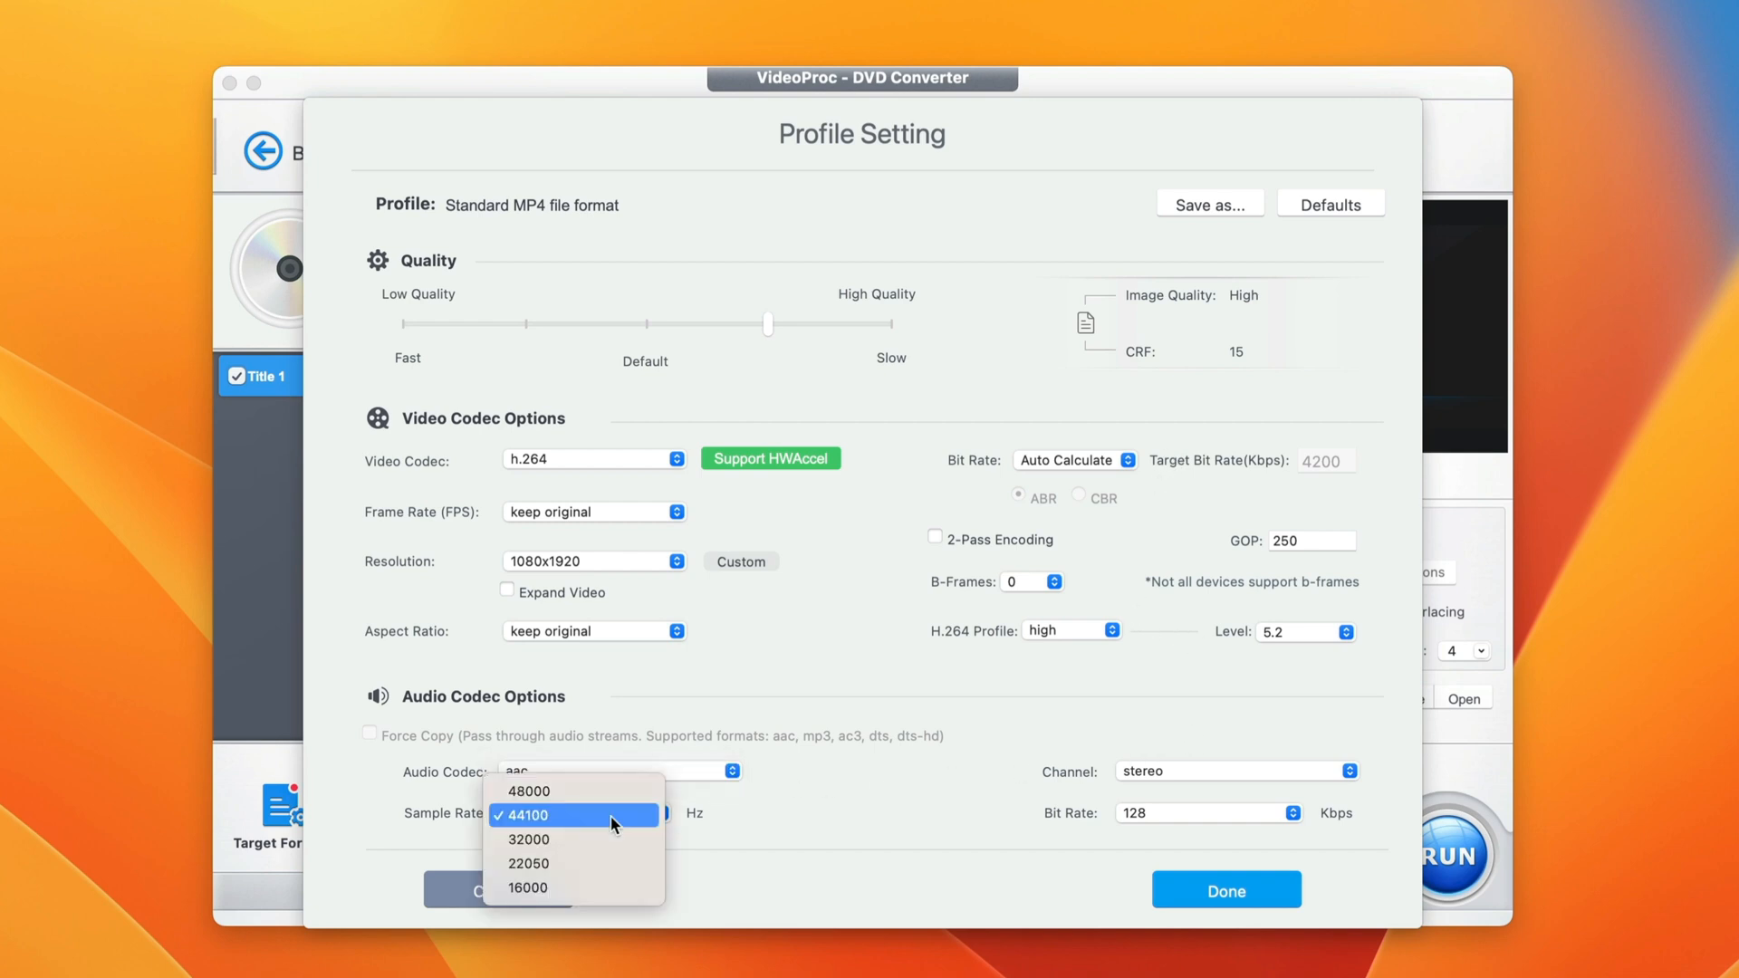
click(574, 815)
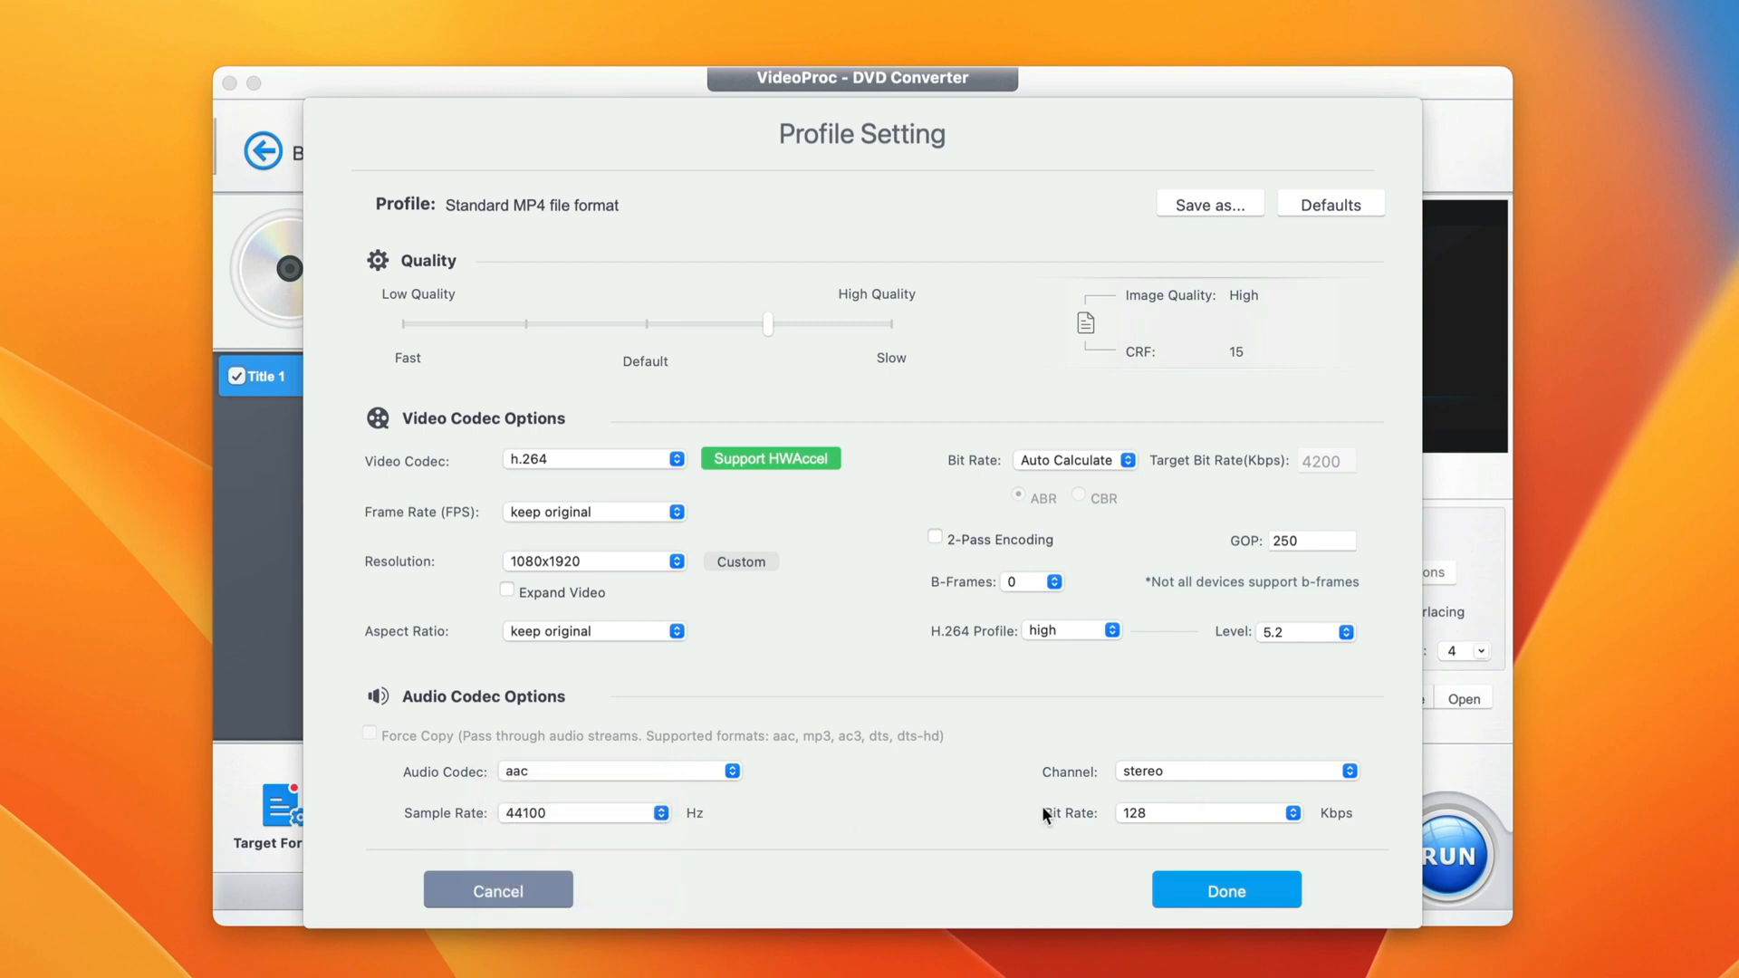
mouse_move(1136, 506)
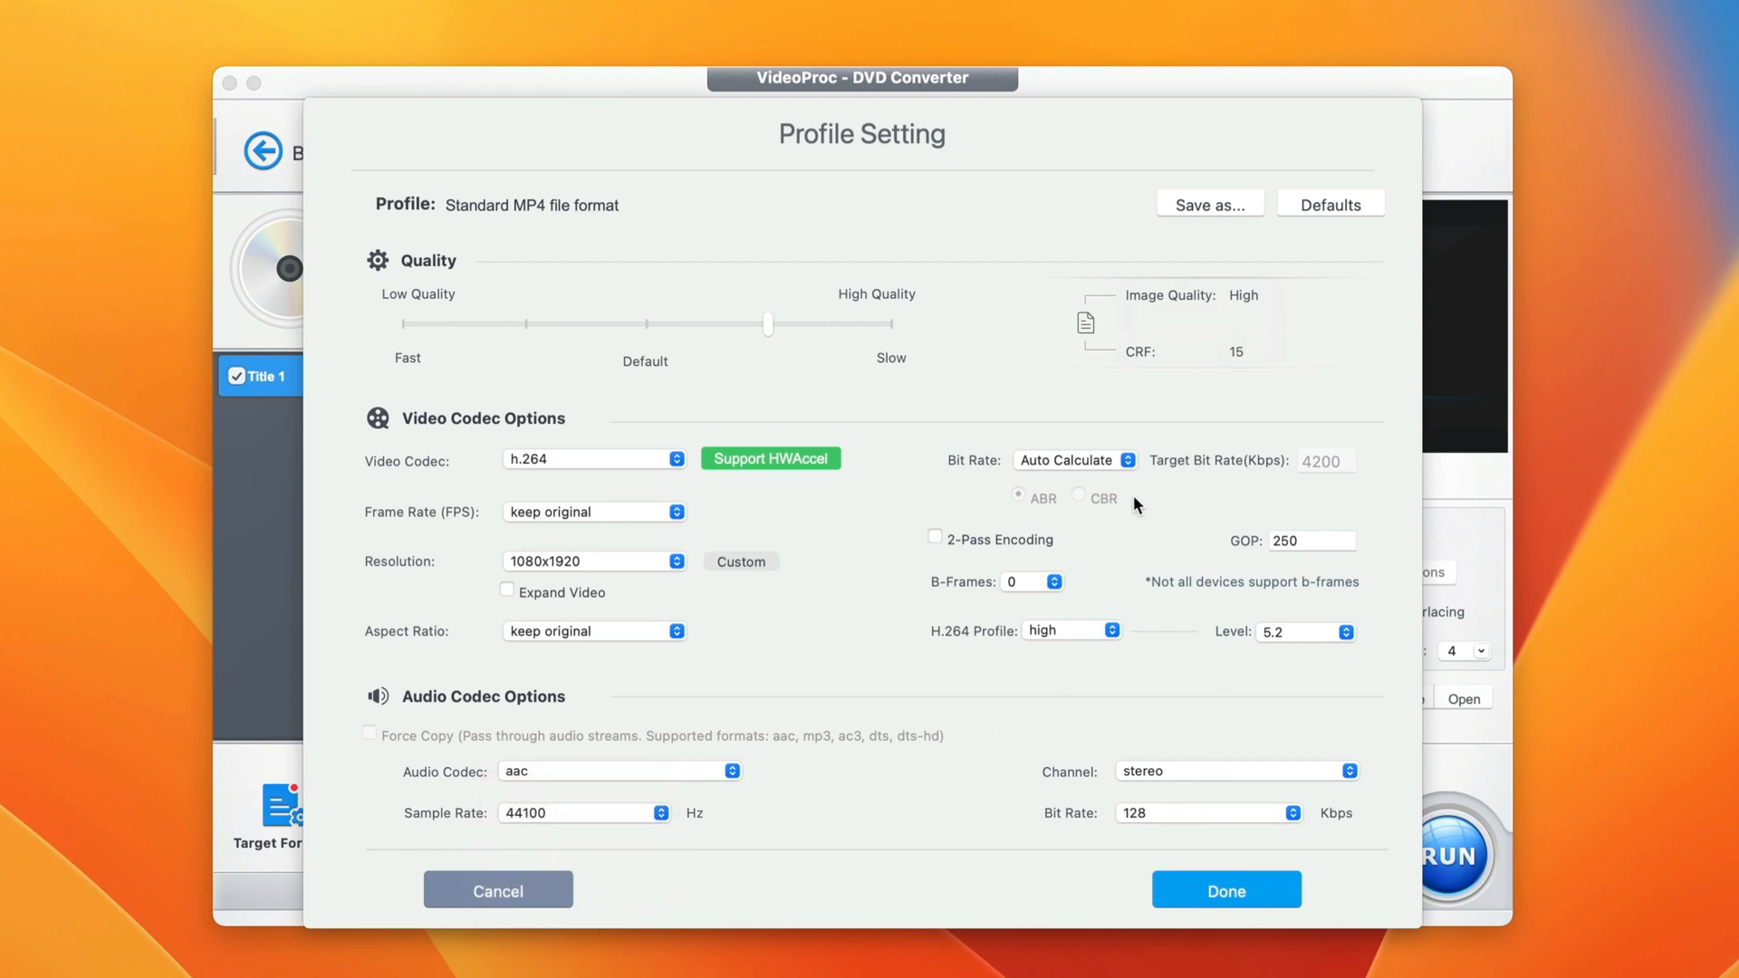
mouse_move(480, 541)
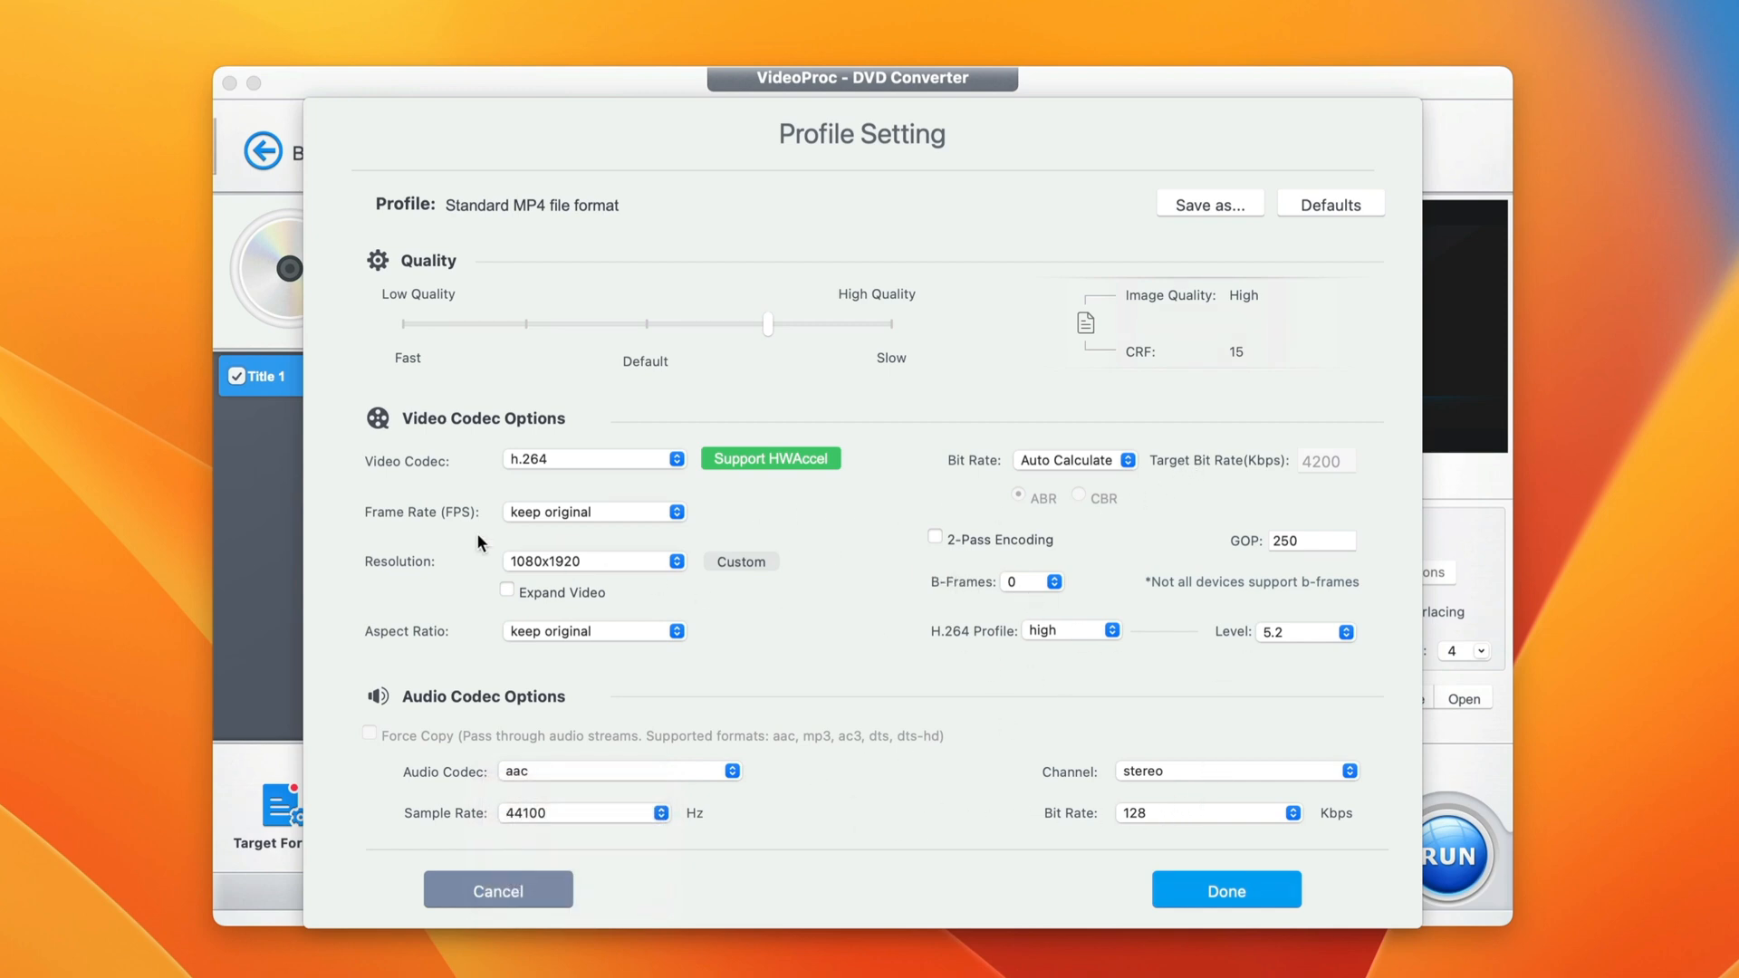
mouse_move(1200, 611)
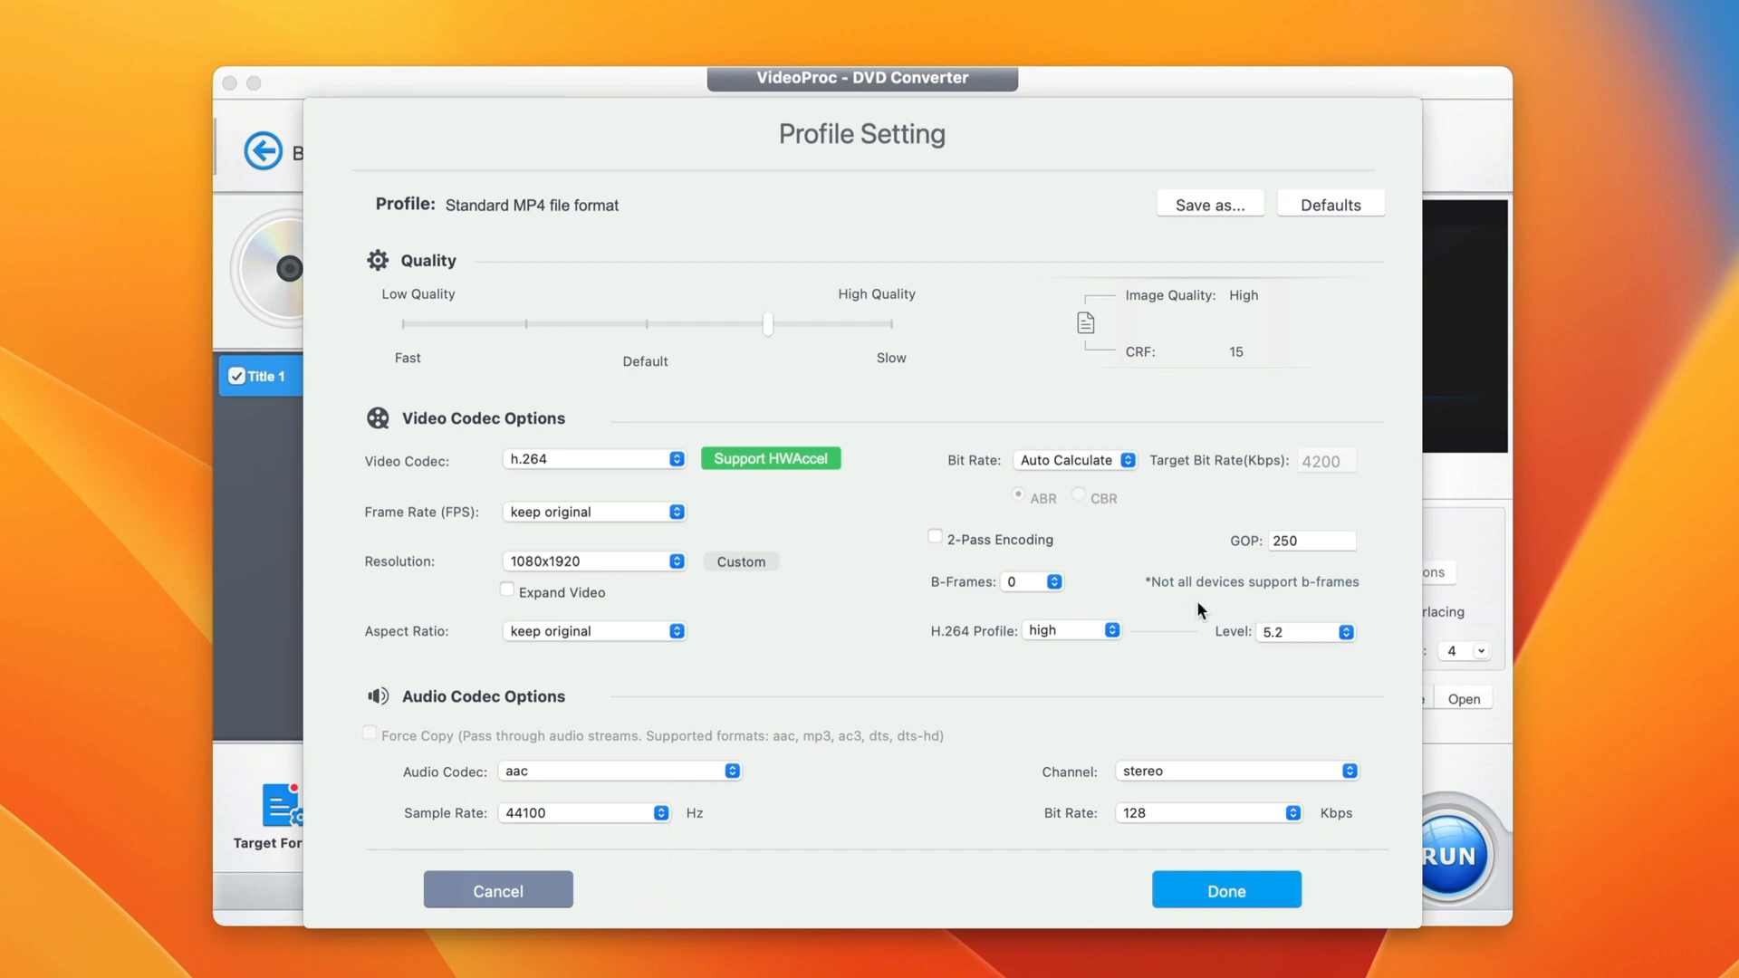
click(1224, 889)
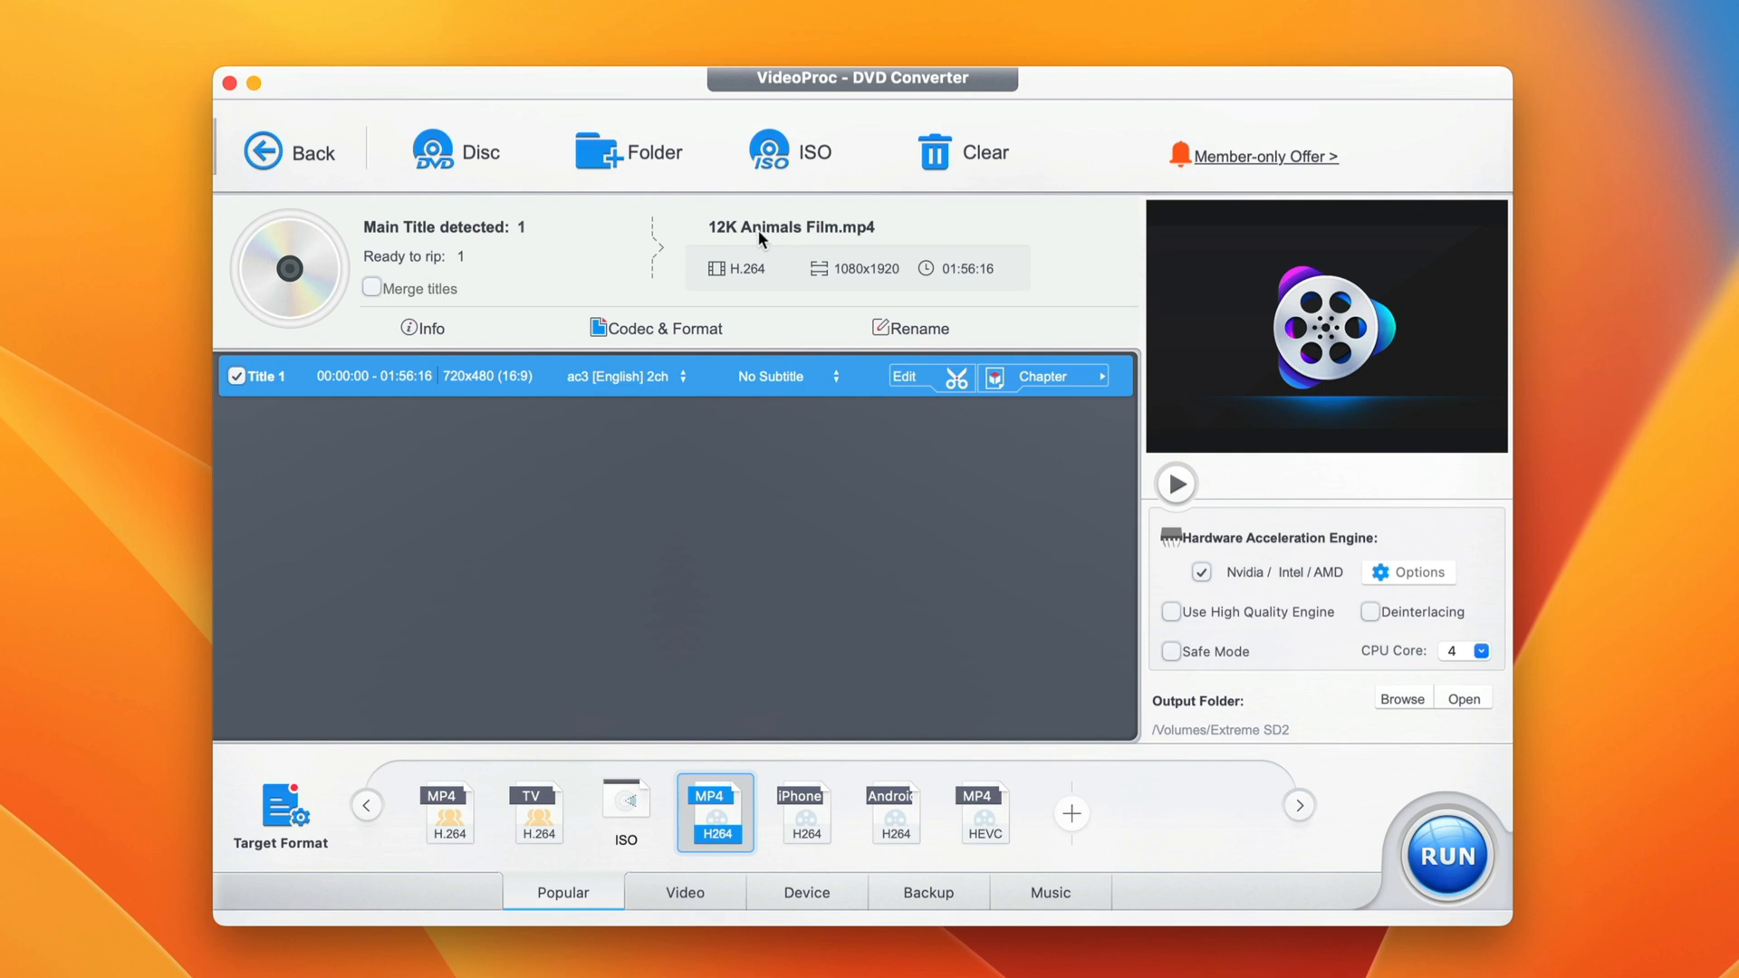
mouse_move(864, 362)
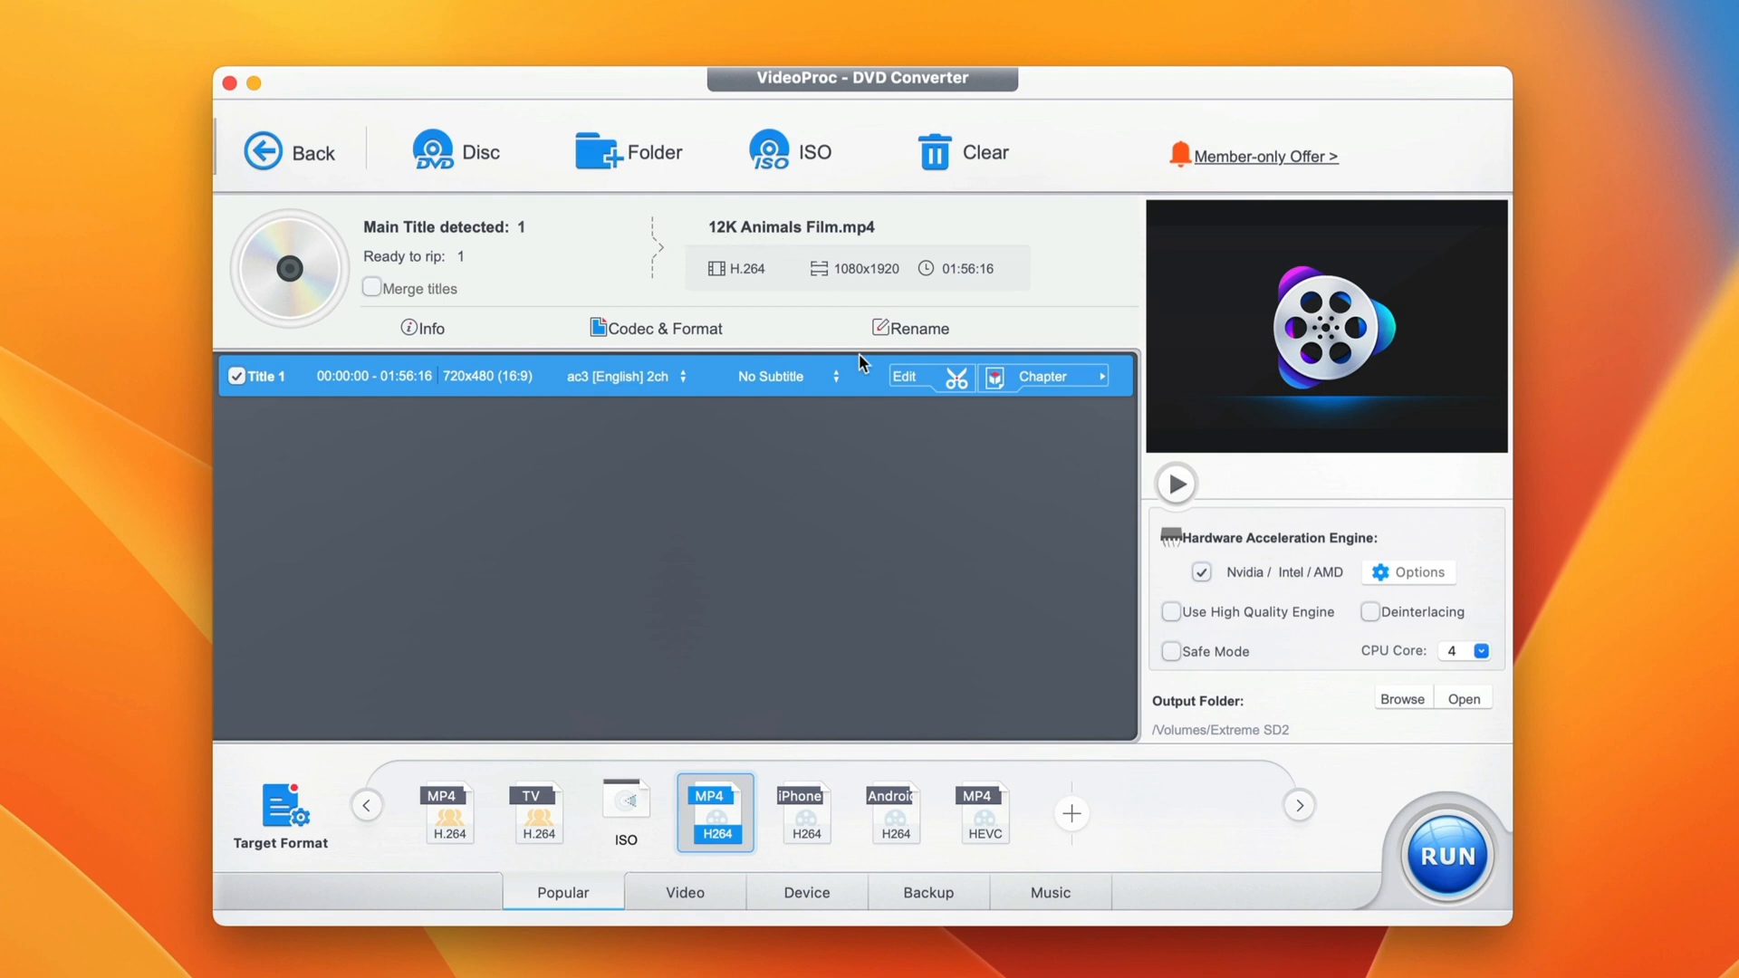
Enter 'Tested Animal video' as the output name in Name & Tag.
click(911, 328)
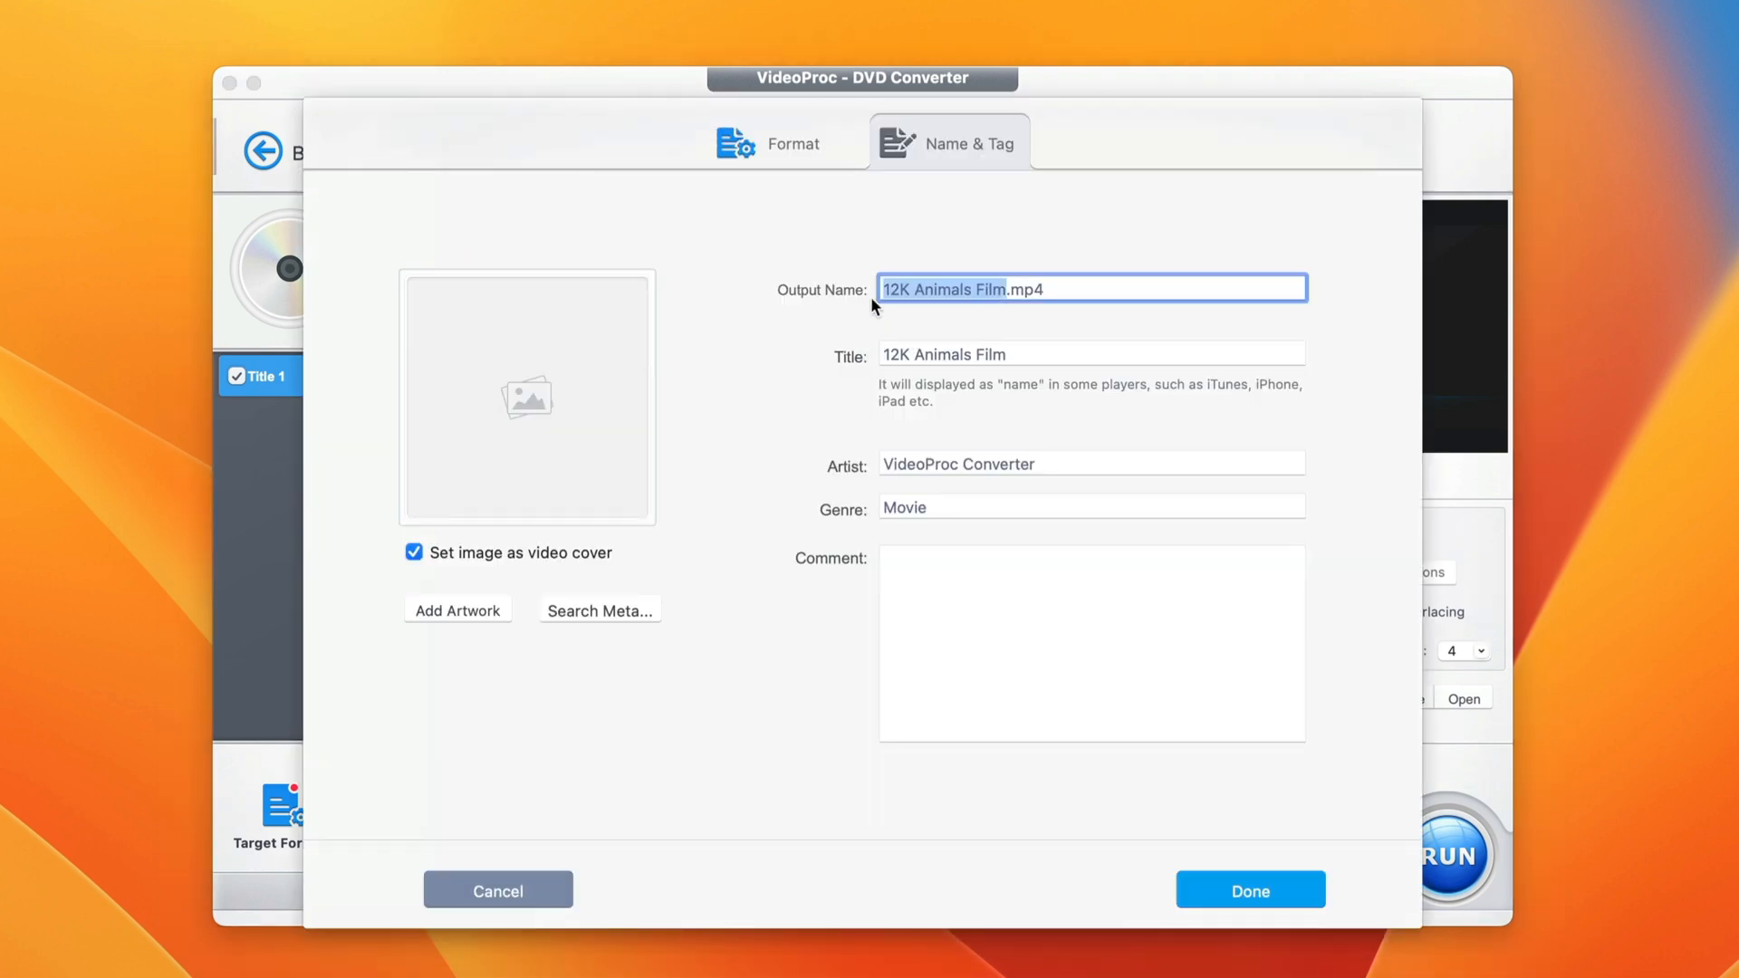
mouse_move(1206, 315)
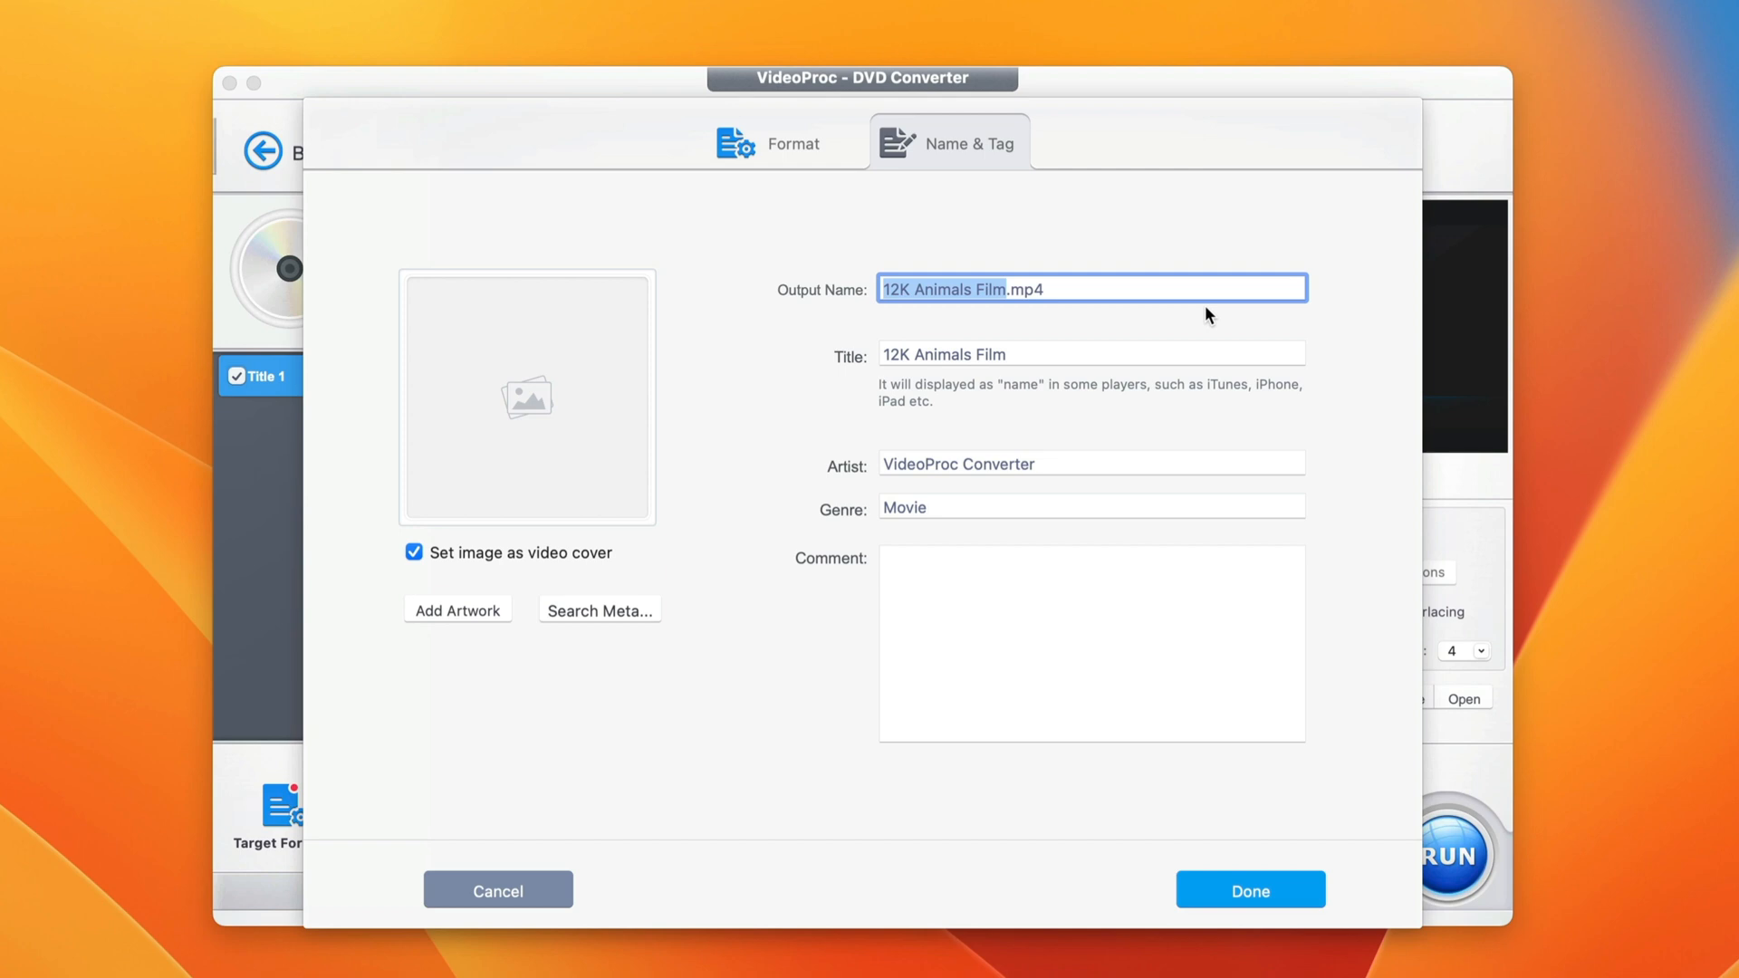
text(Tested Animal v)
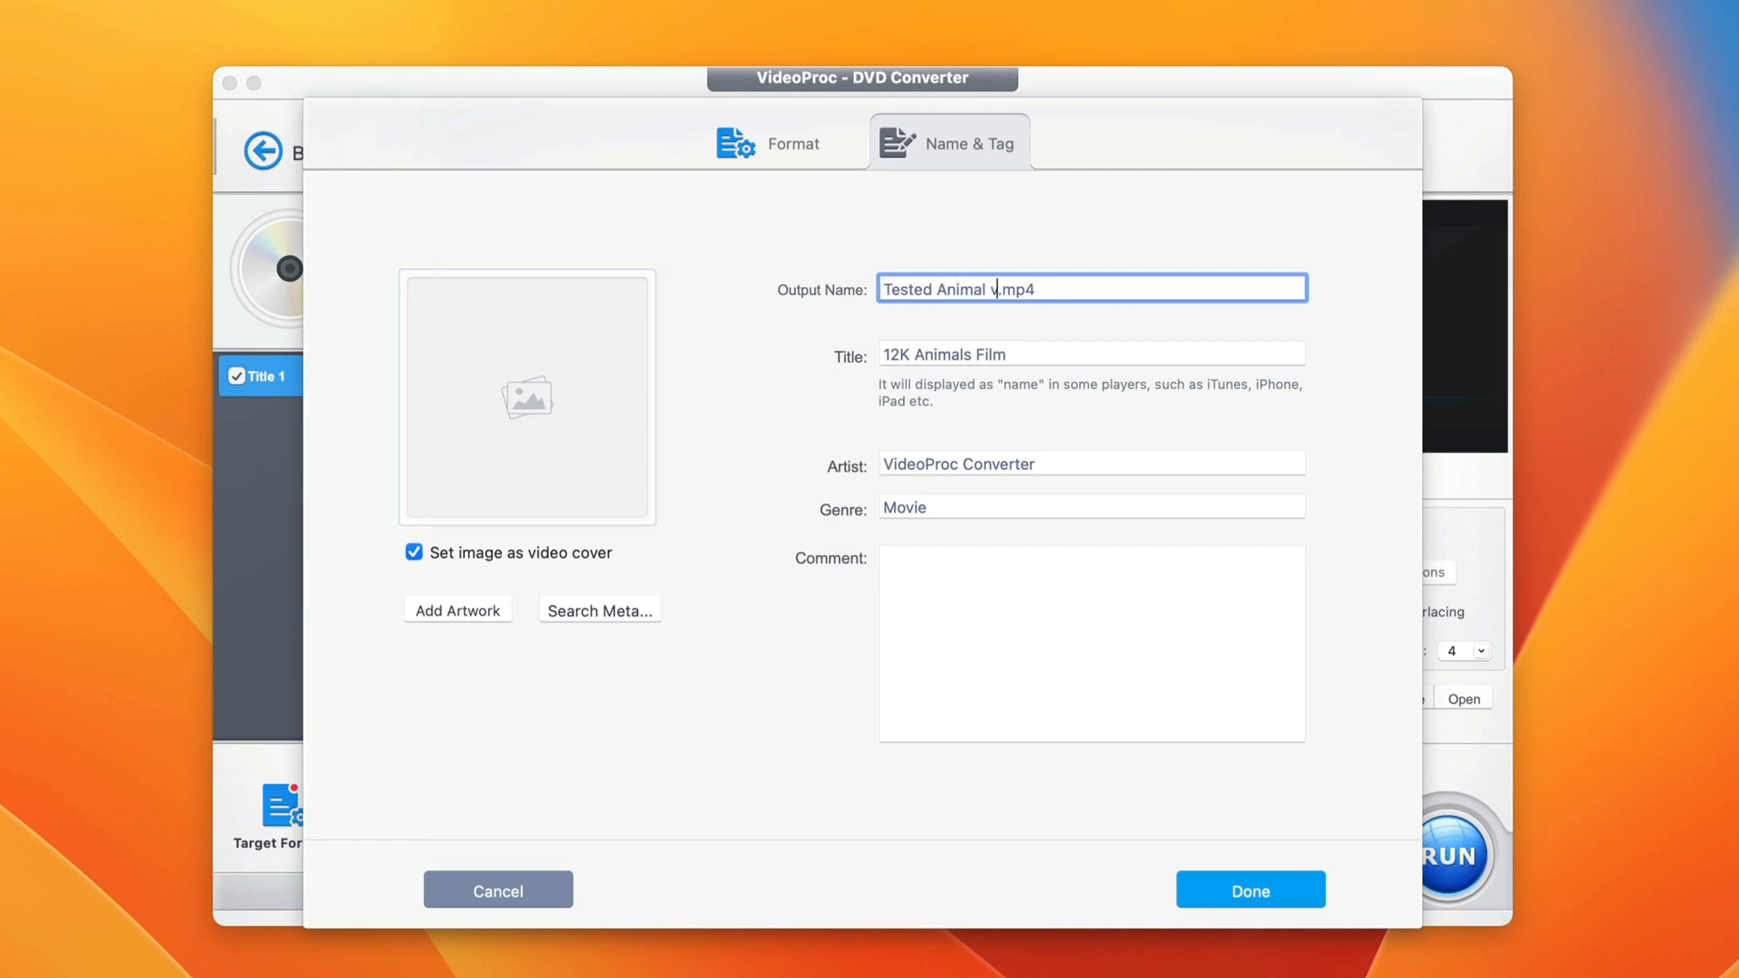
text(ideo)
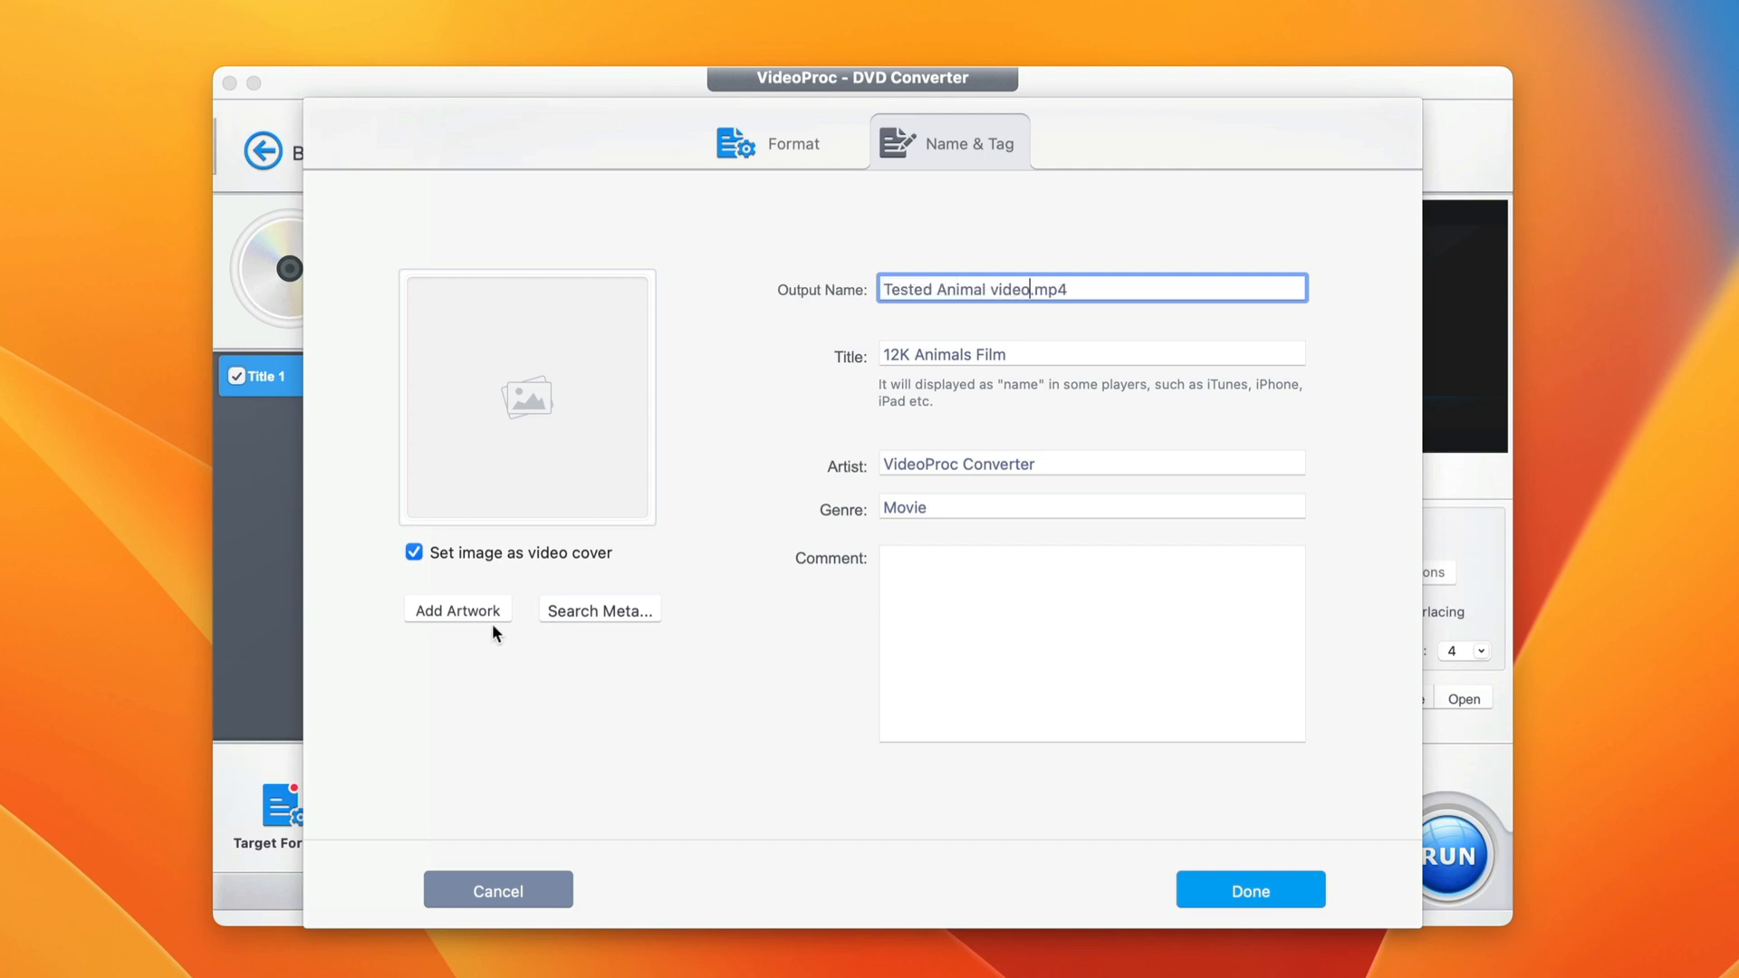
mouse_move(1089, 491)
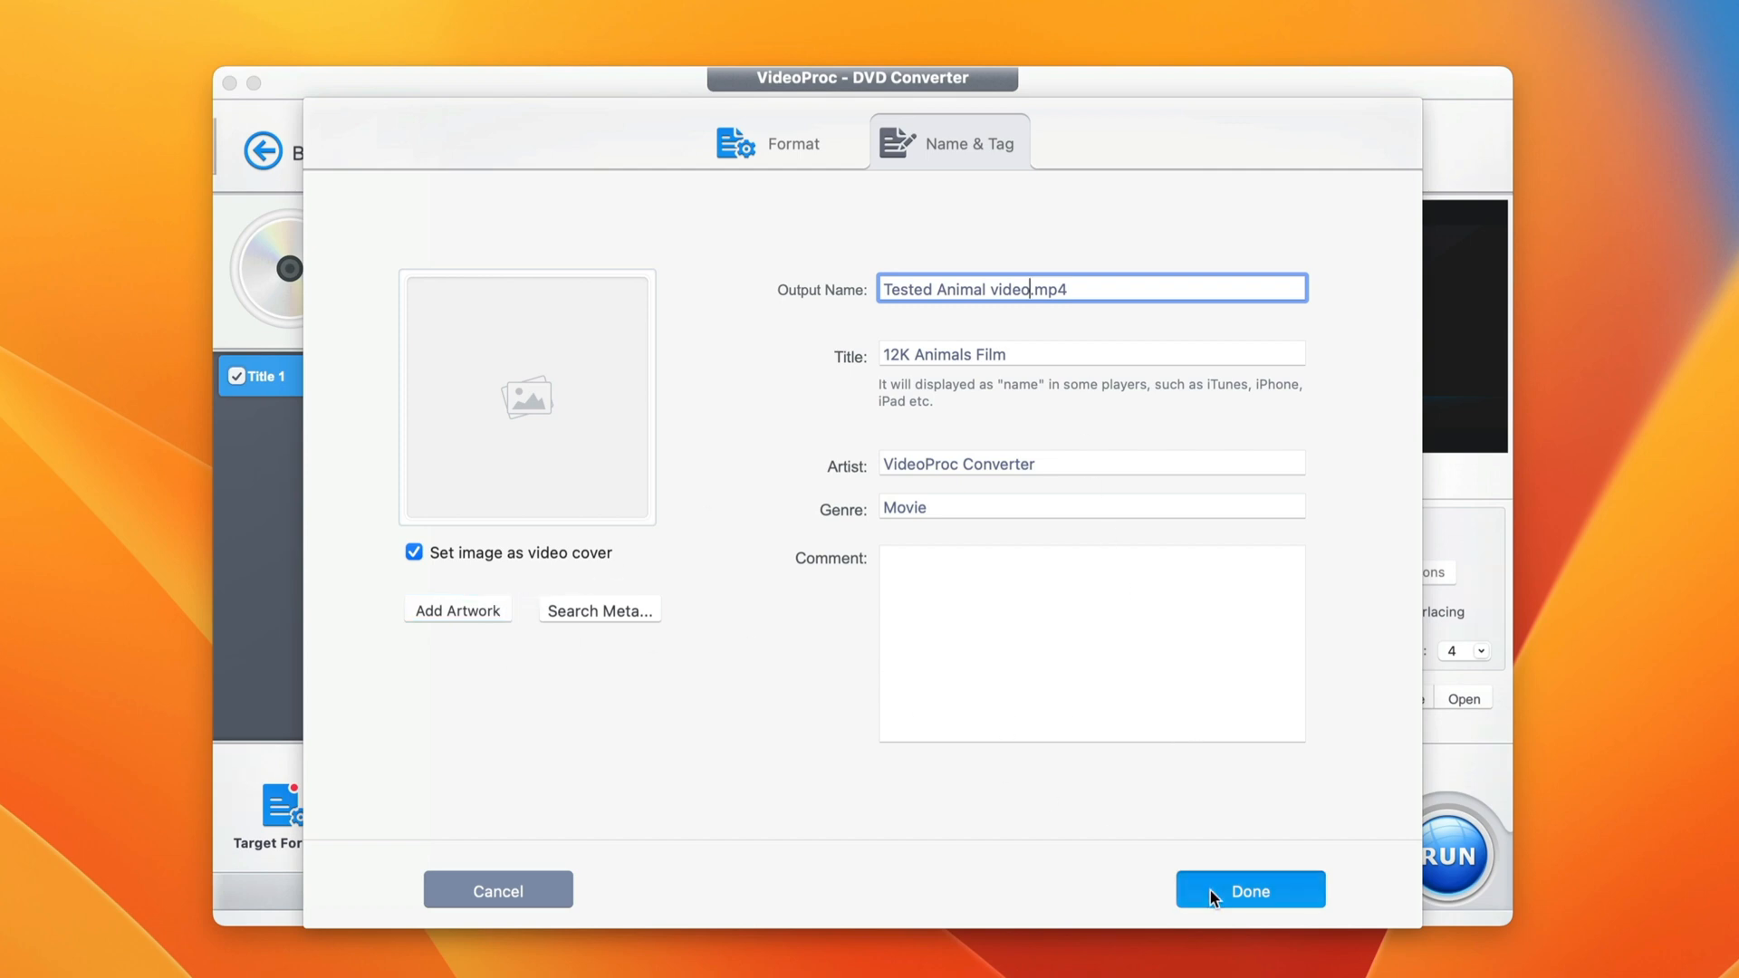
Confirm the output name Tested Animal video.mp4 and review the subtitle options.
click(1248, 891)
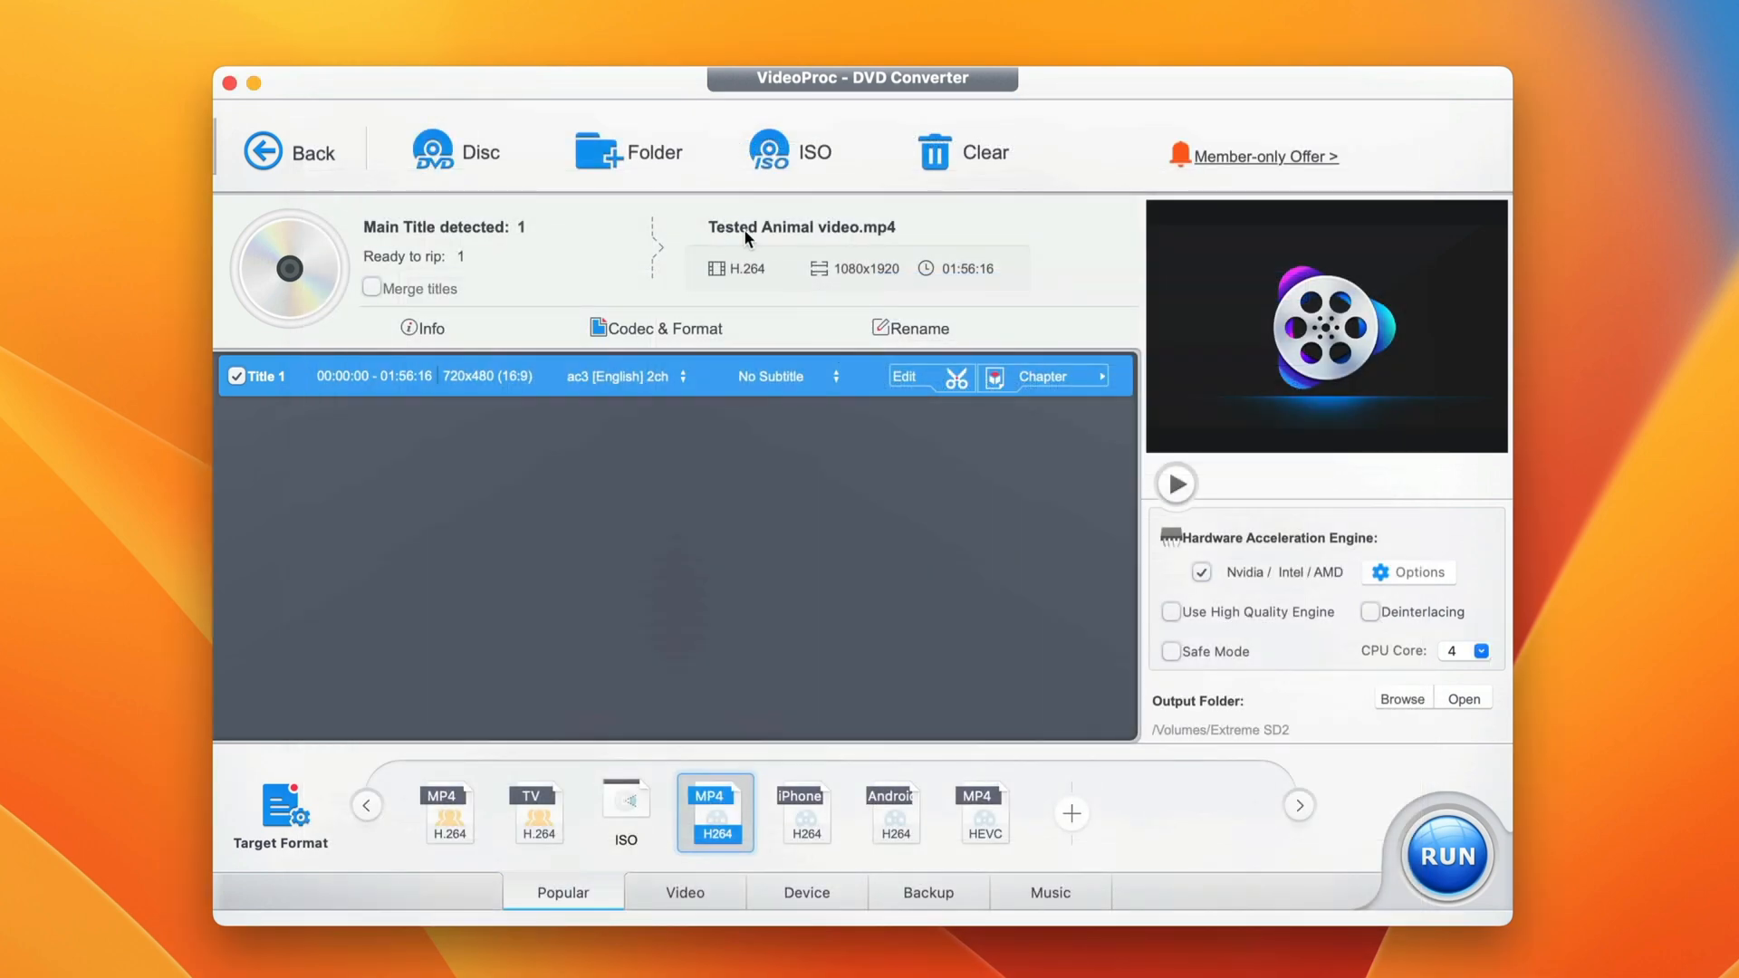
mouse_move(835, 239)
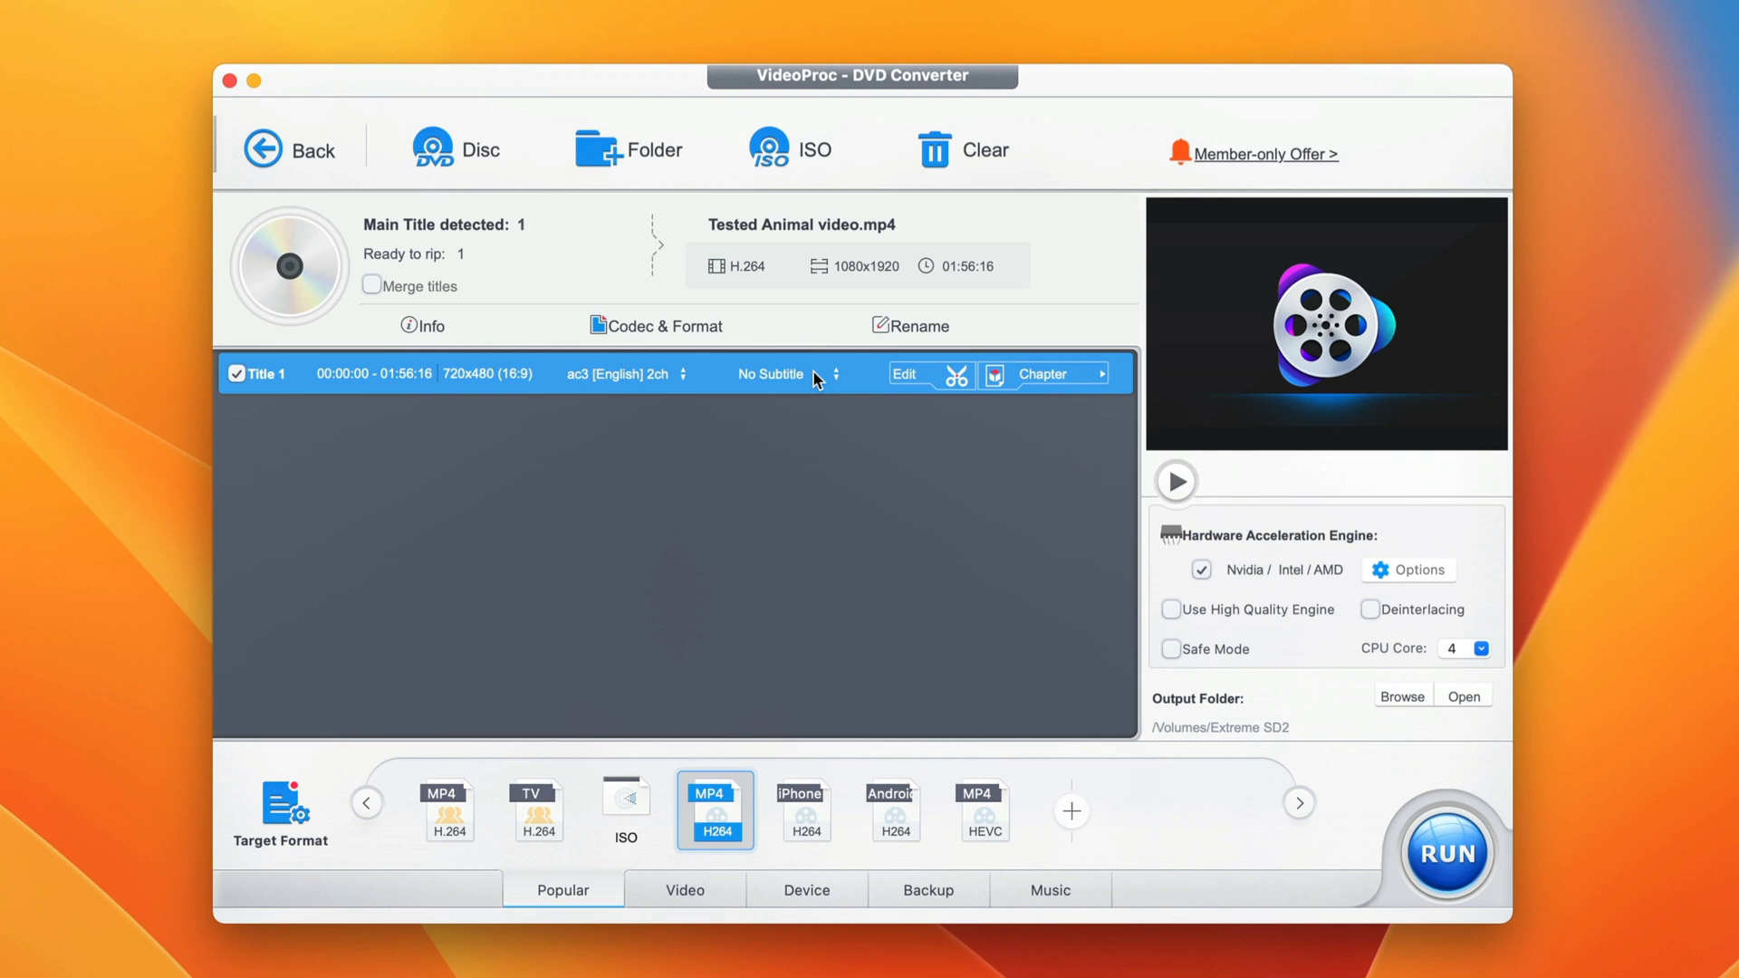
click(788, 373)
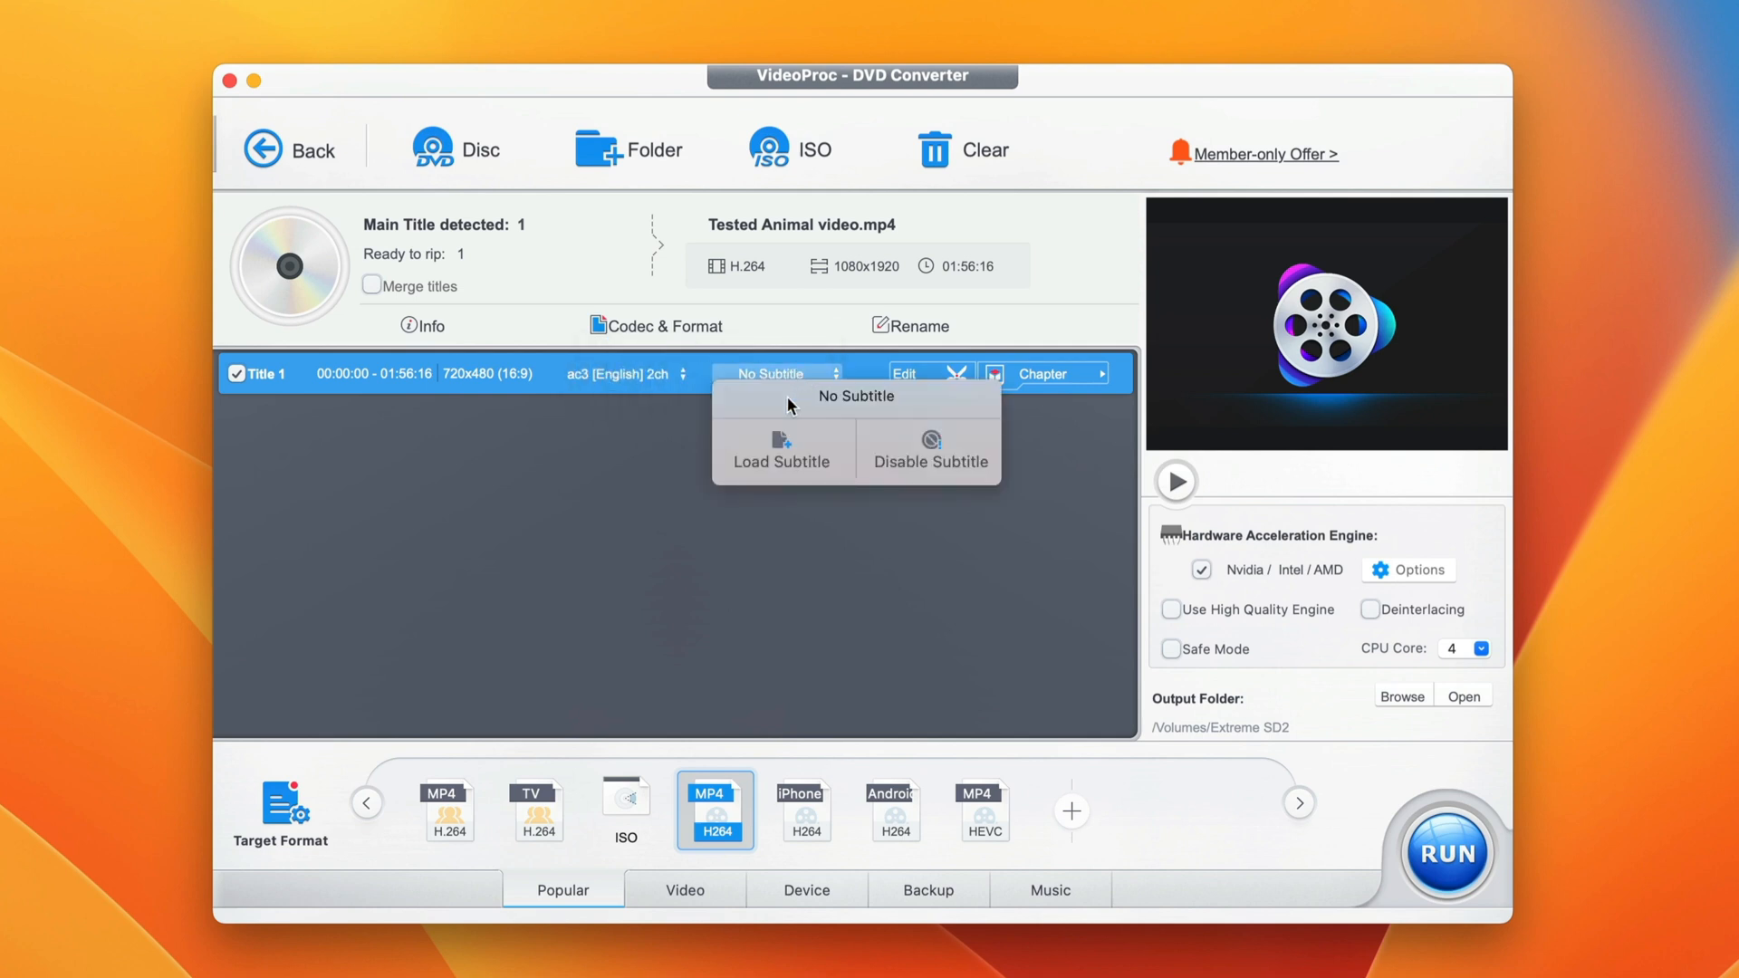
mouse_move(533, 467)
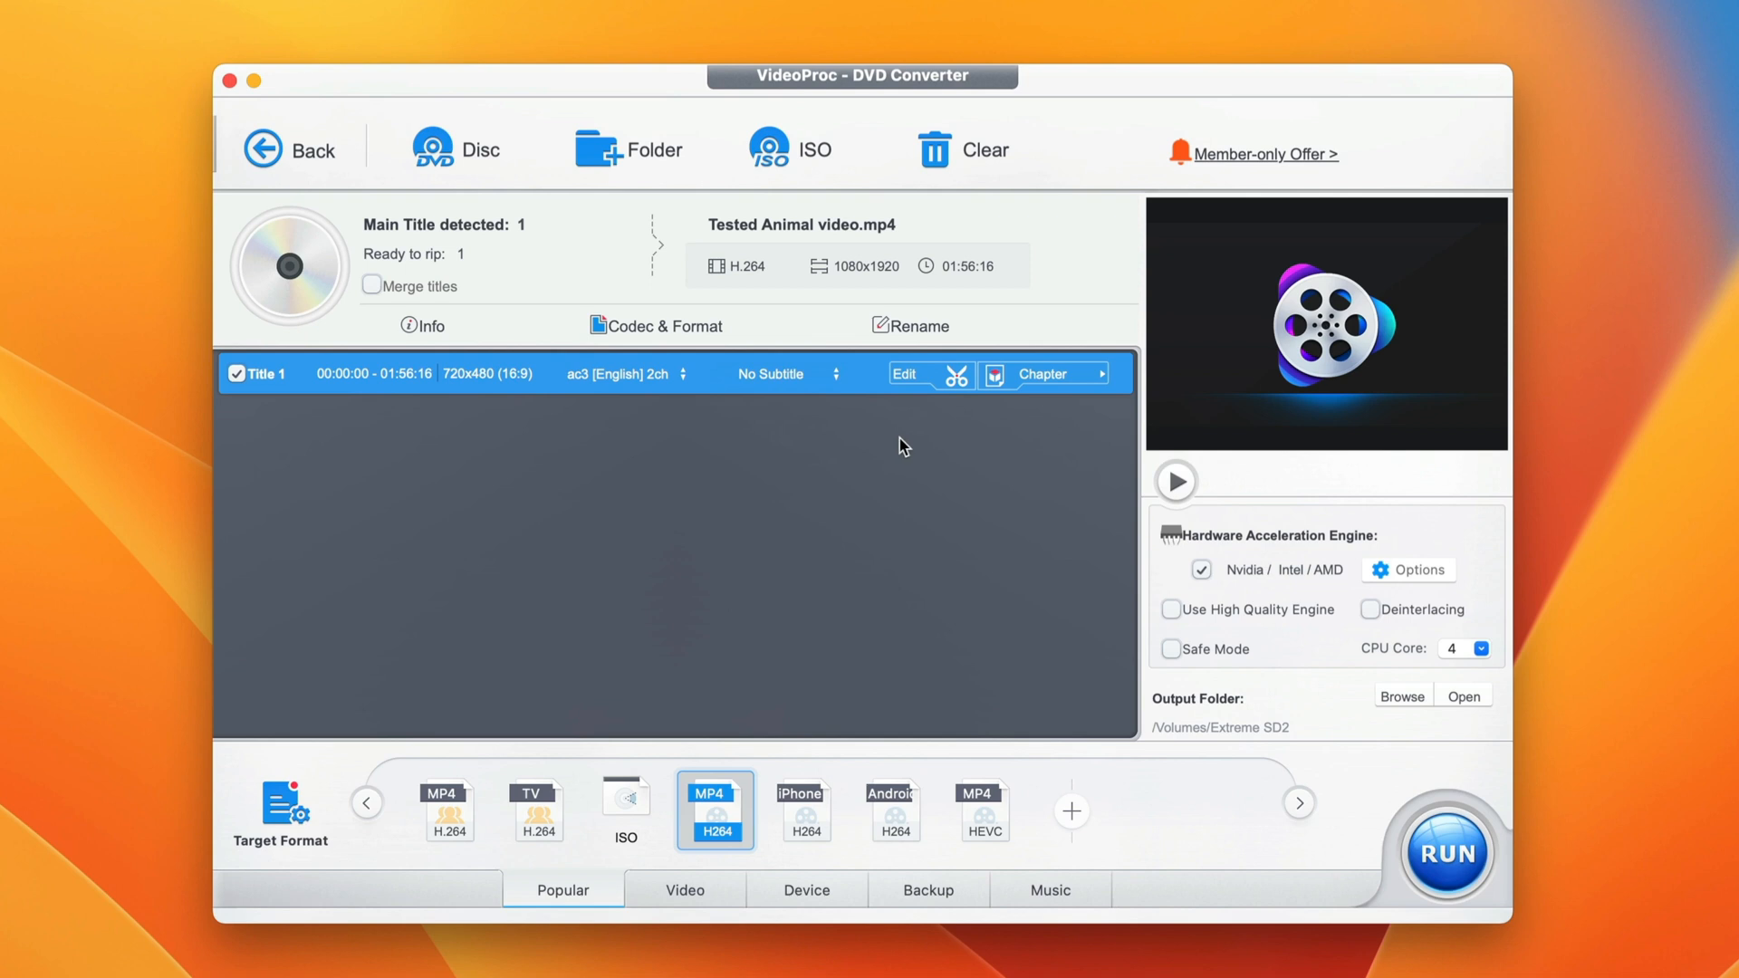
mouse_move(962, 411)
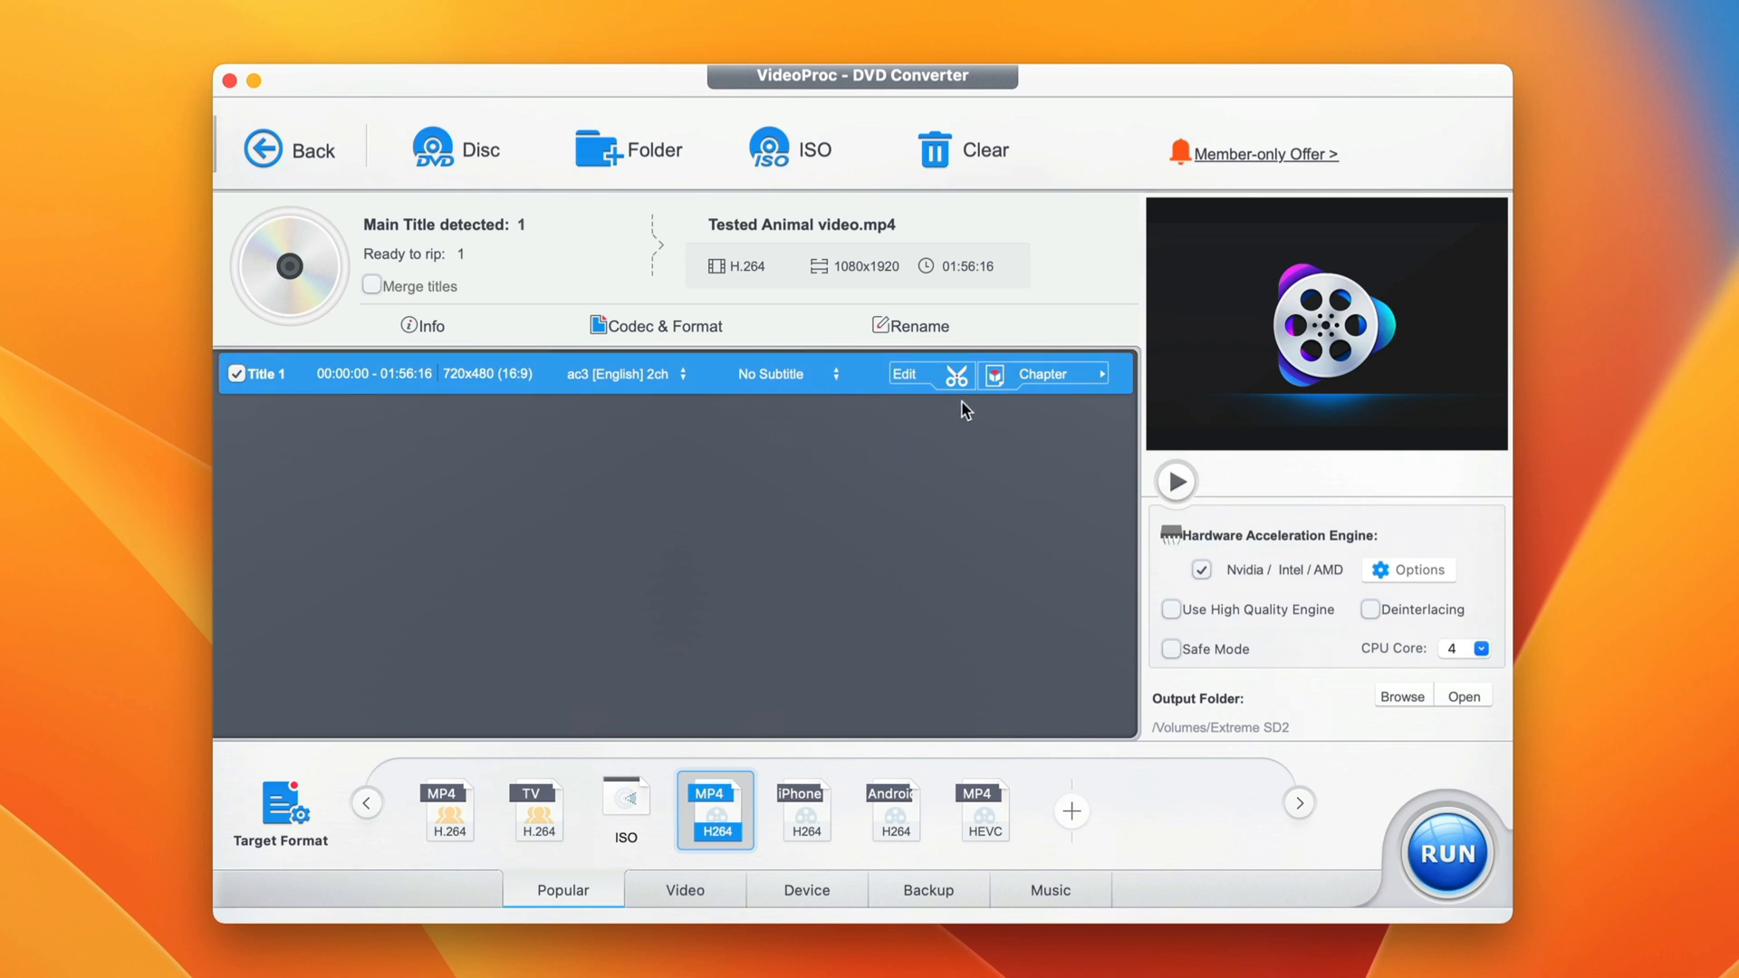
click(1044, 373)
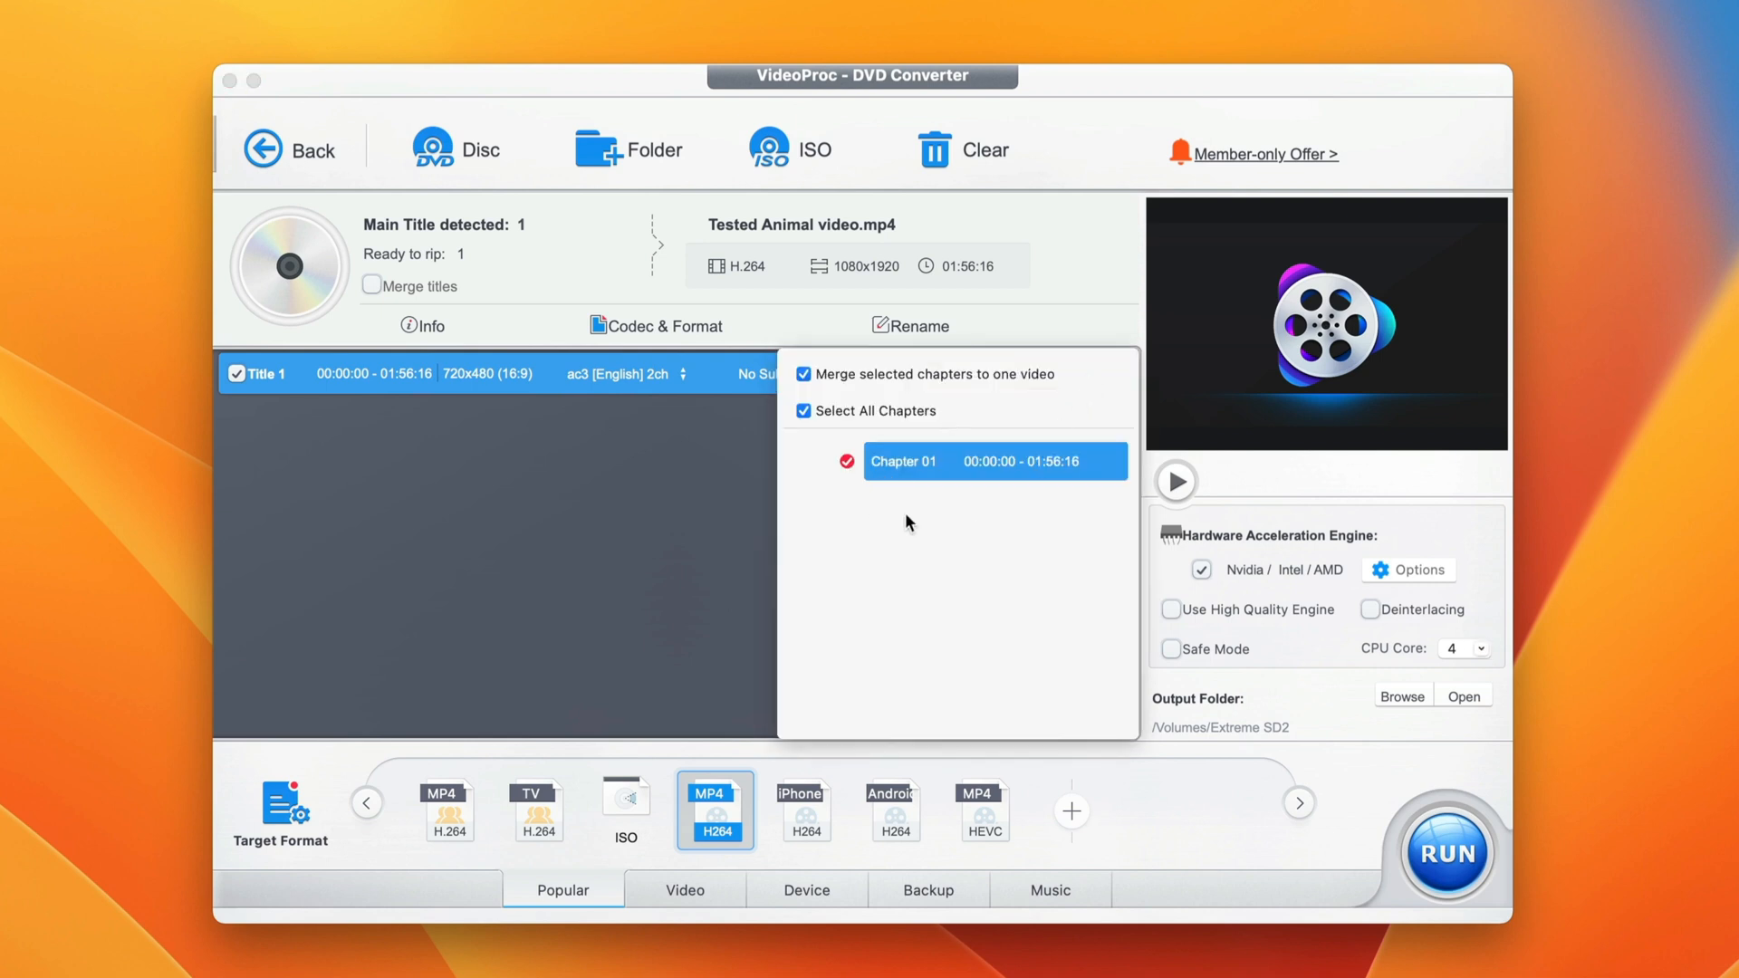
mouse_move(719, 502)
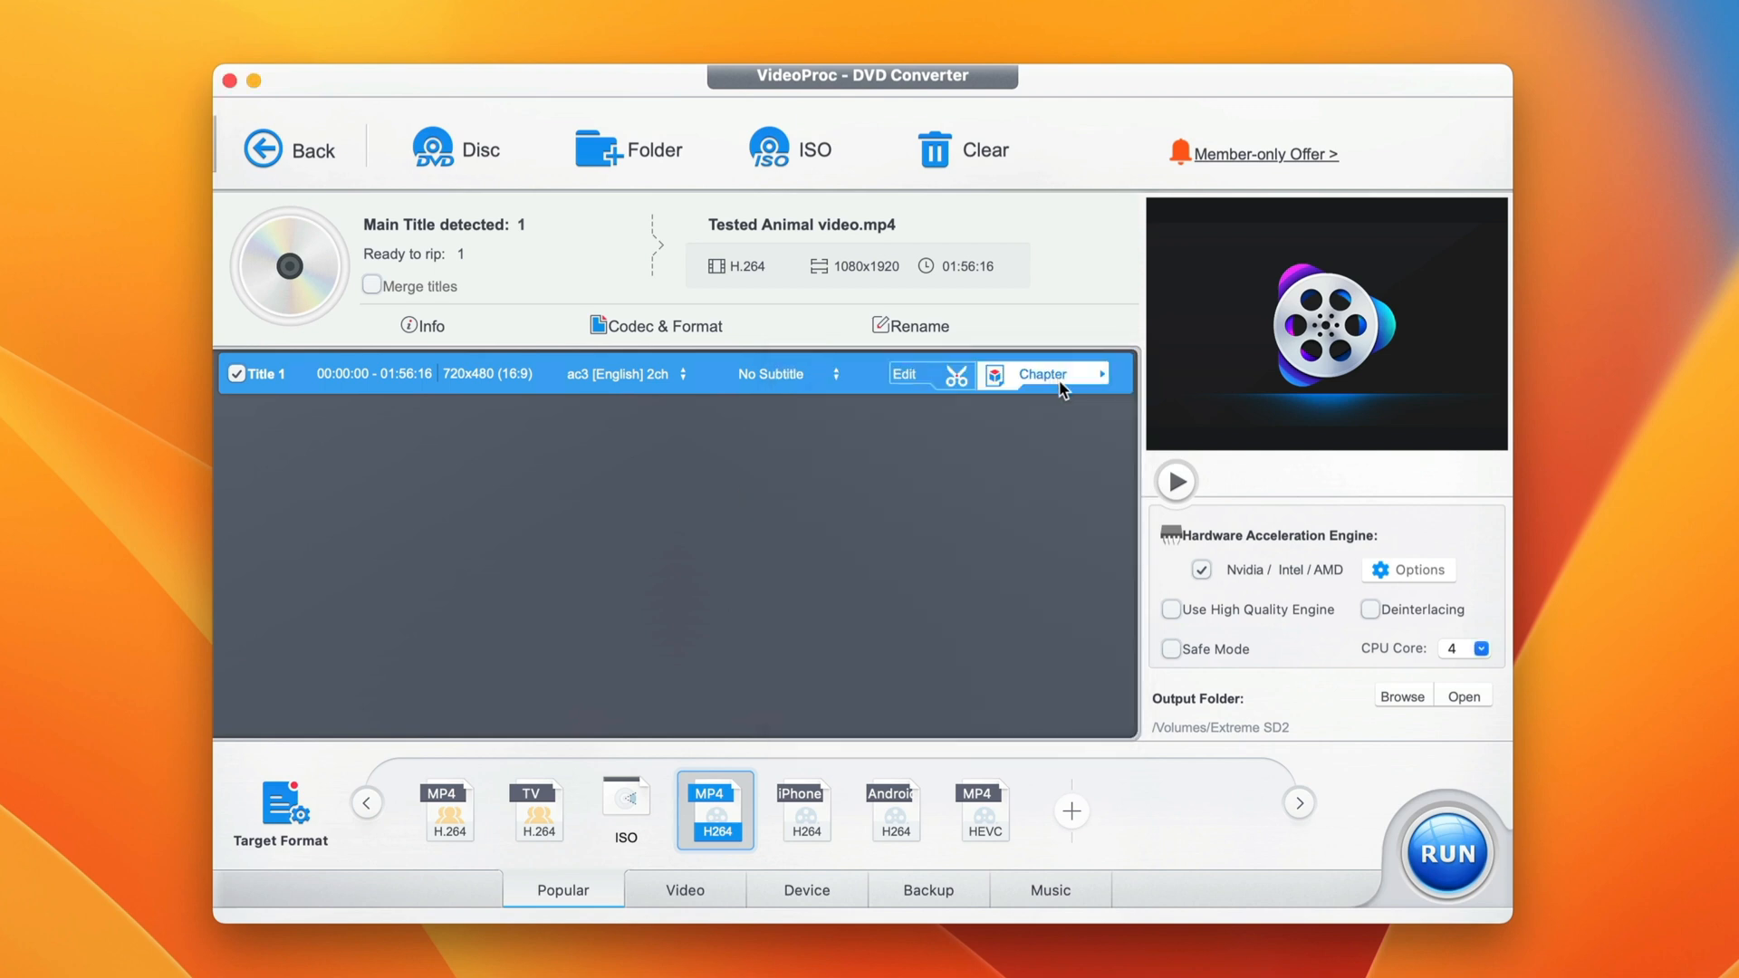
mouse_move(938, 384)
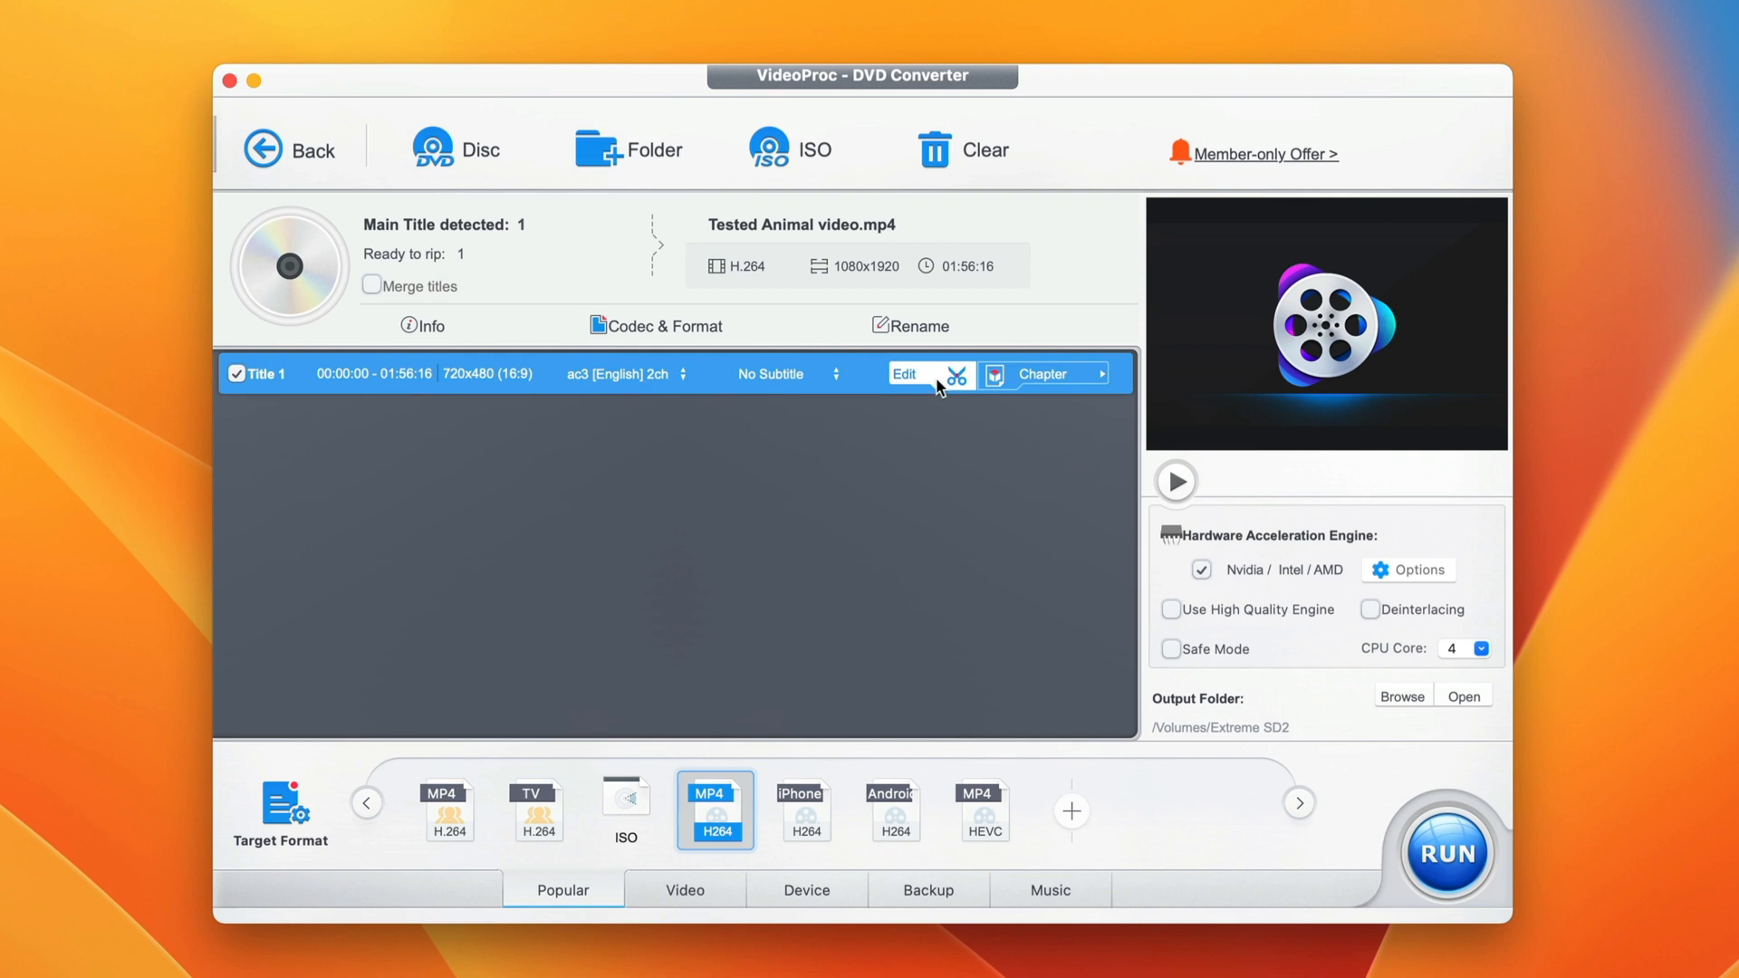
Cut the title to a single clip from 00:14:36 to 01:32:53 and apply it.
click(904, 373)
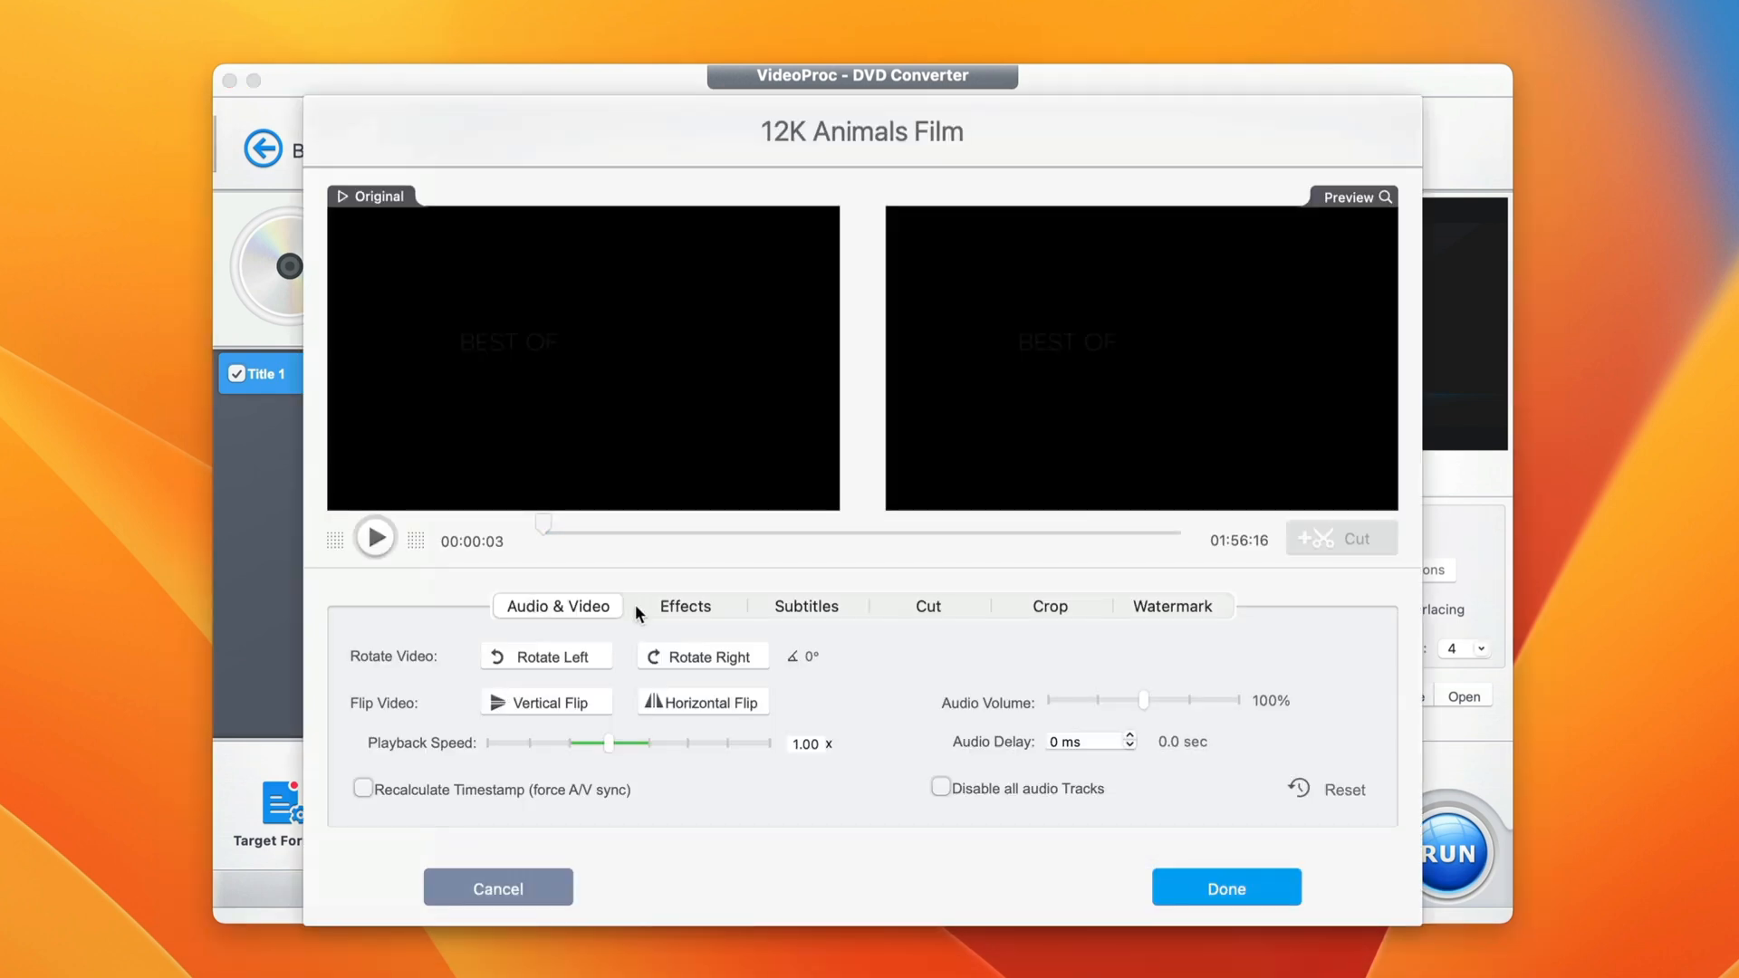
click(928, 605)
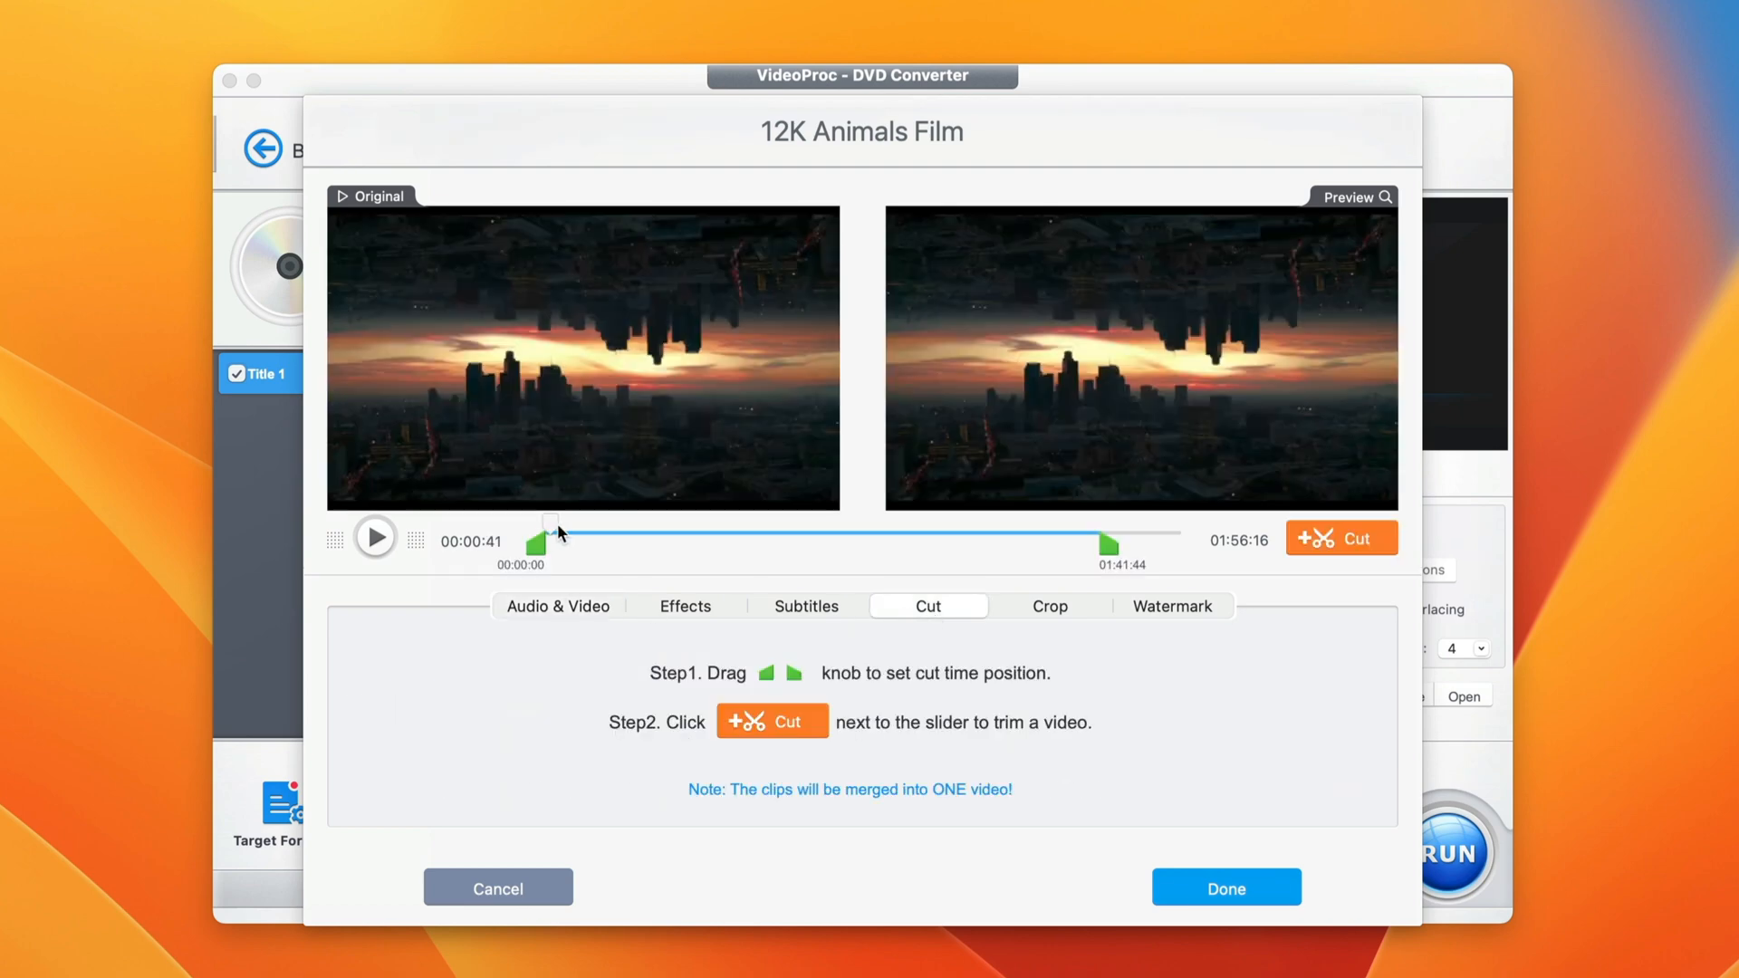
drag(550, 524, 657, 523)
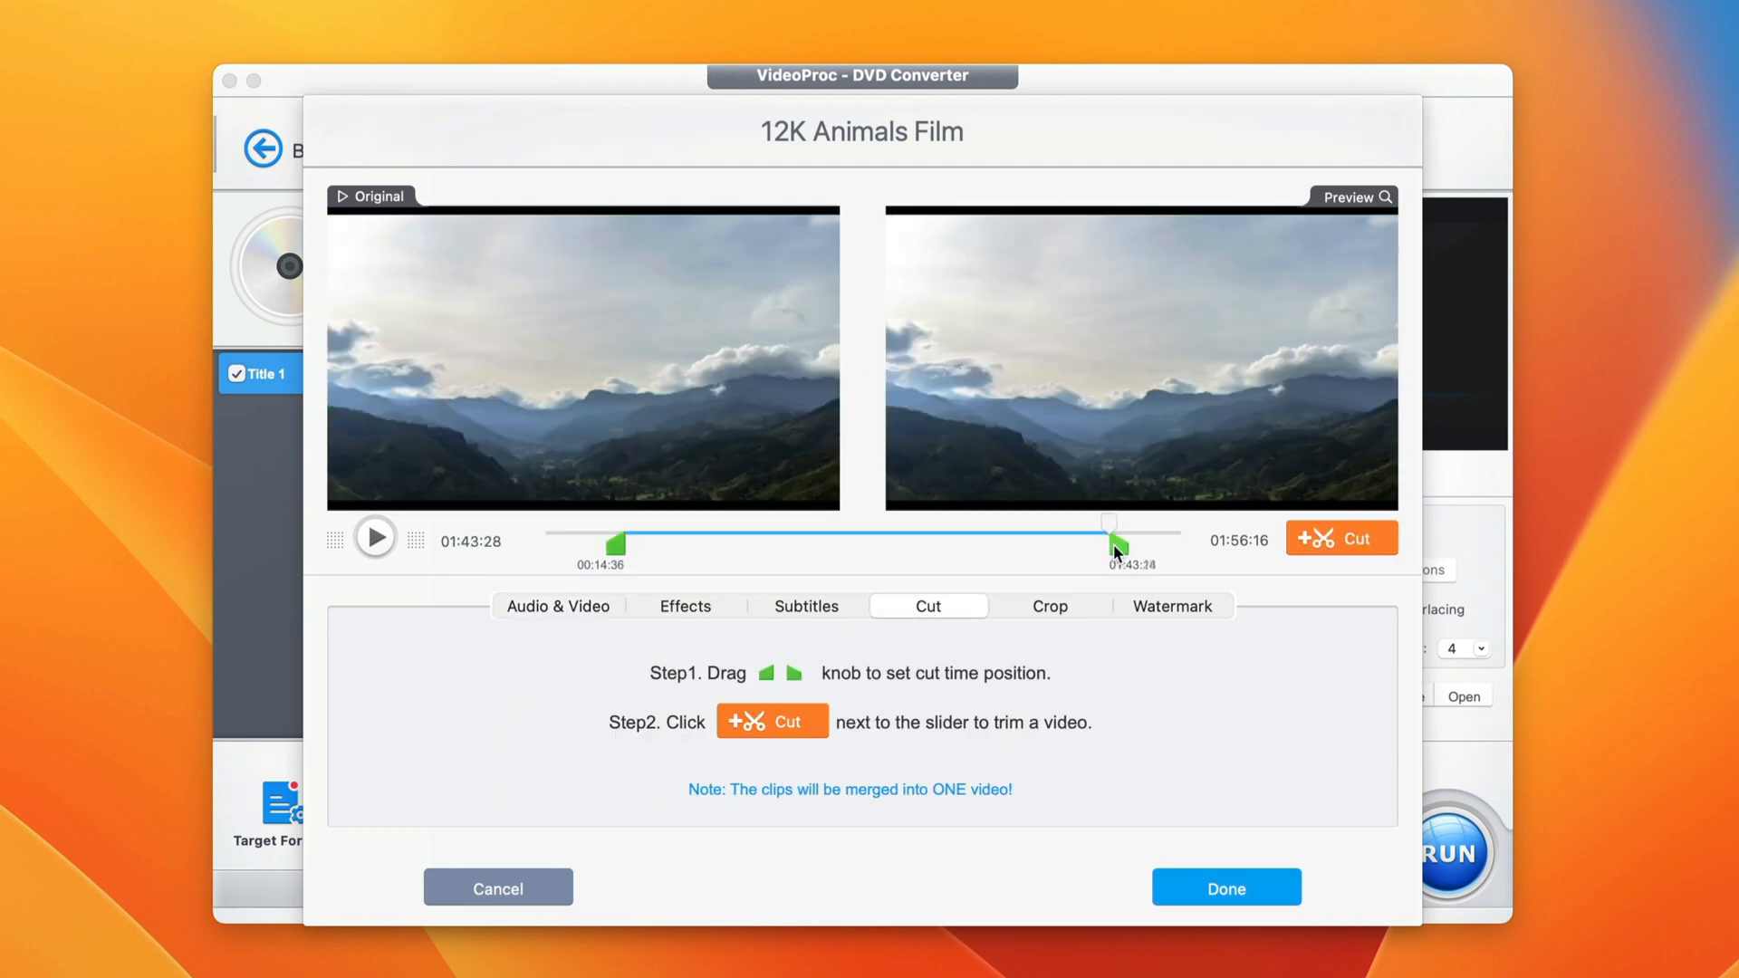
click(1340, 538)
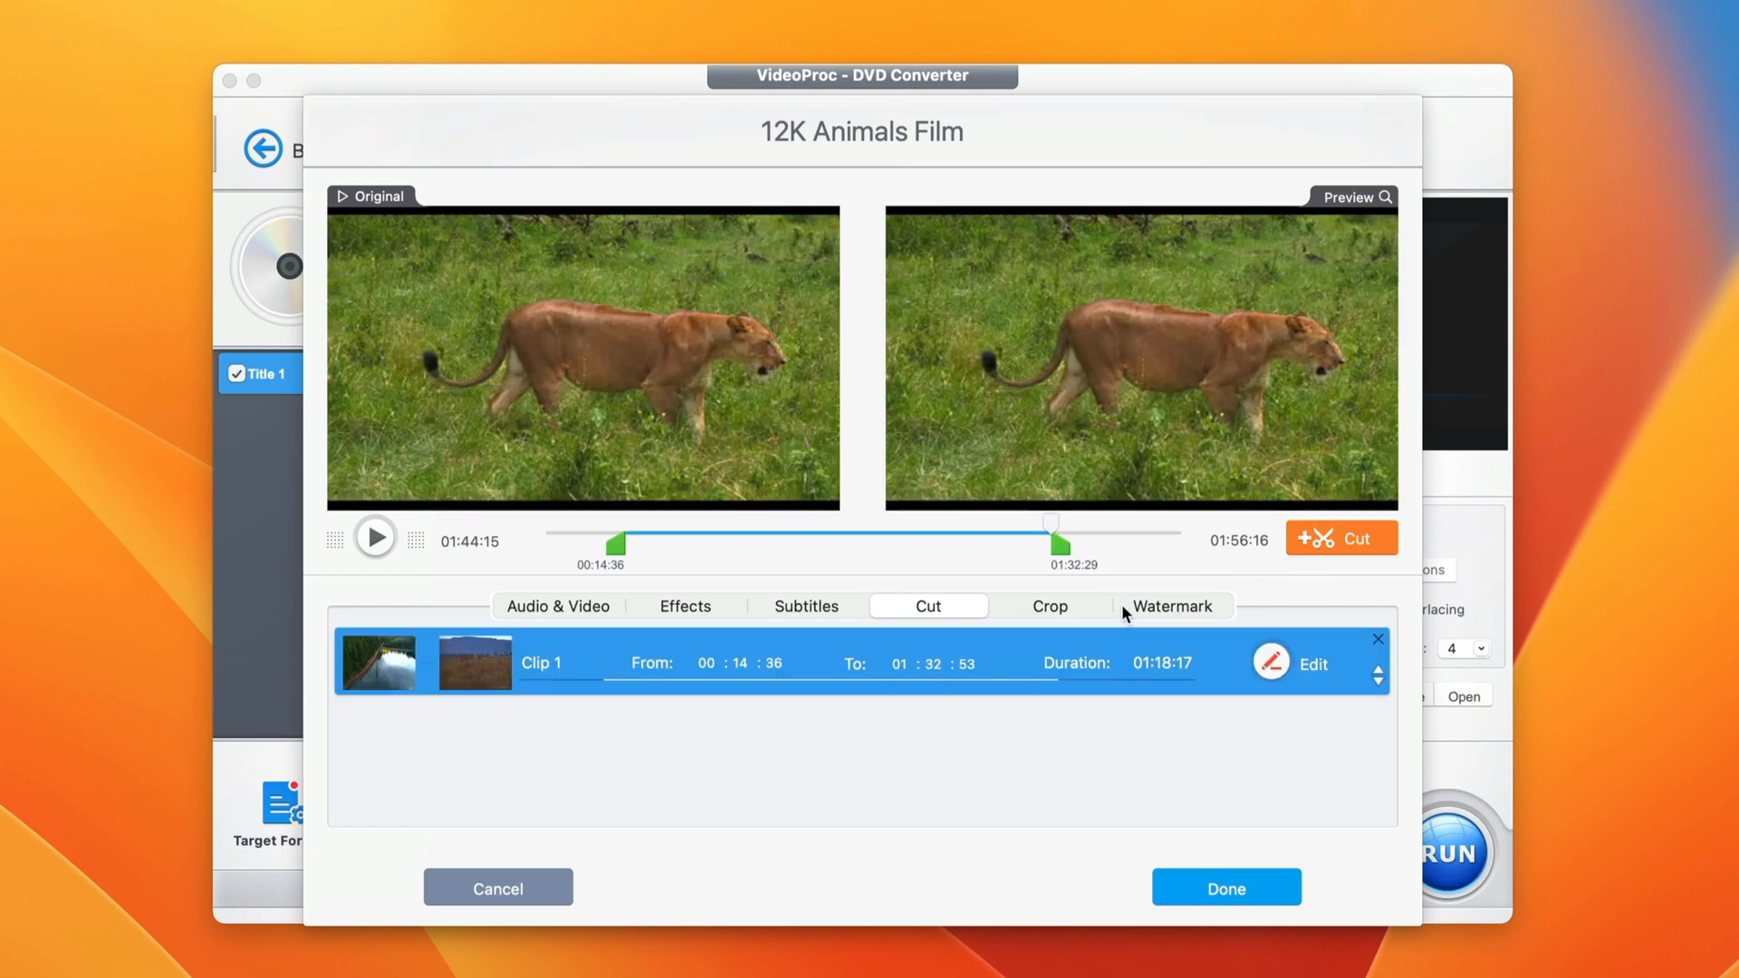
click(684, 604)
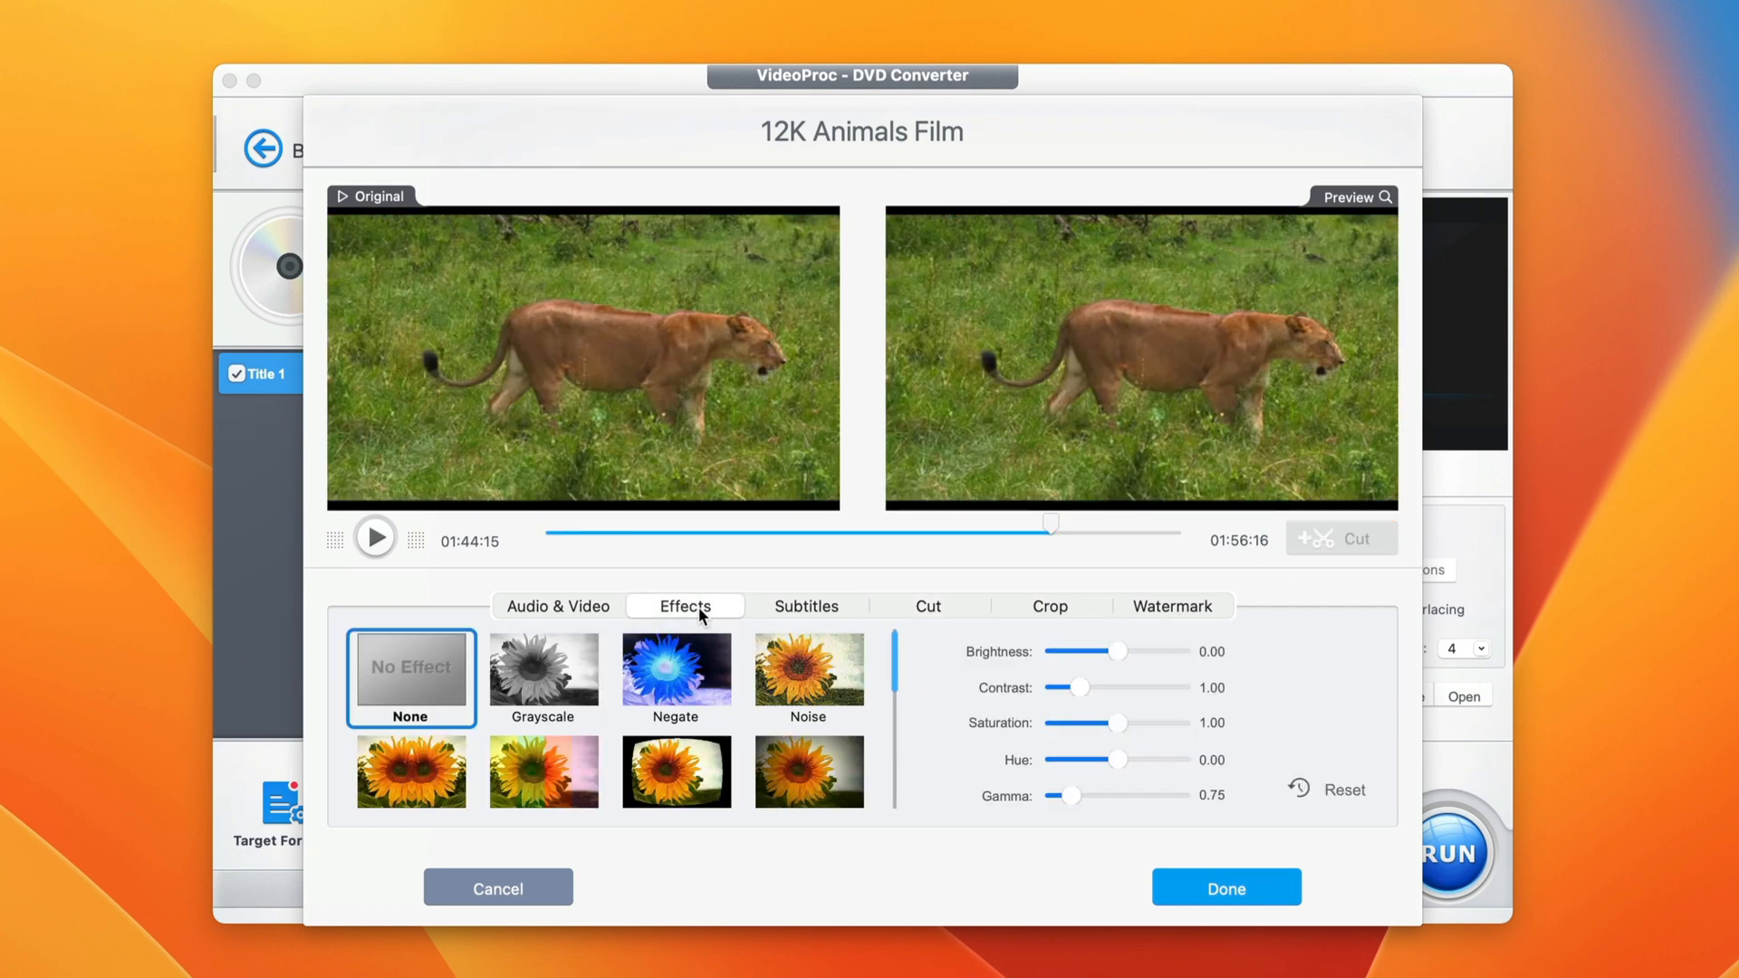
click(927, 604)
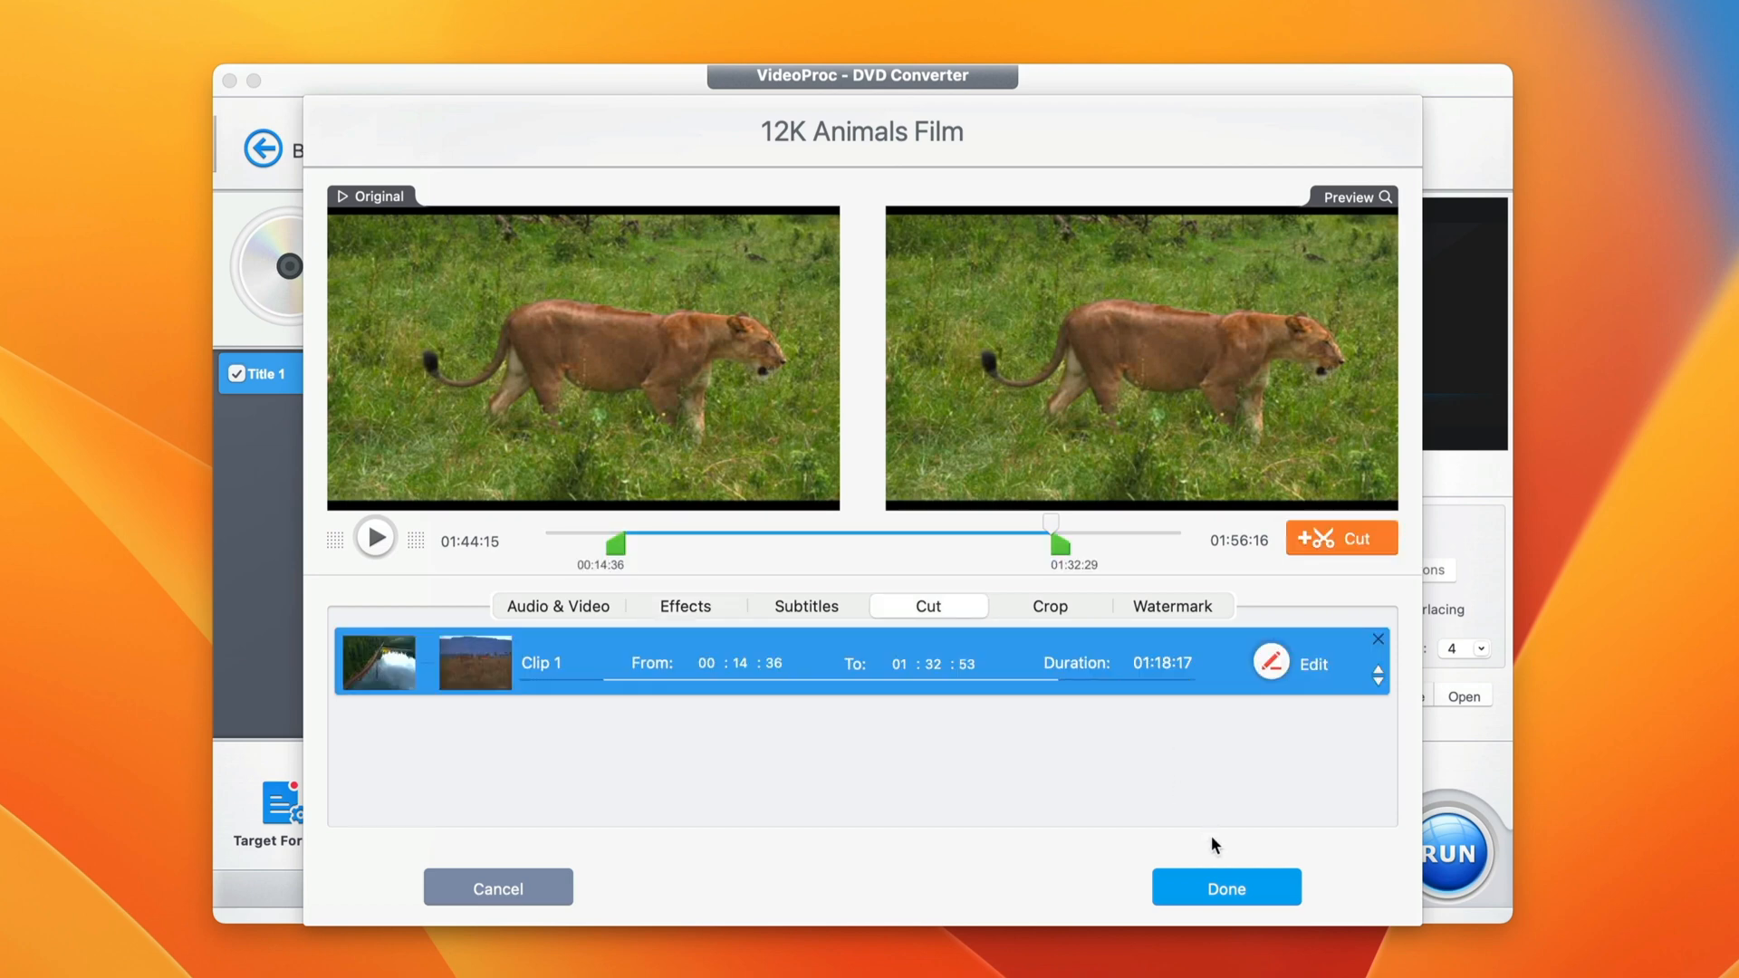
click(1225, 887)
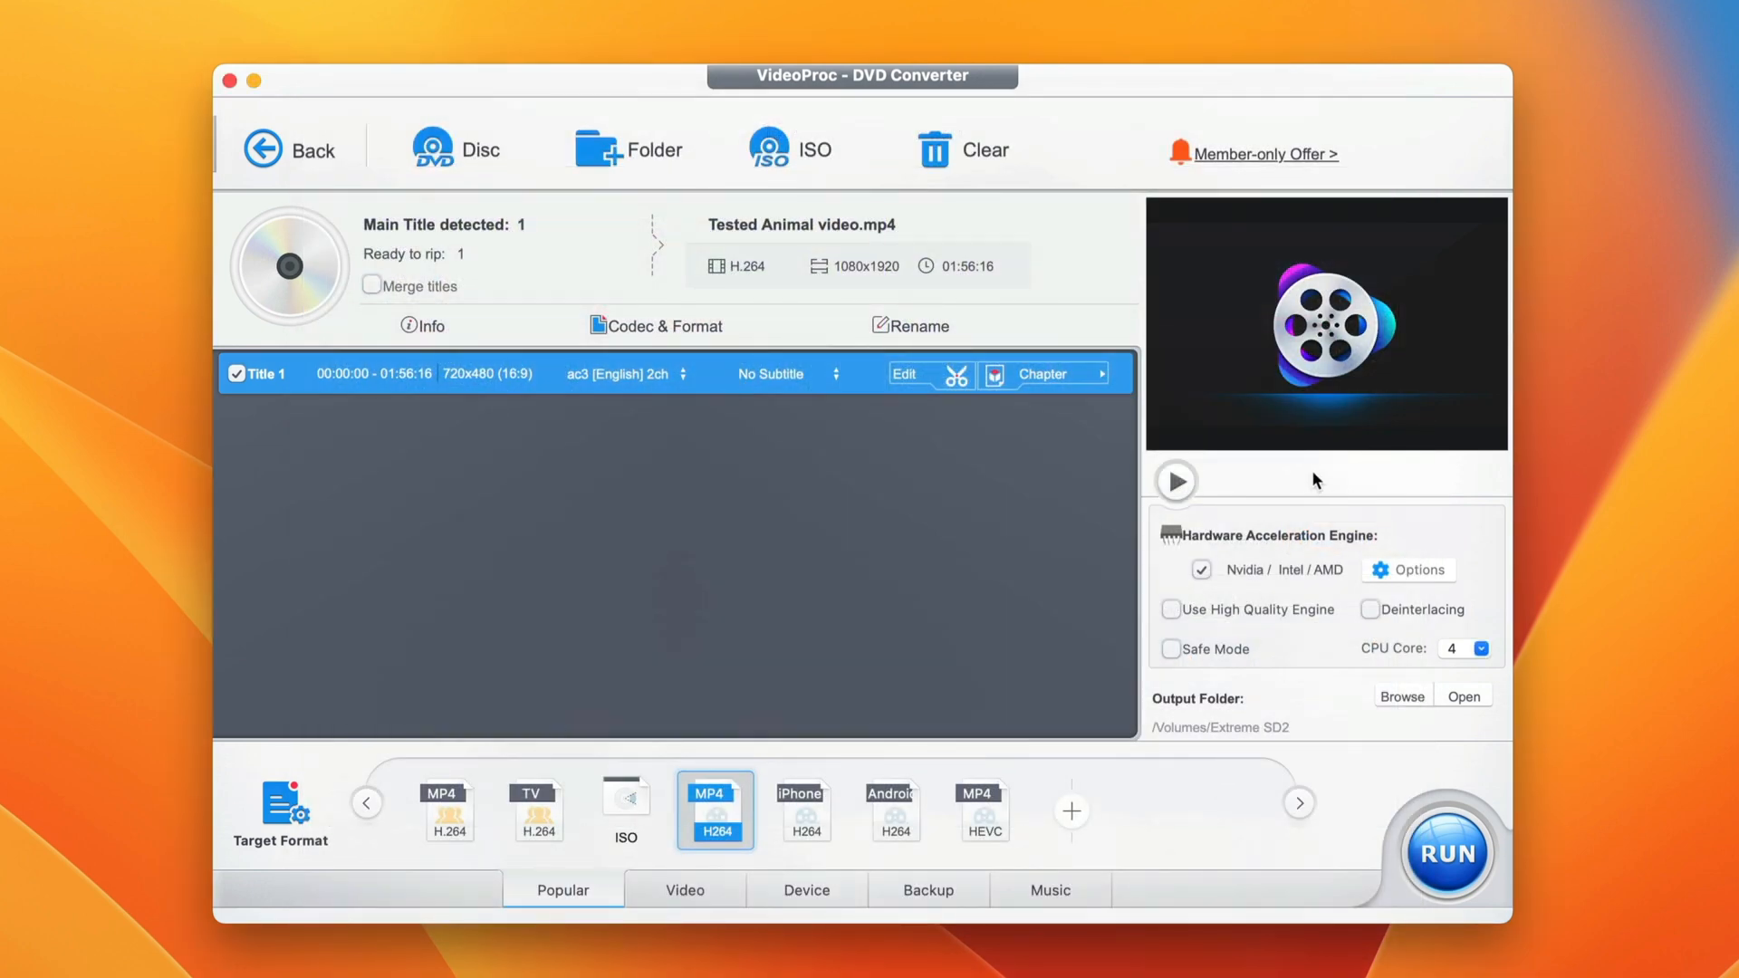
mouse_move(1300, 478)
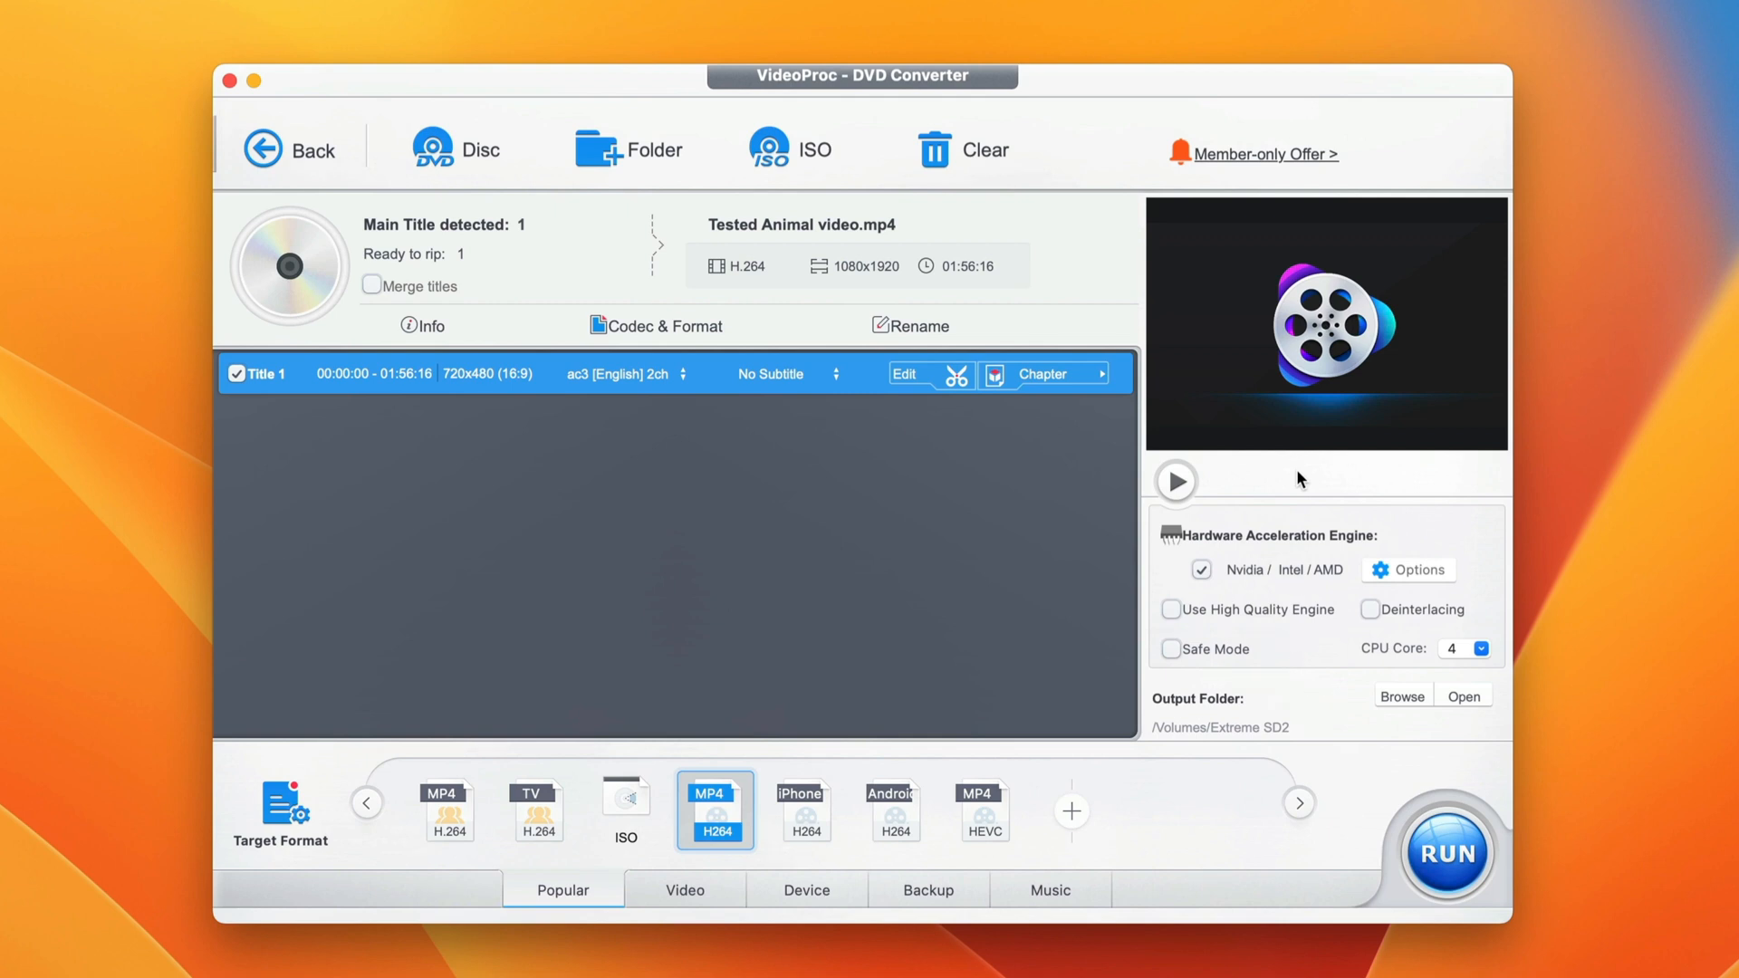
mouse_move(1240, 502)
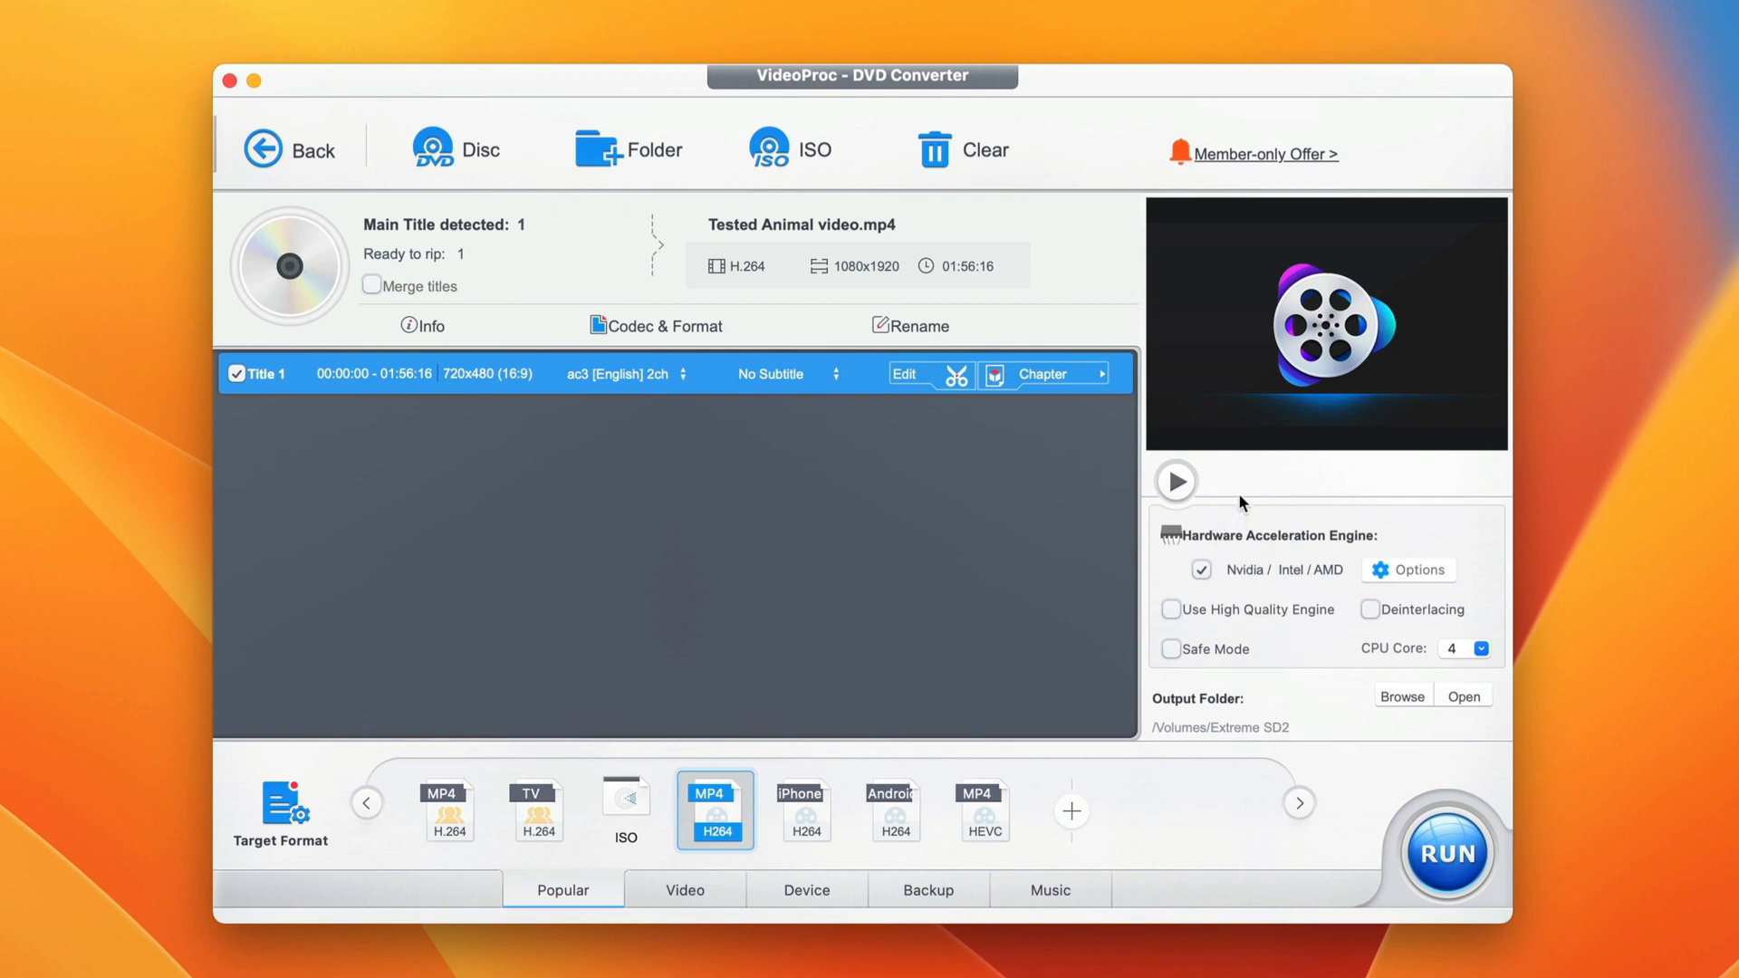
mouse_move(1157, 576)
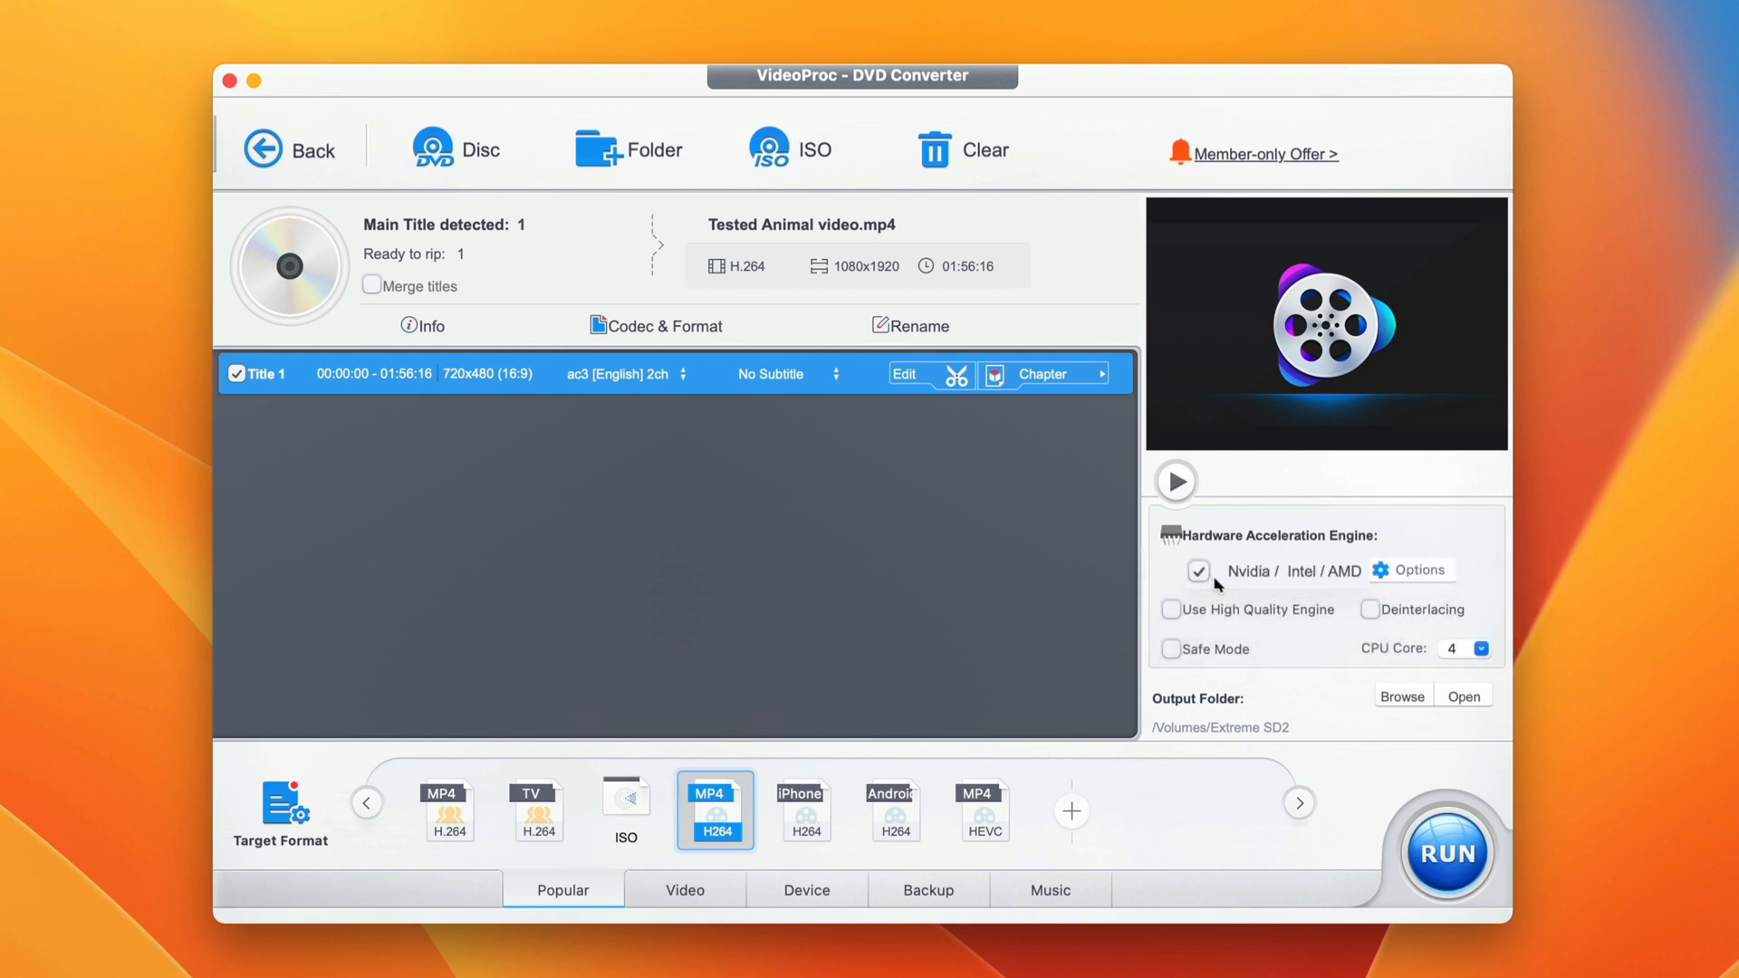
mouse_move(1267, 576)
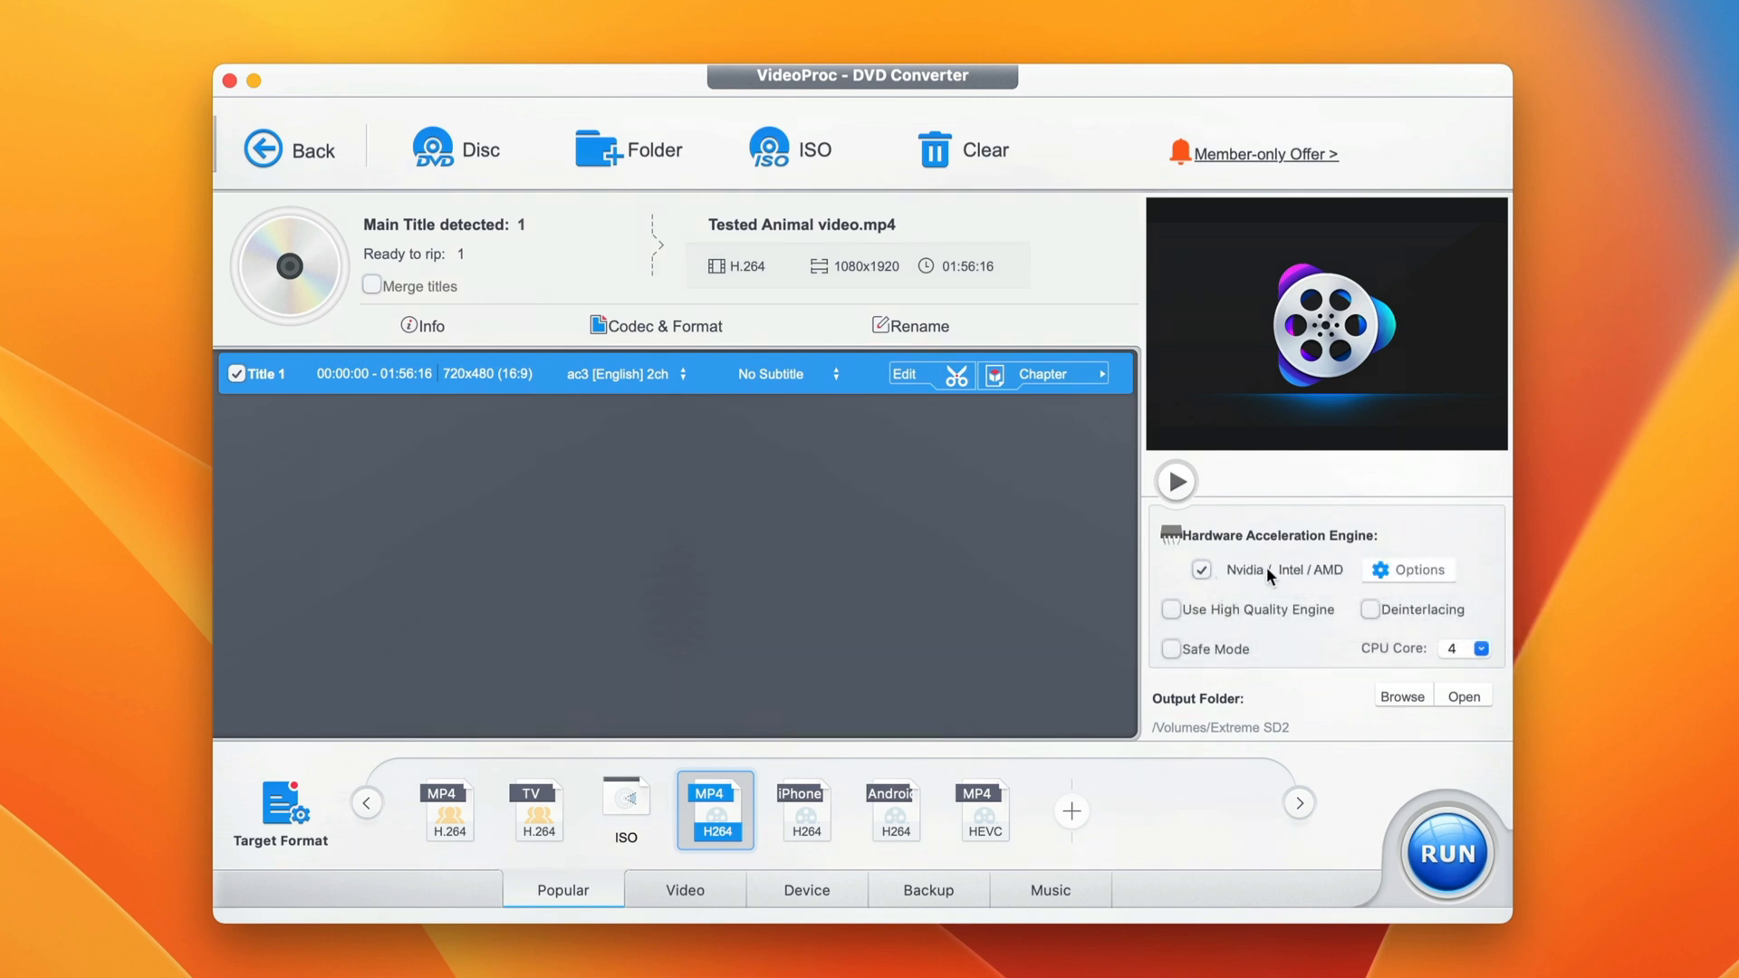
mouse_move(1181, 626)
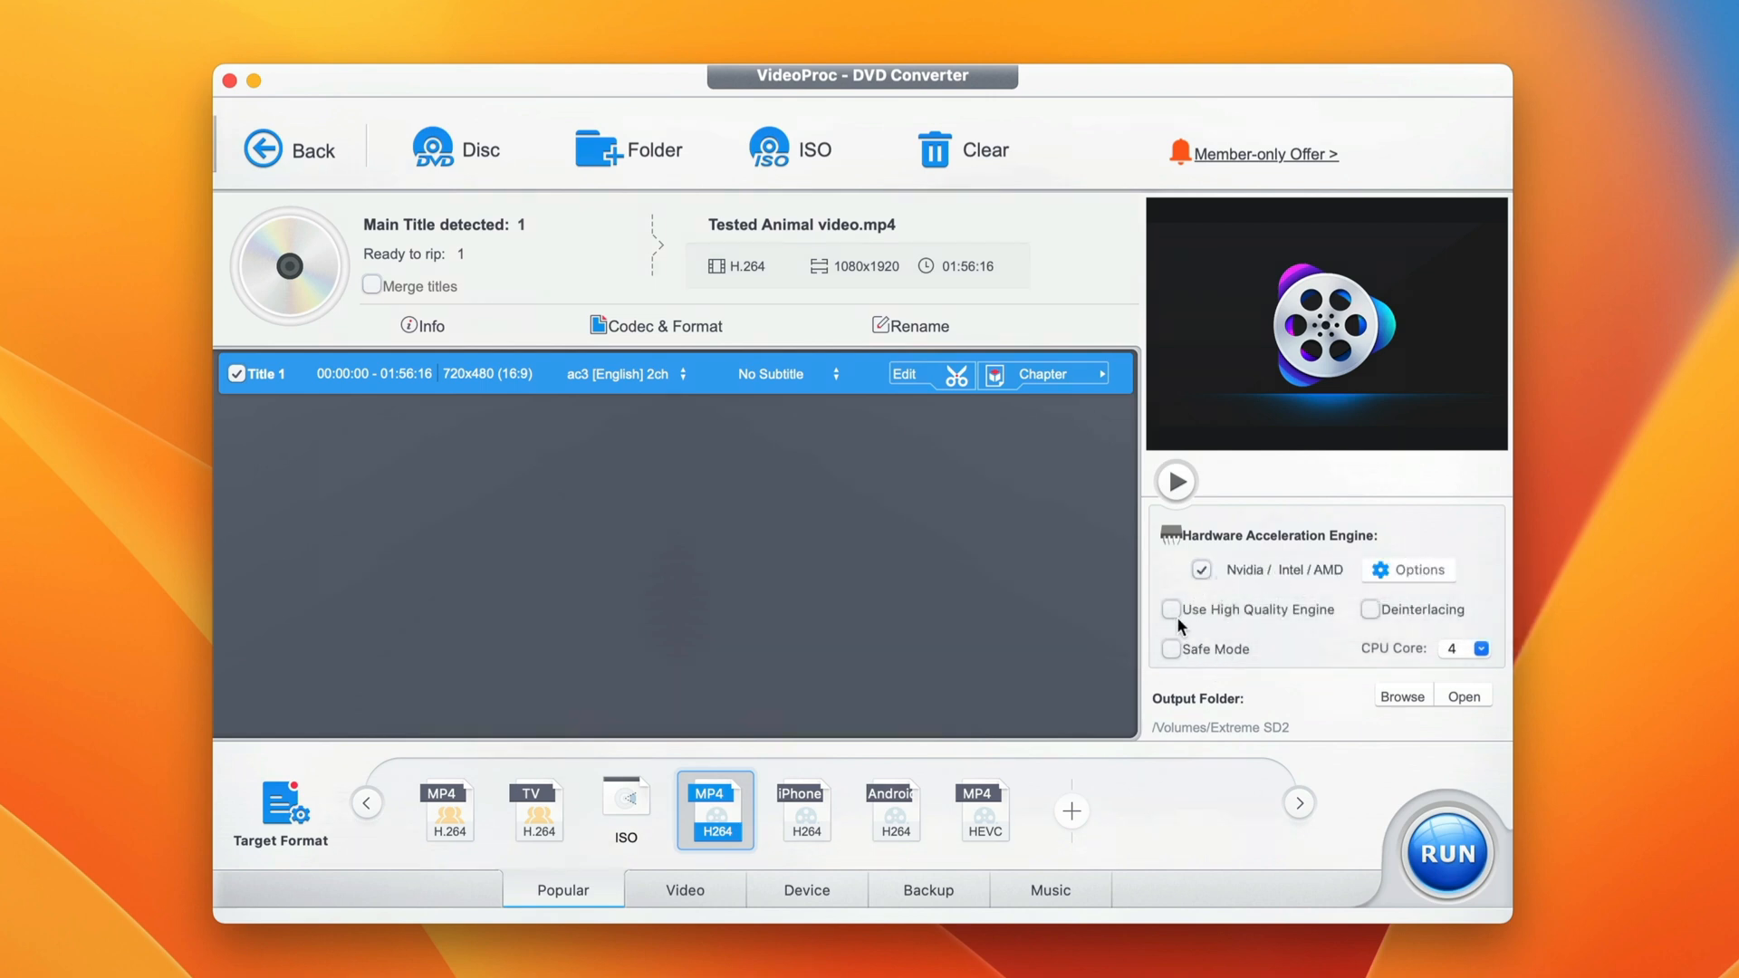
mouse_move(1170, 609)
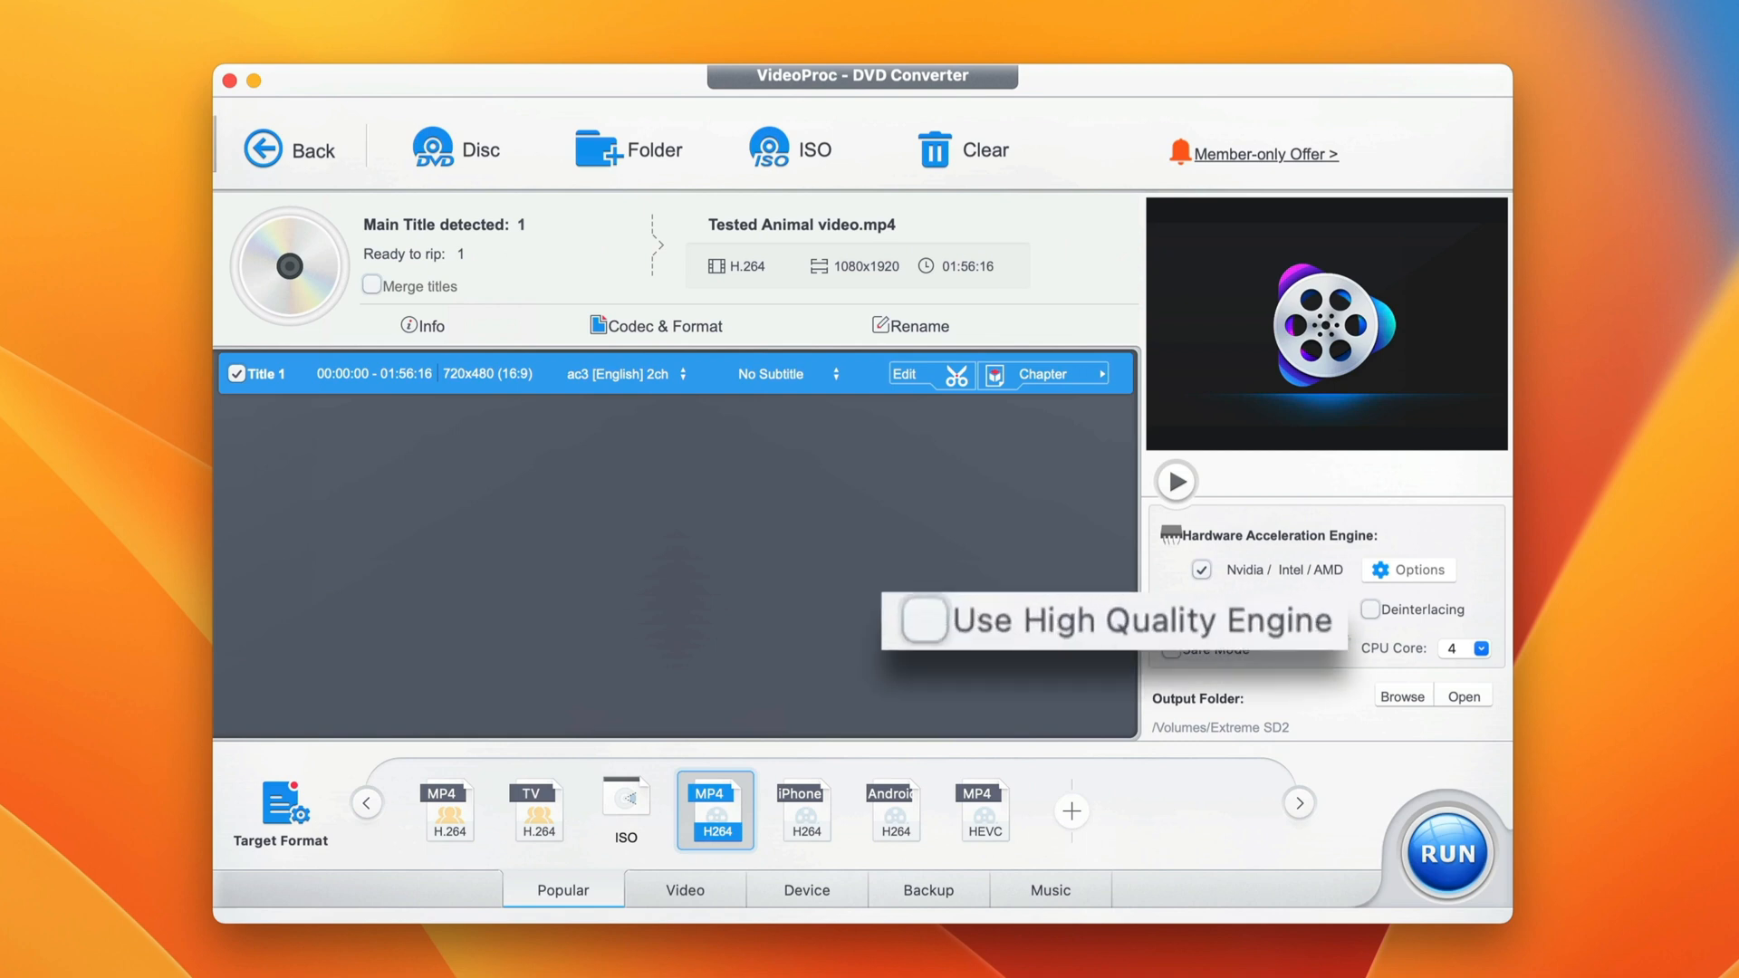
mouse_move(1402, 628)
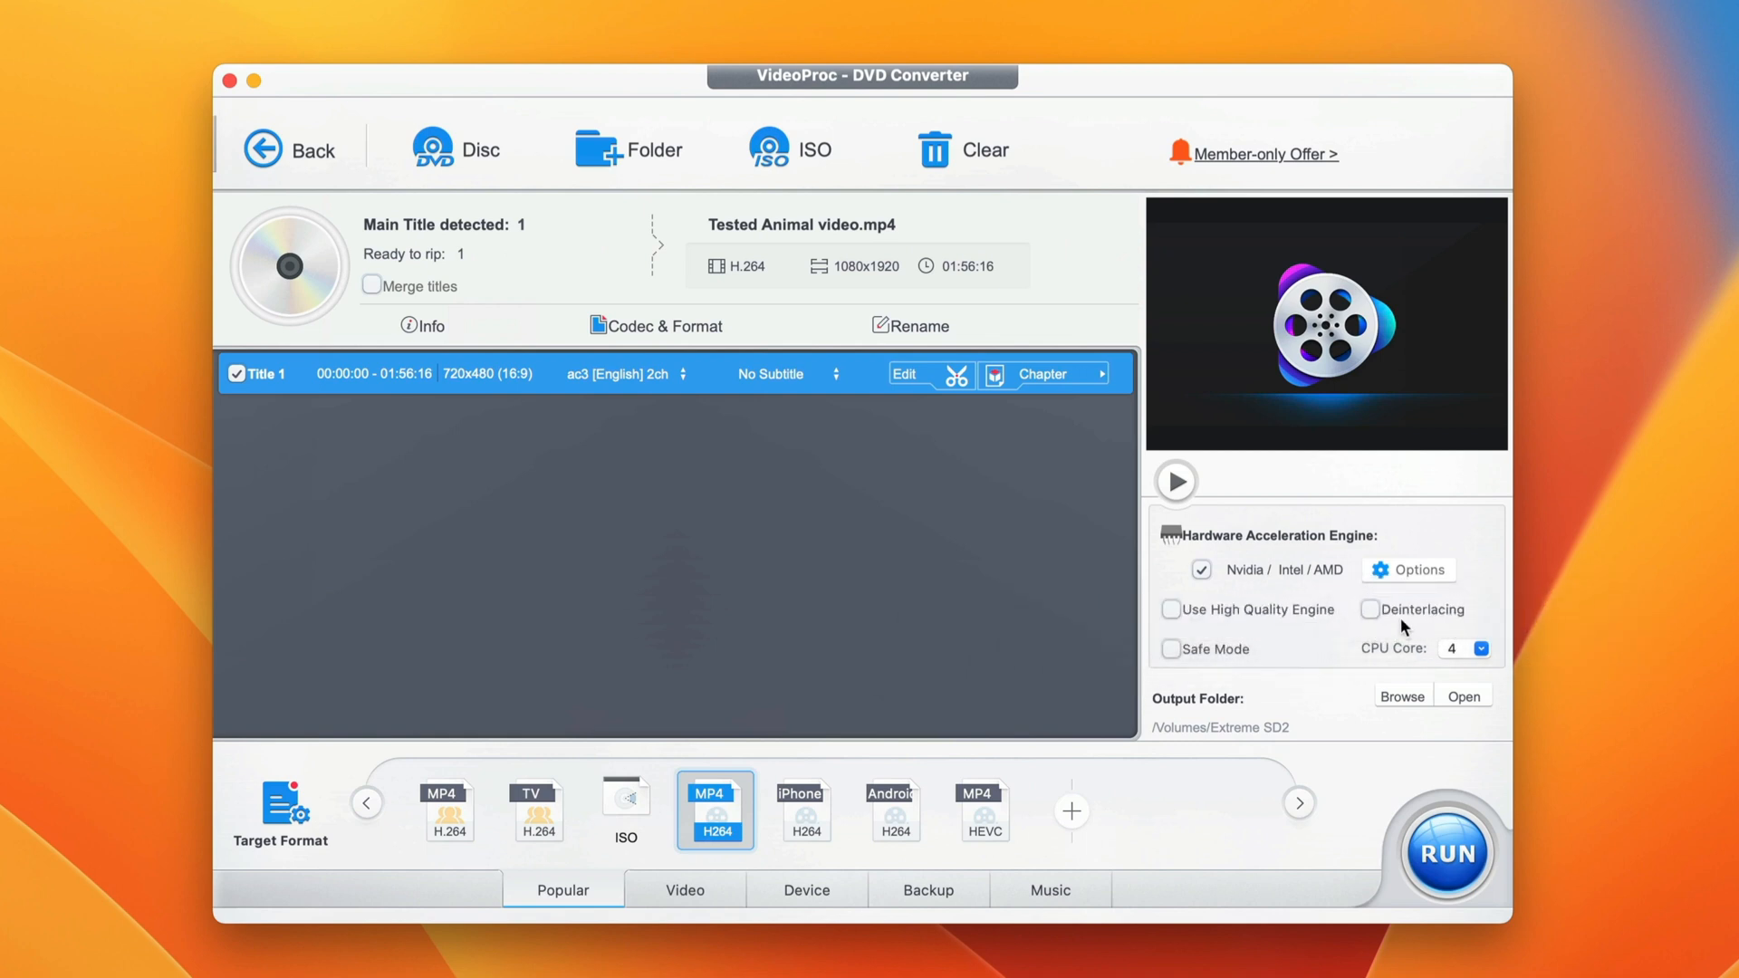
mouse_move(1176, 616)
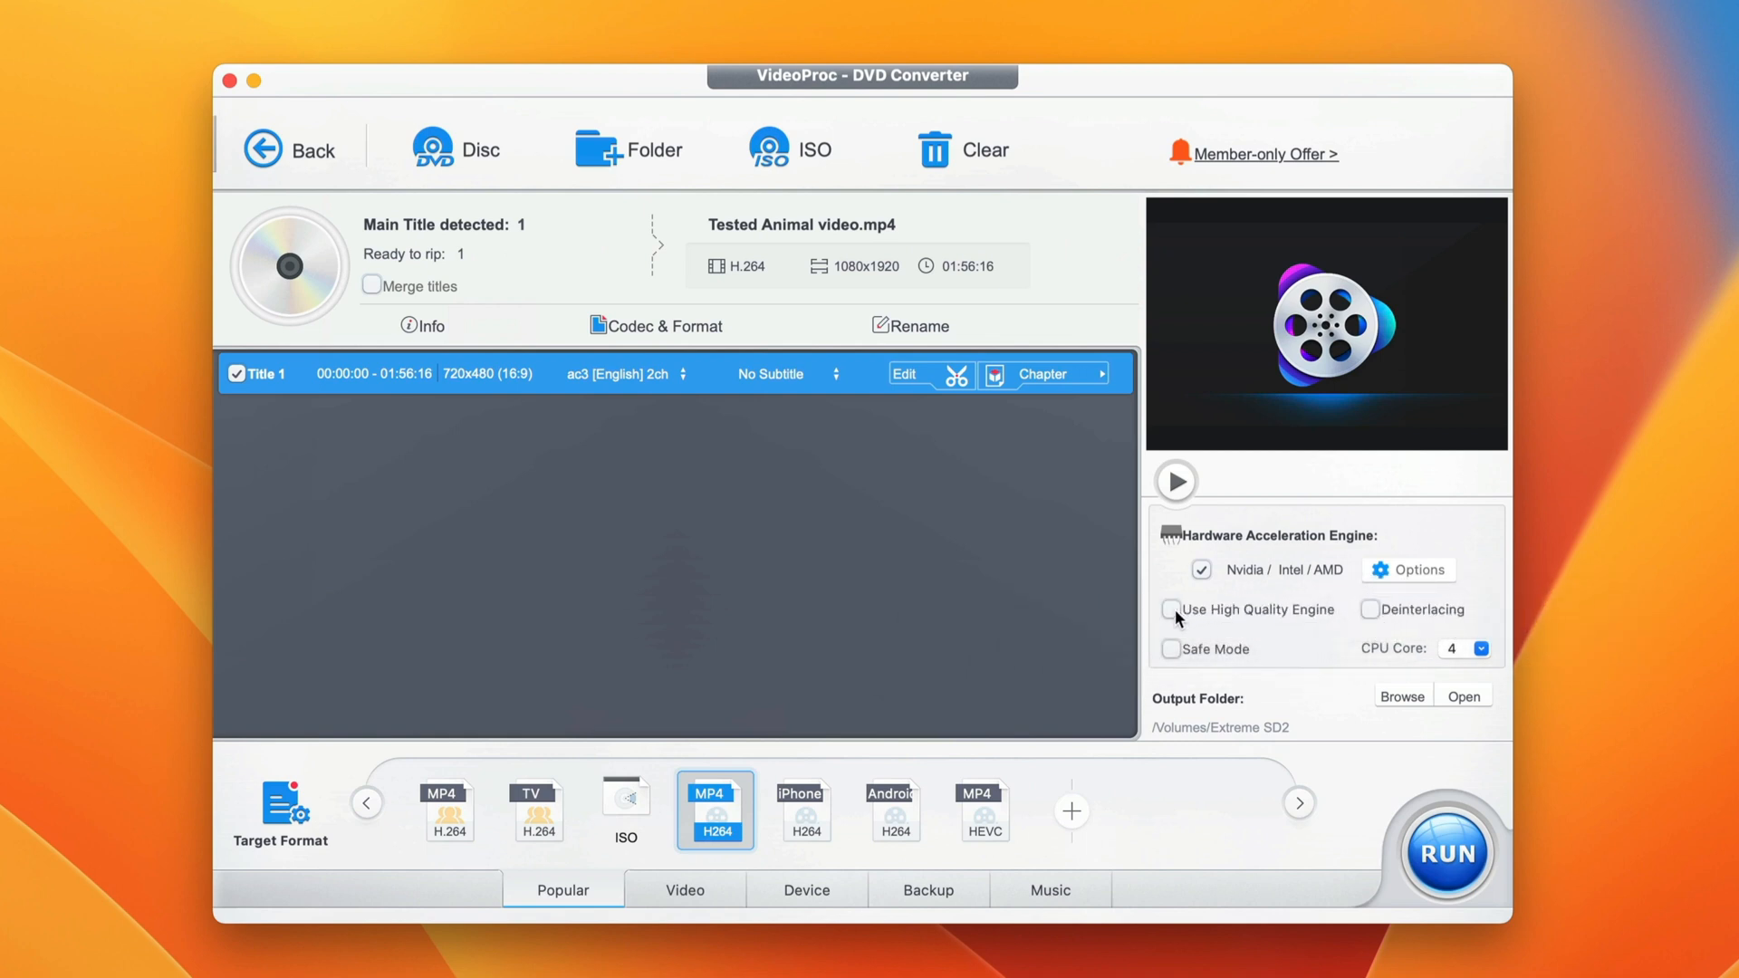
Tick 'Use High Quality Engine' alongside the hardware acceleration options.
click(1171, 609)
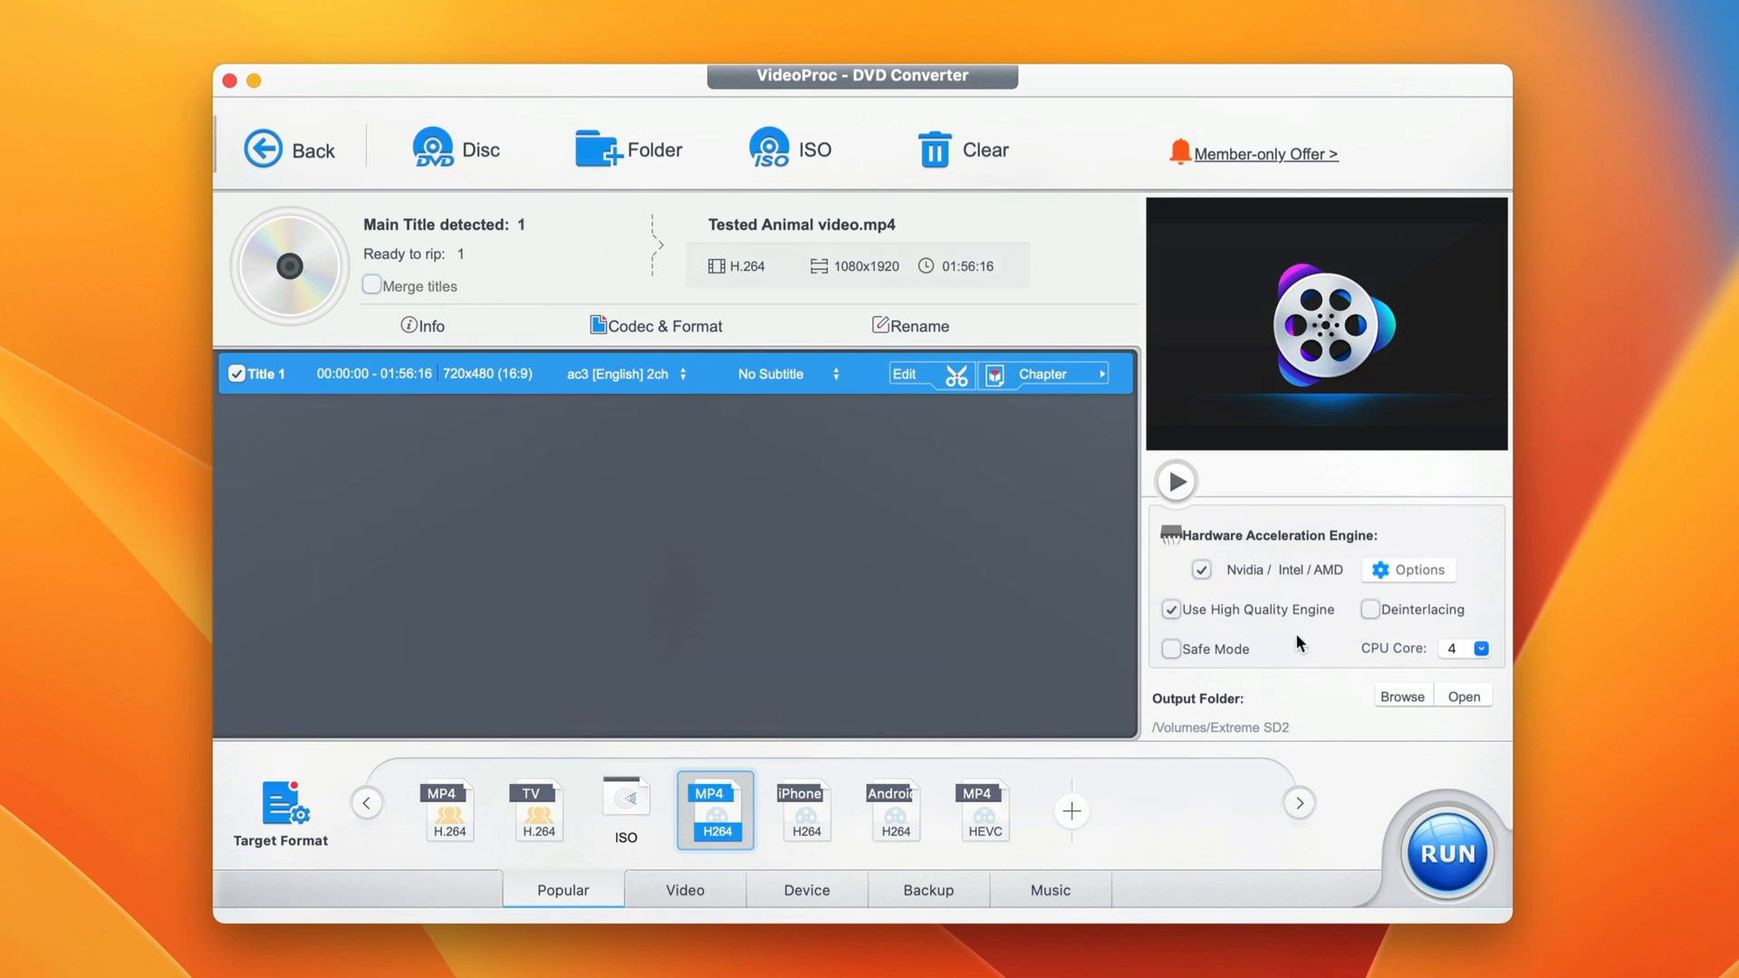
mouse_move(1456, 719)
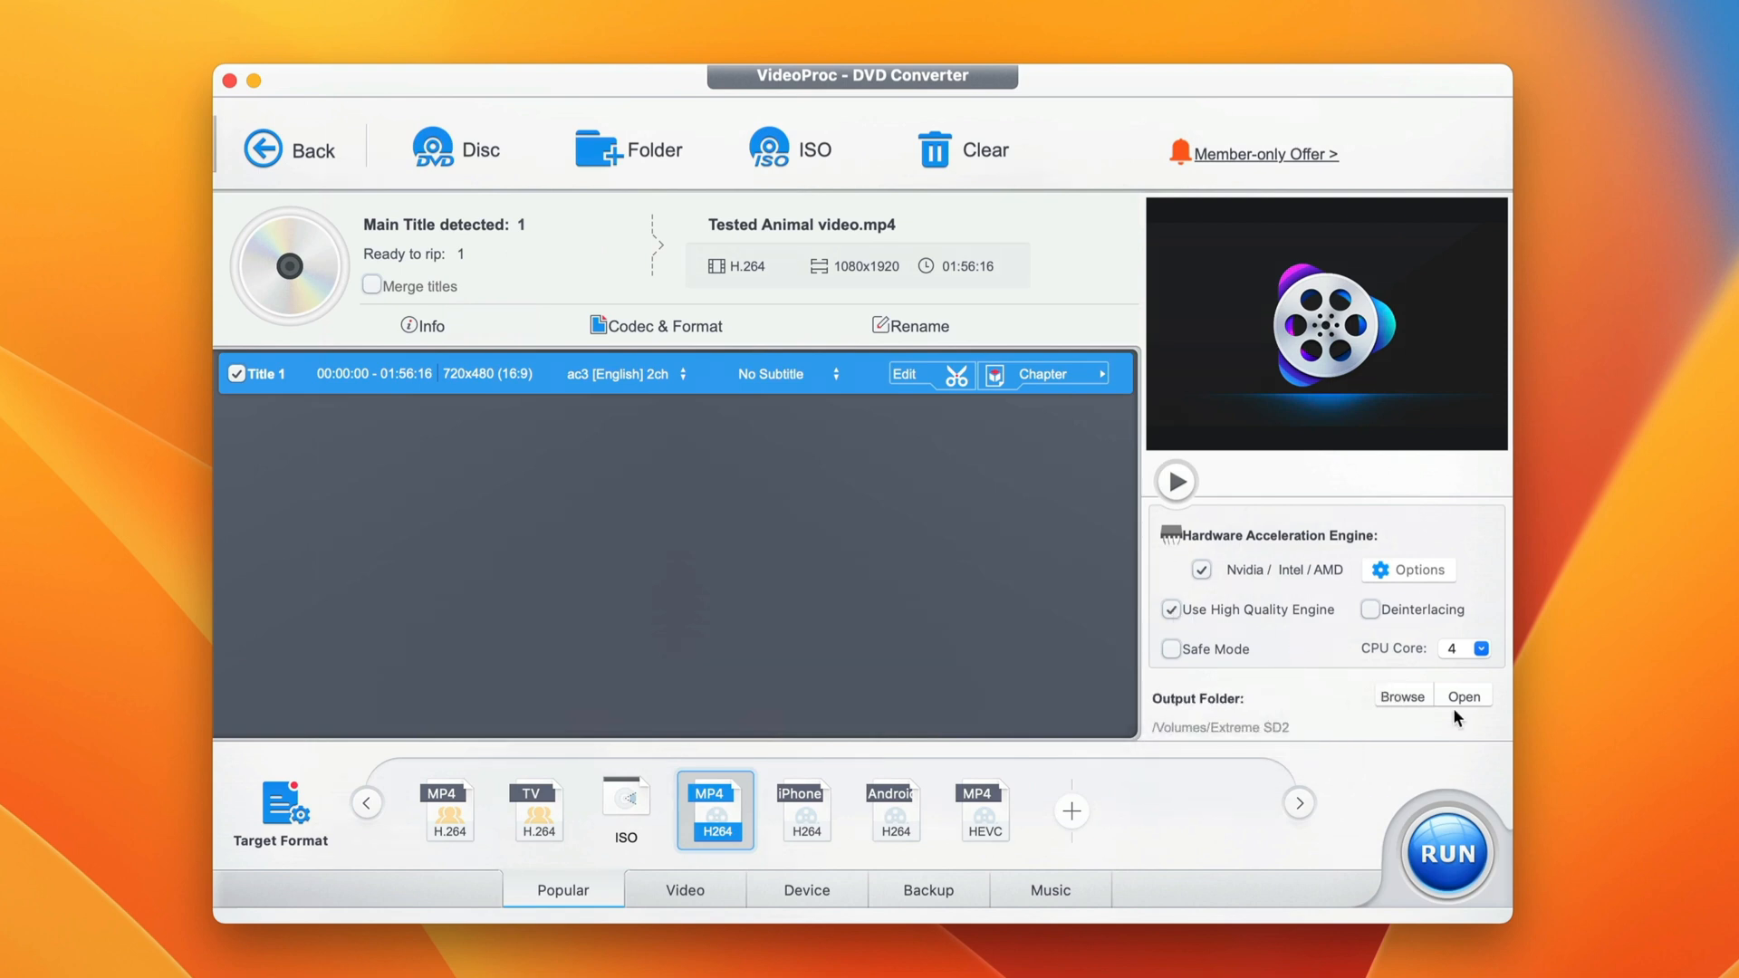
mouse_move(1365, 730)
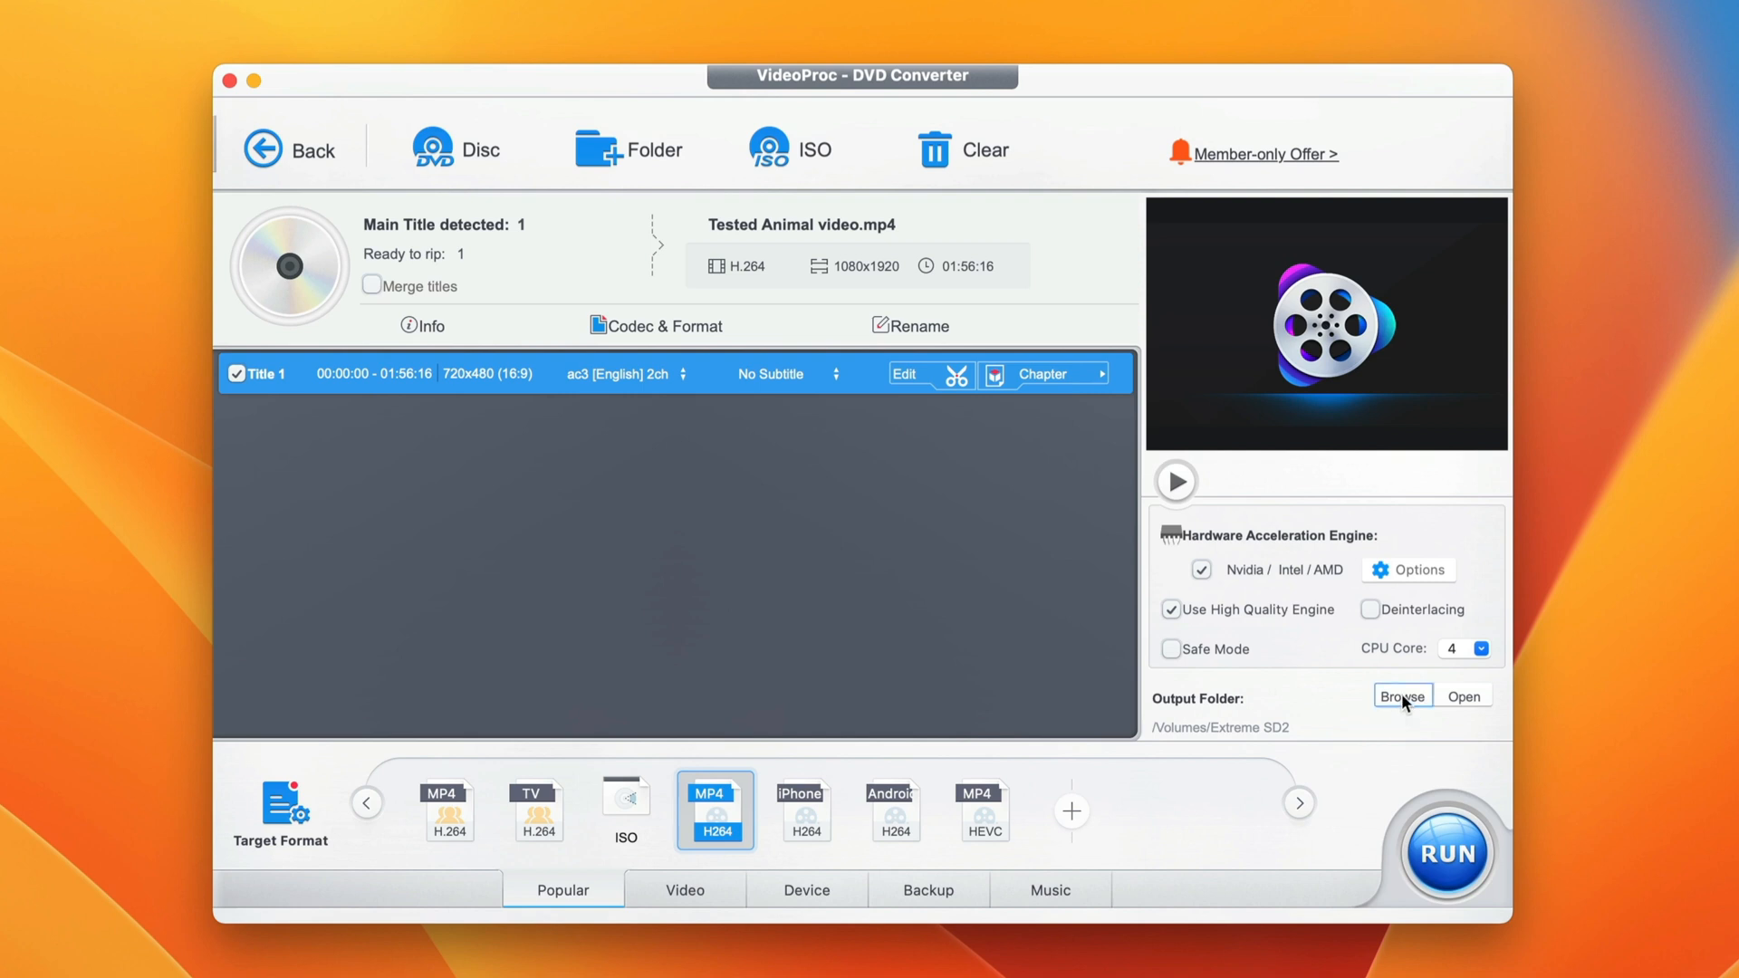
Change the output folder from the external drive to Desktop via Browse.
click(1402, 695)
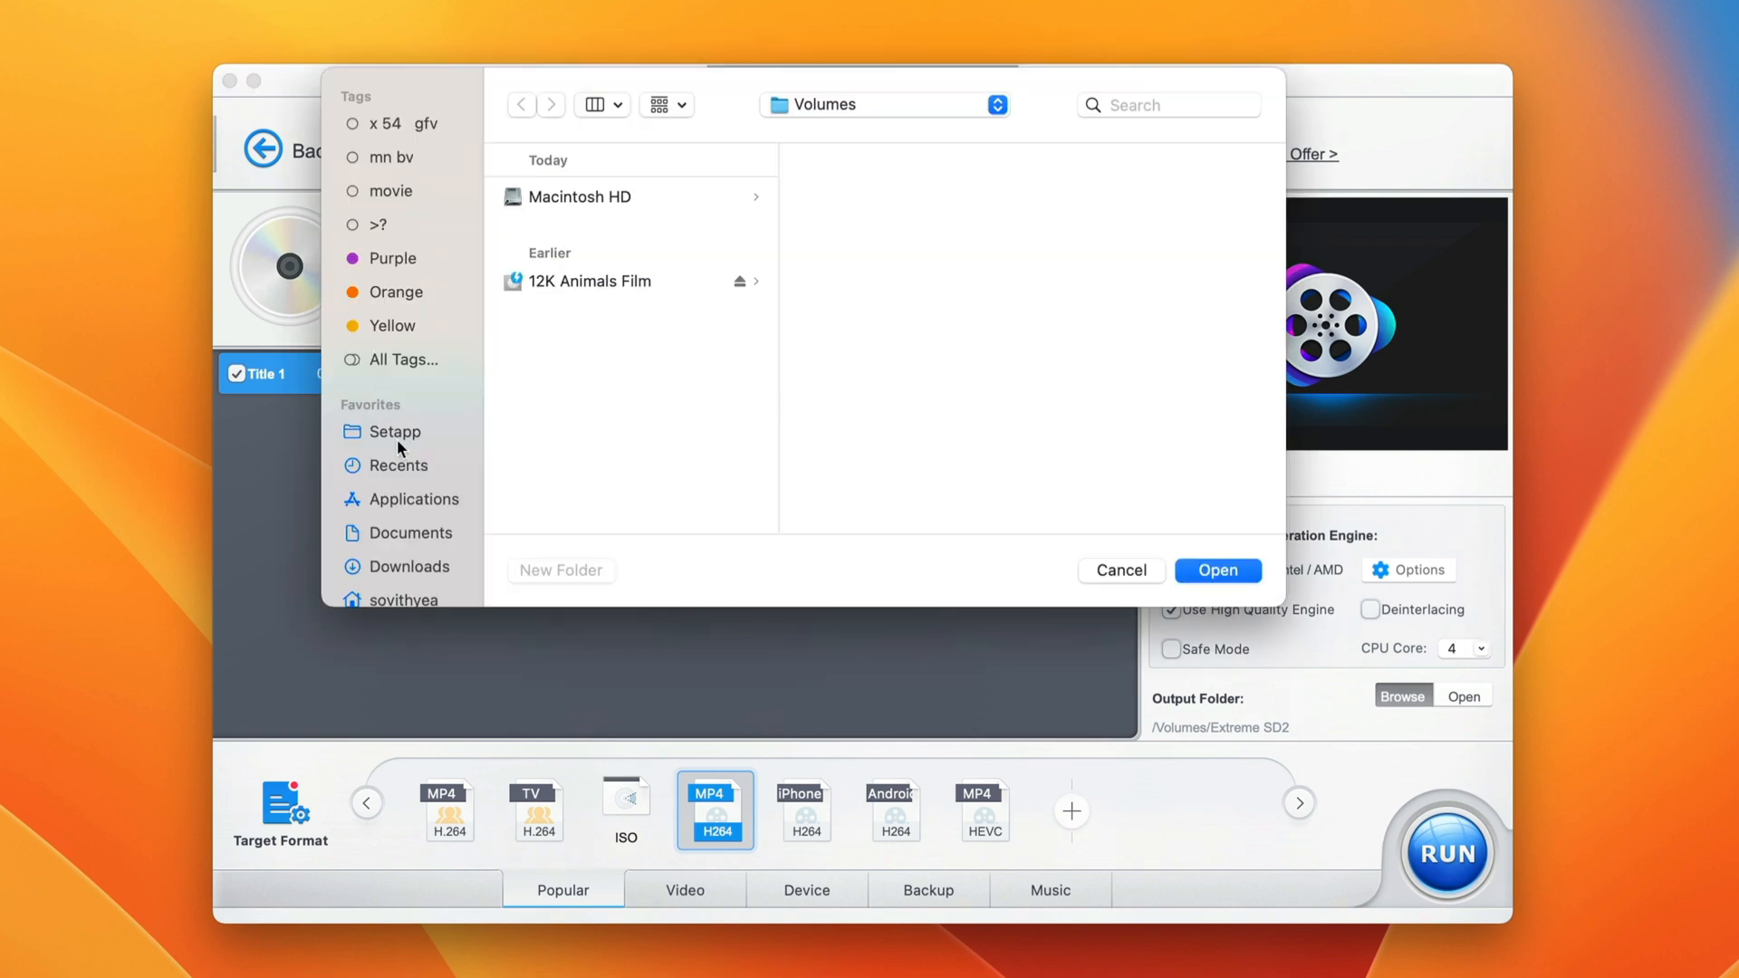
scroll(down, 3)
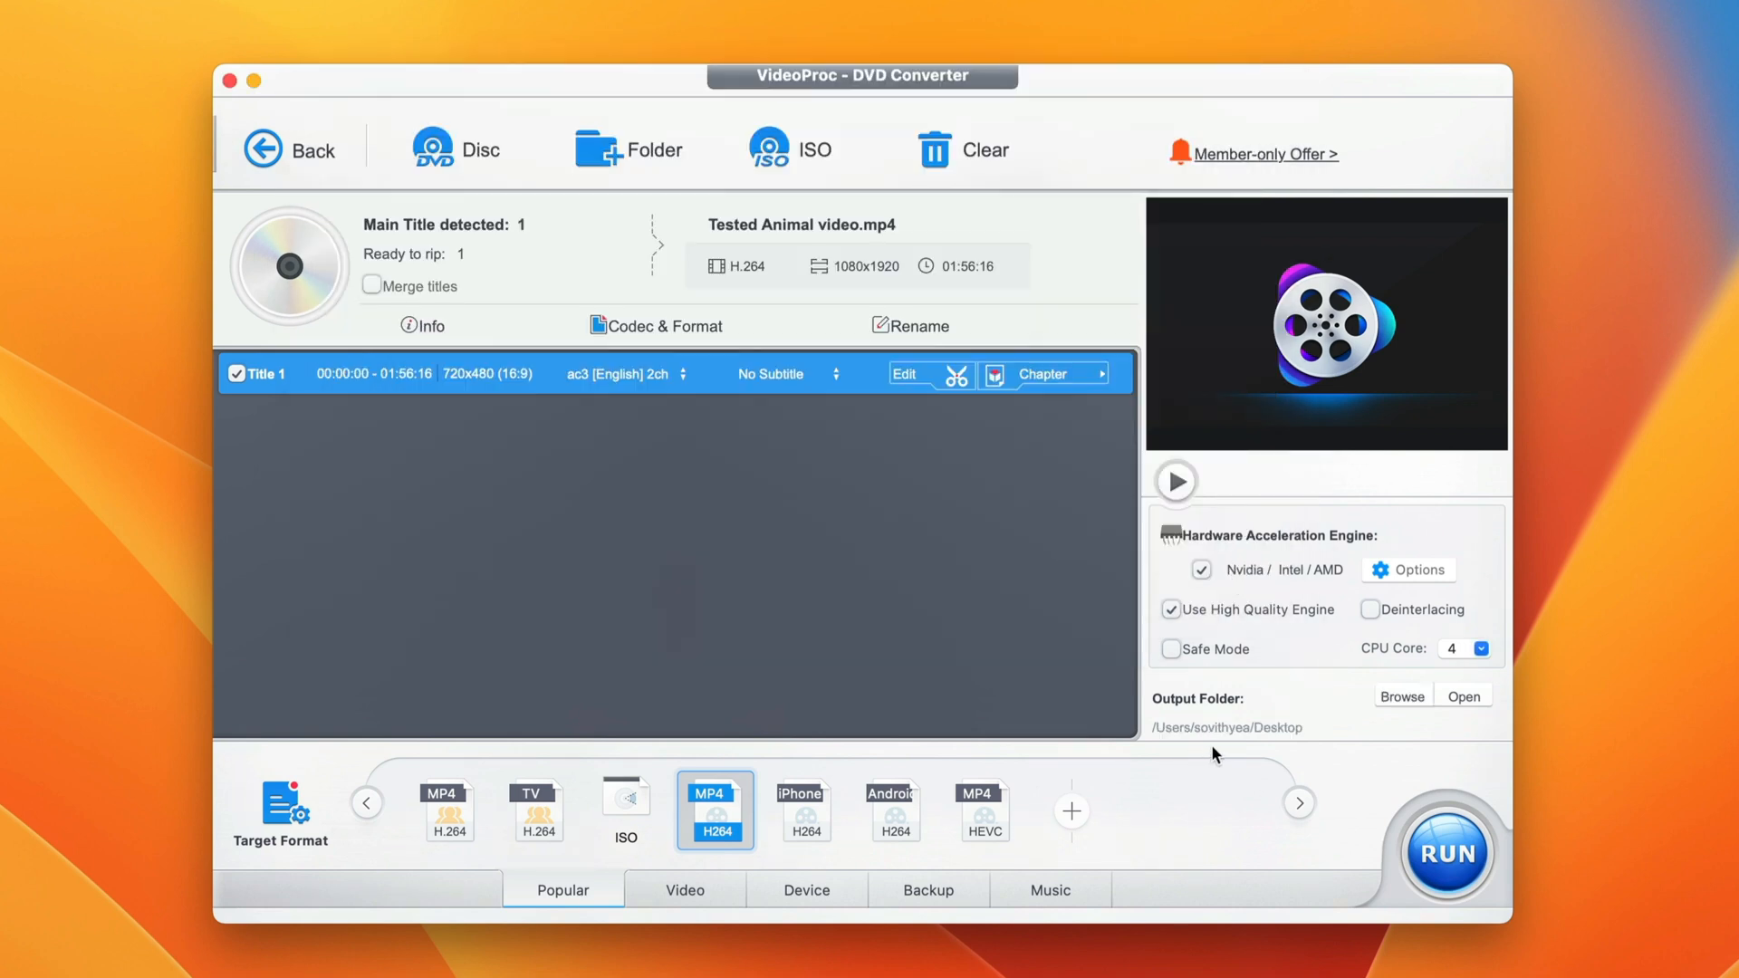
mouse_move(1264, 724)
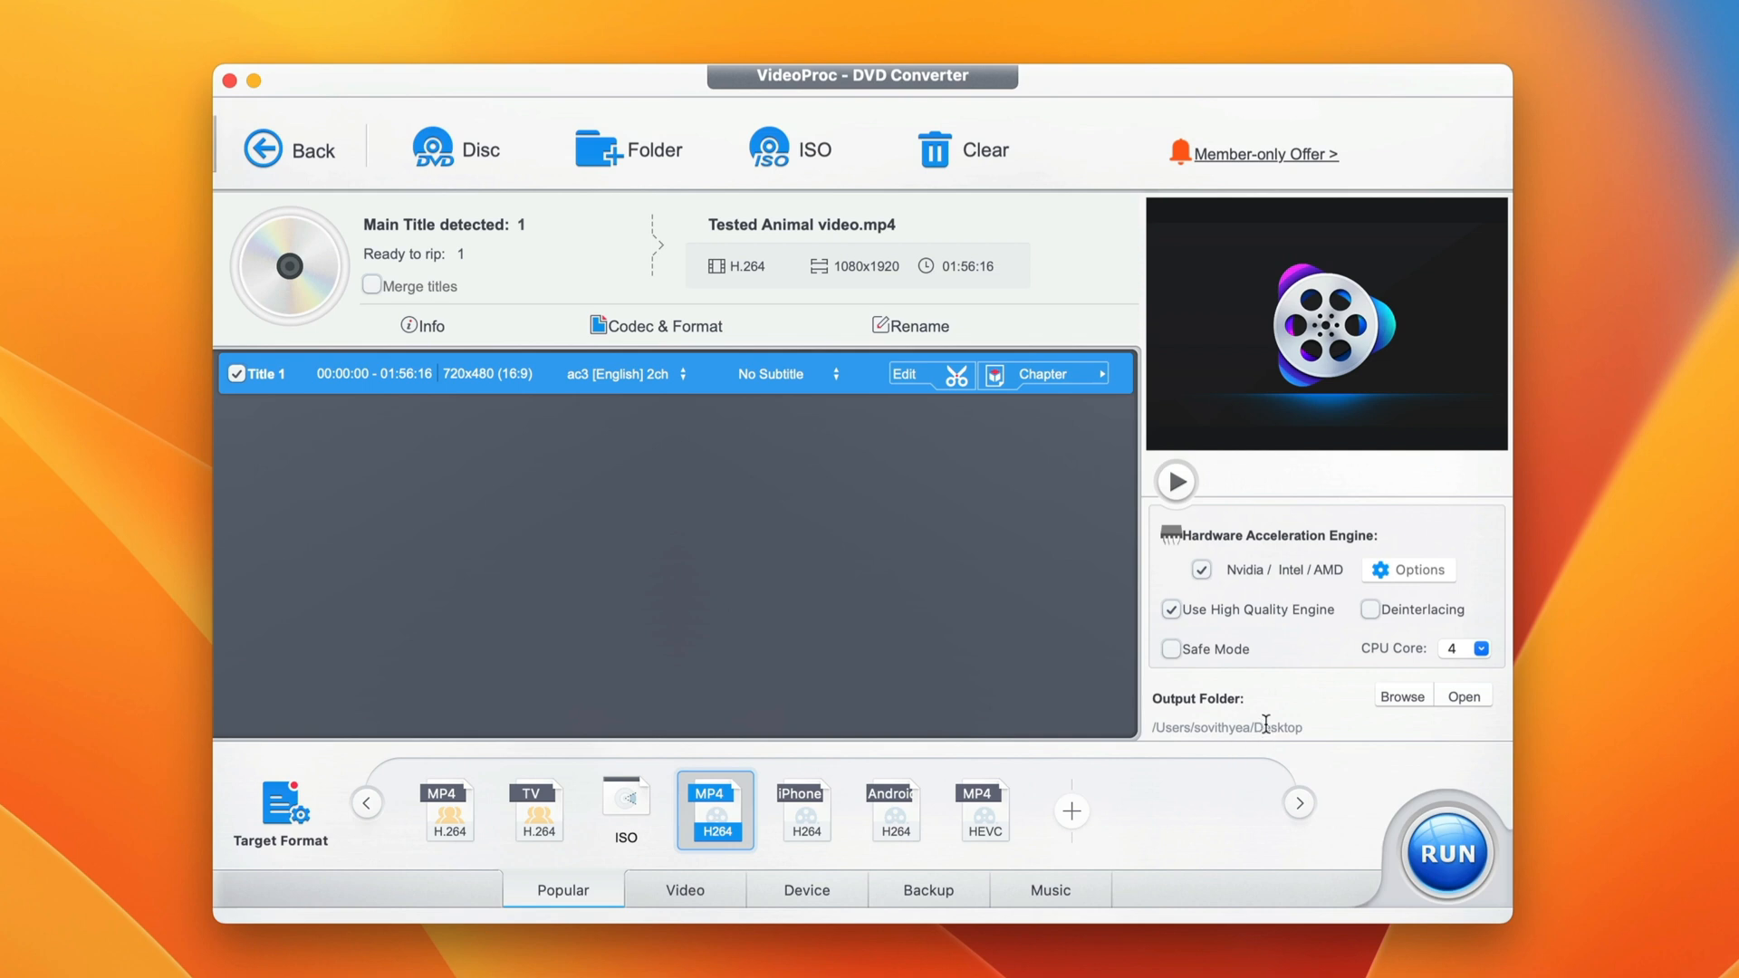
click(1445, 853)
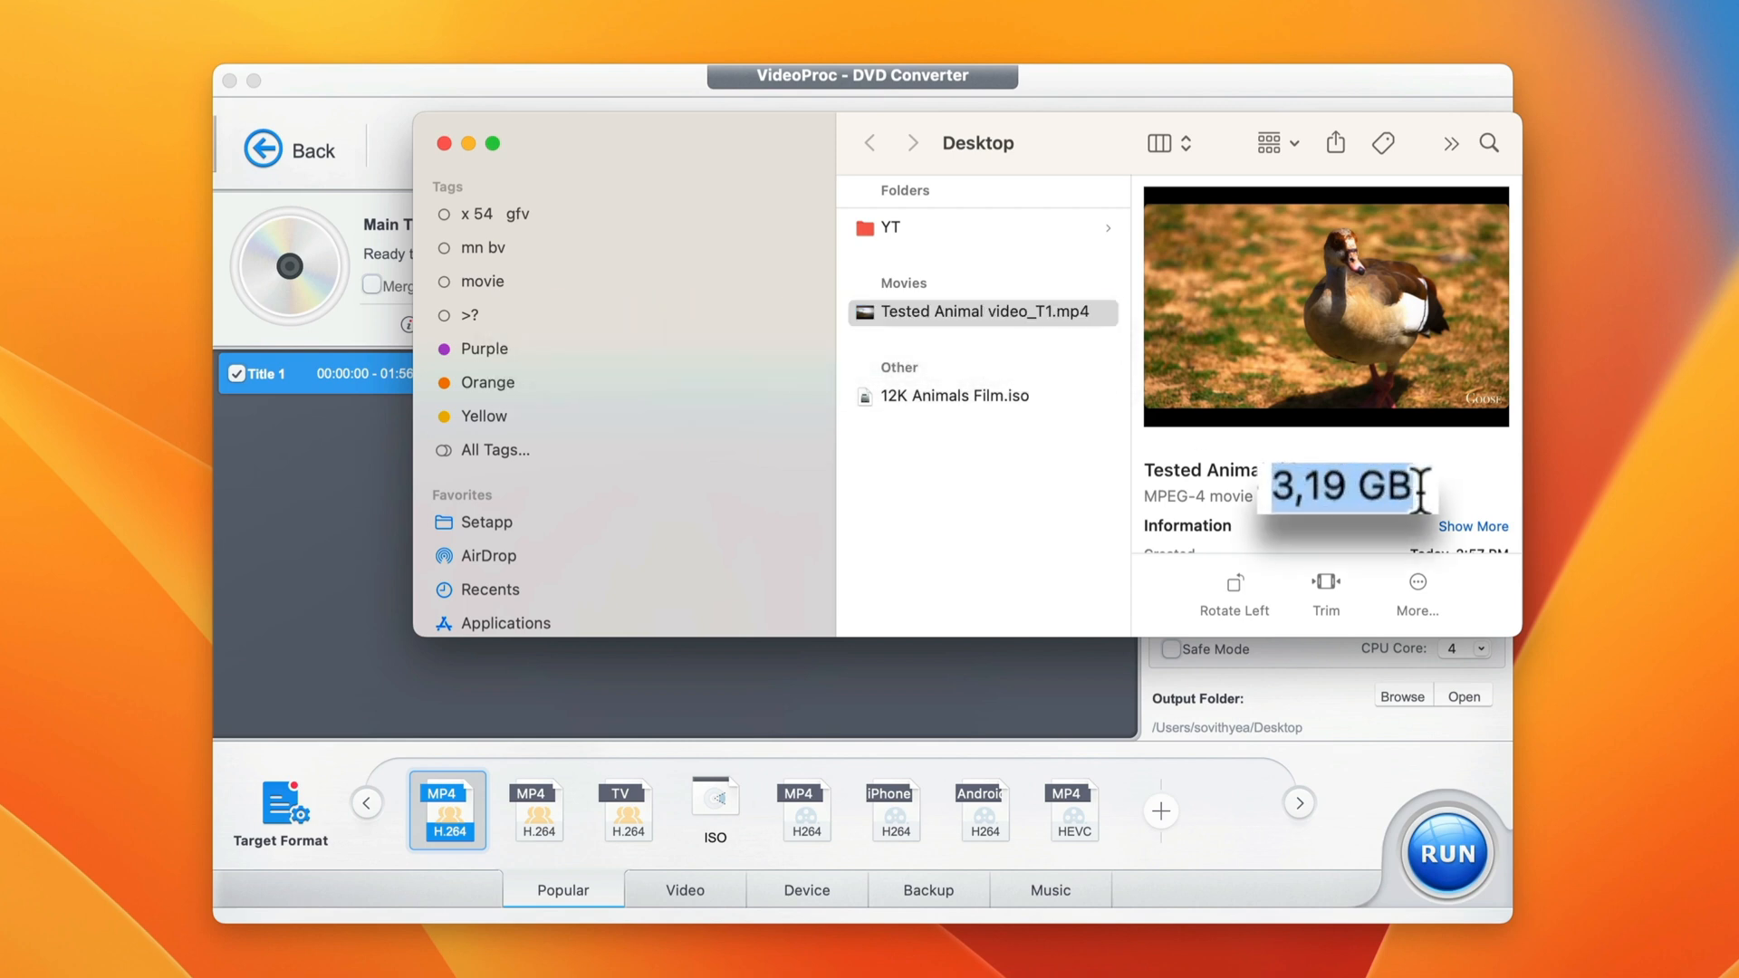
Select Tested Animal video_T1.mp4 (3,19 GB) on the Desktop and start its preview.
click(980, 311)
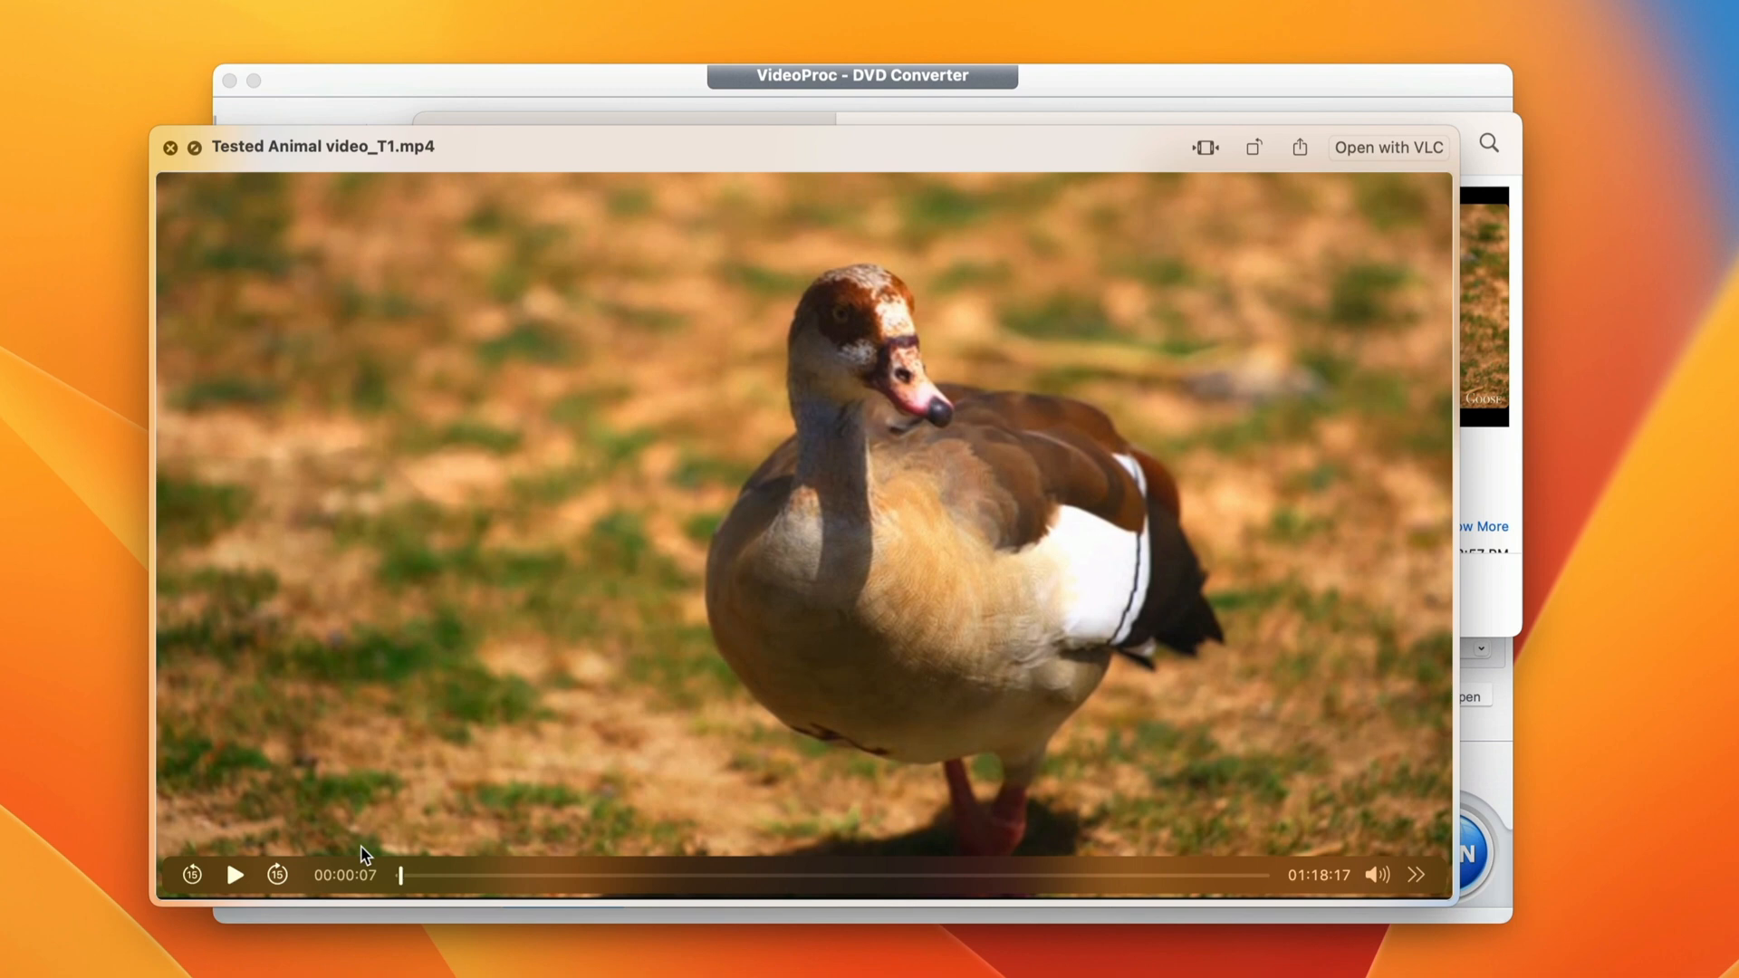
mouse_move(399, 863)
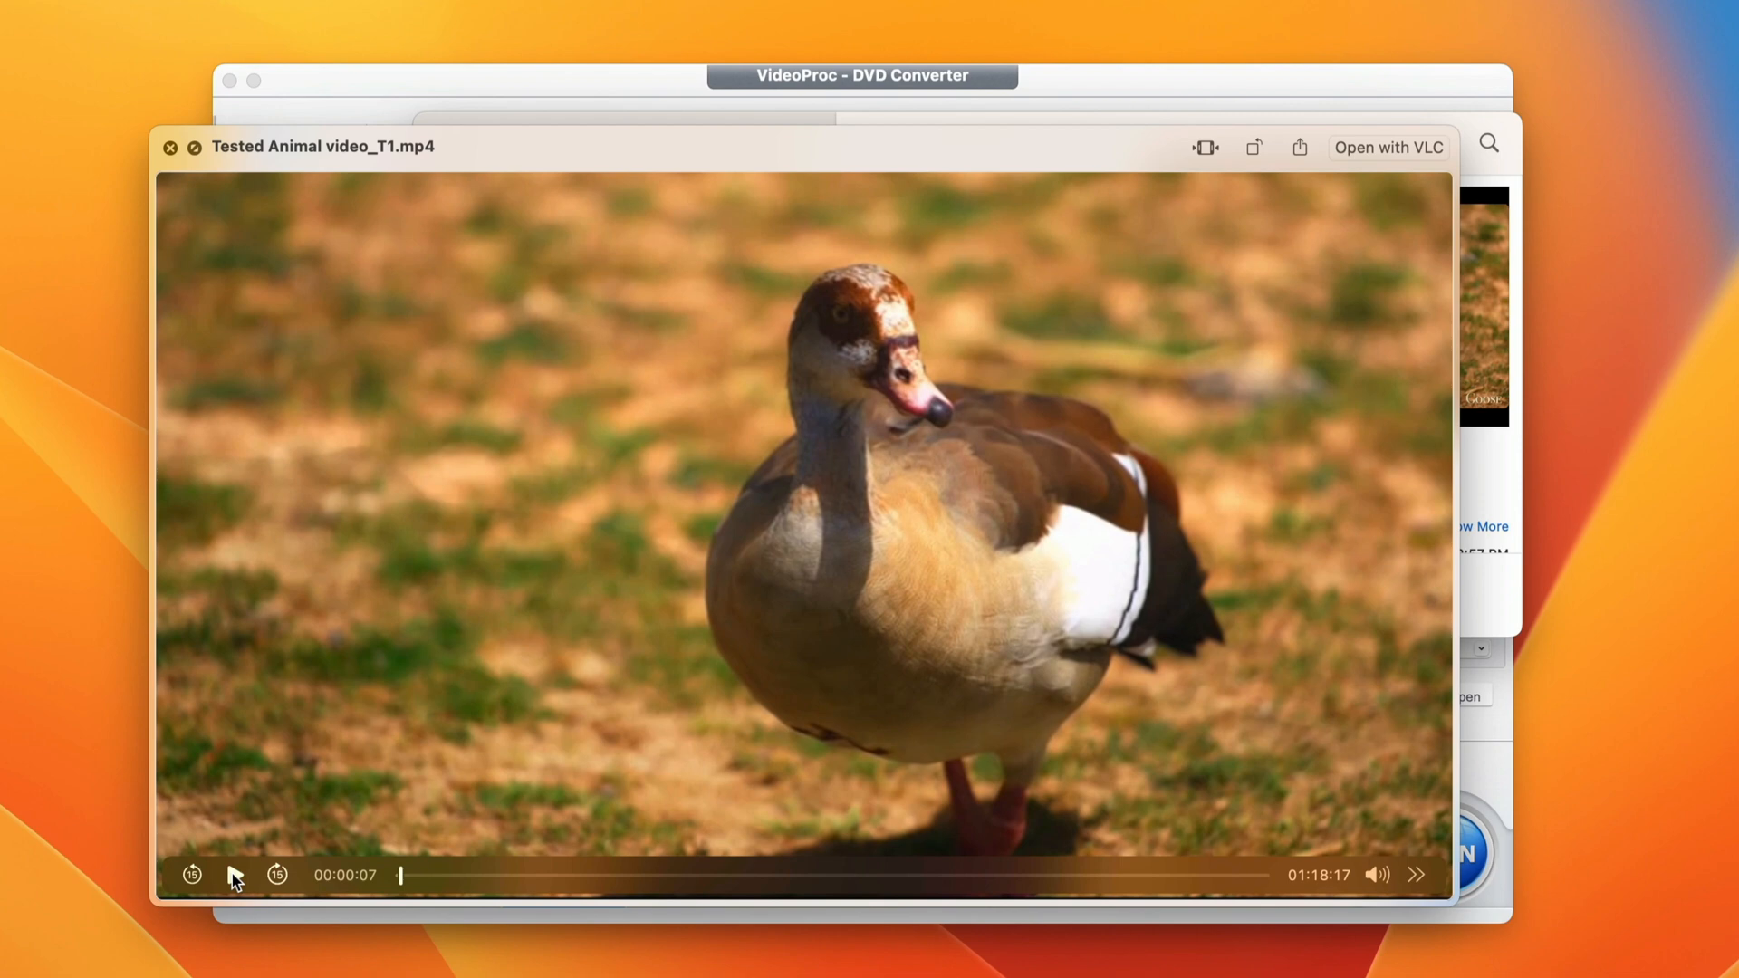
Play the ripped video and skim the timeline through its scenes to about 01:14:26.
click(233, 875)
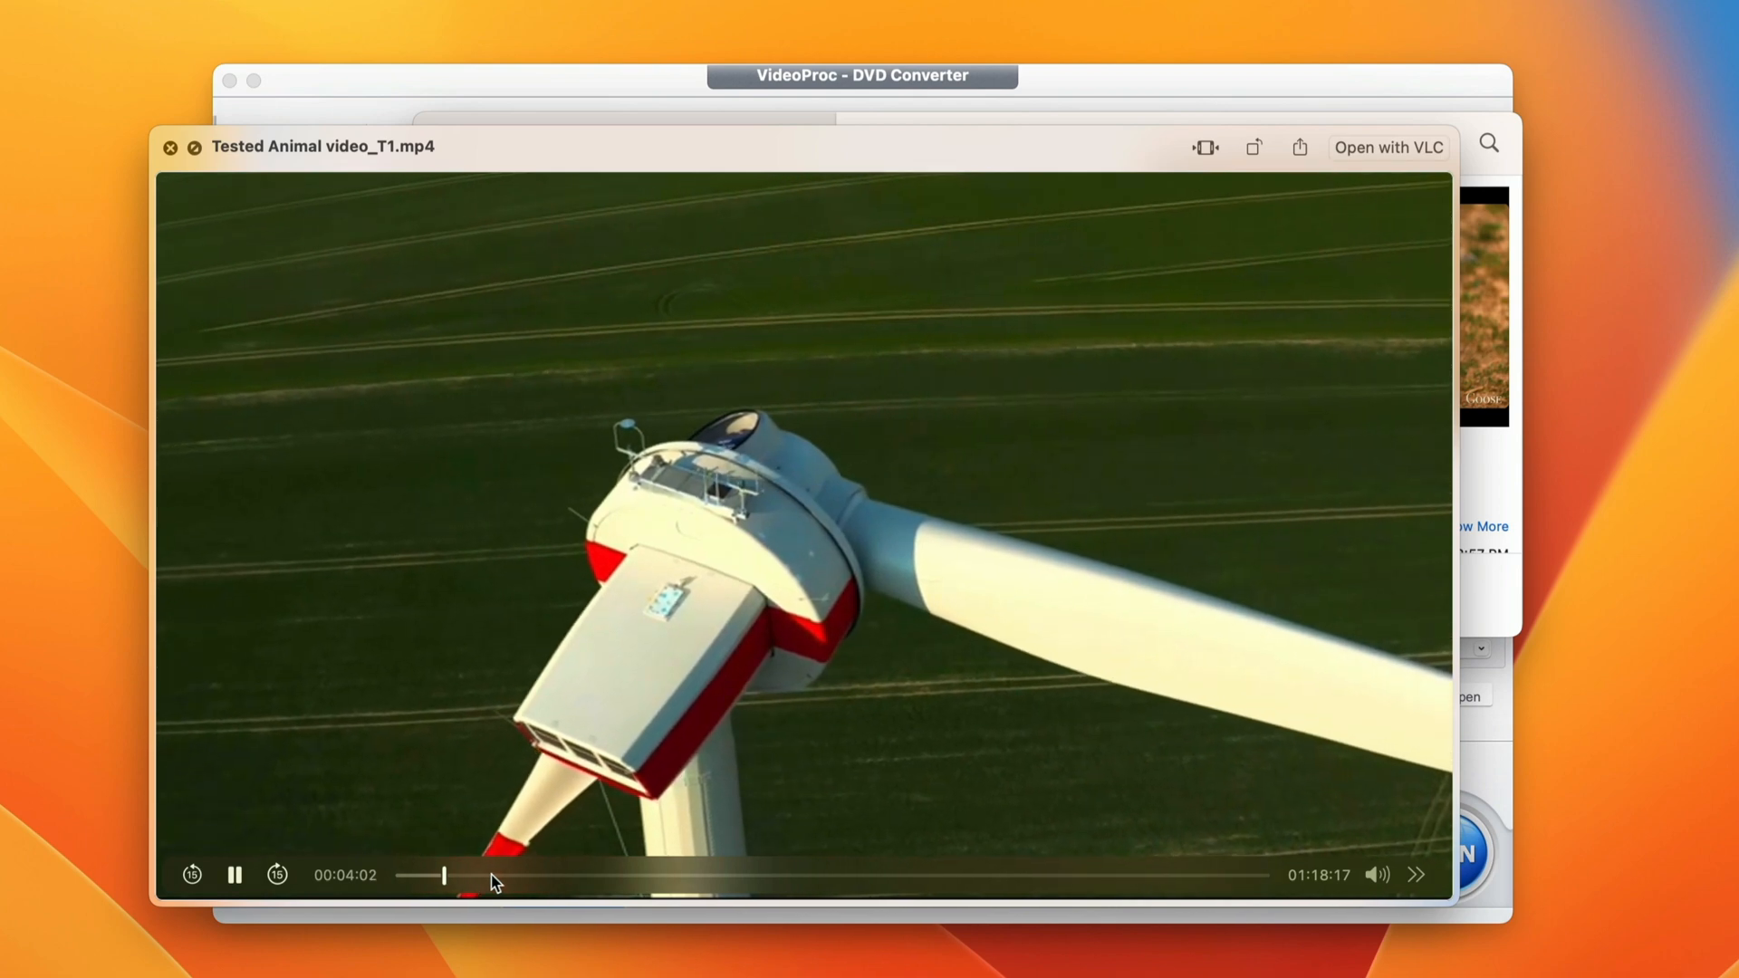
click(490, 877)
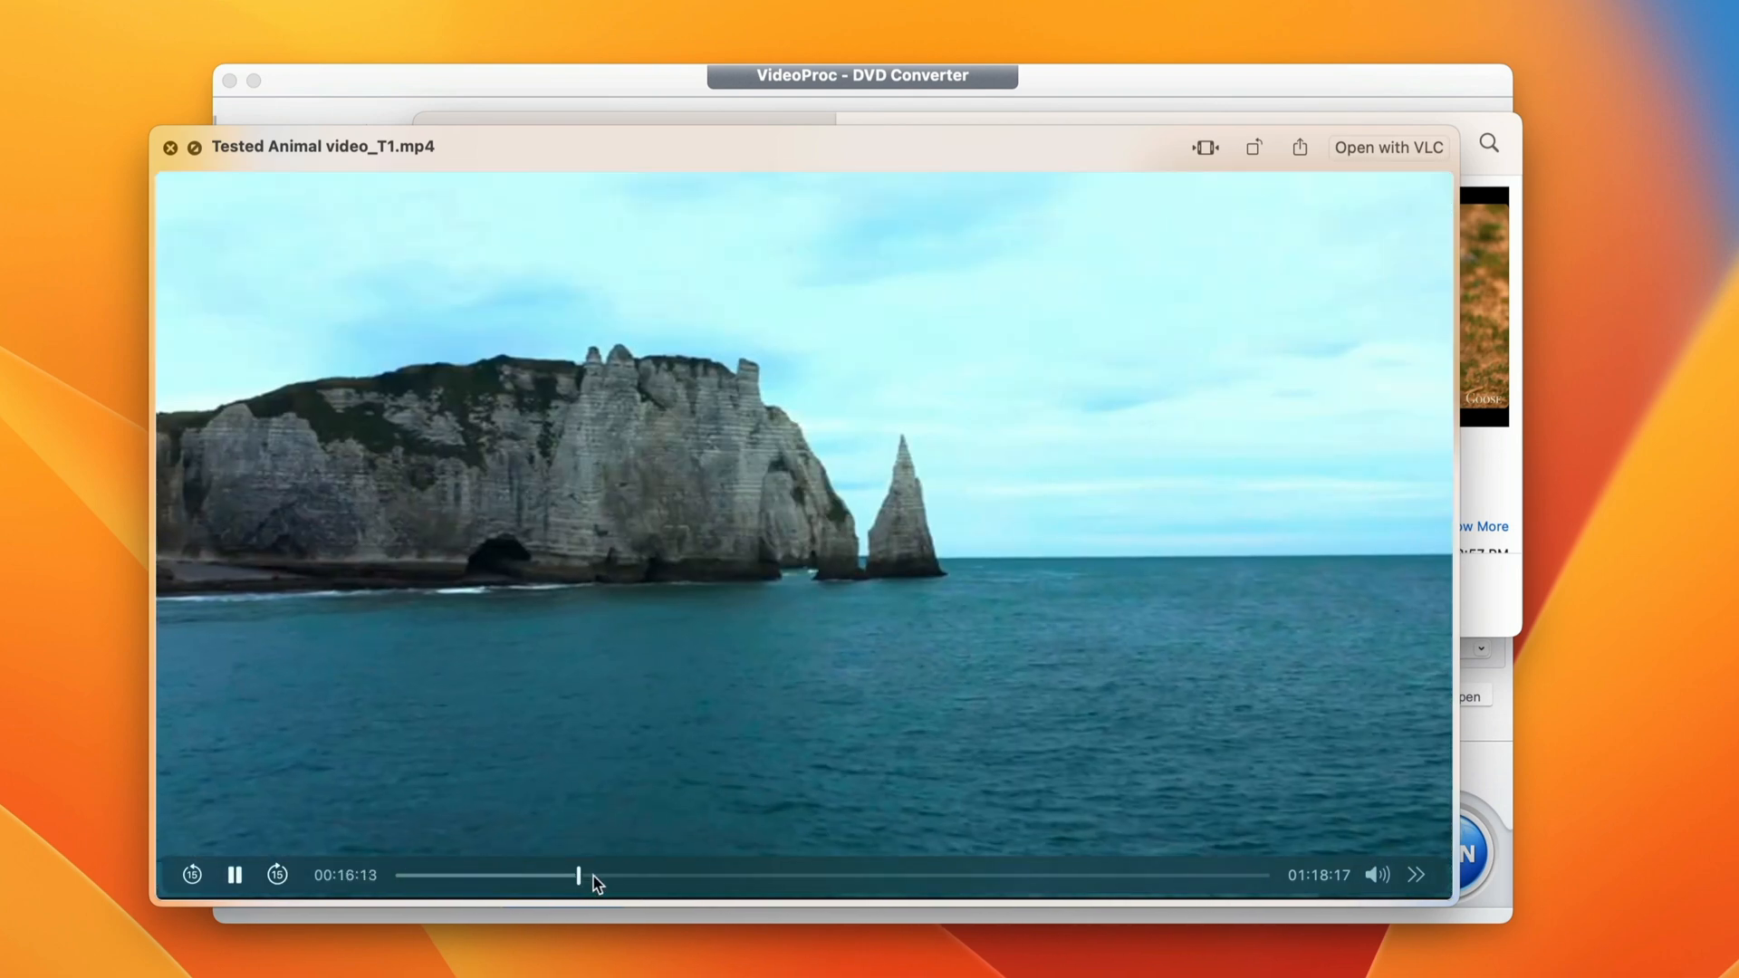
click(587, 875)
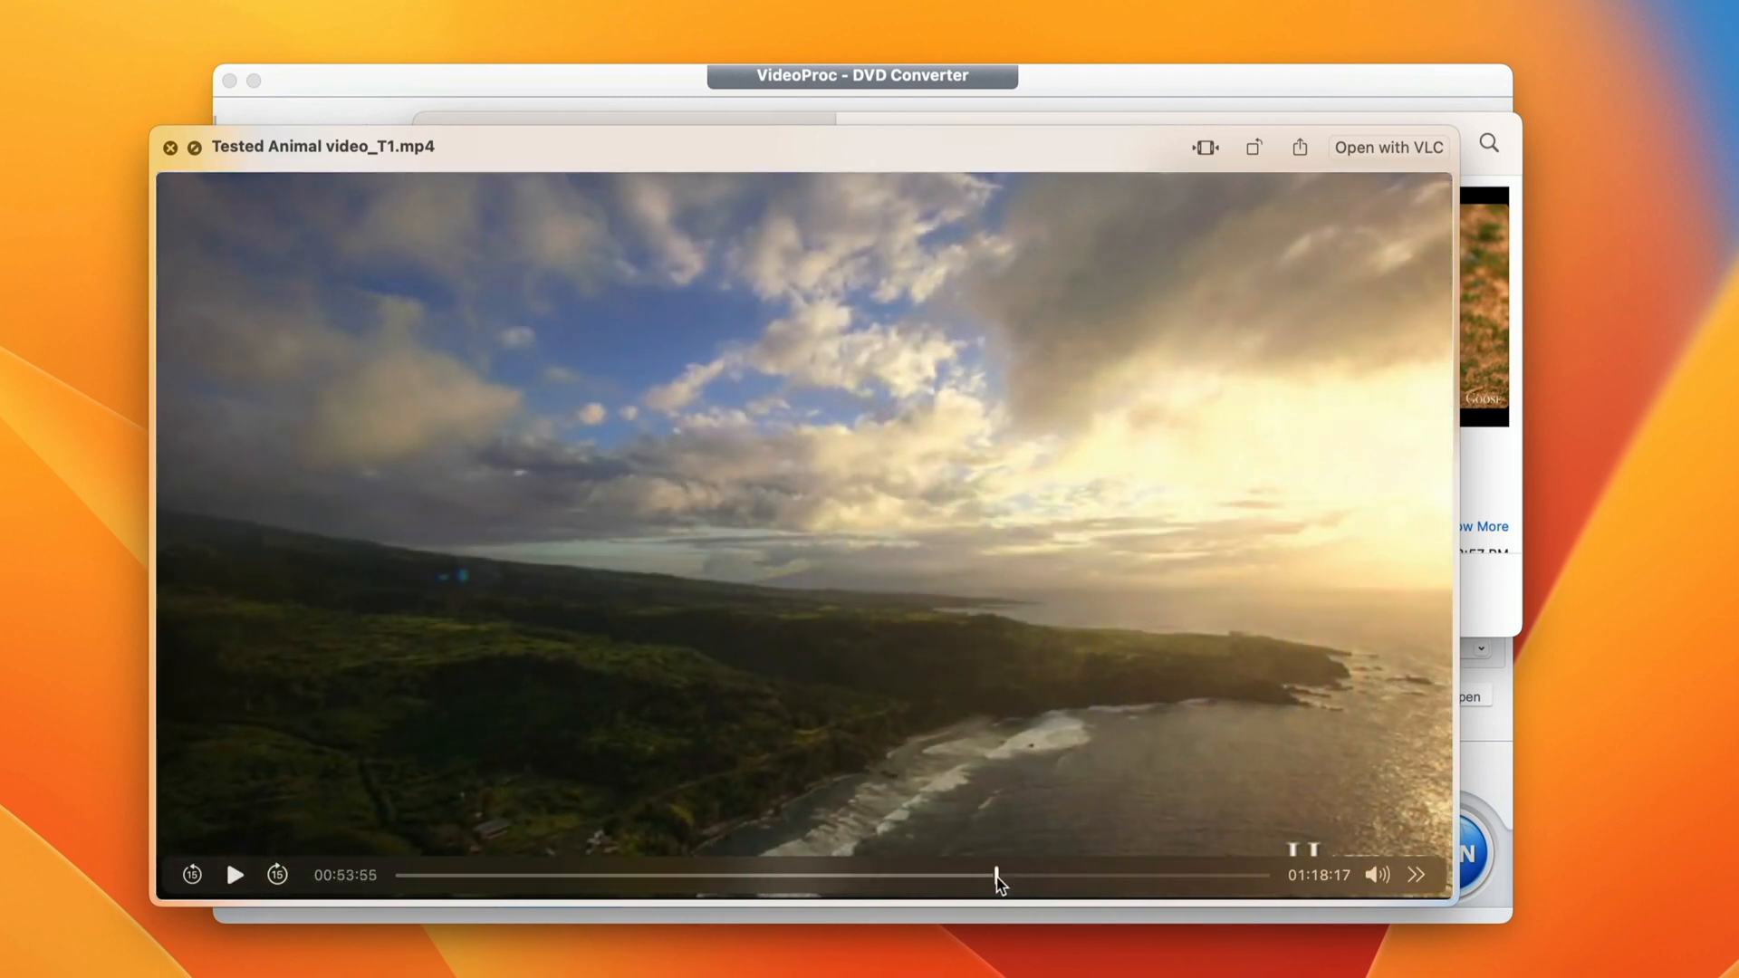
click(234, 875)
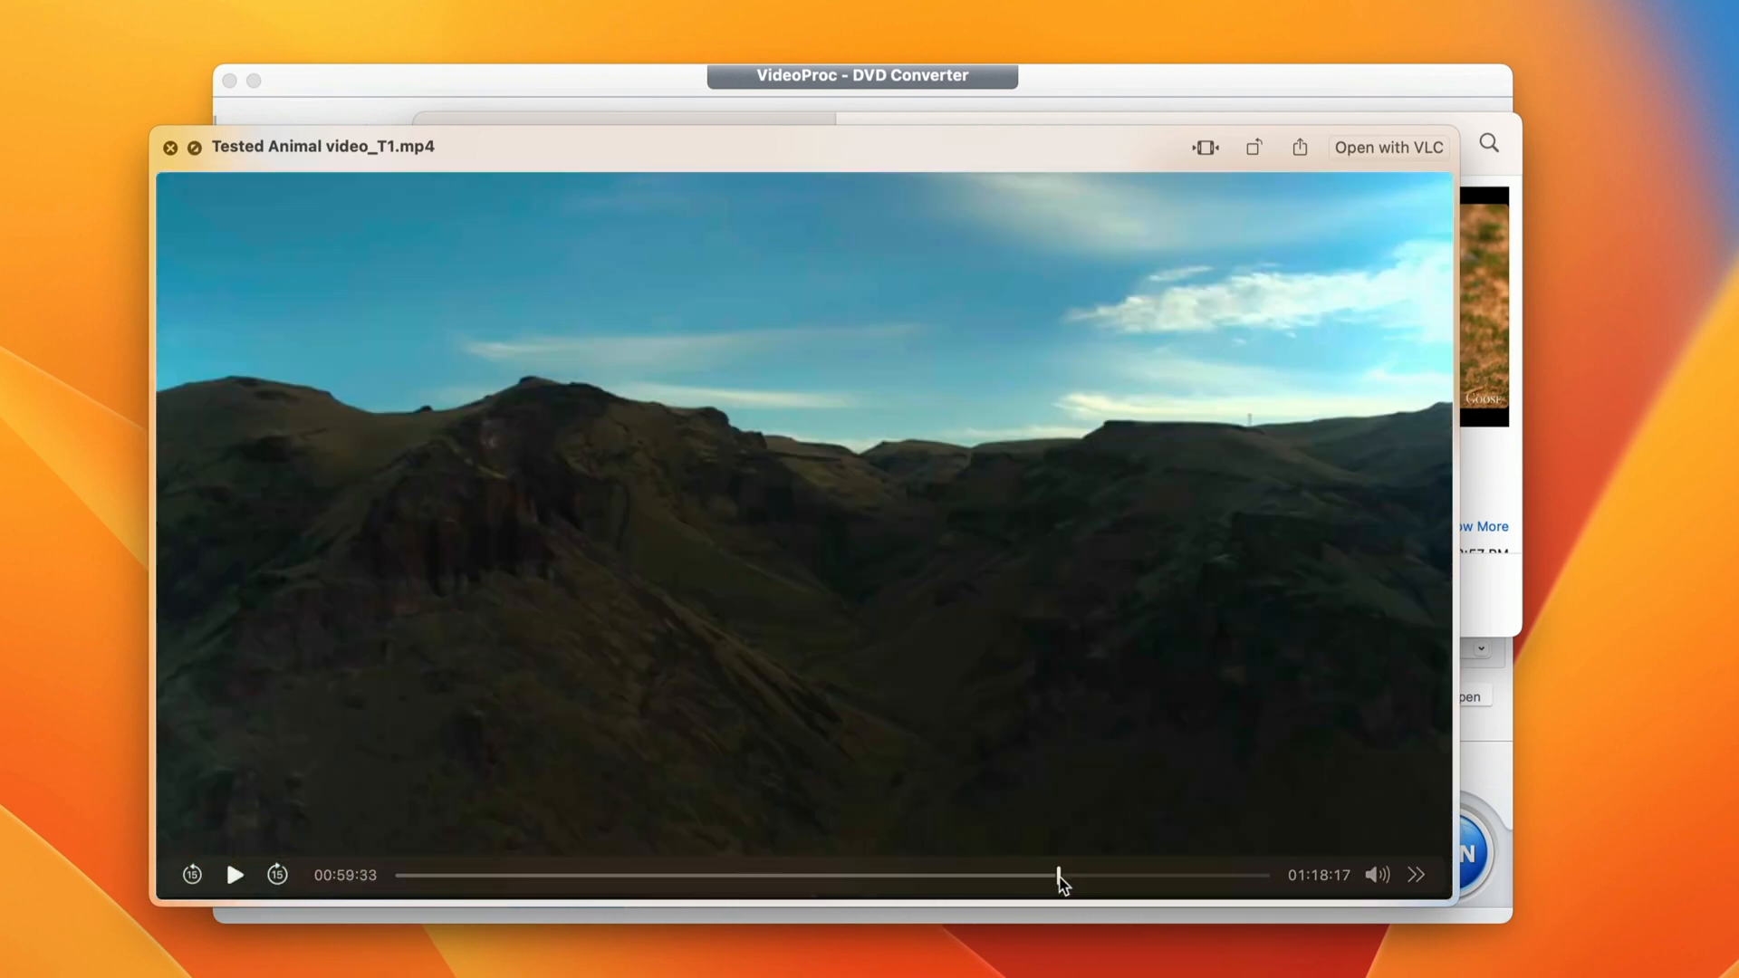
click(234, 875)
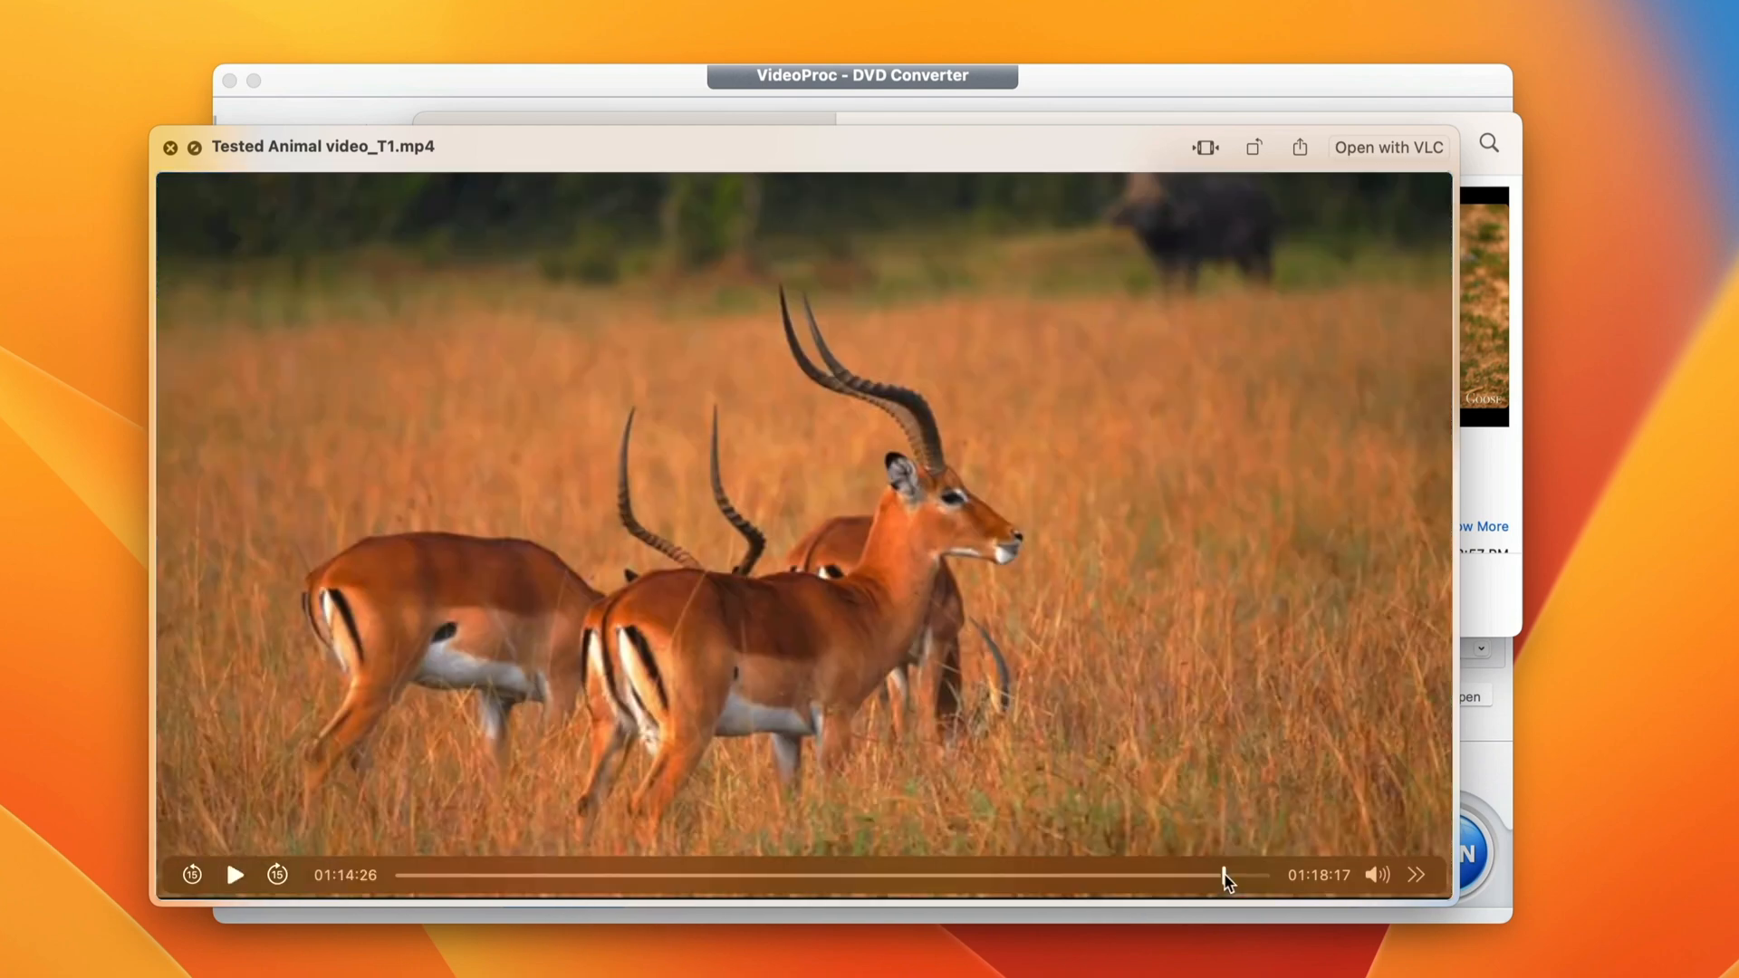
click(236, 874)
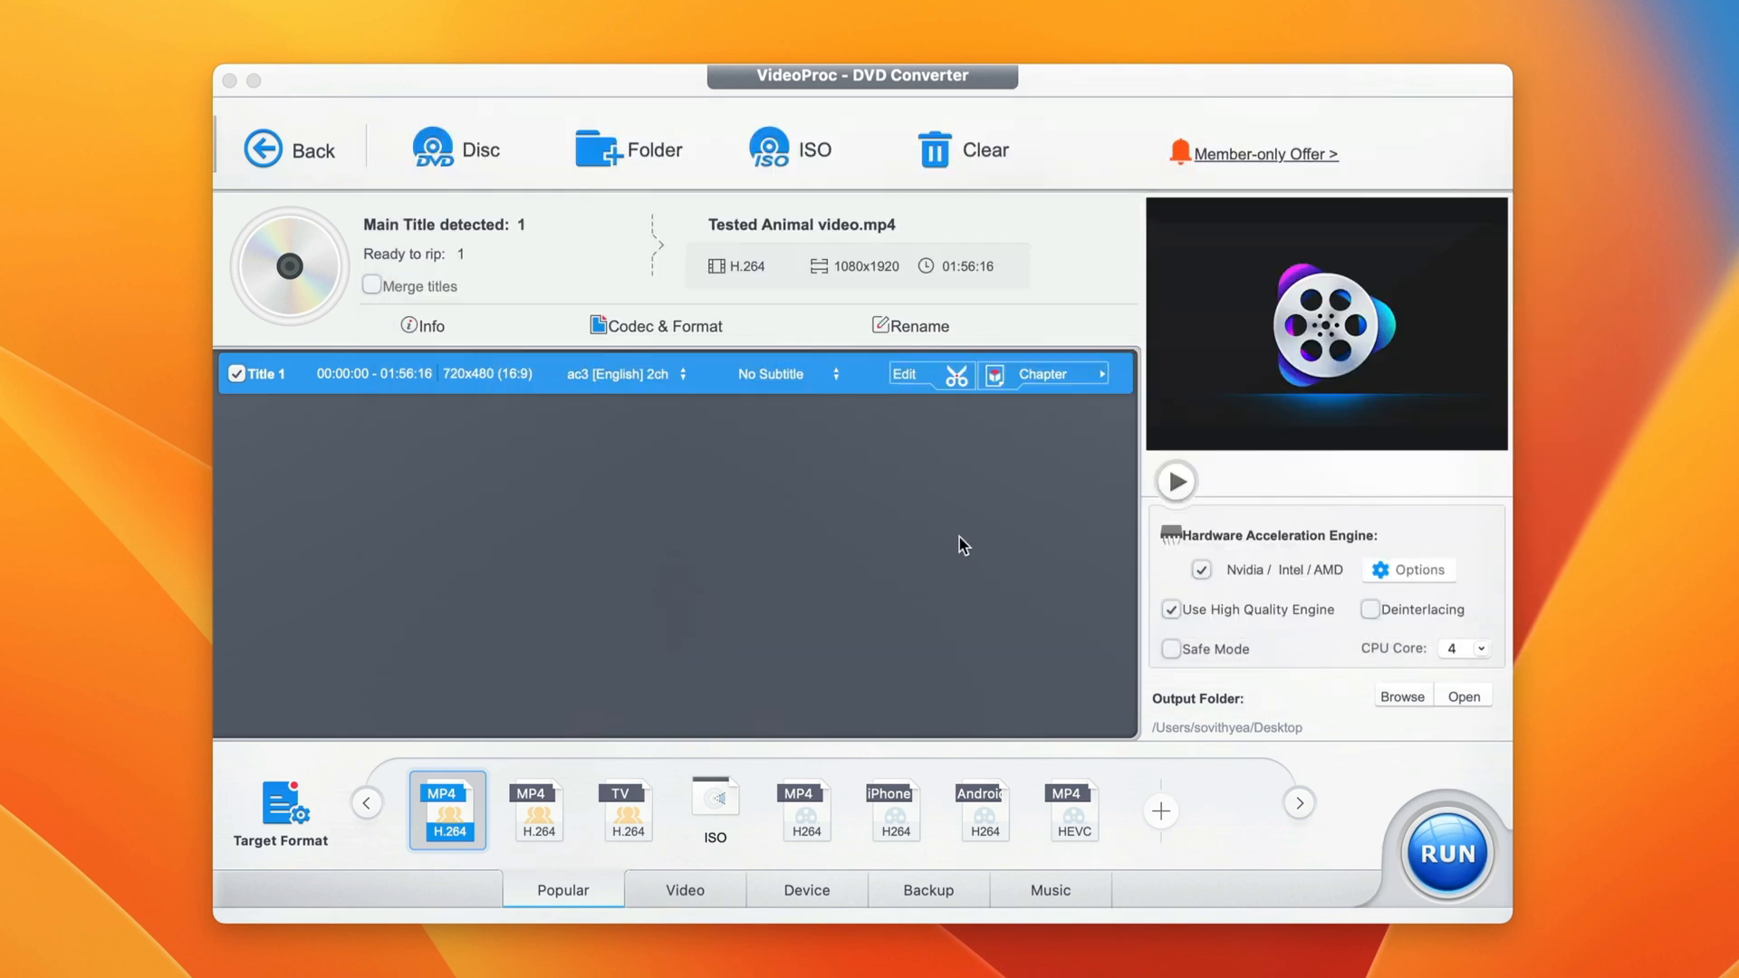
mouse_move(1003, 574)
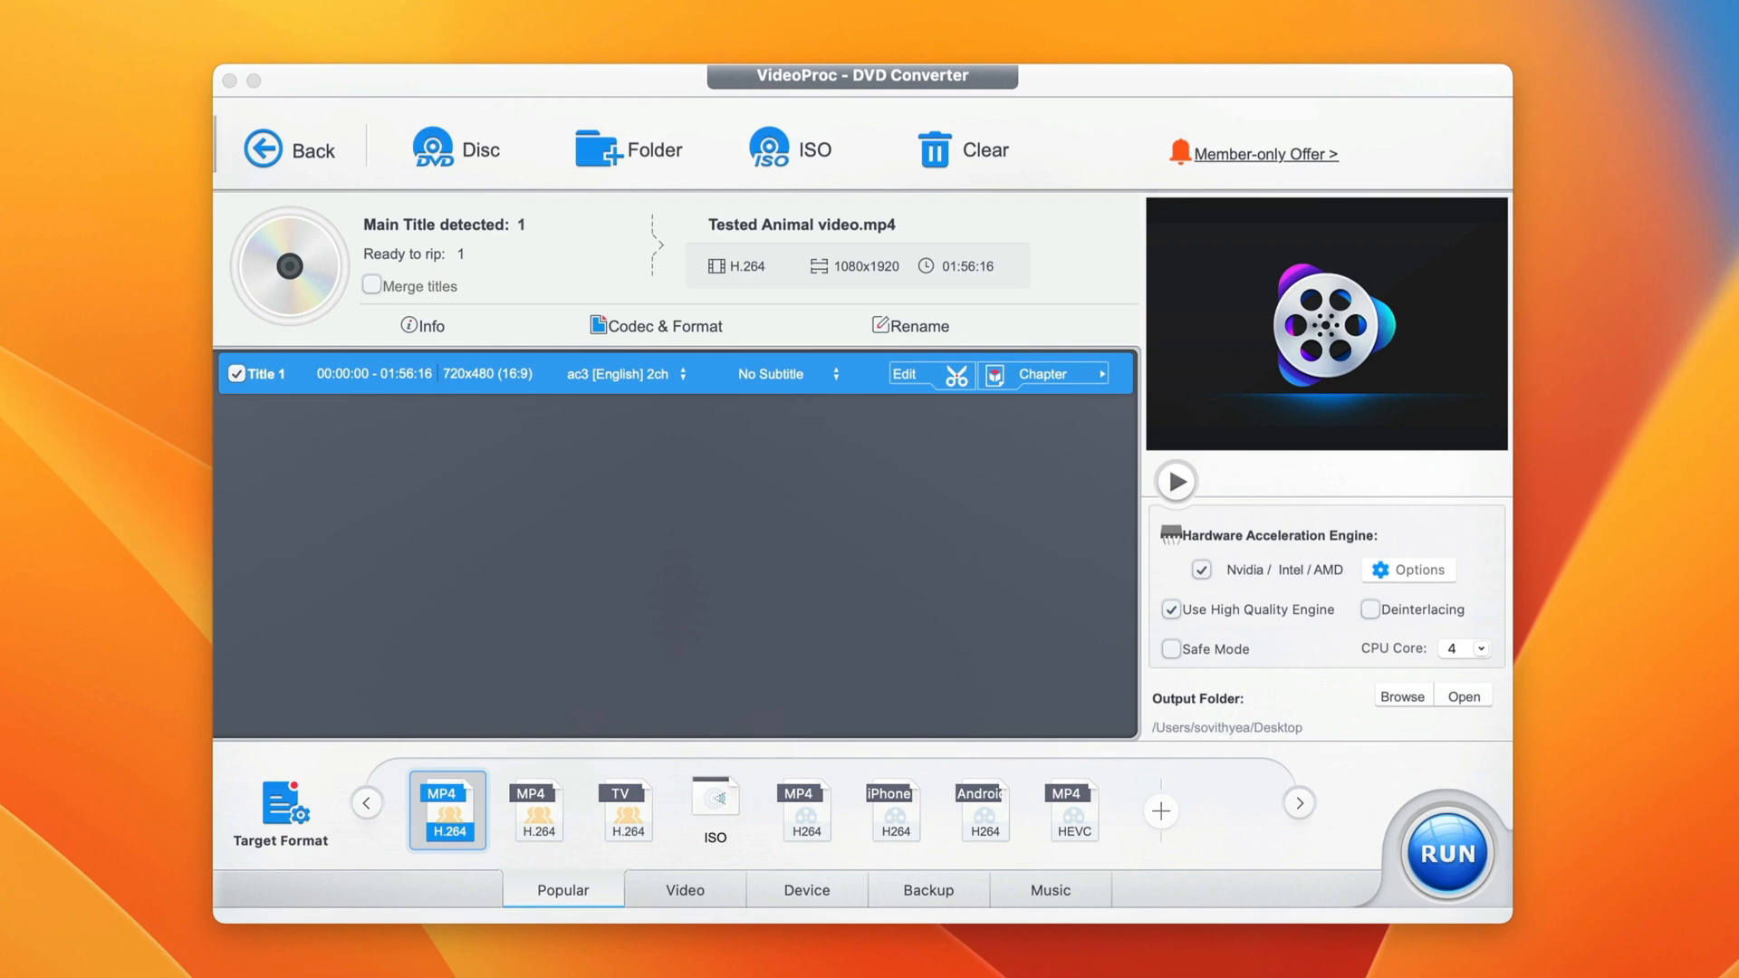
mouse_move(1608, 753)
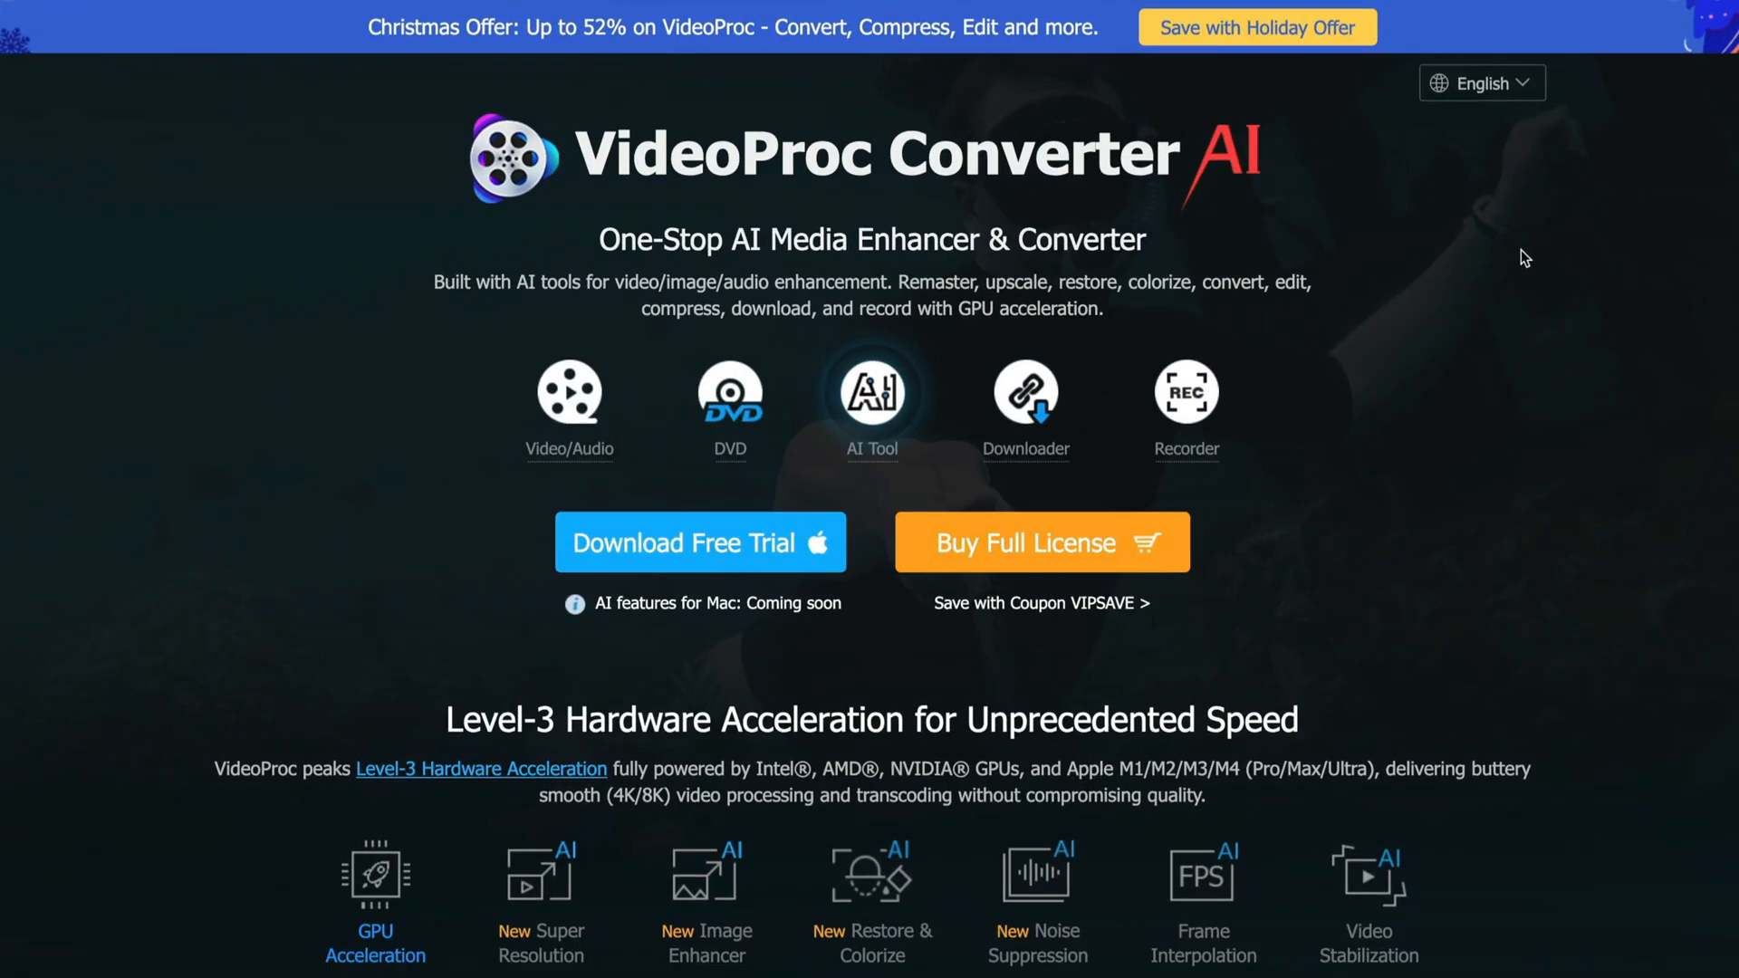
mouse_move(632, 44)
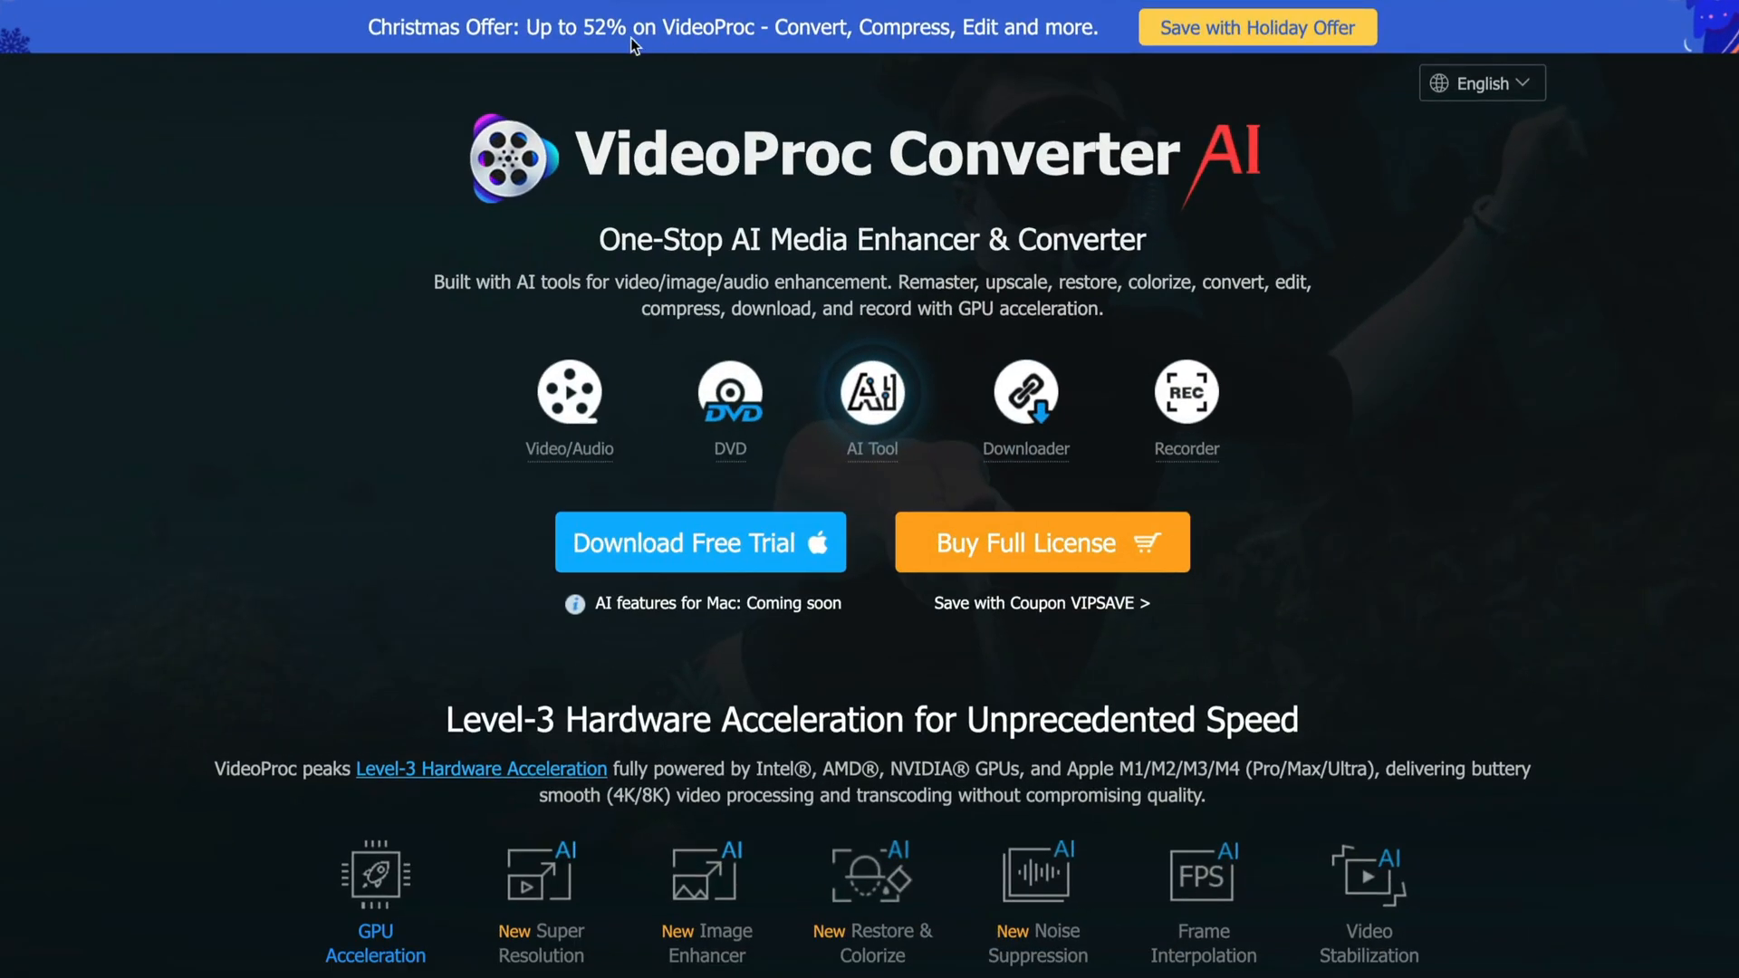
mouse_move(584, 27)
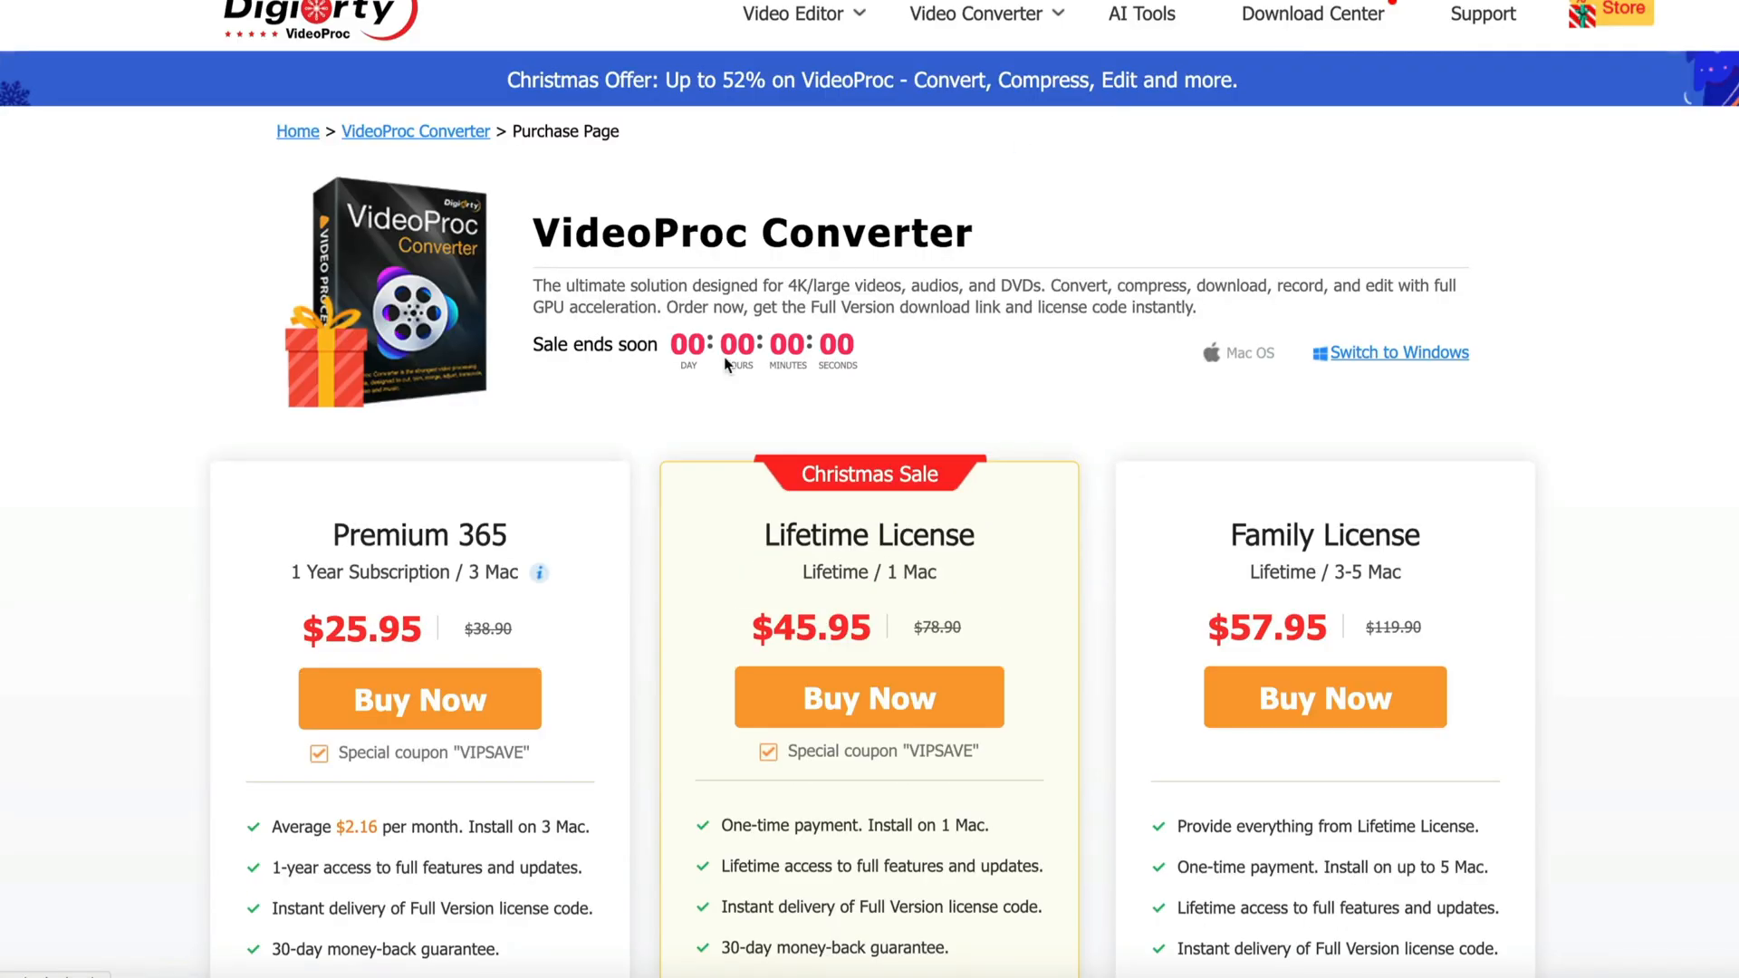
Scroll to the Premium 365, Lifetime and Family license prices for Mac.
scroll(down, 3)
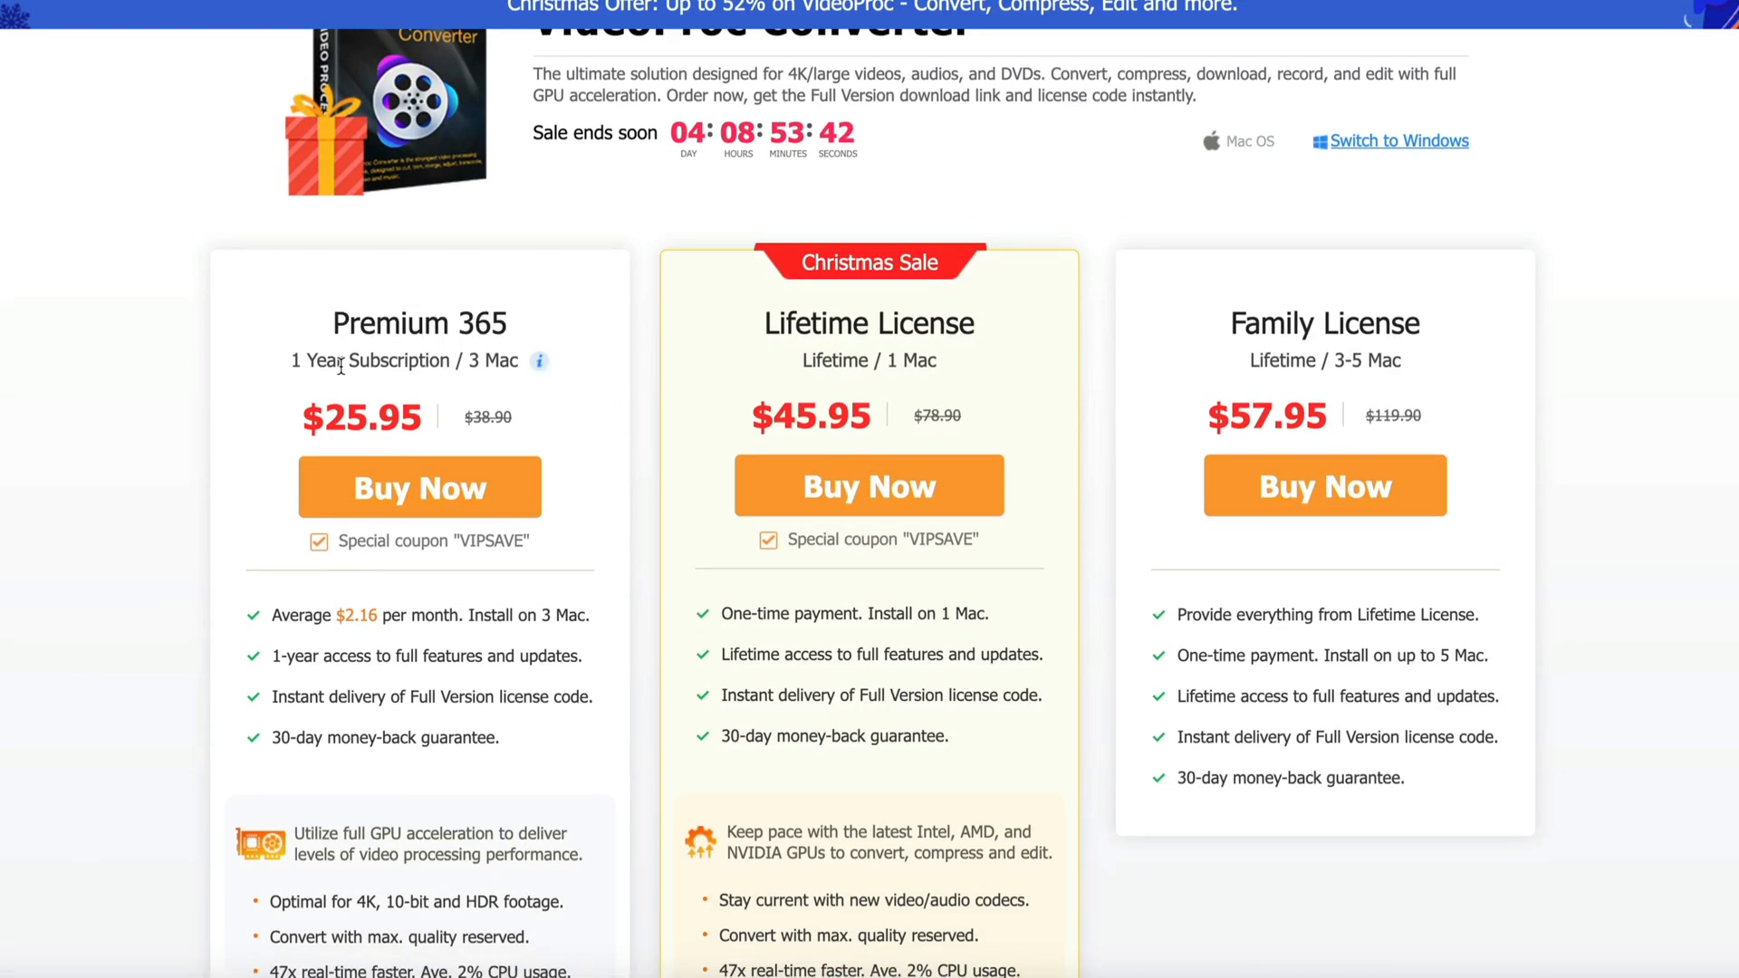
mouse_move(1260, 359)
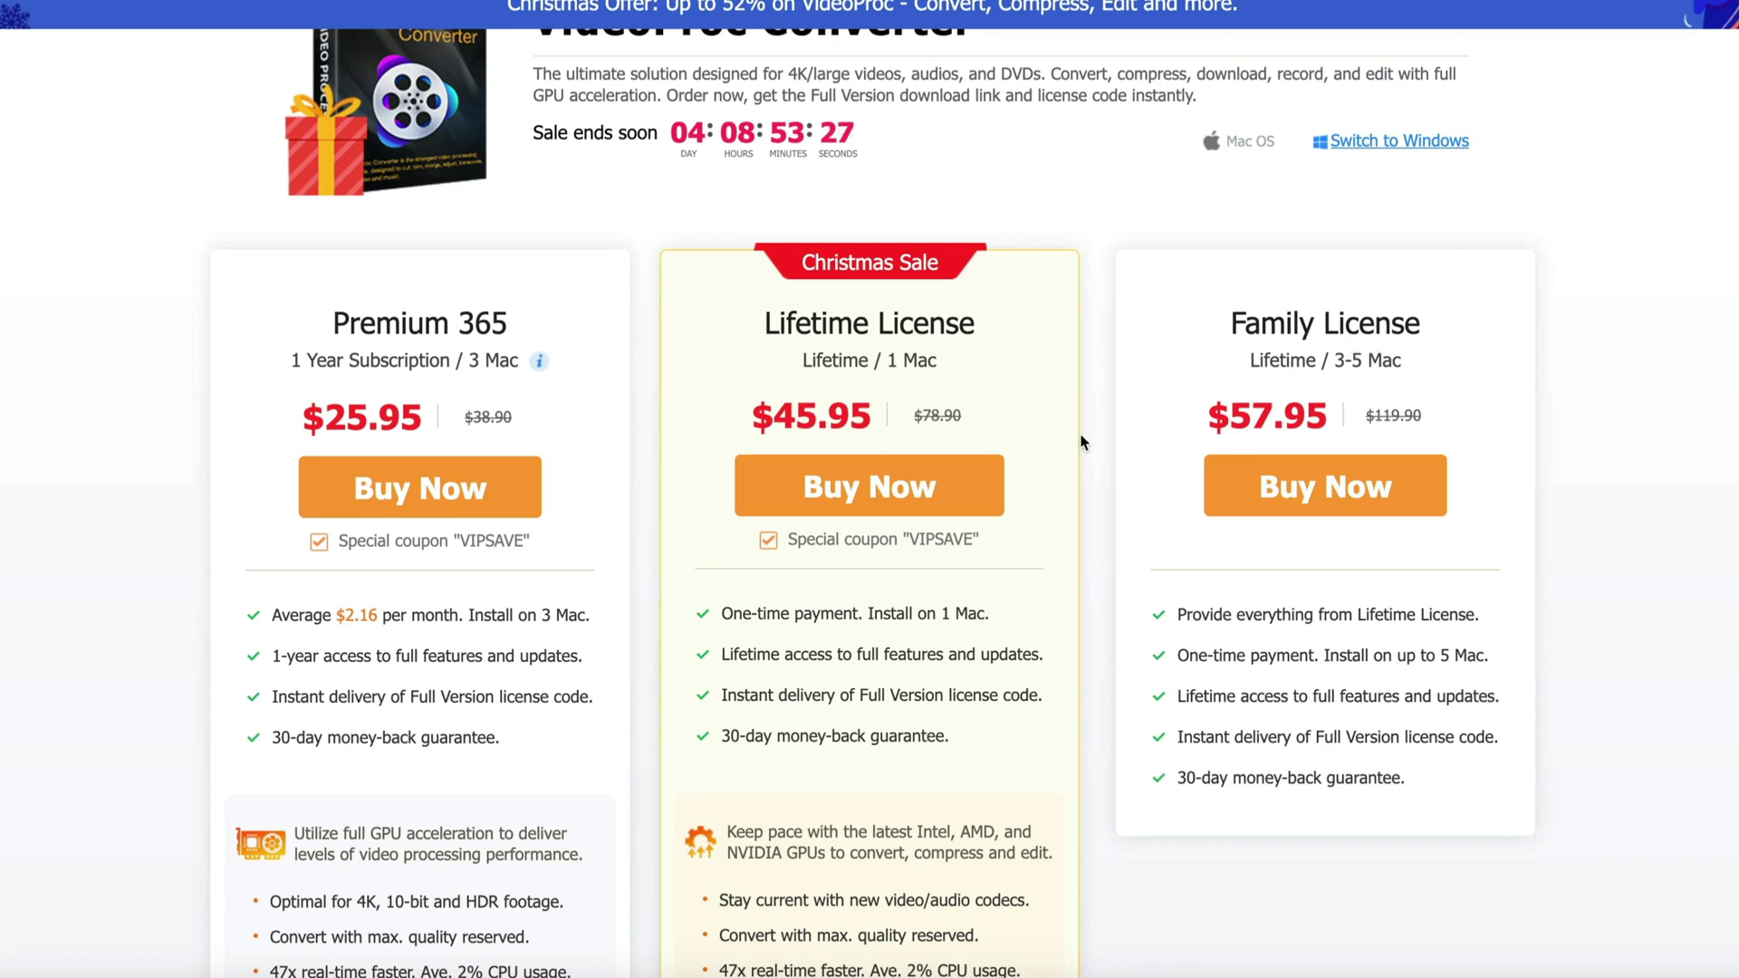
mouse_move(738, 458)
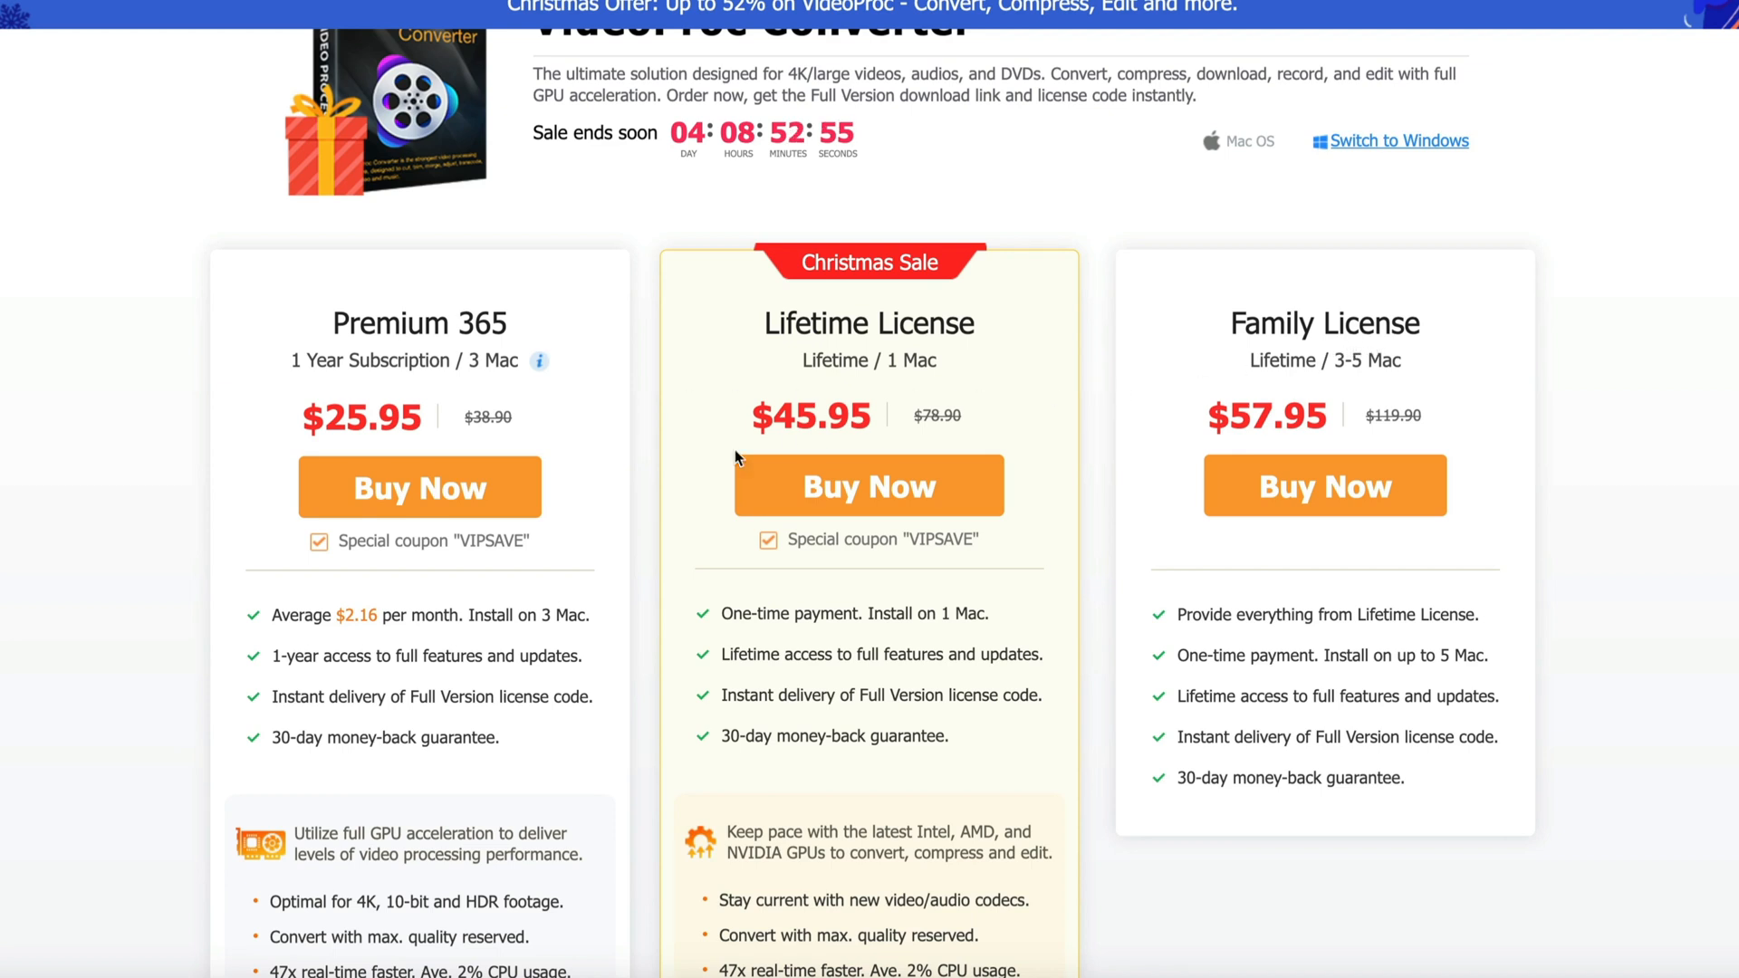
mouse_move(646, 510)
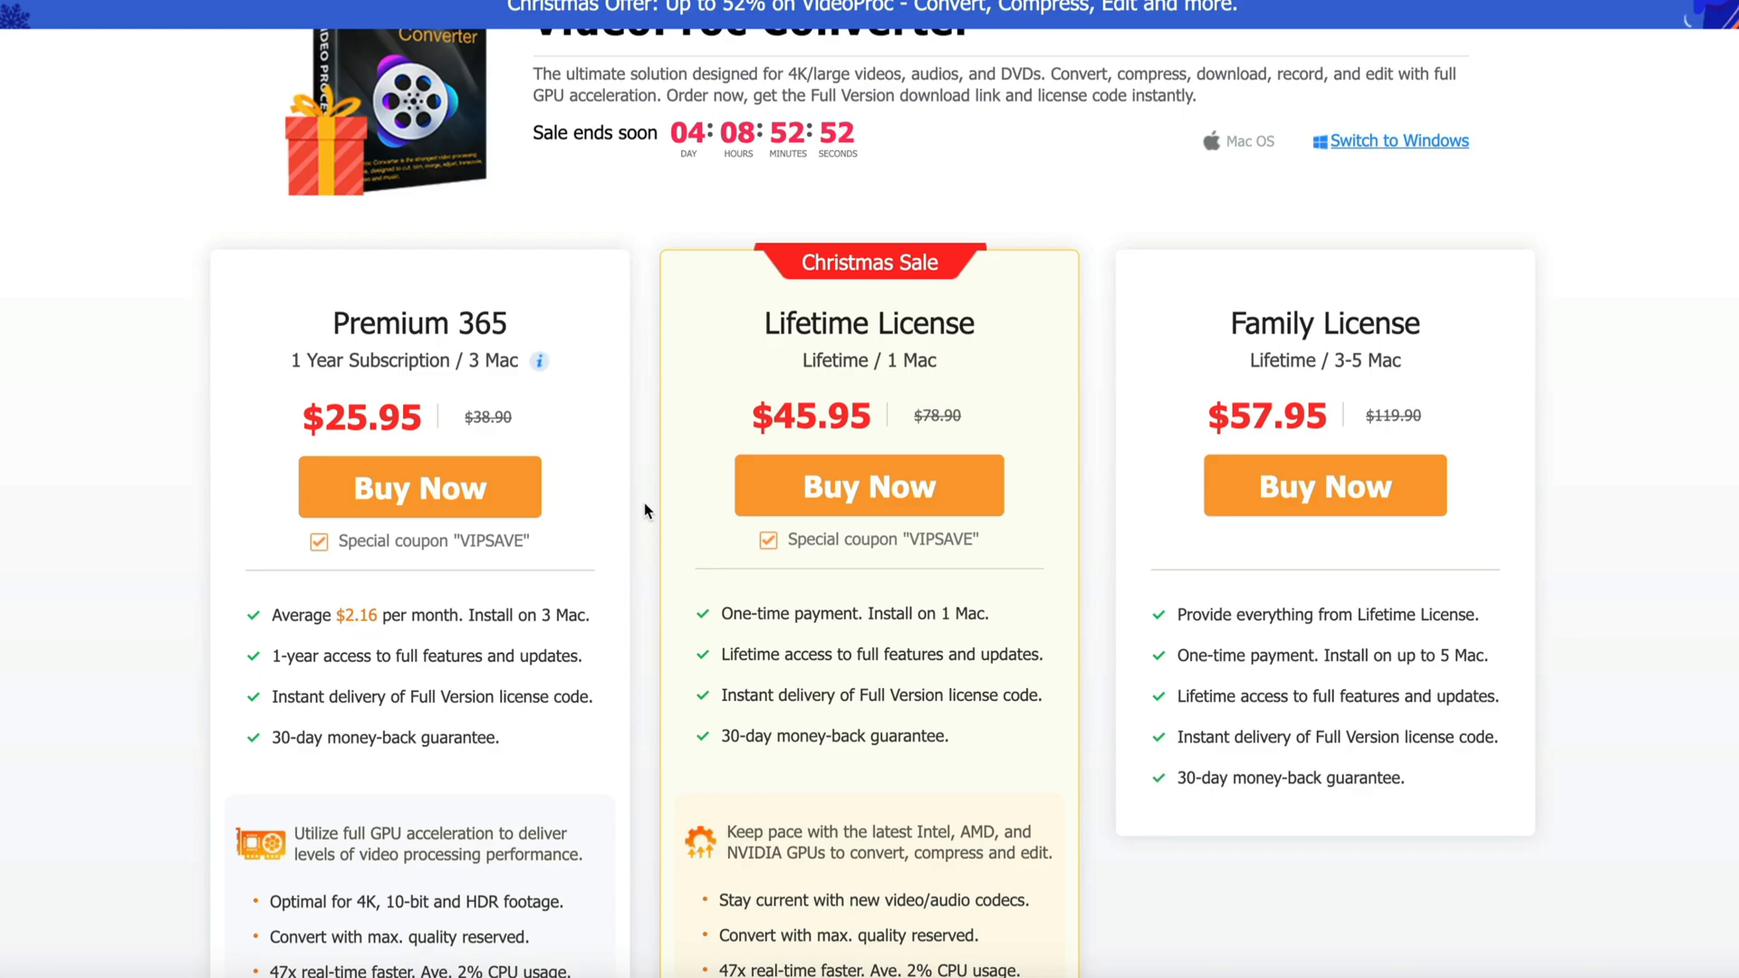